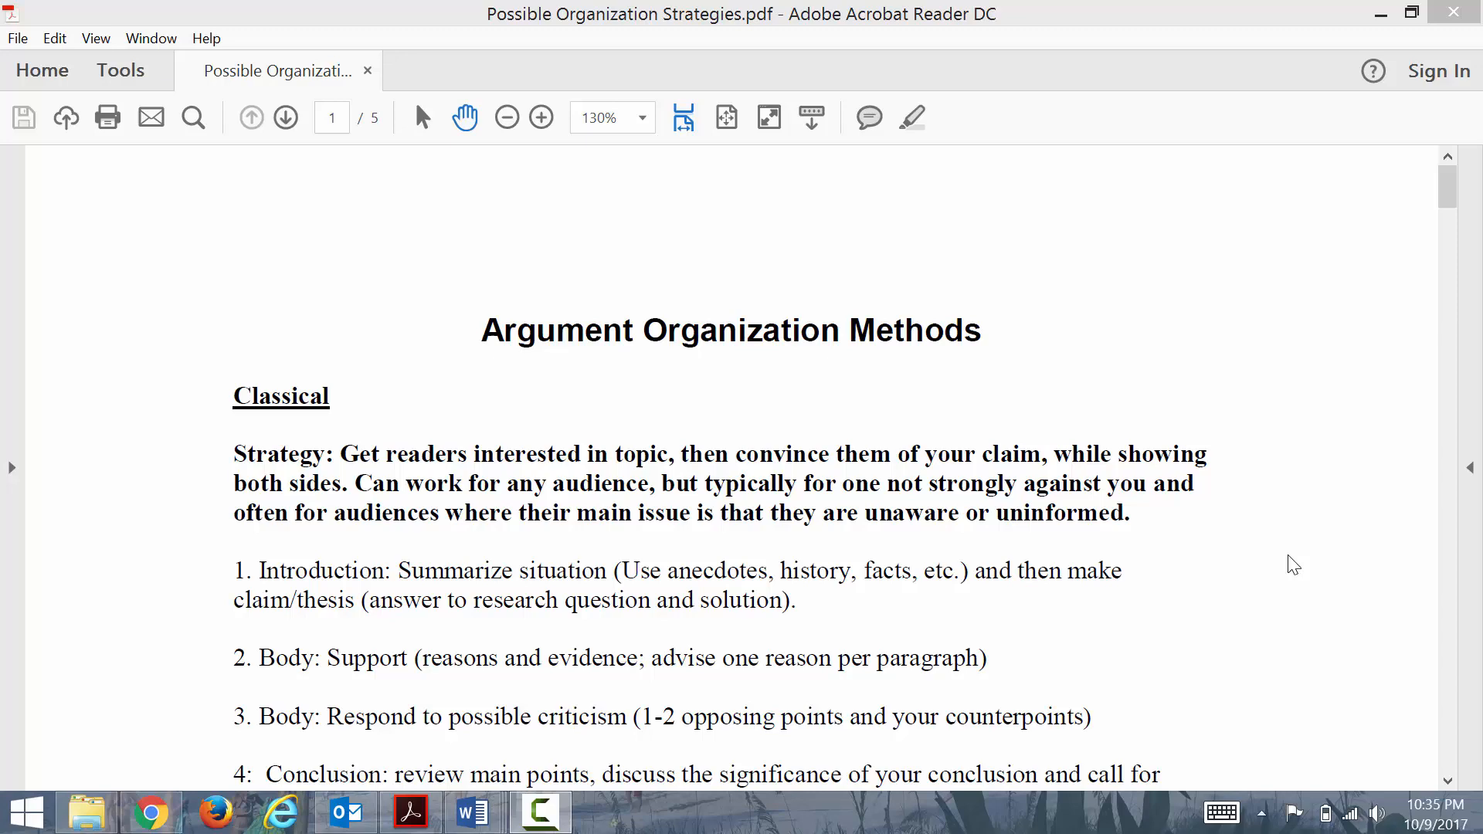
mouse_move(1452, 205)
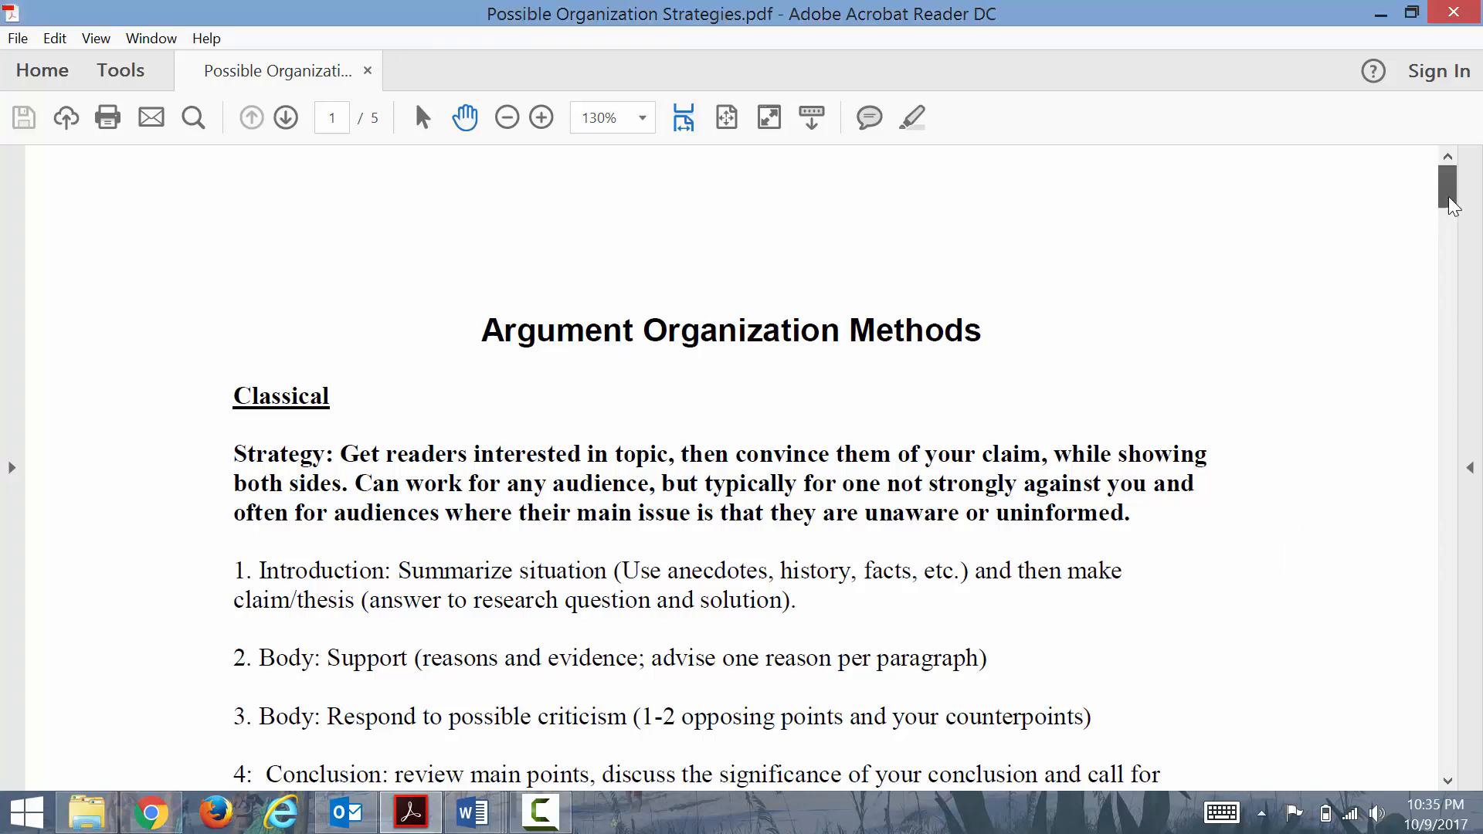
- Scroll the PDF past the Classical section to the Delayed Thesis conclusion and Rogerian section
scroll(down, 3)
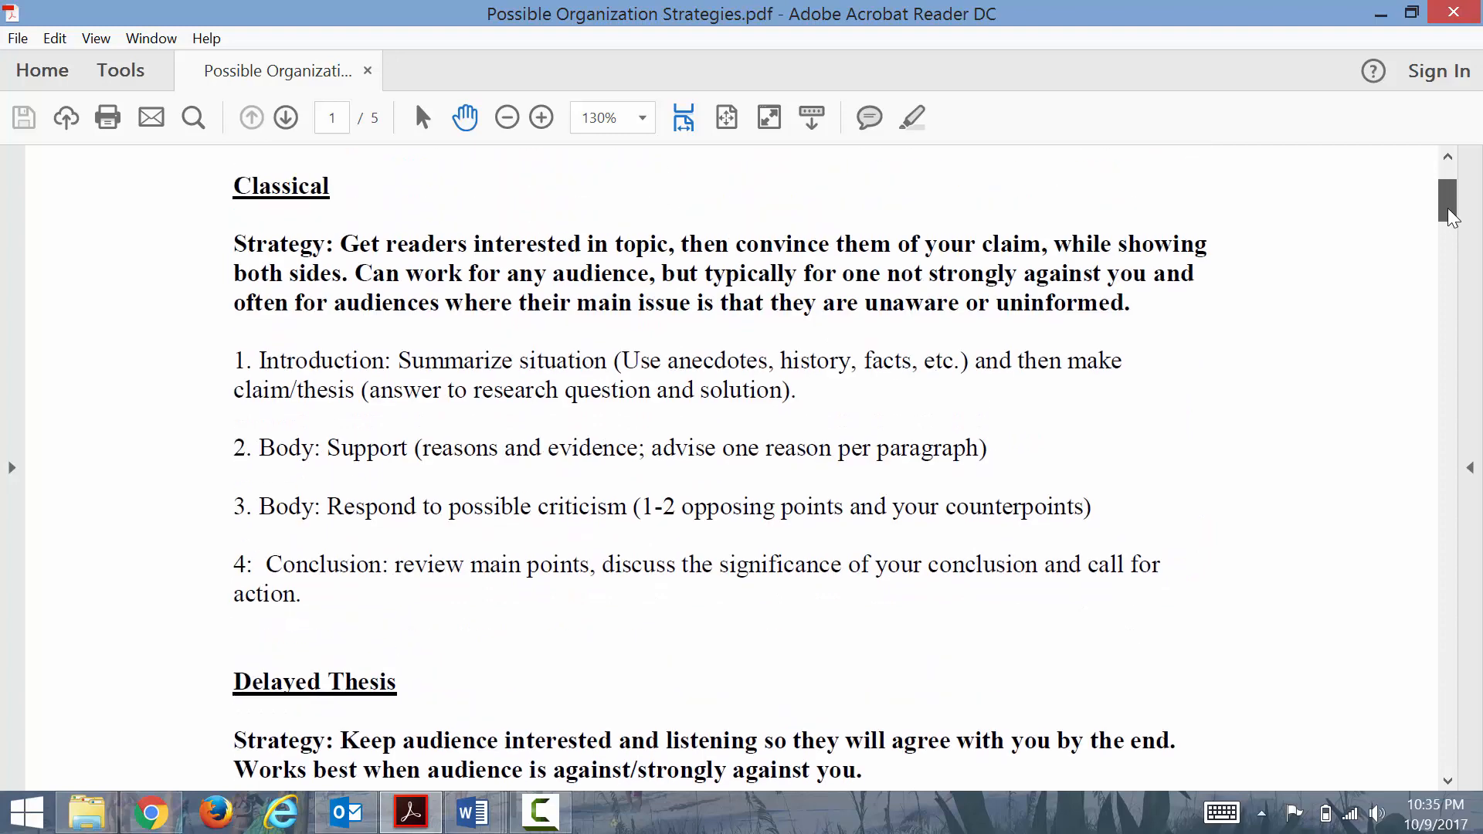
scroll(up, 3)
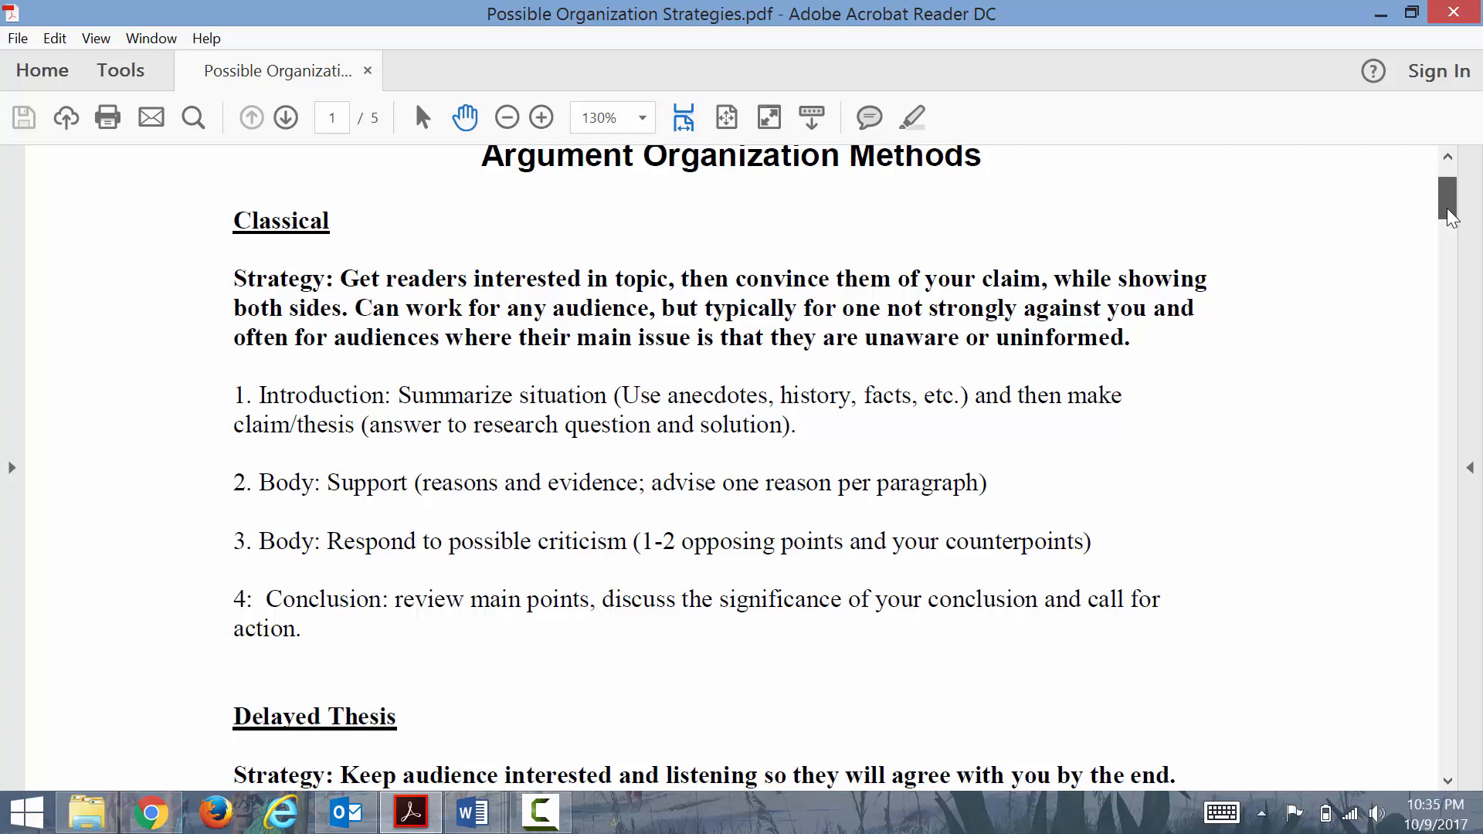
scroll(down, 3)
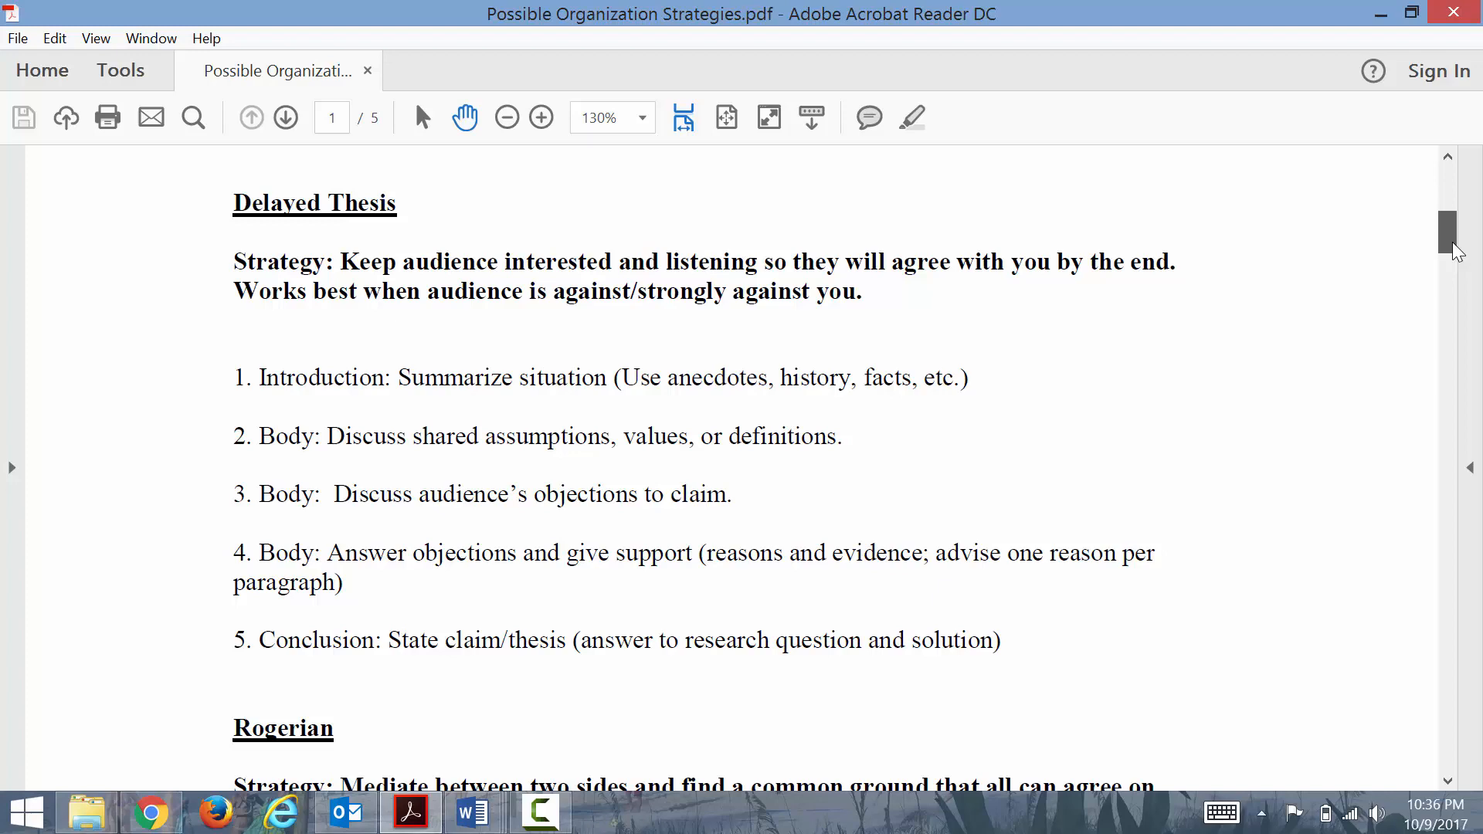
scroll(down, 3)
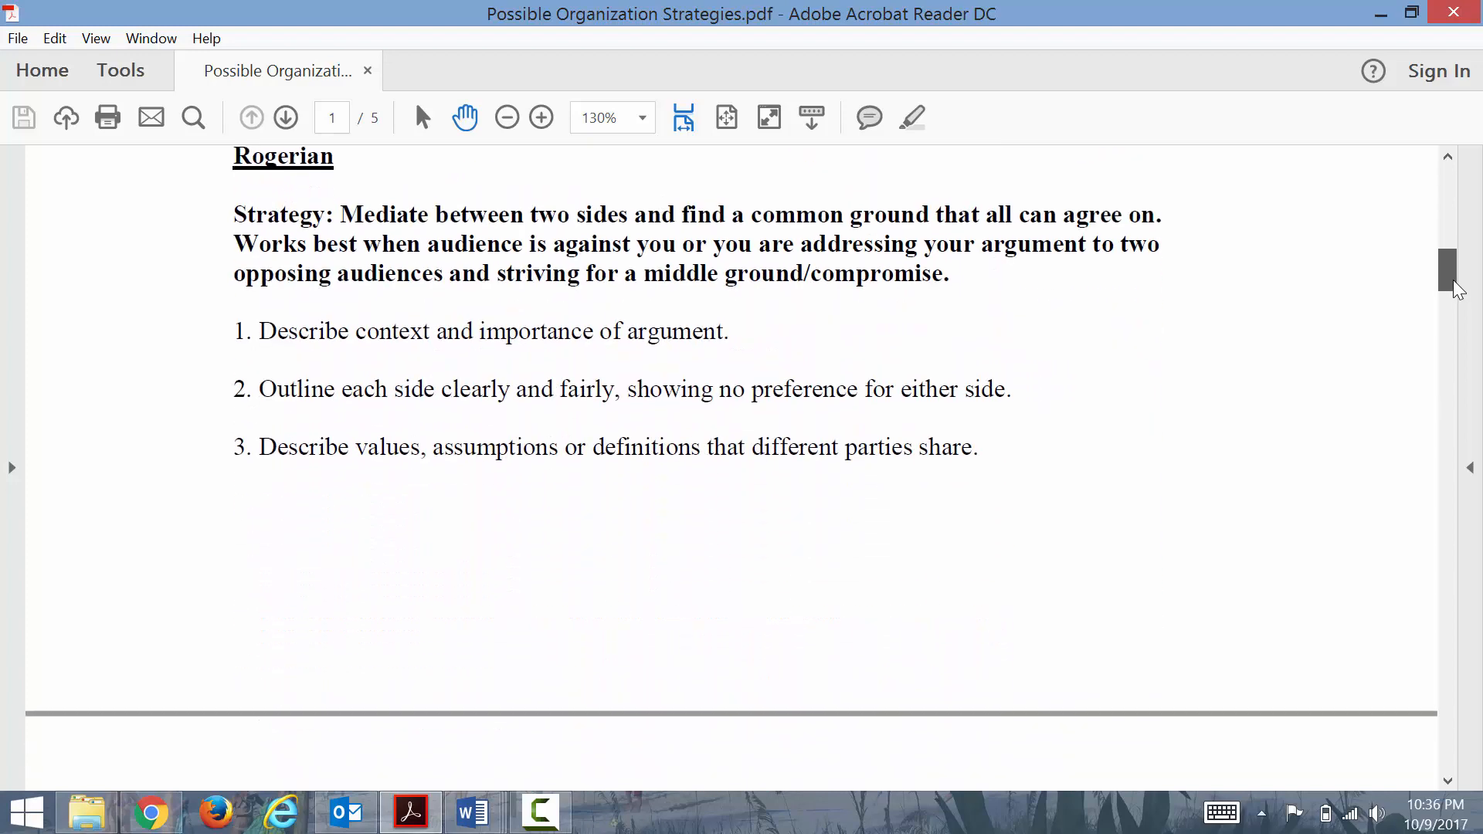
scroll(down, 3)
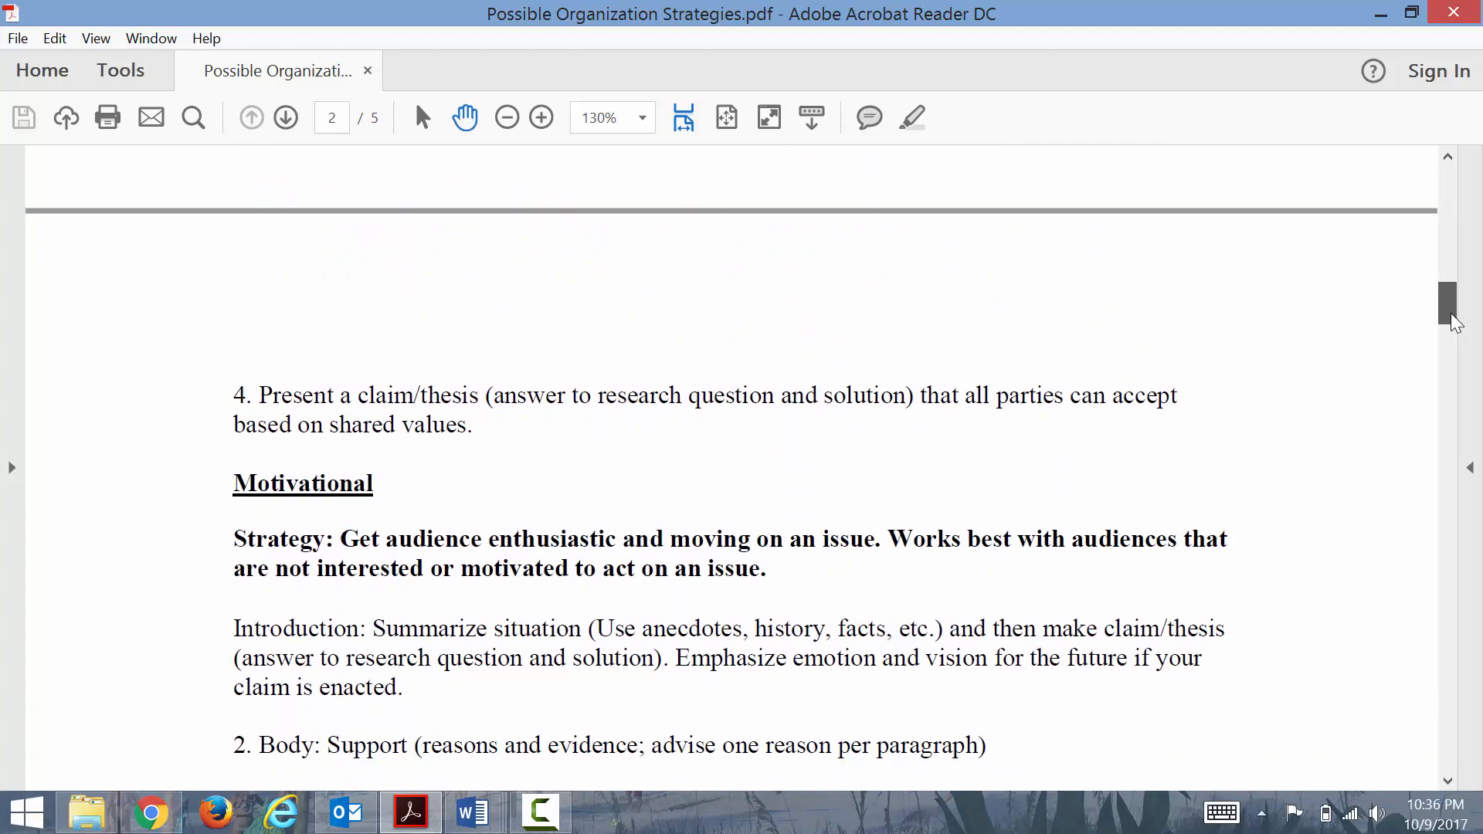
scroll(down, 3)
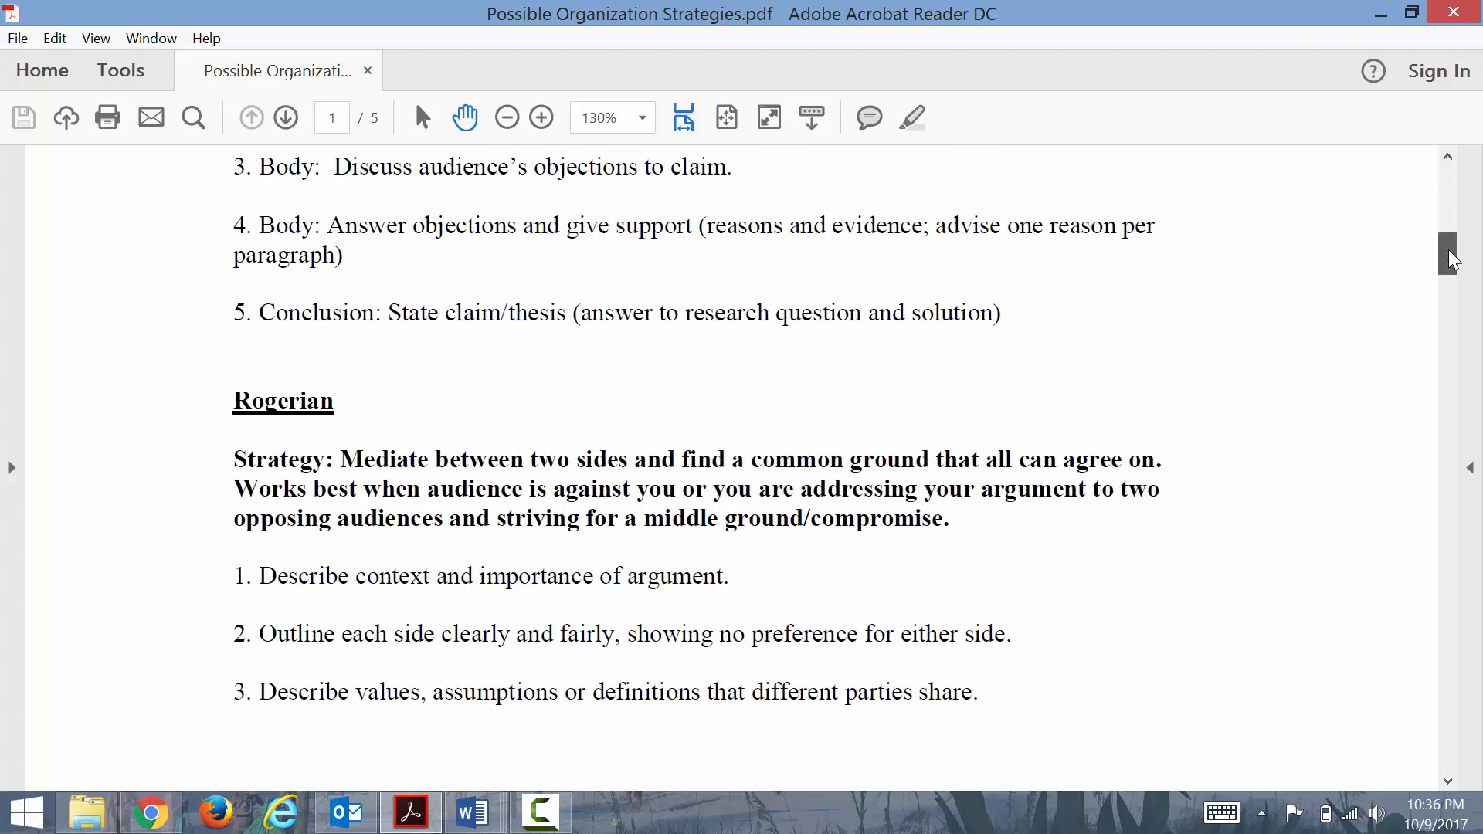
- Scroll from the top of page 1 down to page 2's Classical strategy outline and rhetorical context
scroll(up, 3)
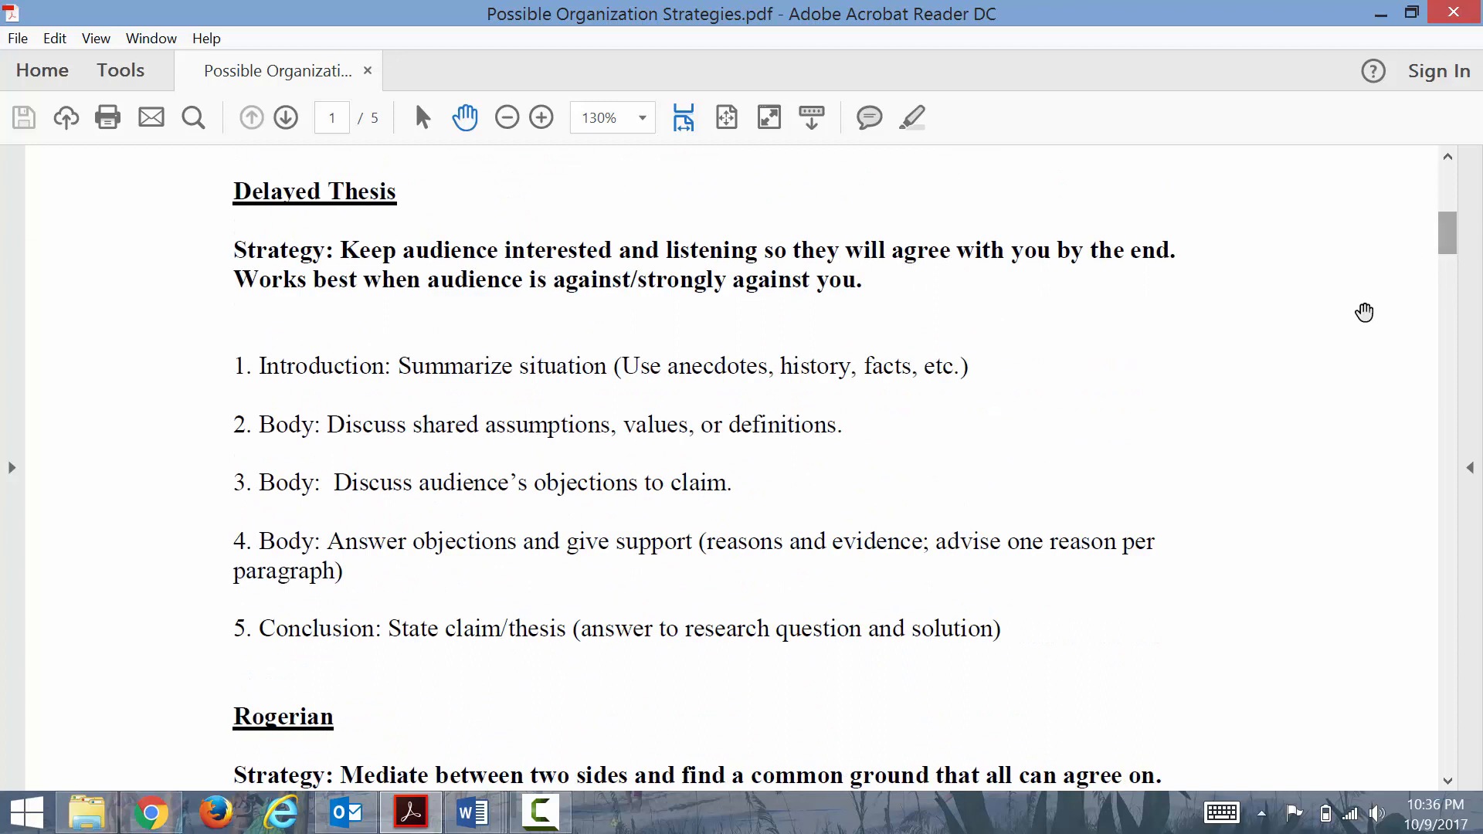
mouse_move(1310, 408)
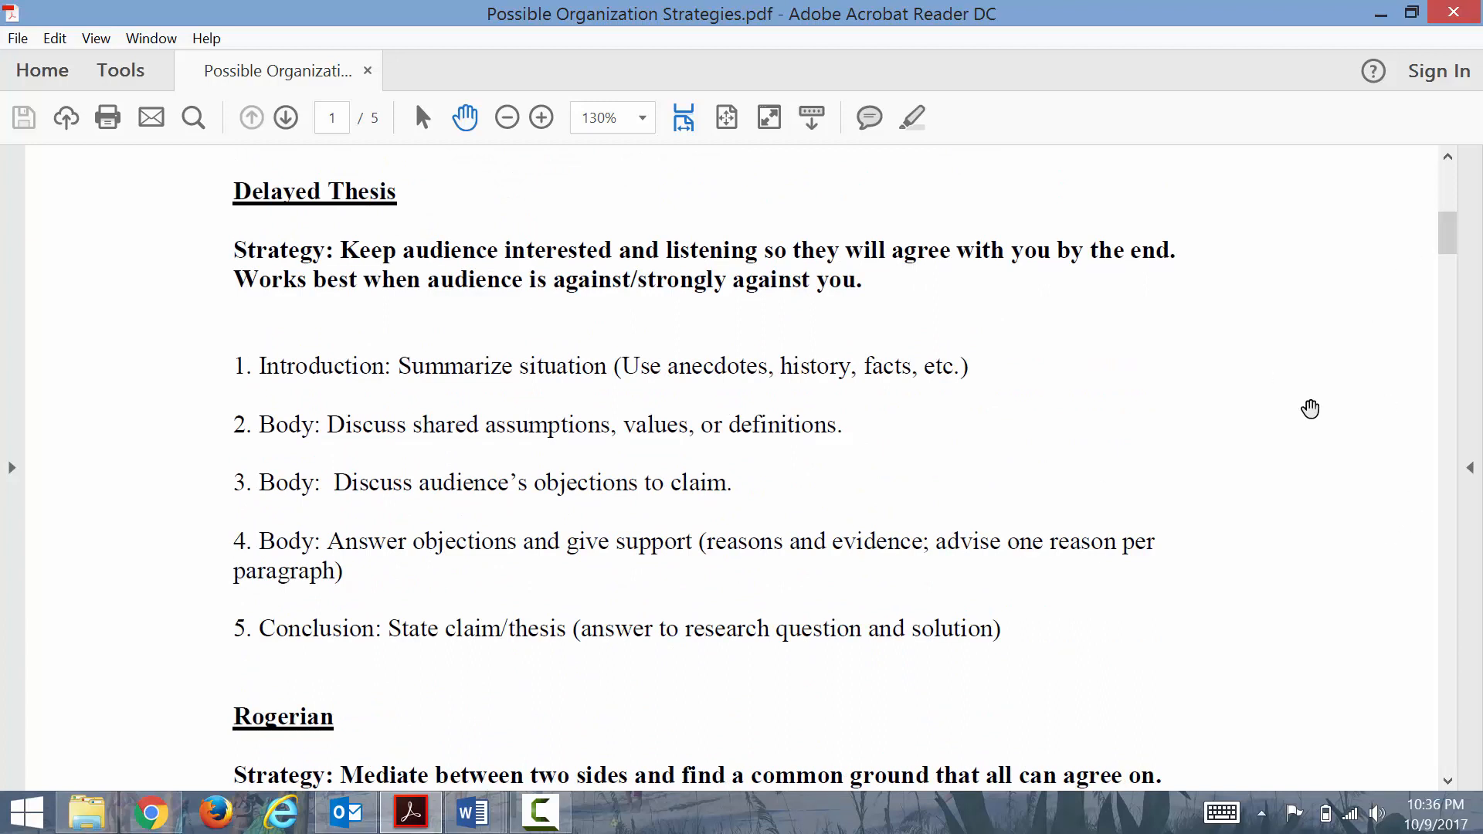
mouse_move(1142, 490)
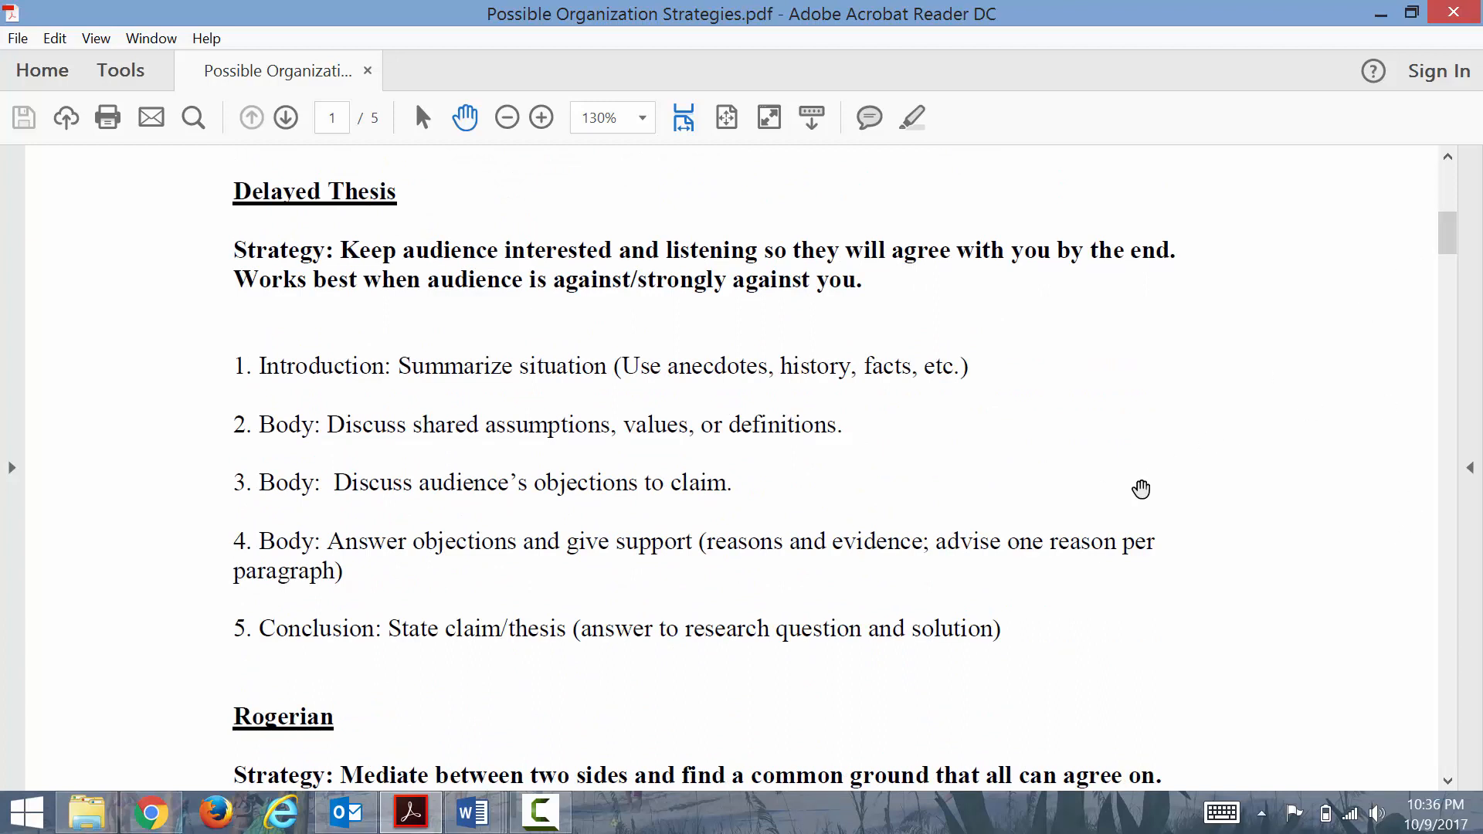
mouse_move(525, 634)
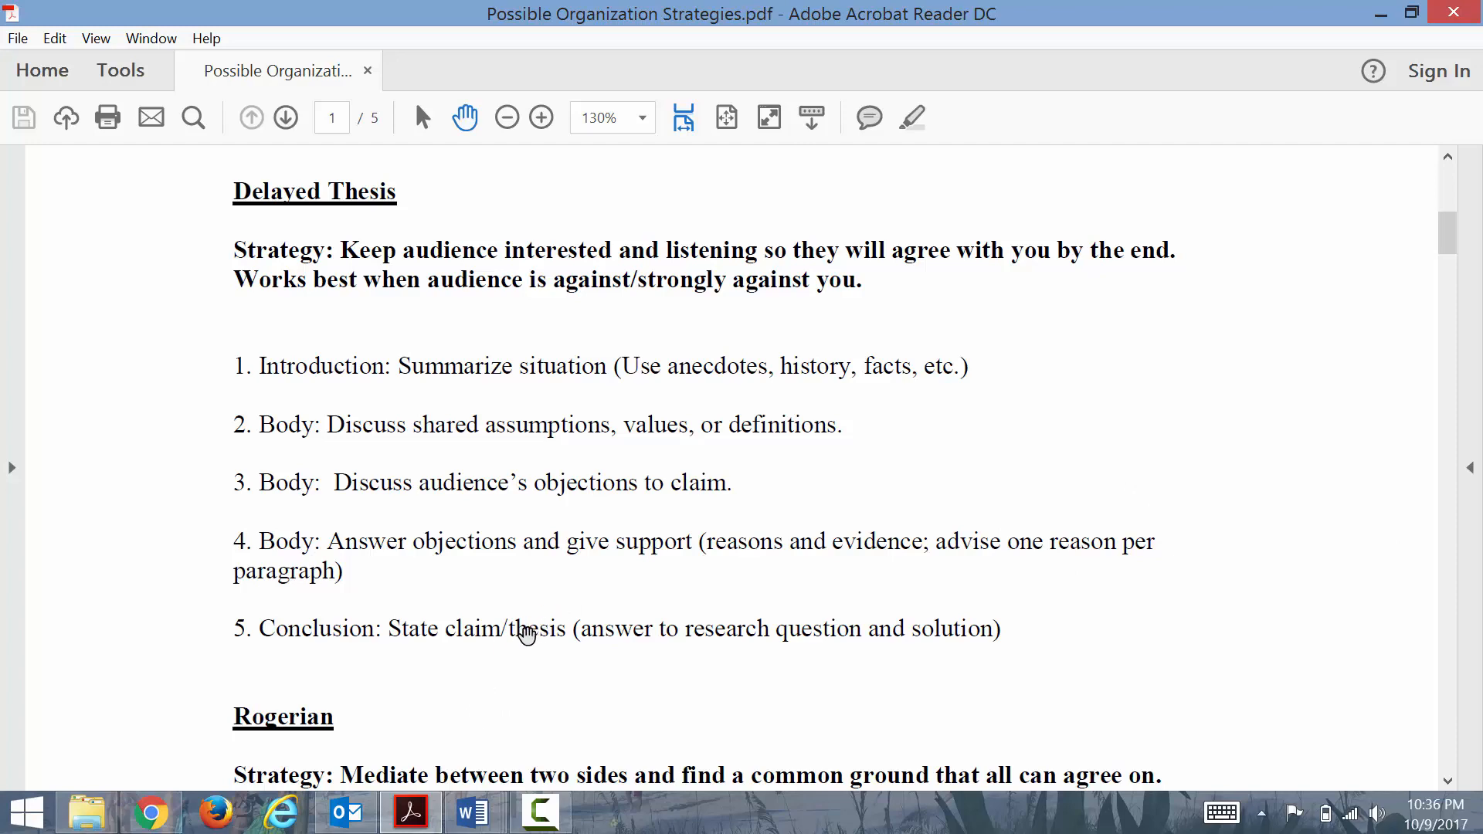
mouse_move(1425, 310)
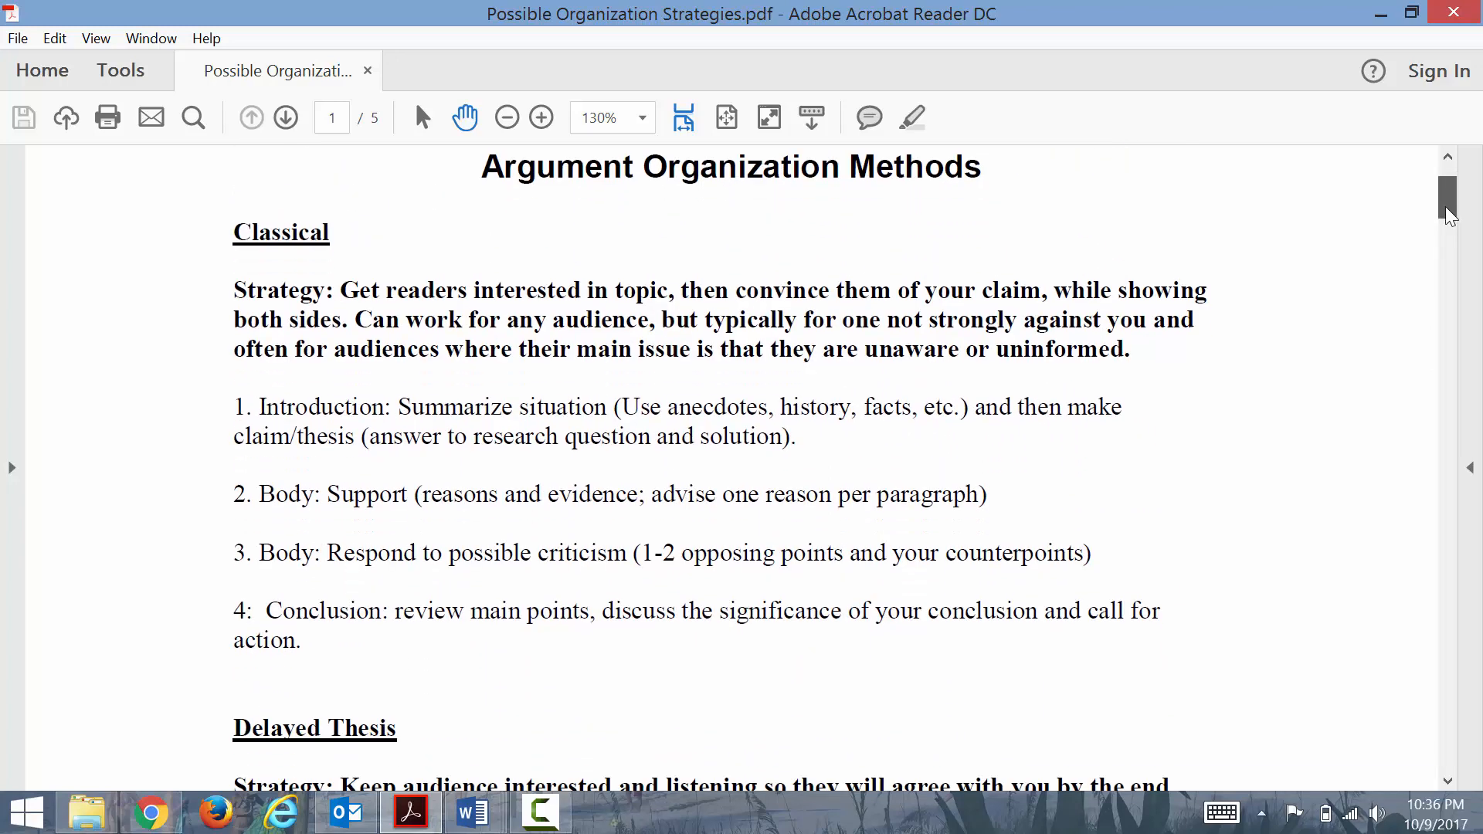
scroll(down, 3)
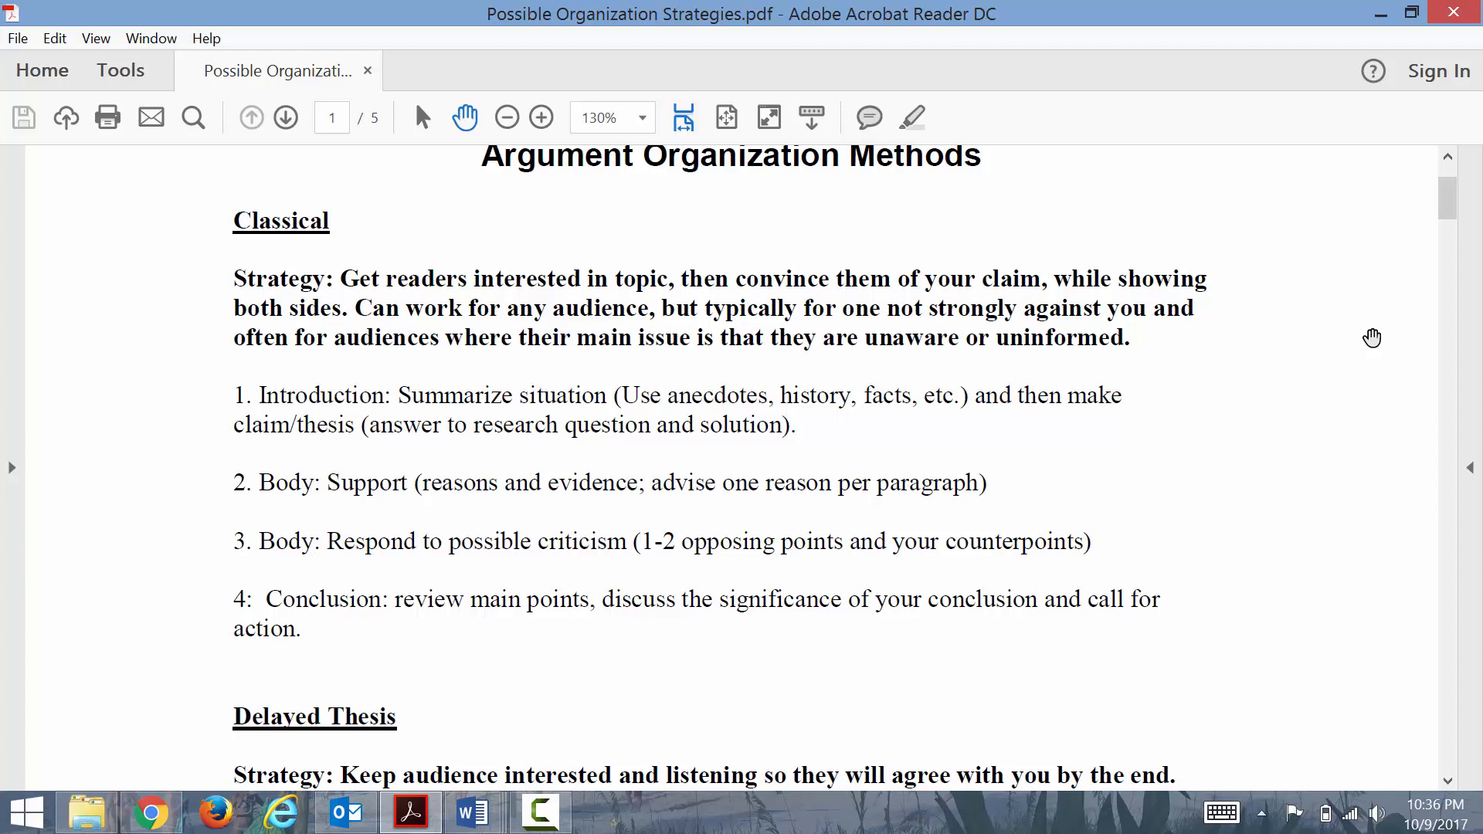
mouse_move(1187, 478)
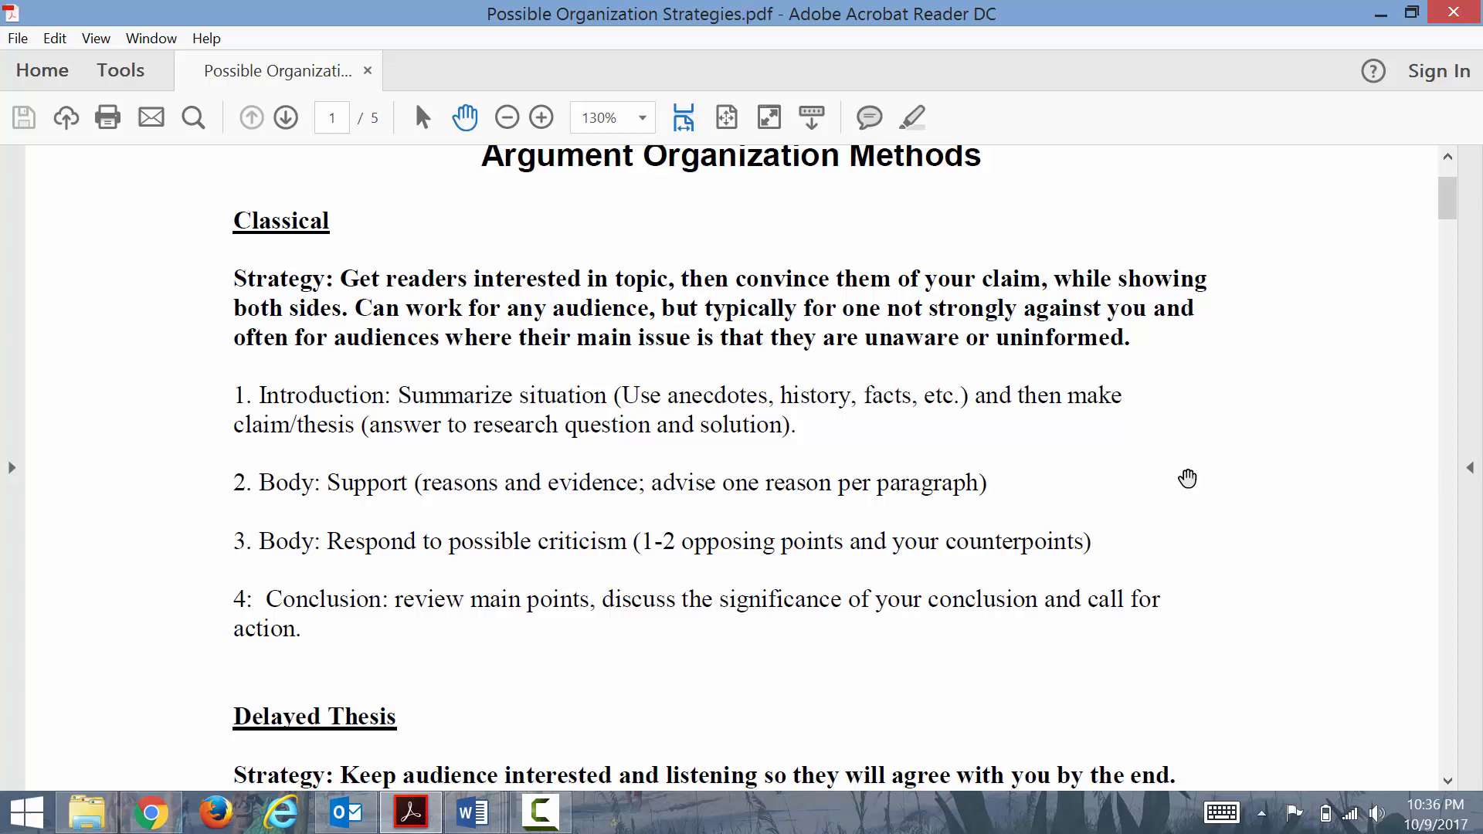
mouse_move(1010, 414)
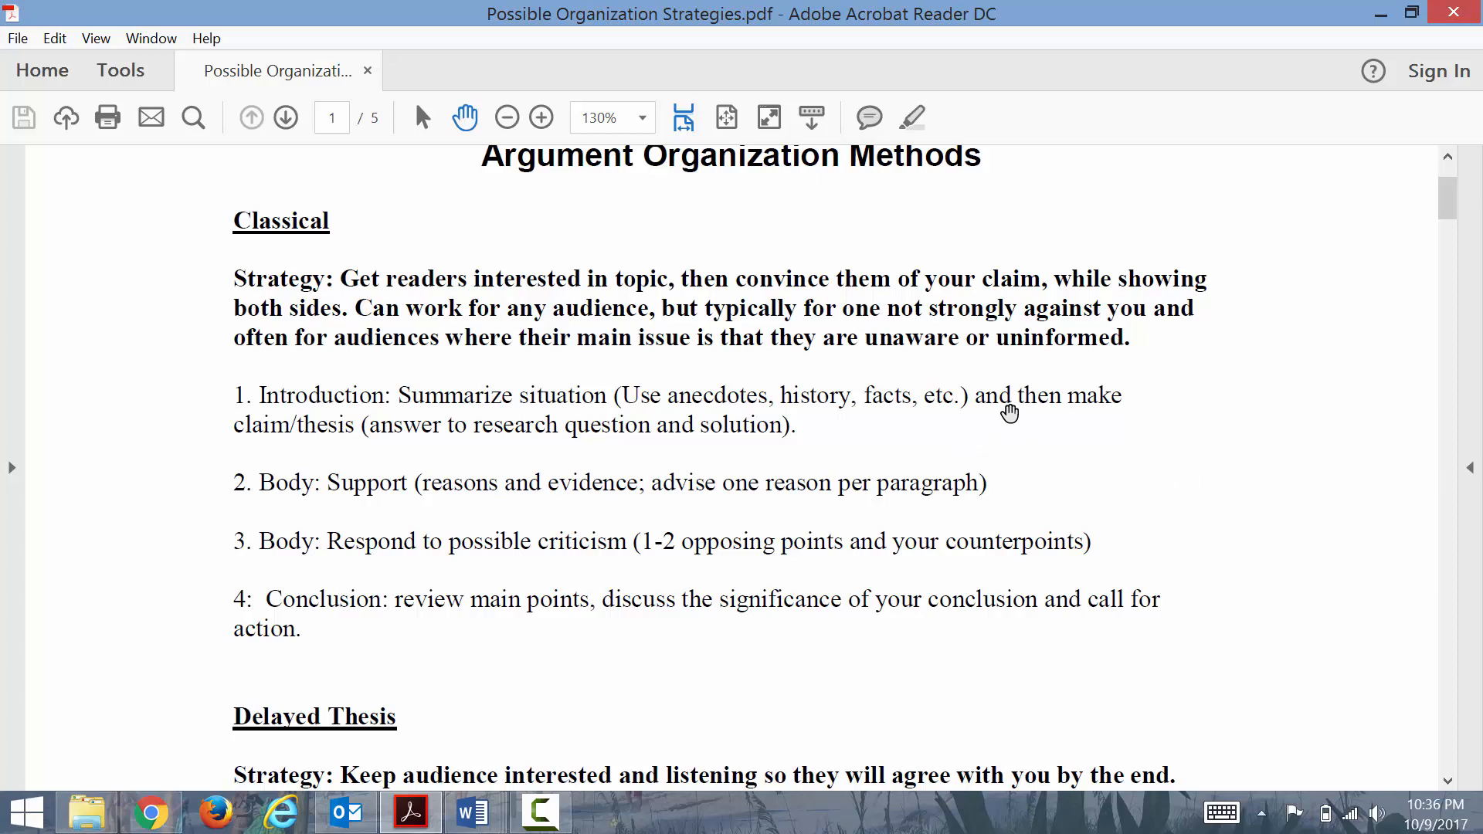
mouse_move(1445, 199)
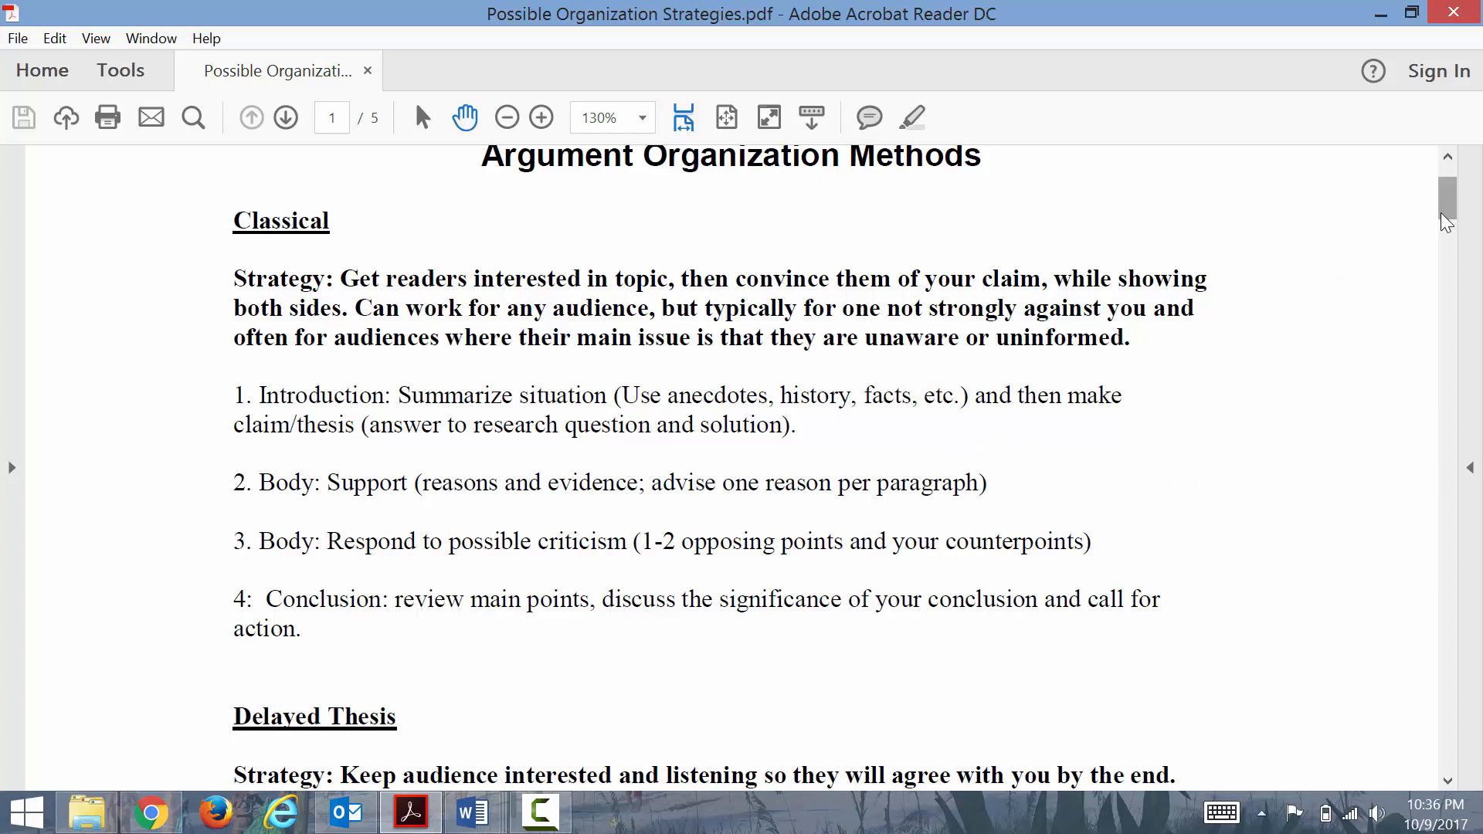
scroll(down, 3)
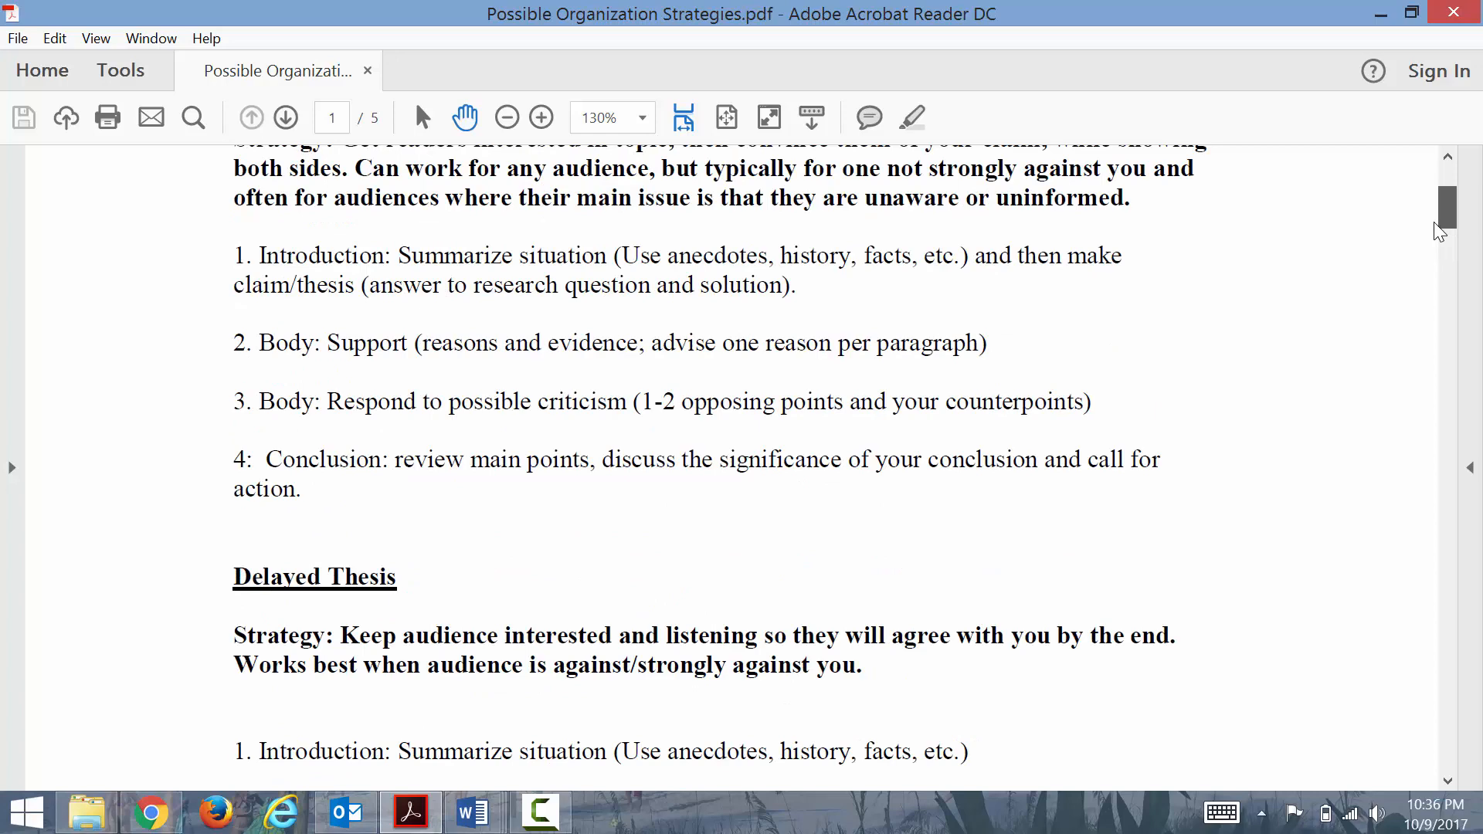
scroll(down, 3)
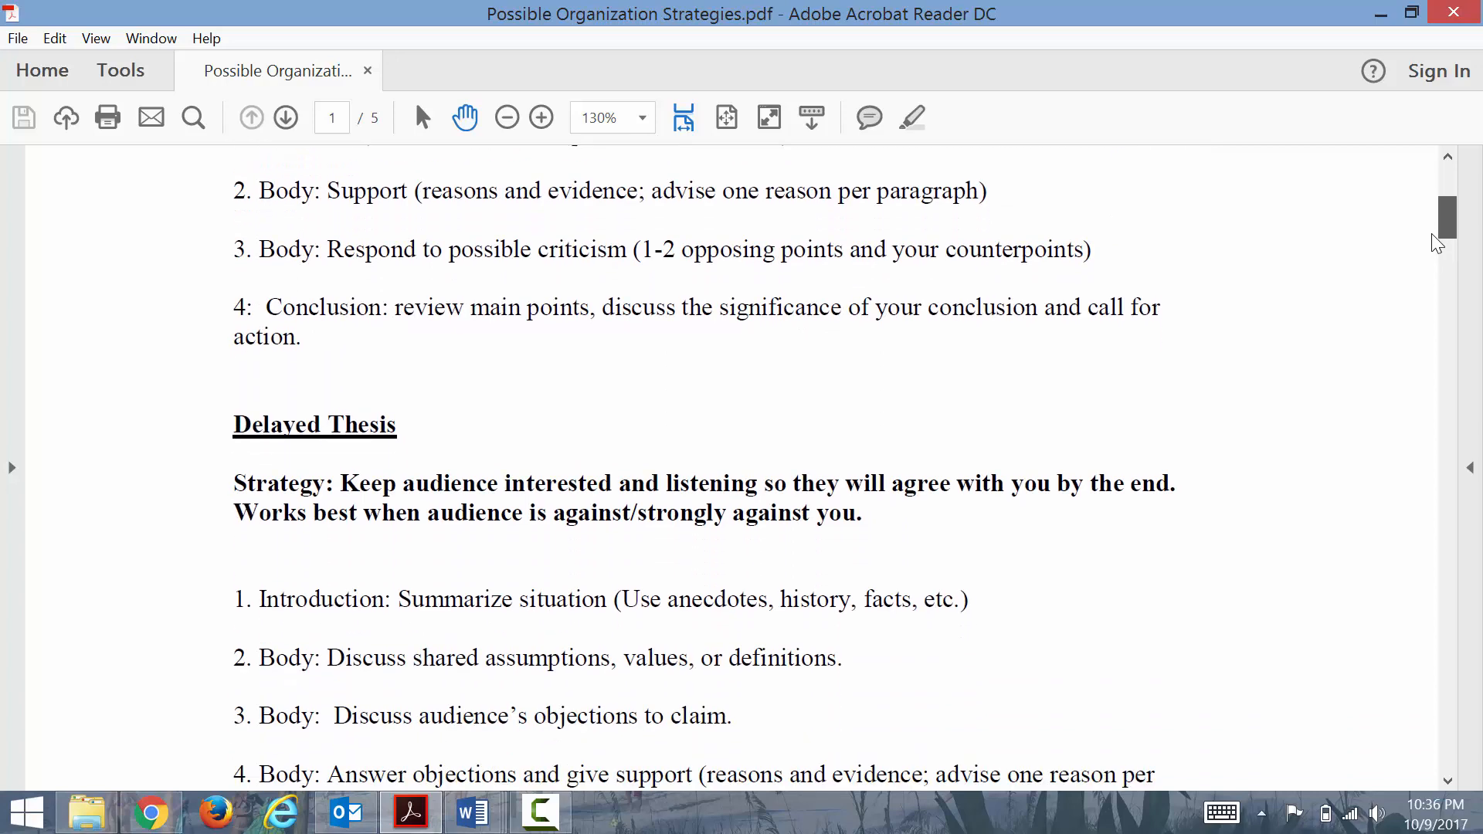
scroll(down, 3)
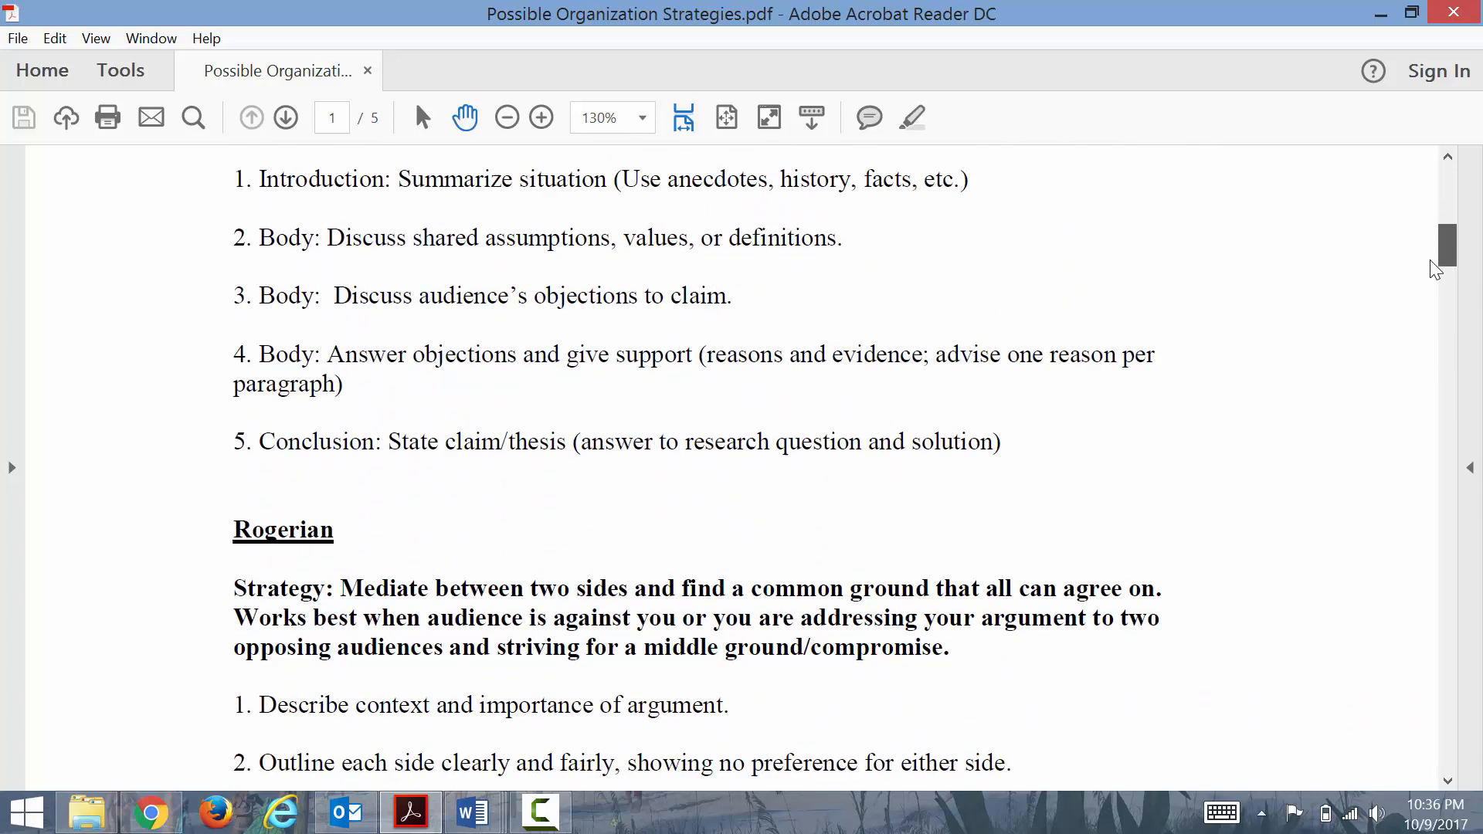
scroll(down, 3)
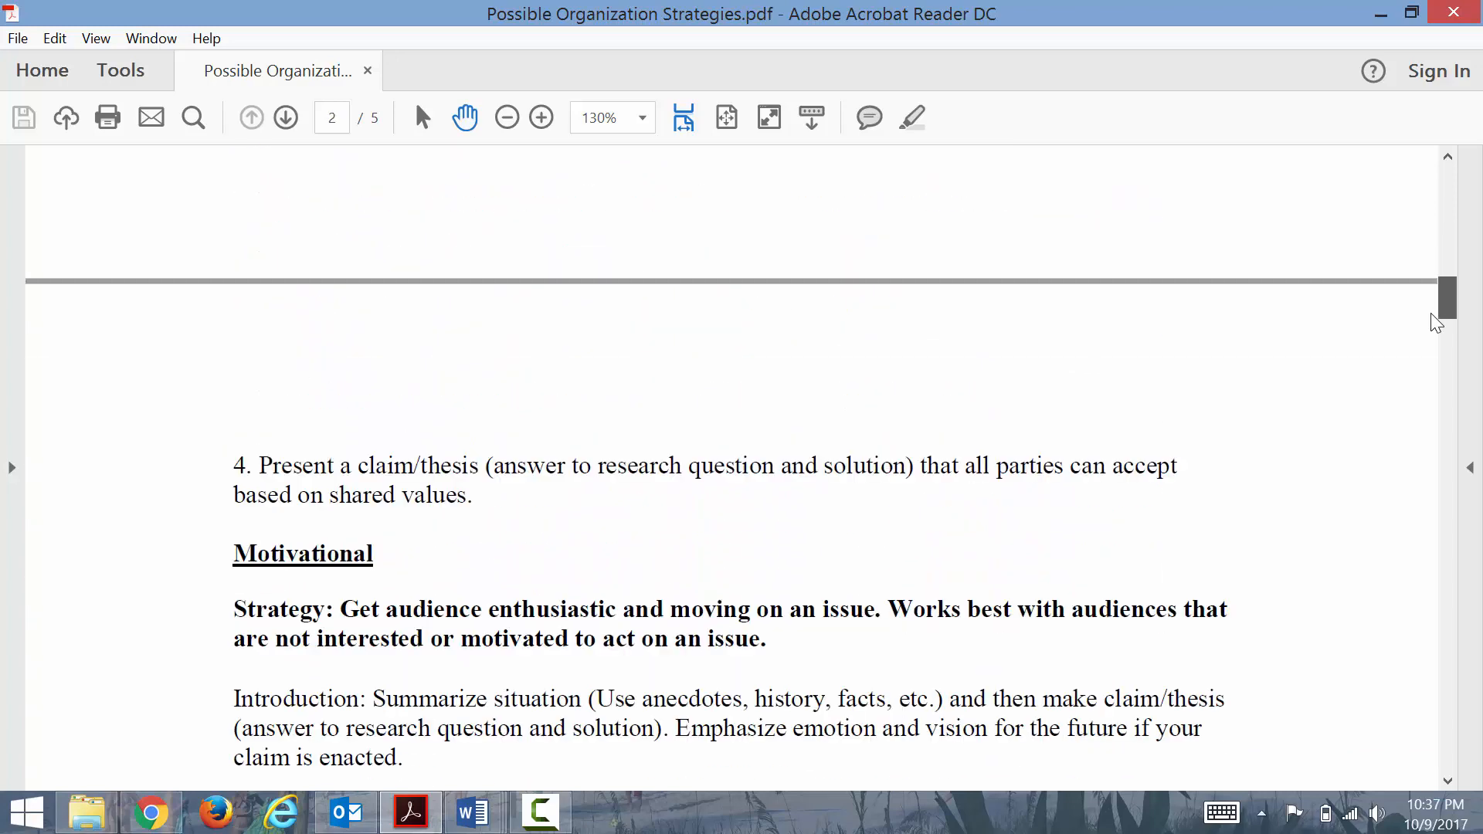
scroll(down, 3)
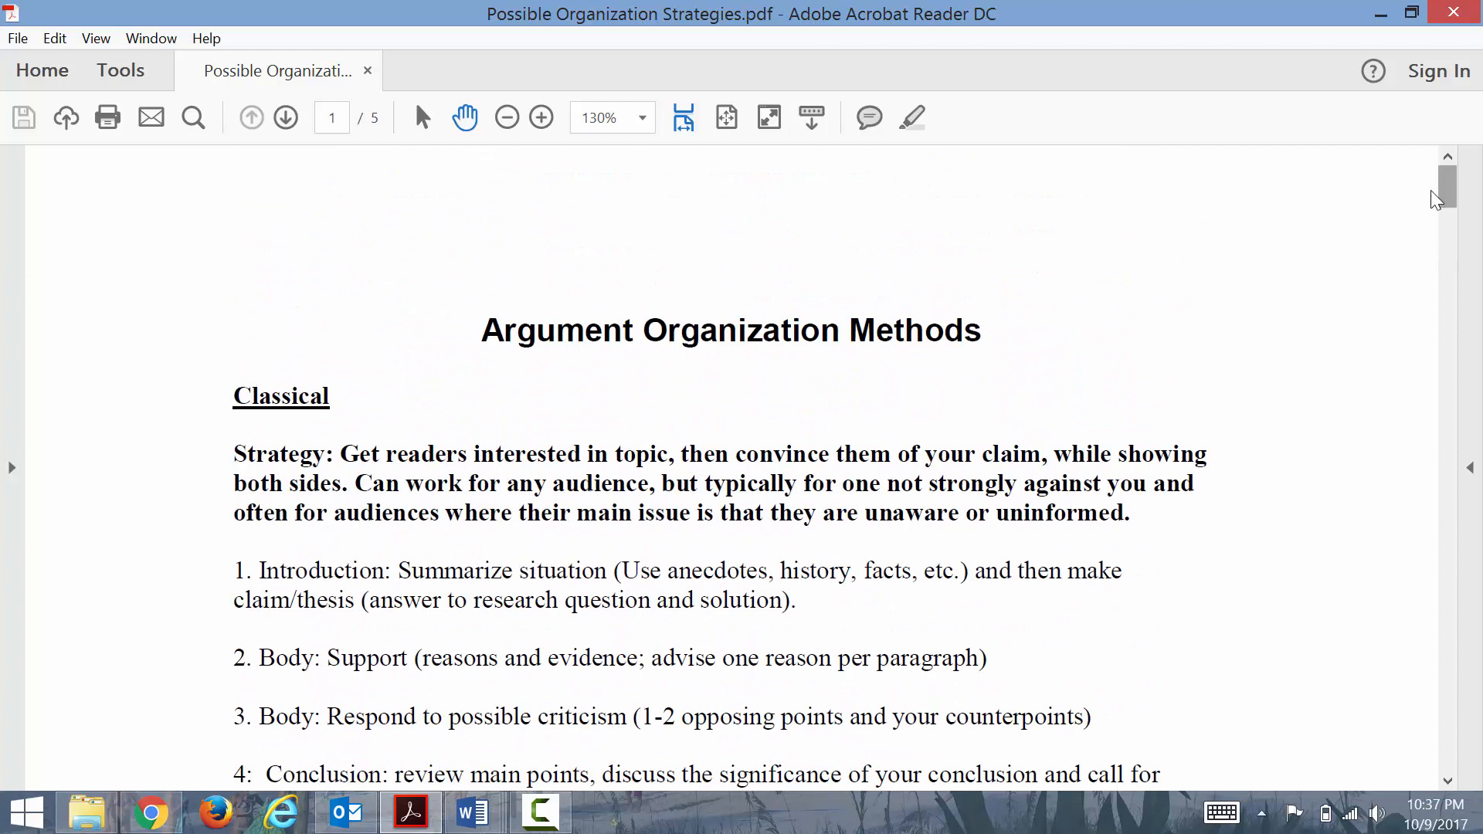
mouse_move(1303, 258)
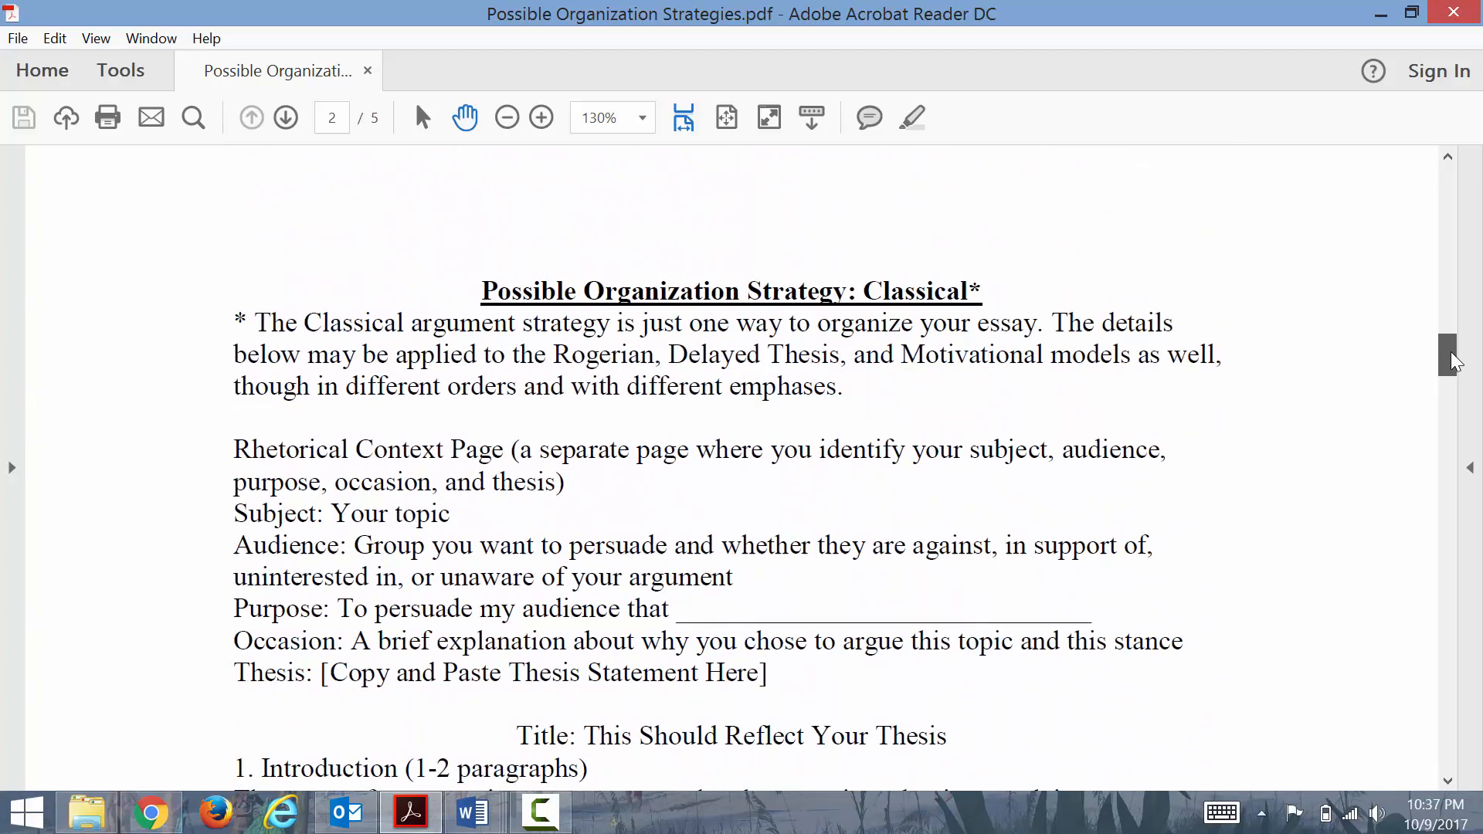
- Scroll through the Introduction guidance to page 3's global-warming situation-description example
scroll(down, 3)
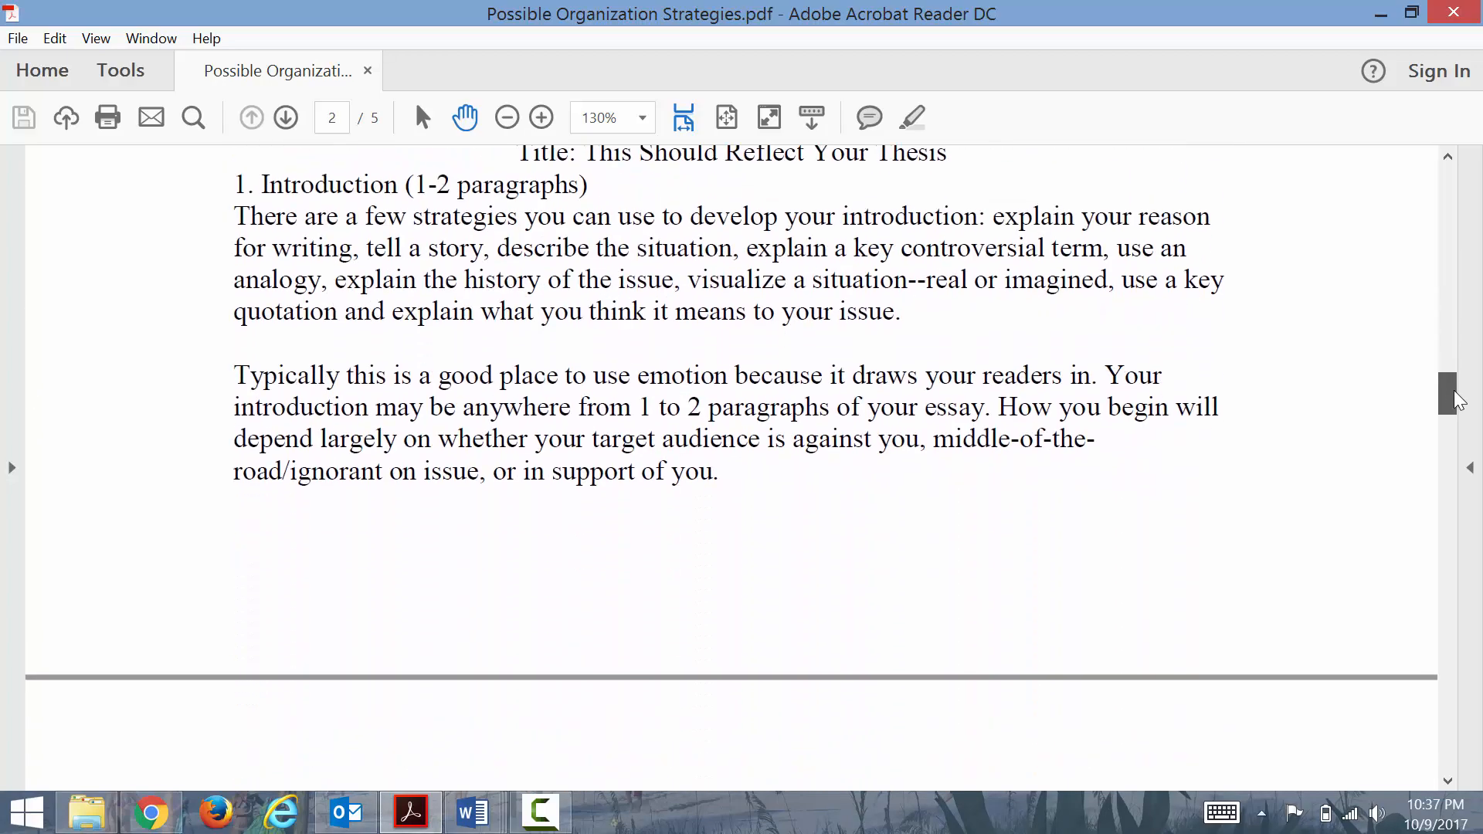
scroll(up, 3)
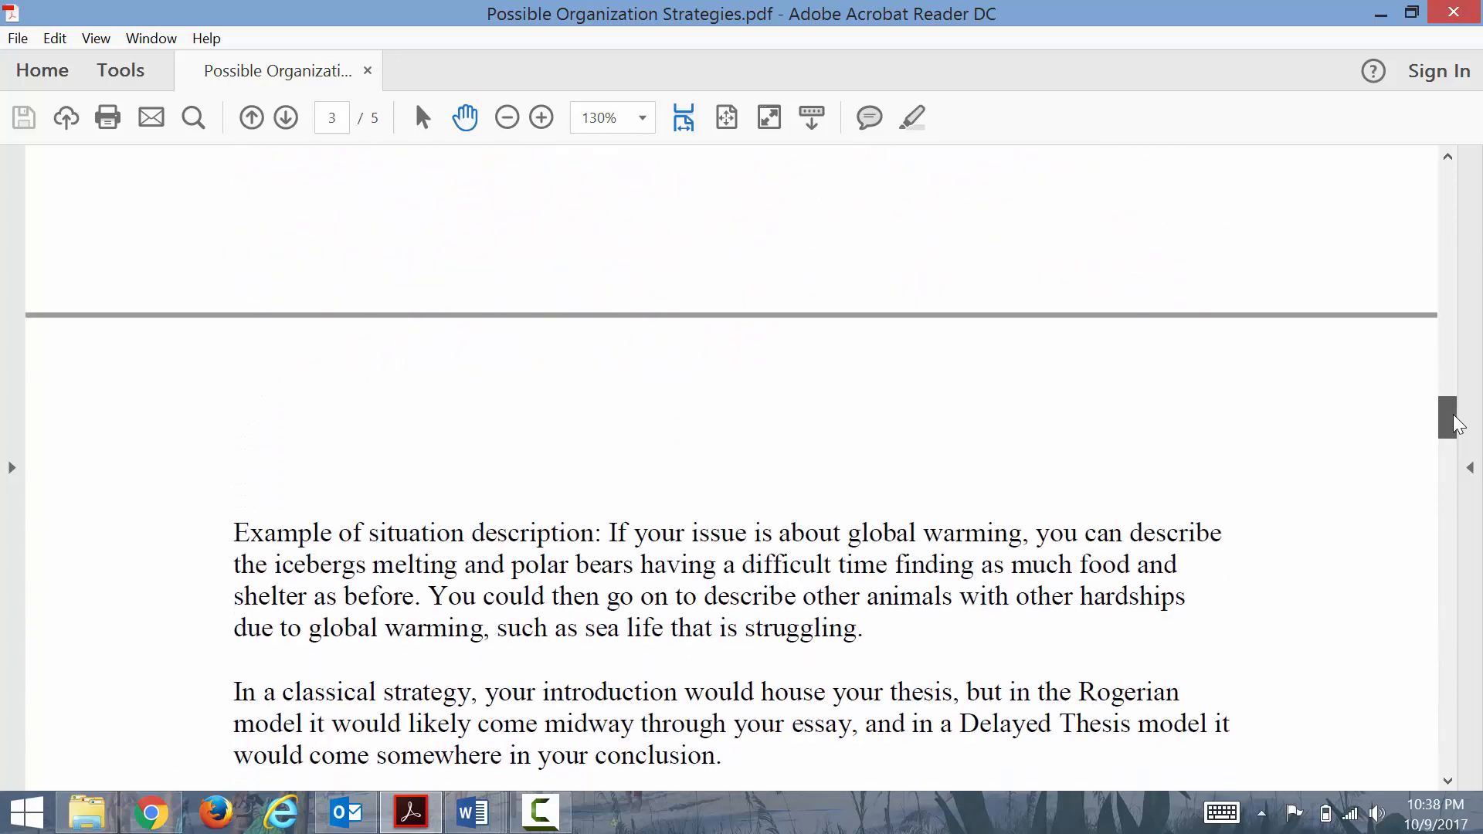
- Scroll back to page 2's Introduction guidance on emotion and audience stance
scroll(down, 3)
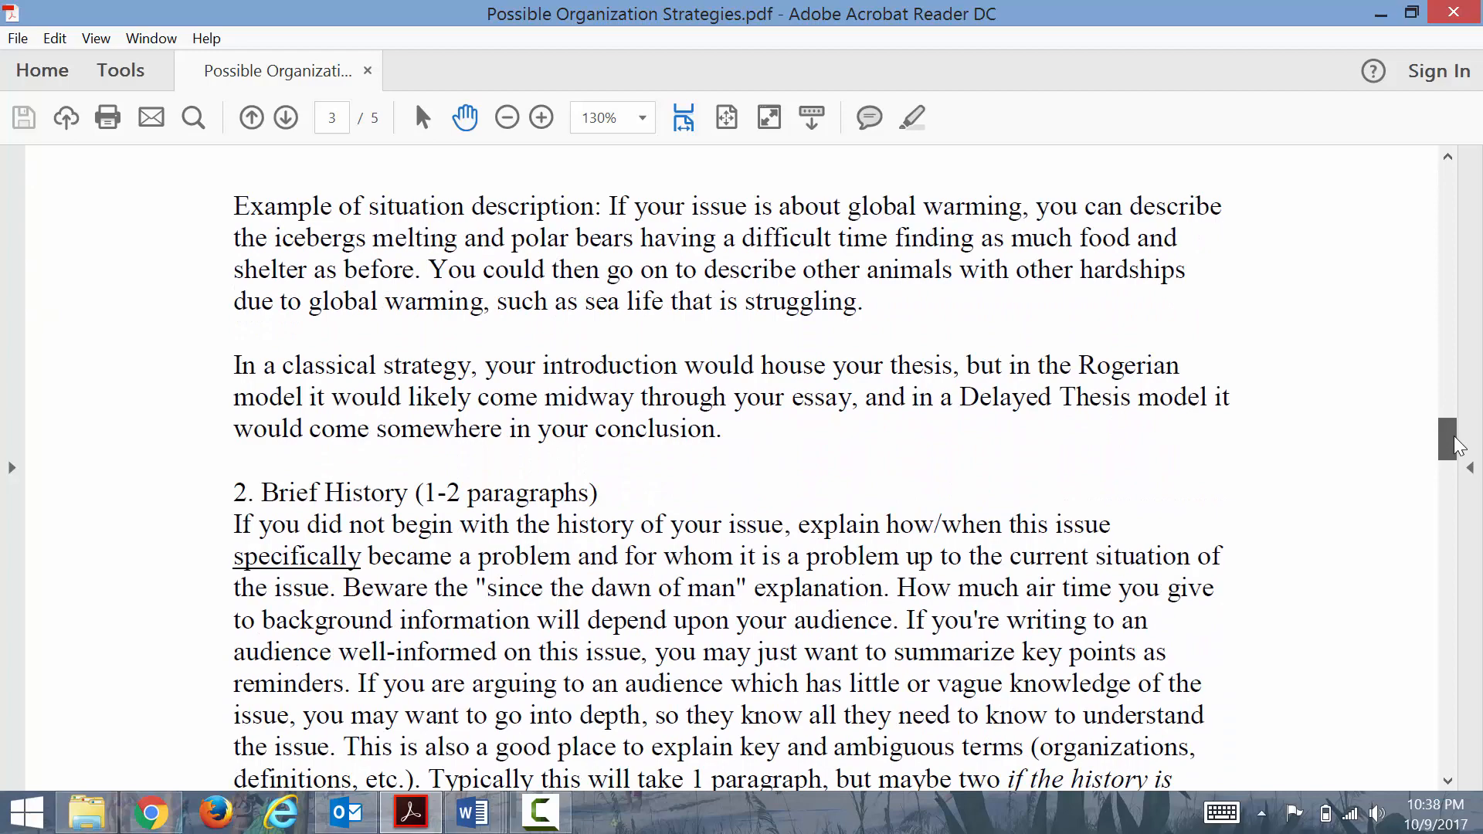
scroll(up, 3)
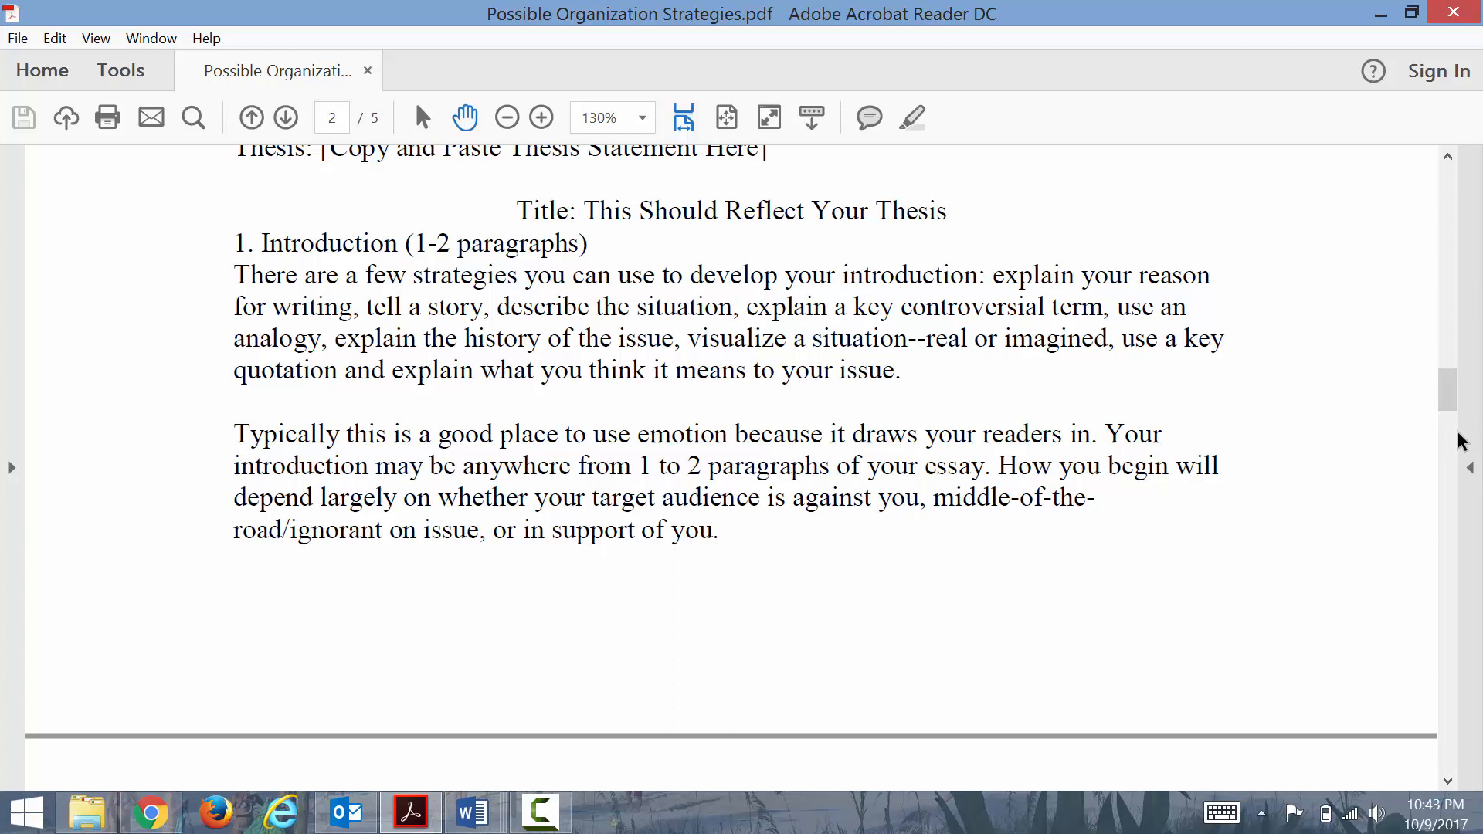
mouse_move(1459, 411)
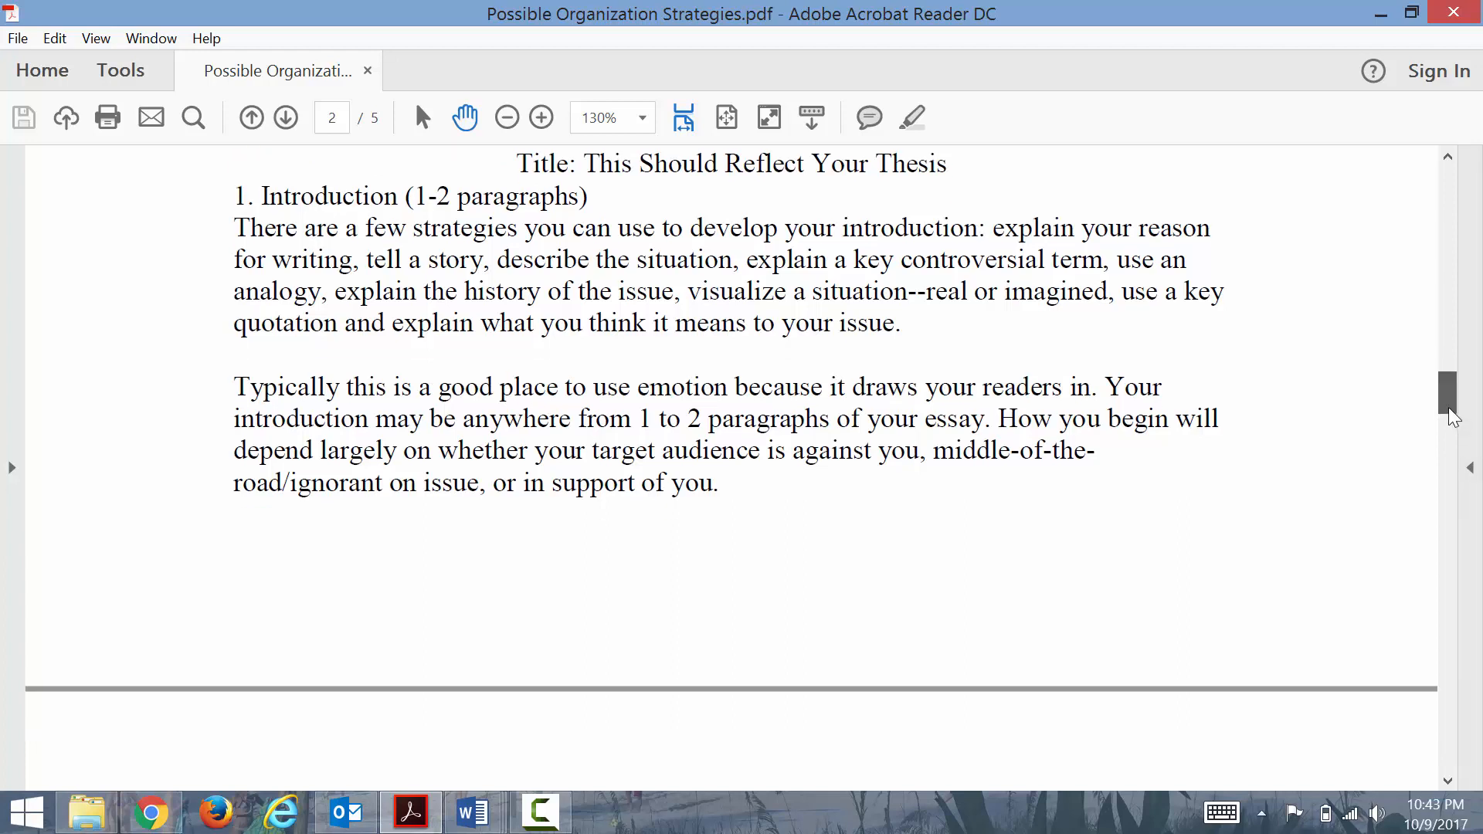
- Scroll to keep page 2's Introduction heading and strategies list in full view
scroll(up, 3)
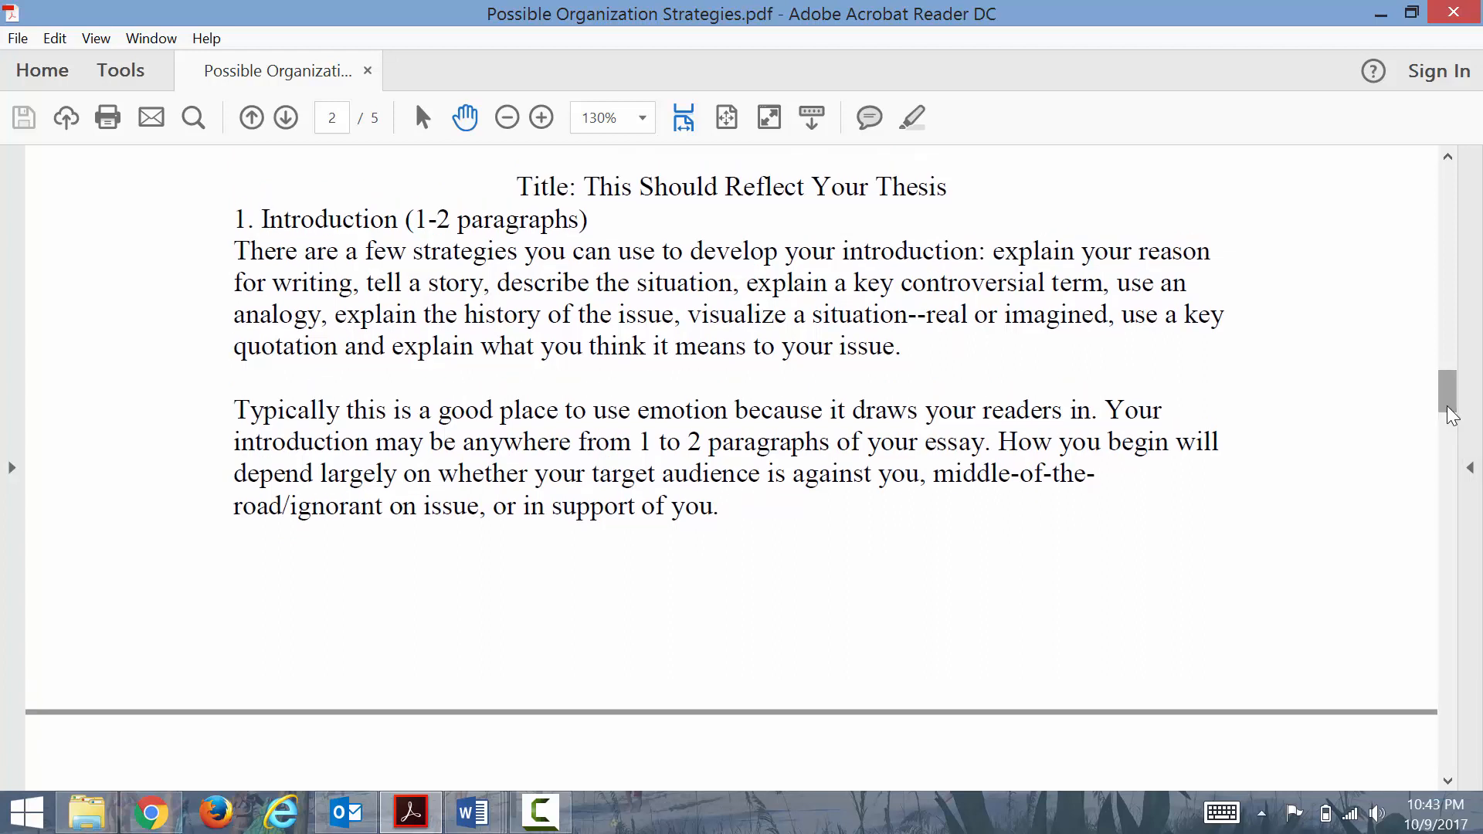
mouse_move(1086, 289)
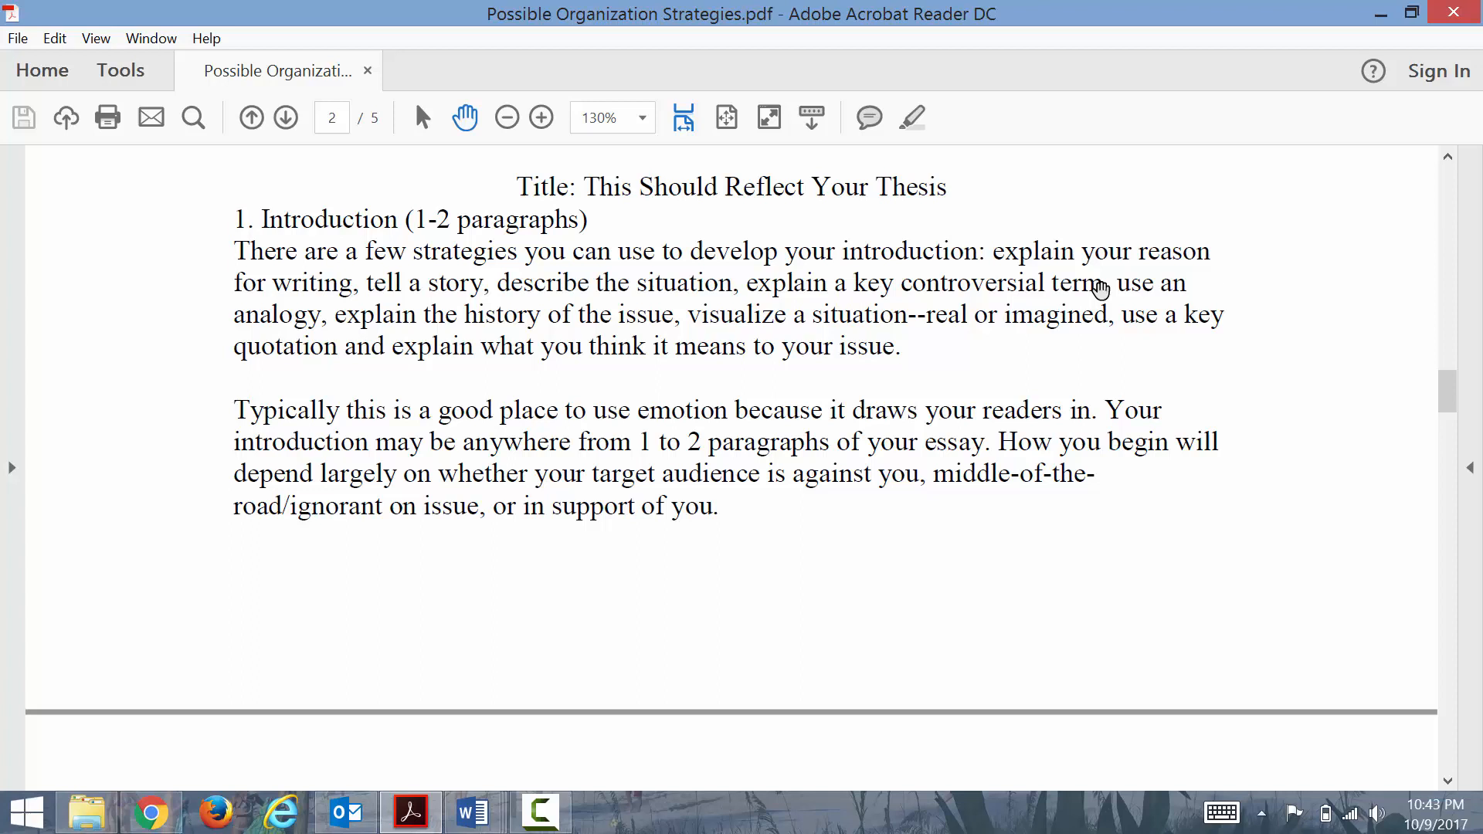
mouse_move(1086, 327)
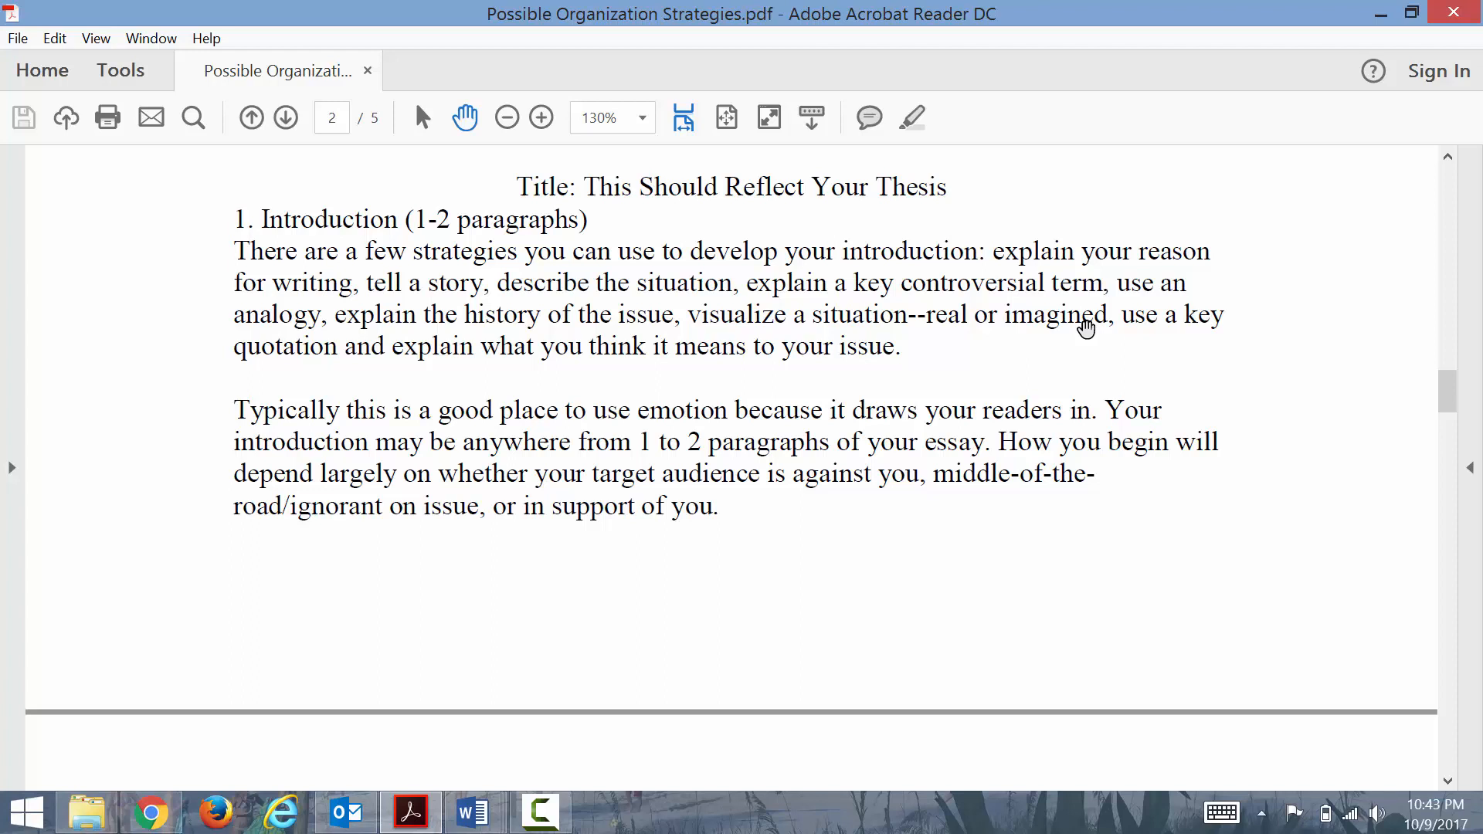
mouse_move(1057, 284)
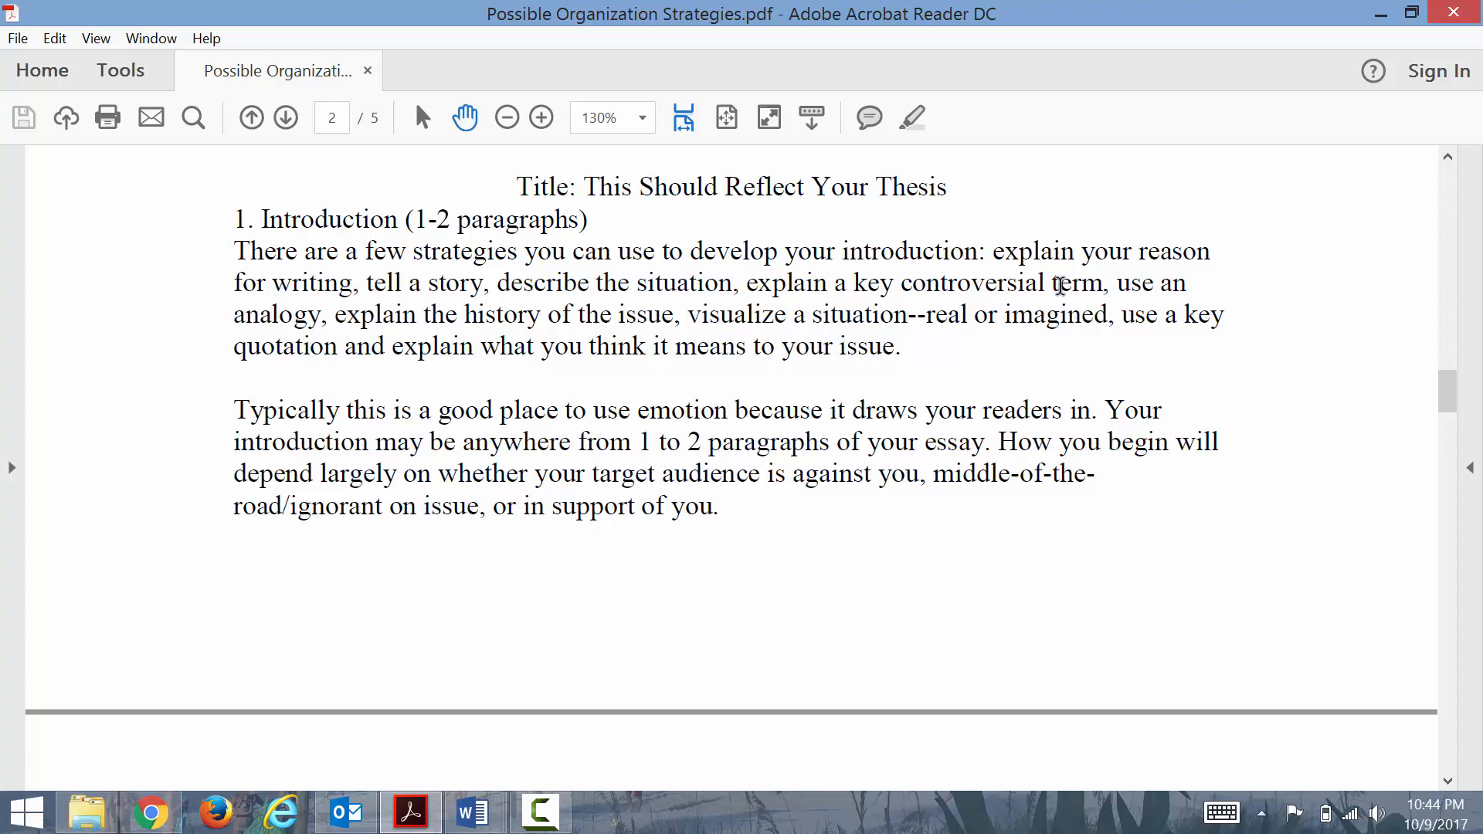
mouse_move(1125, 402)
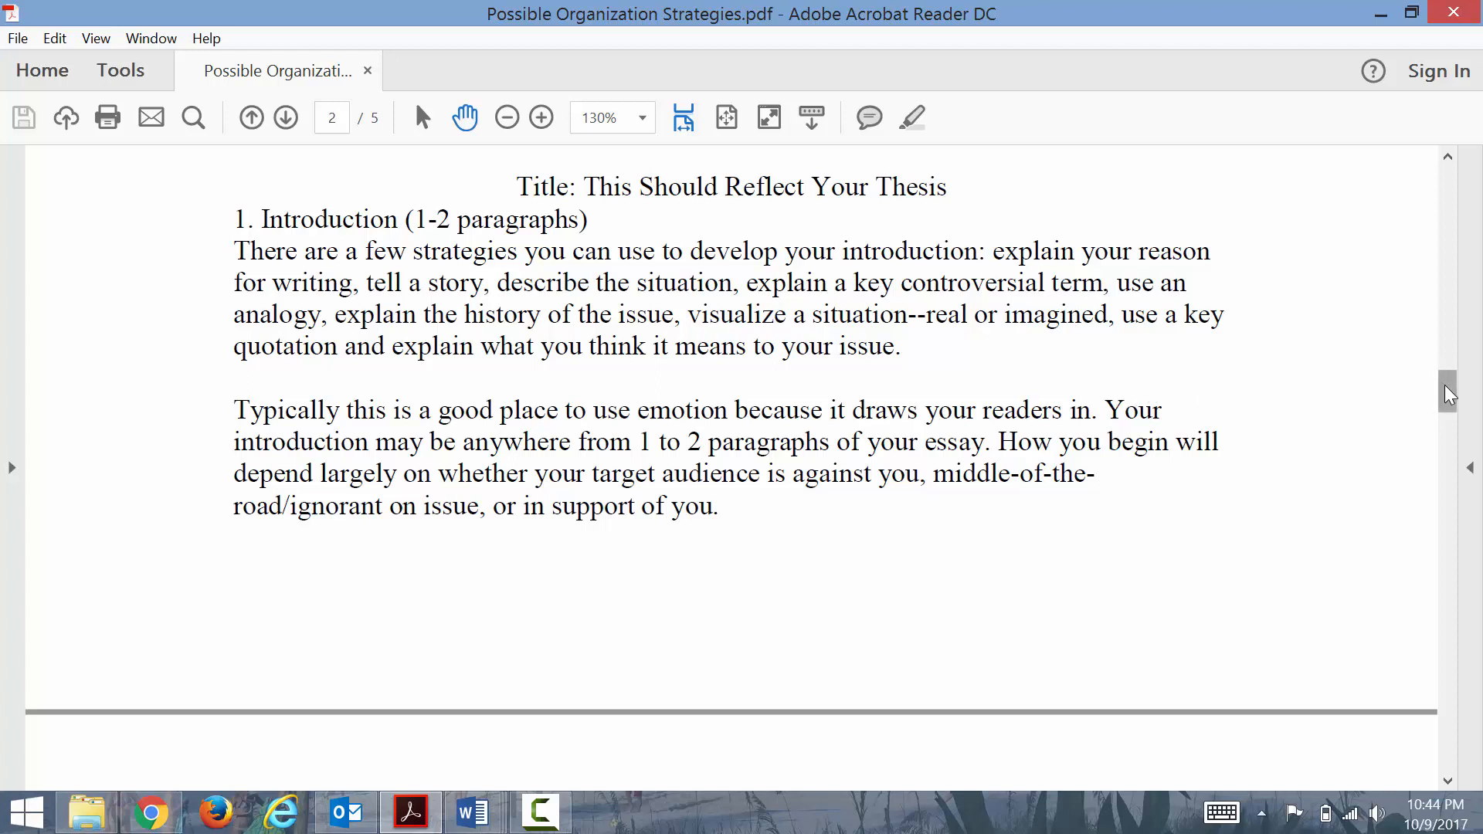
mouse_move(1270, 329)
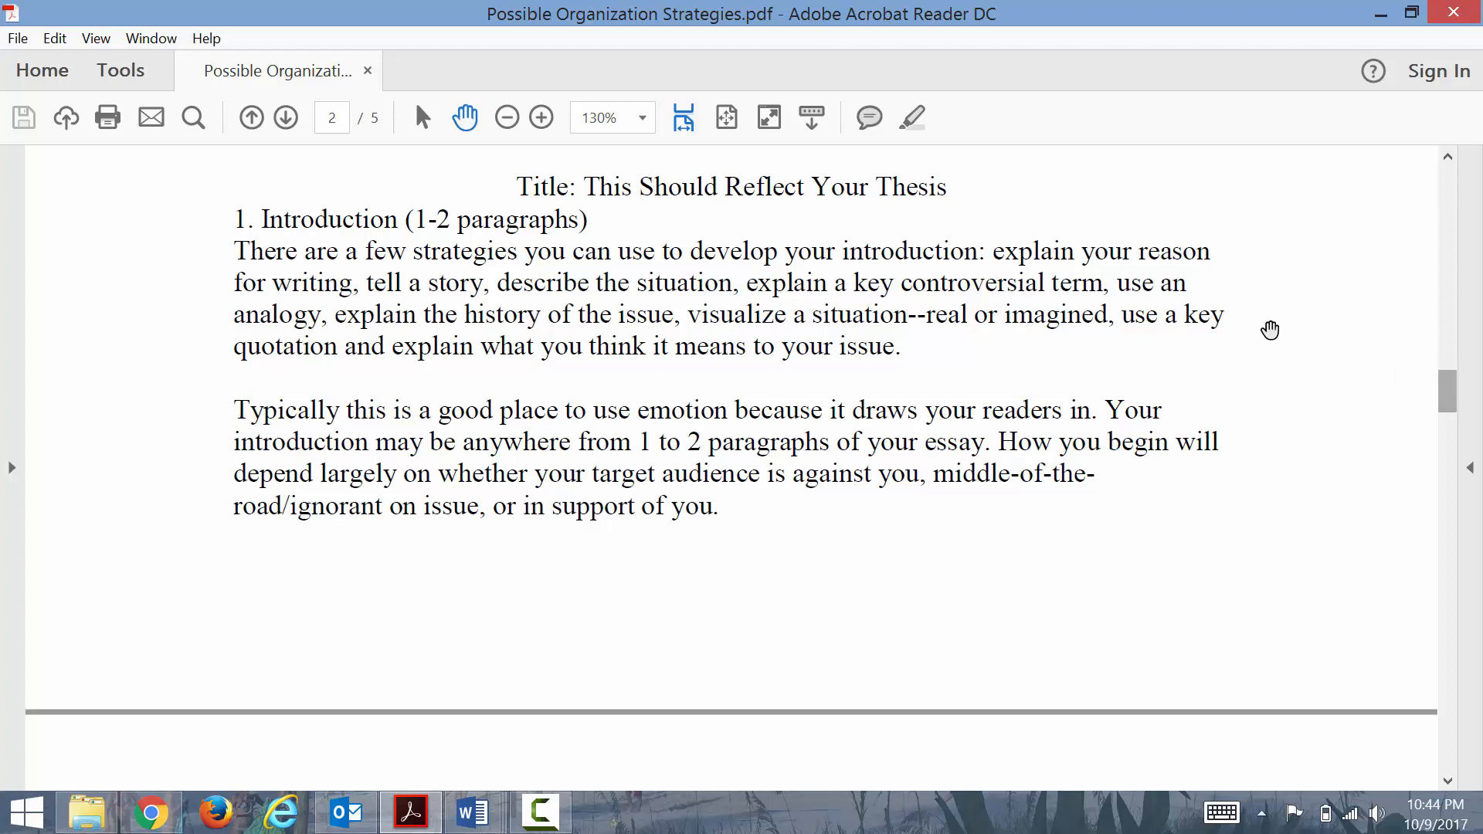
mouse_move(1155, 297)
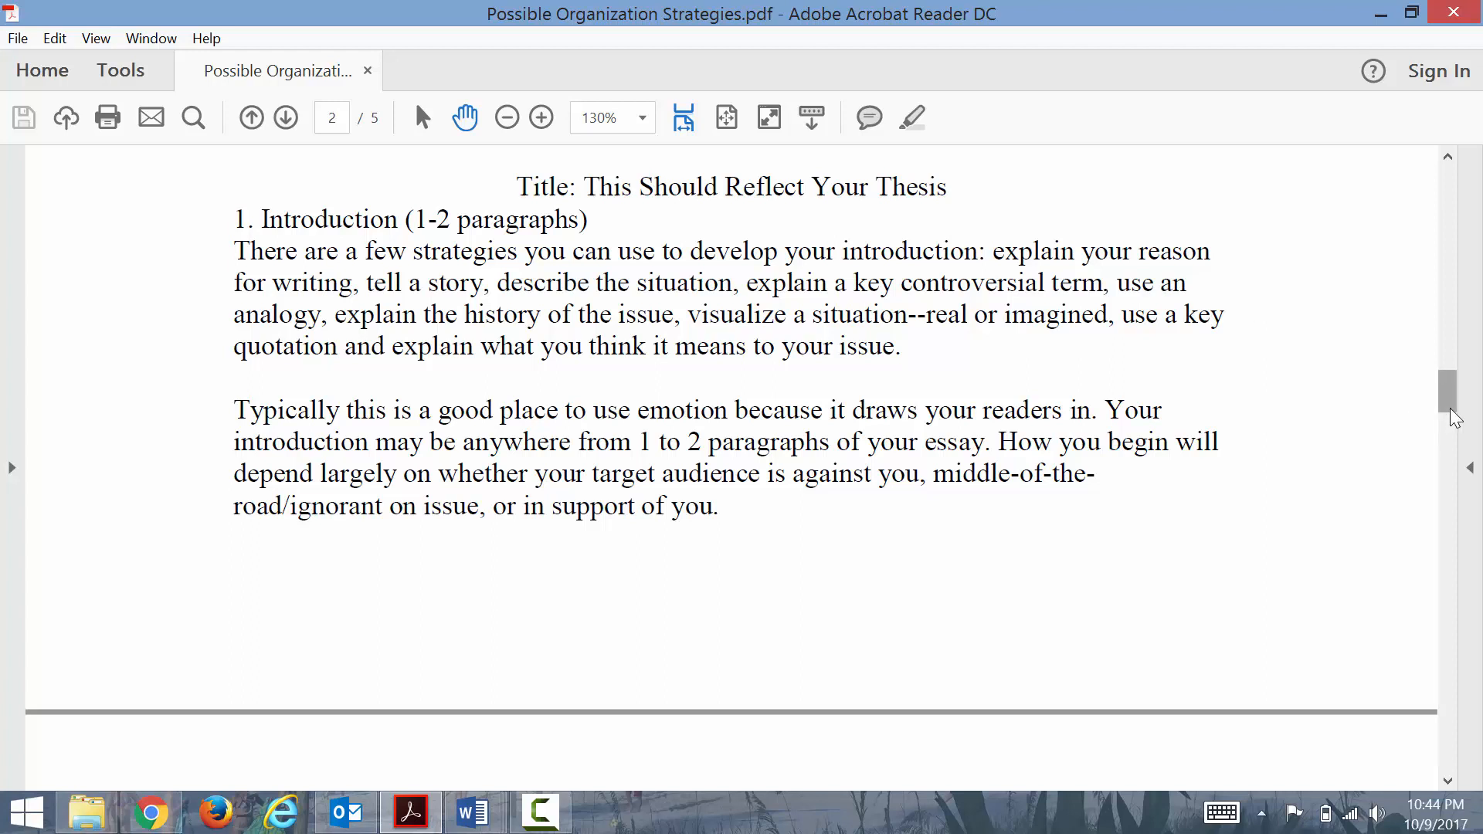
mouse_move(1451, 402)
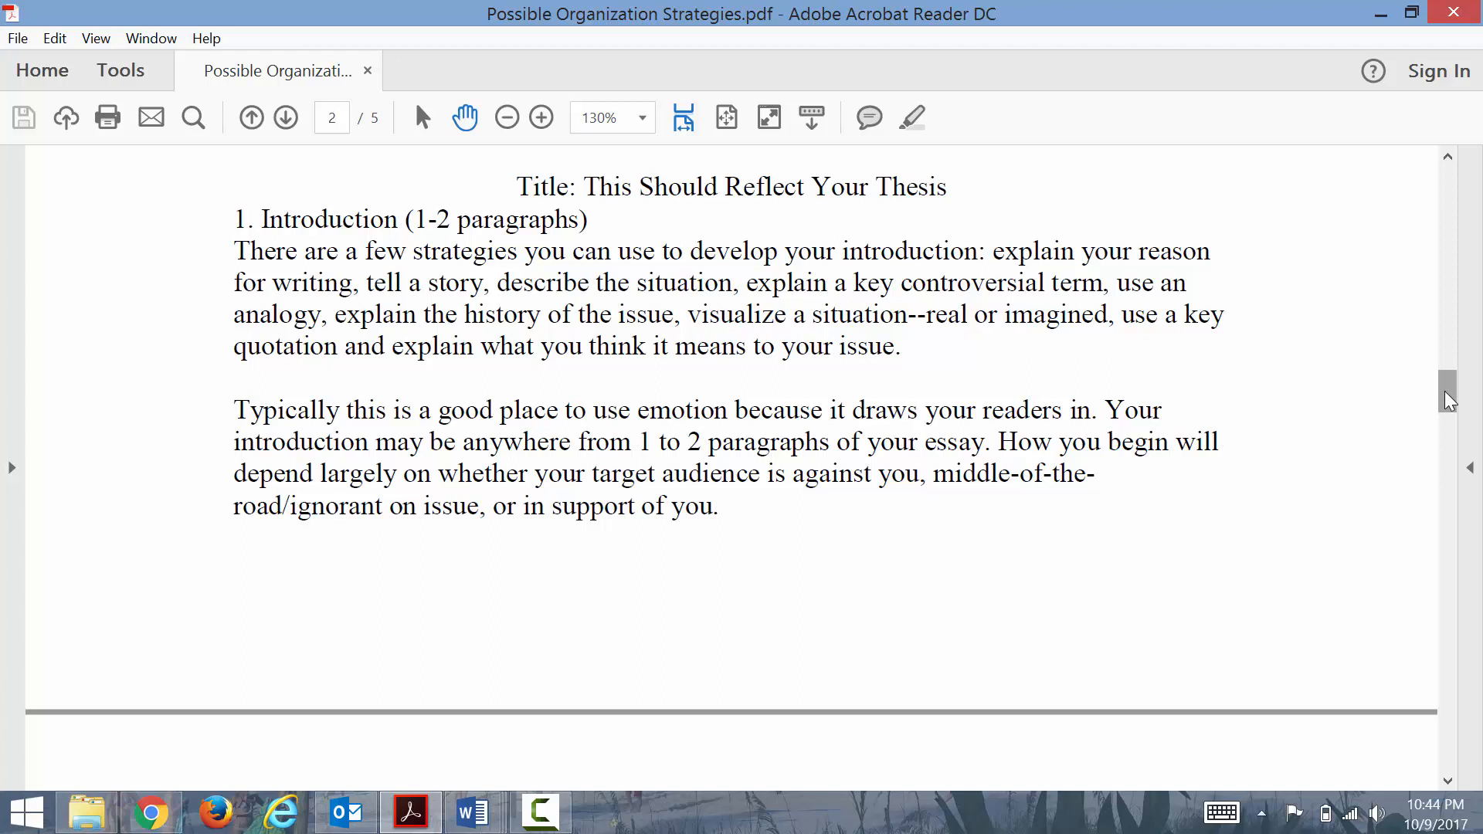
mouse_move(675, 327)
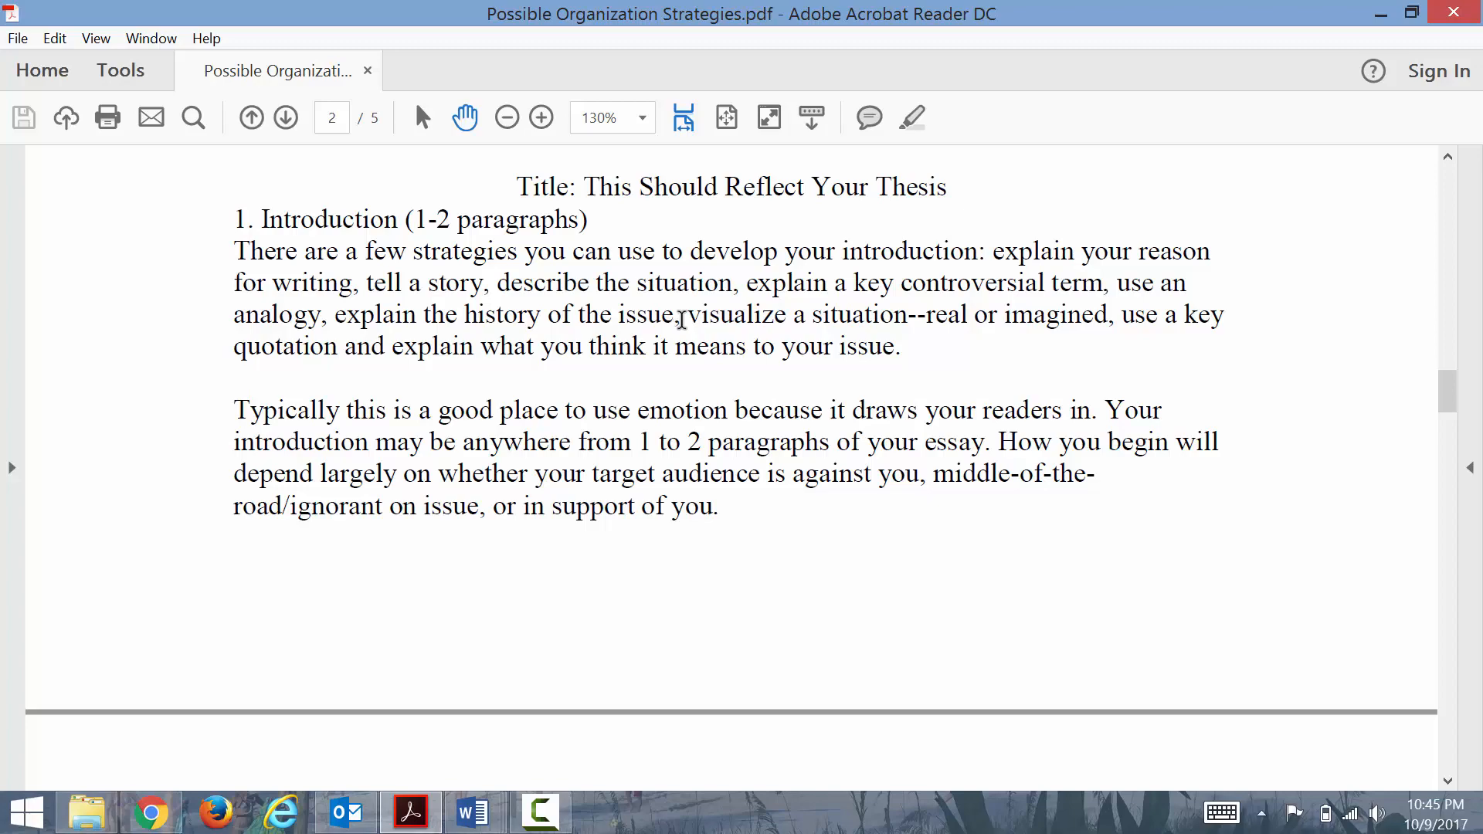
mouse_move(1449, 411)
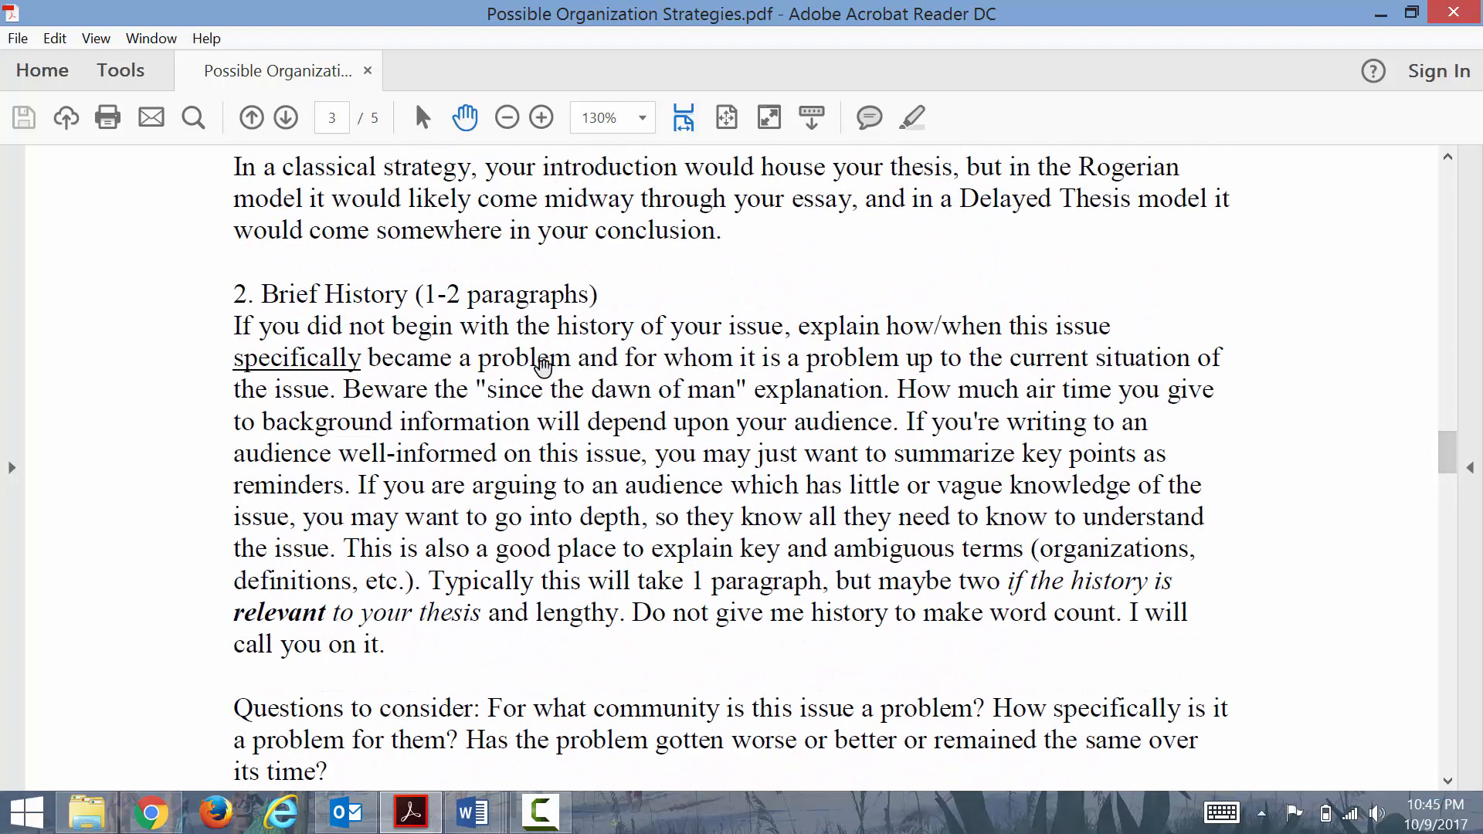
mouse_move(940, 375)
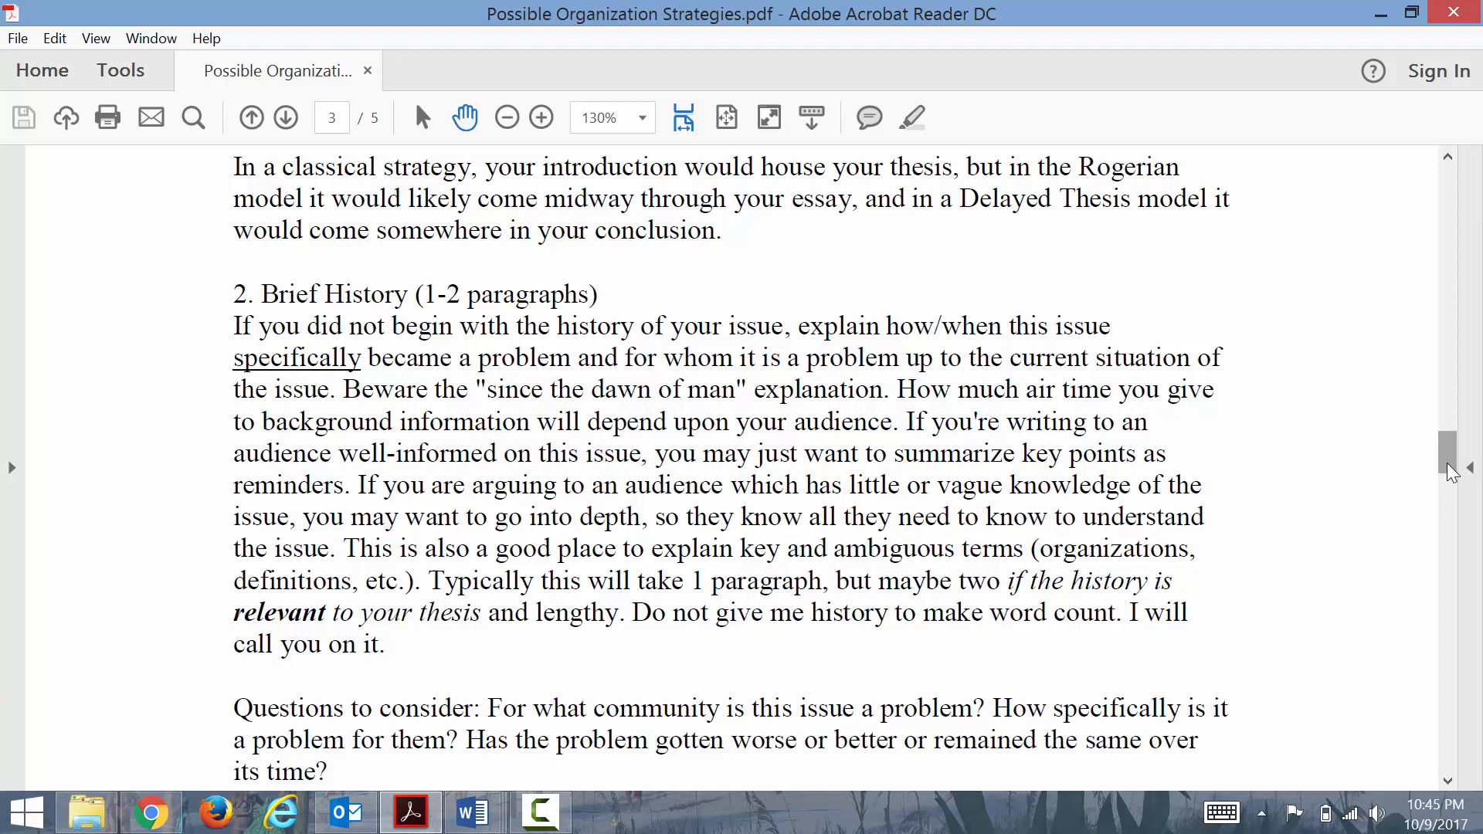
- Review the page 2 introduction strategies, then switch to the paid-maternity-leave essay in Word
scroll(up, 3)
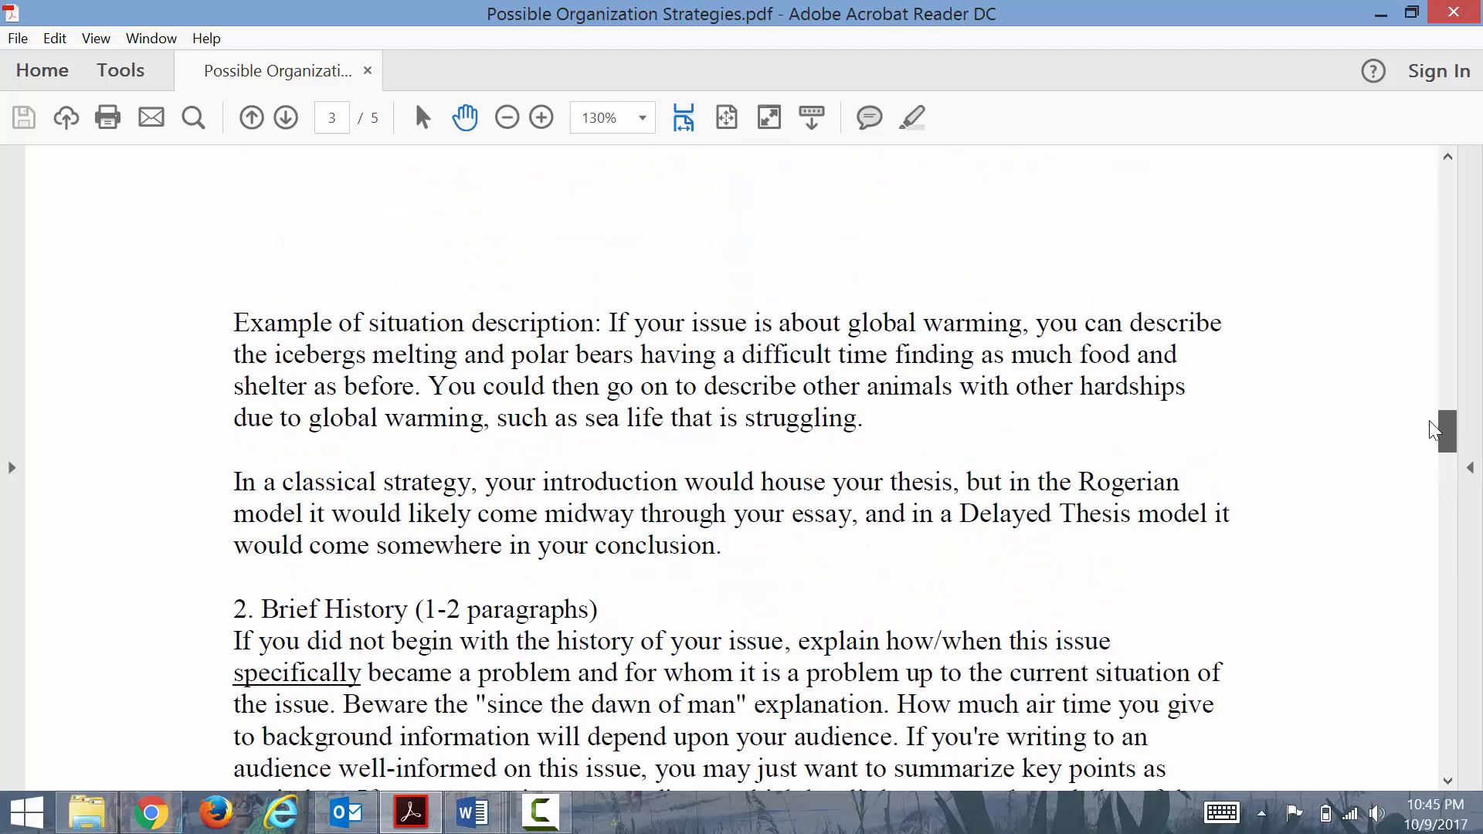
scroll(up, 3)
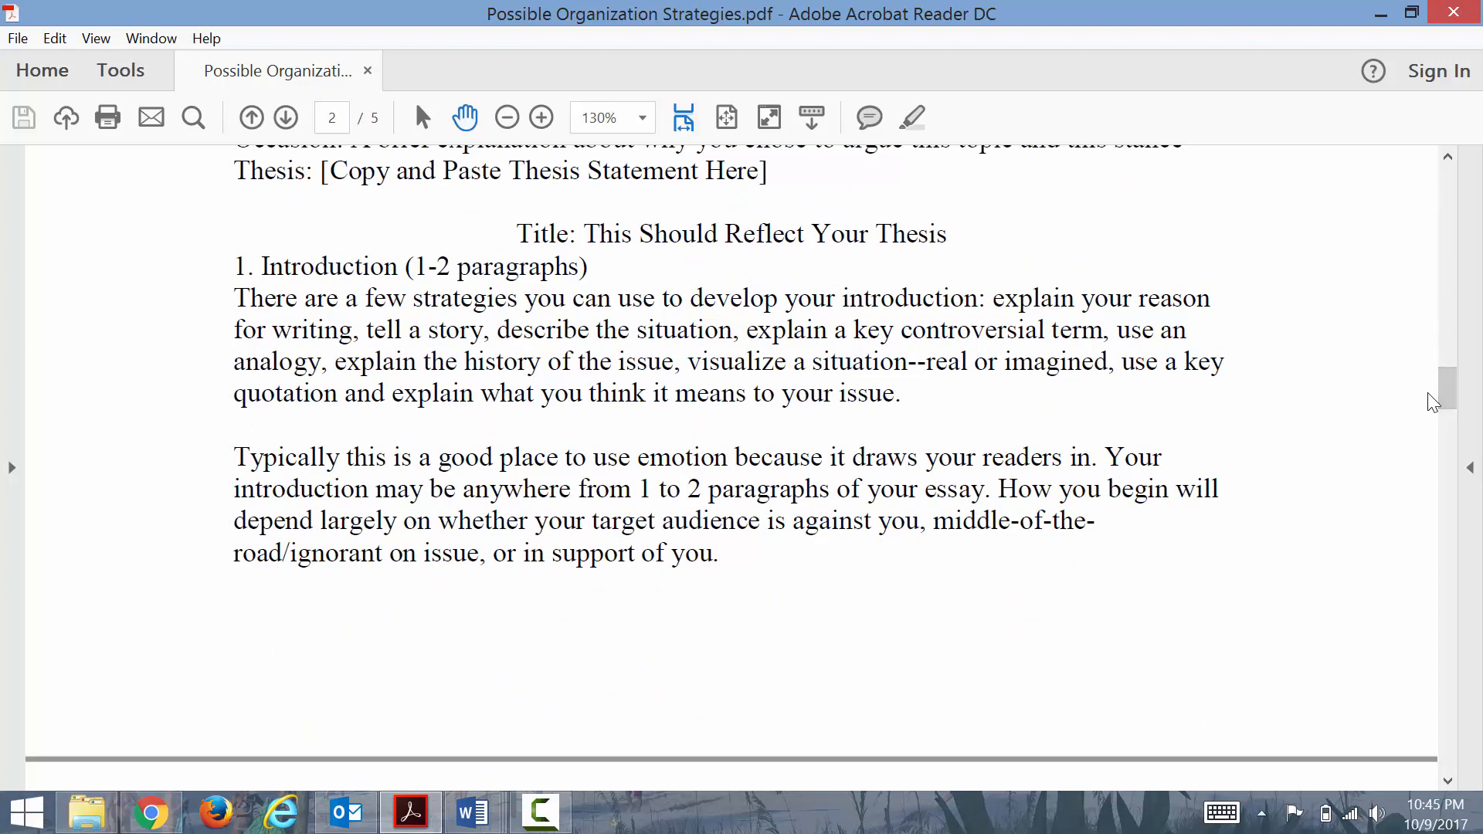
mouse_move(1110, 459)
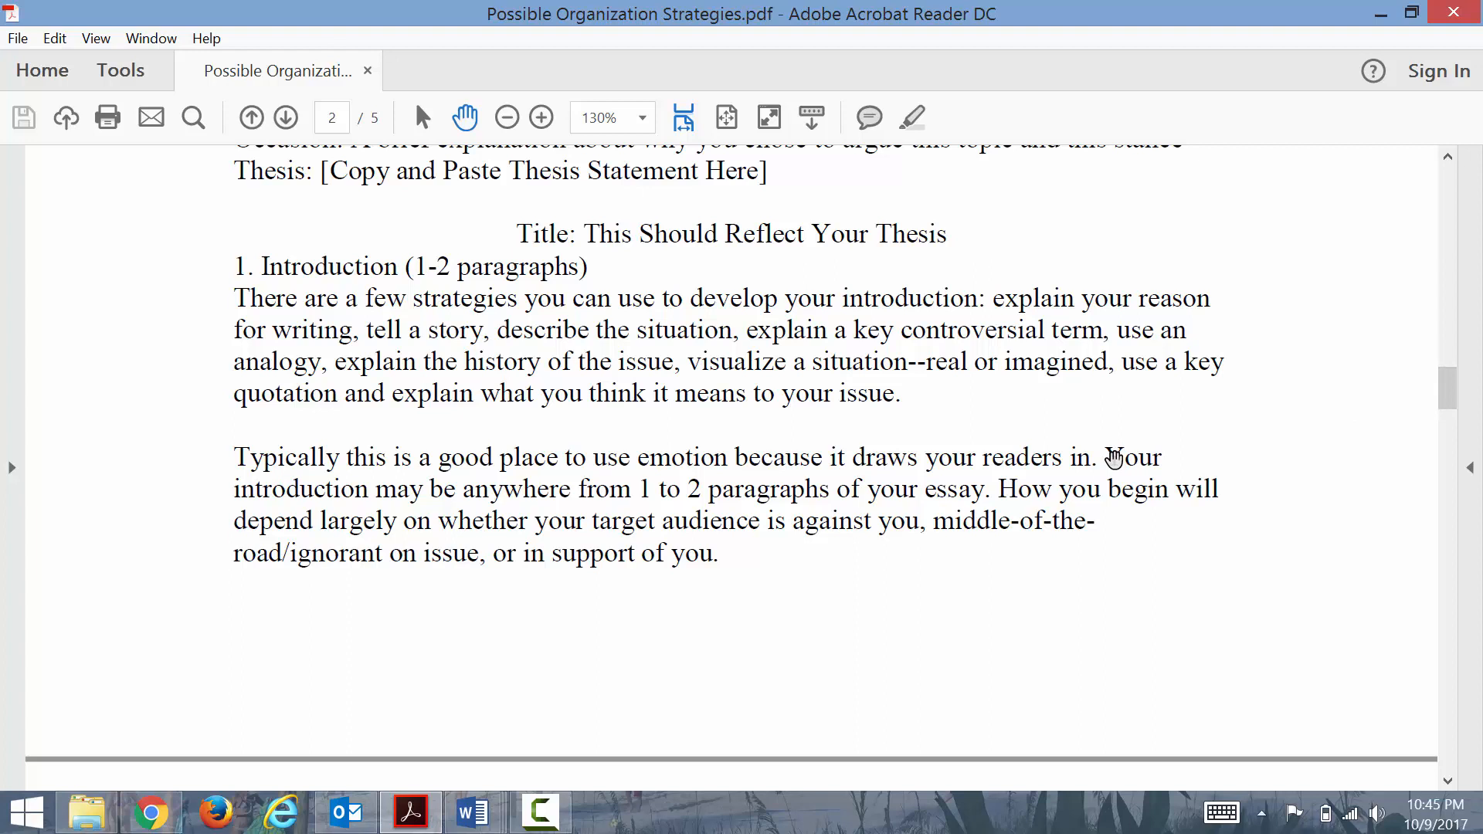
mouse_move(958, 377)
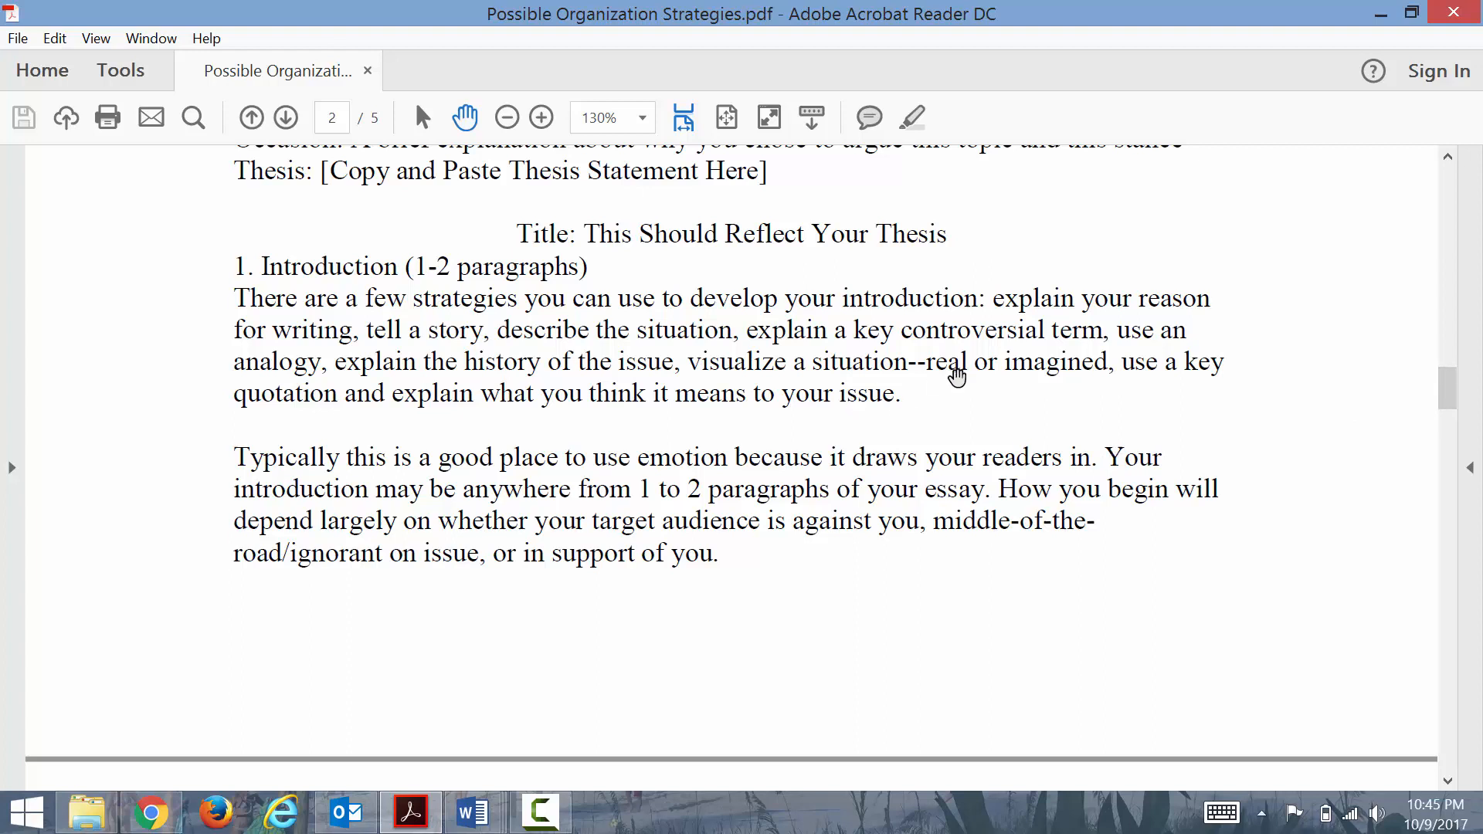
mouse_move(1451, 345)
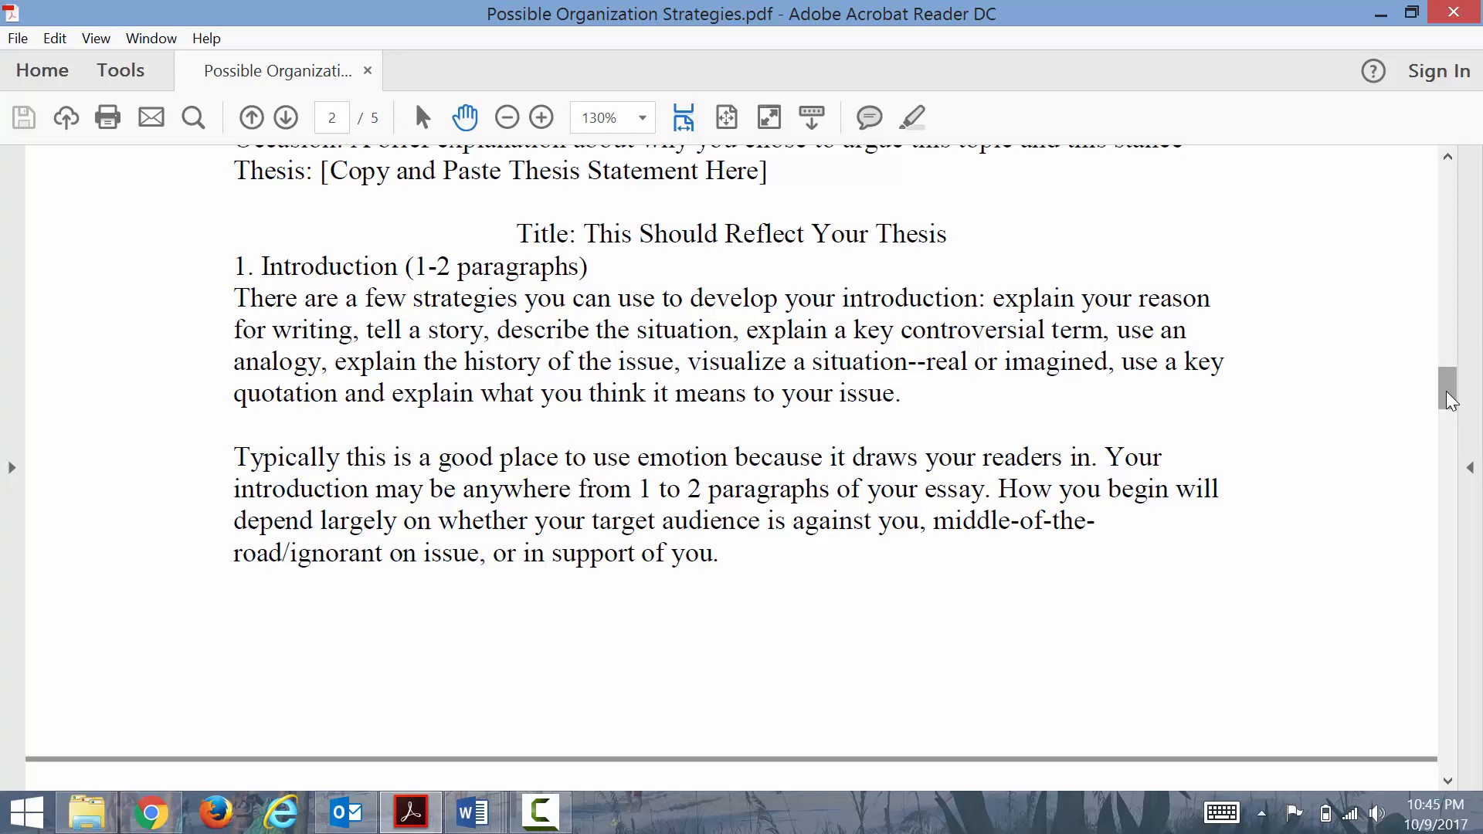
scroll(down, 3)
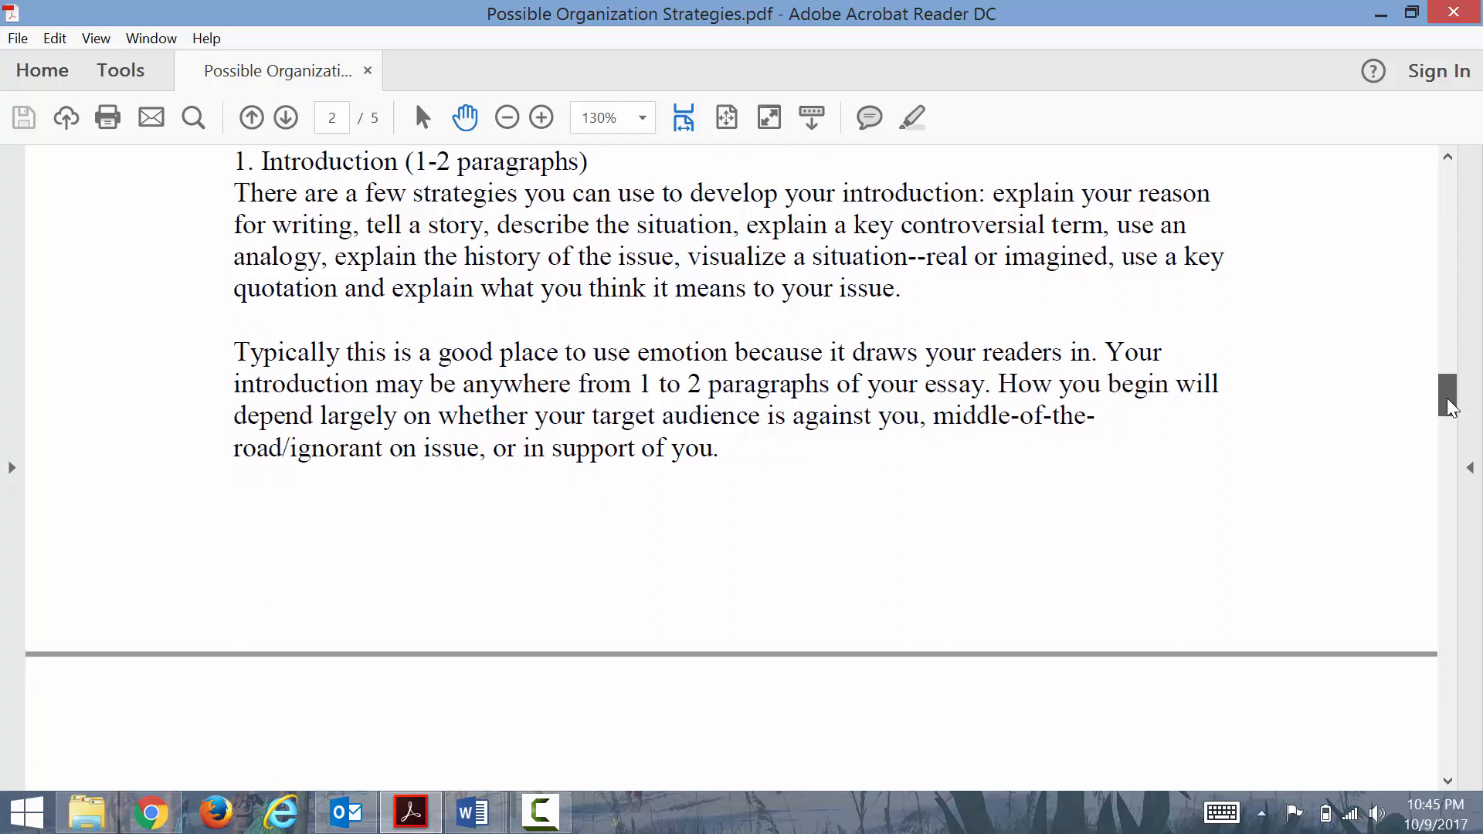
scroll(down, 3)
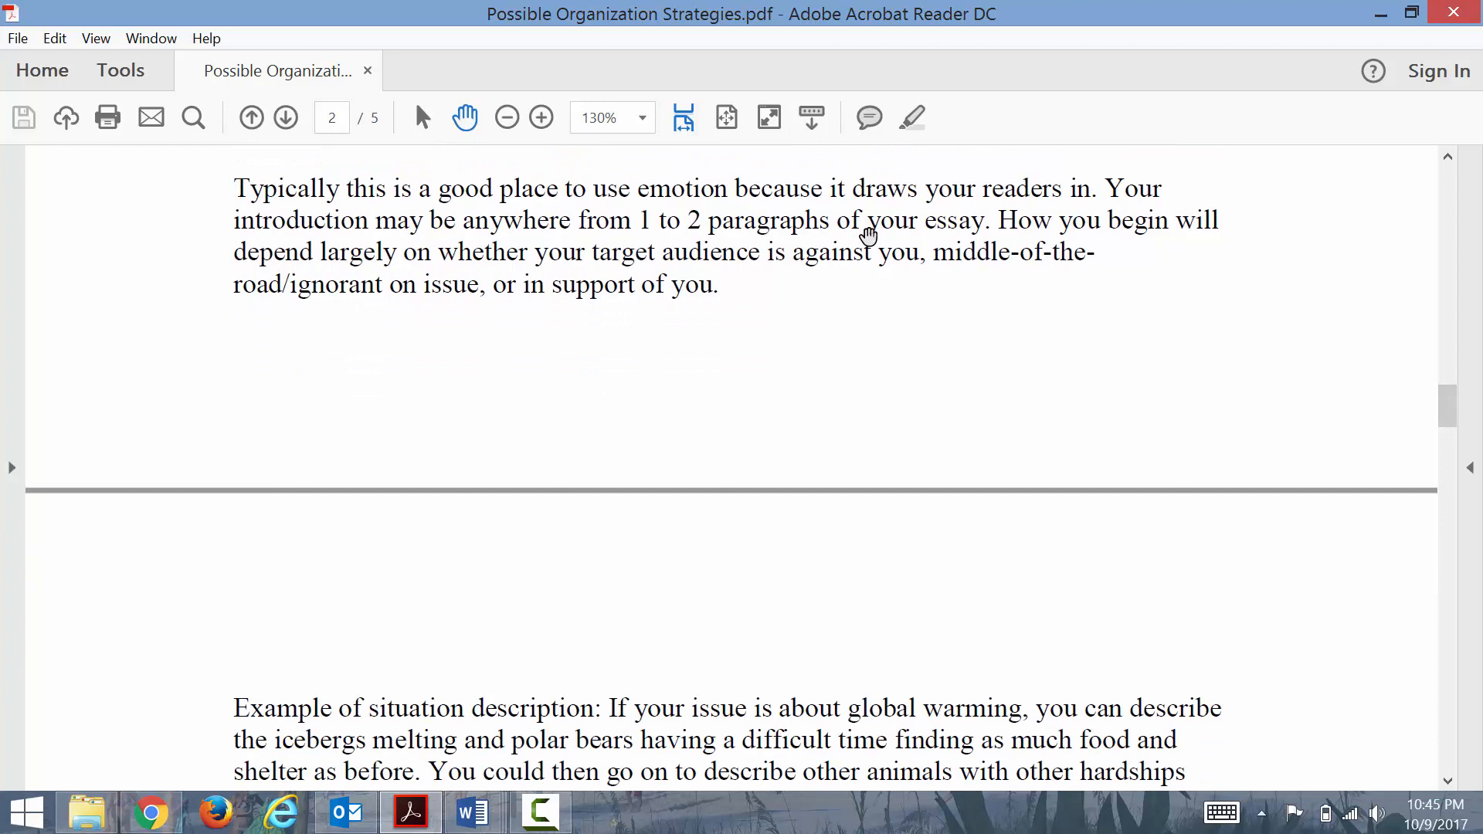
mouse_move(867, 313)
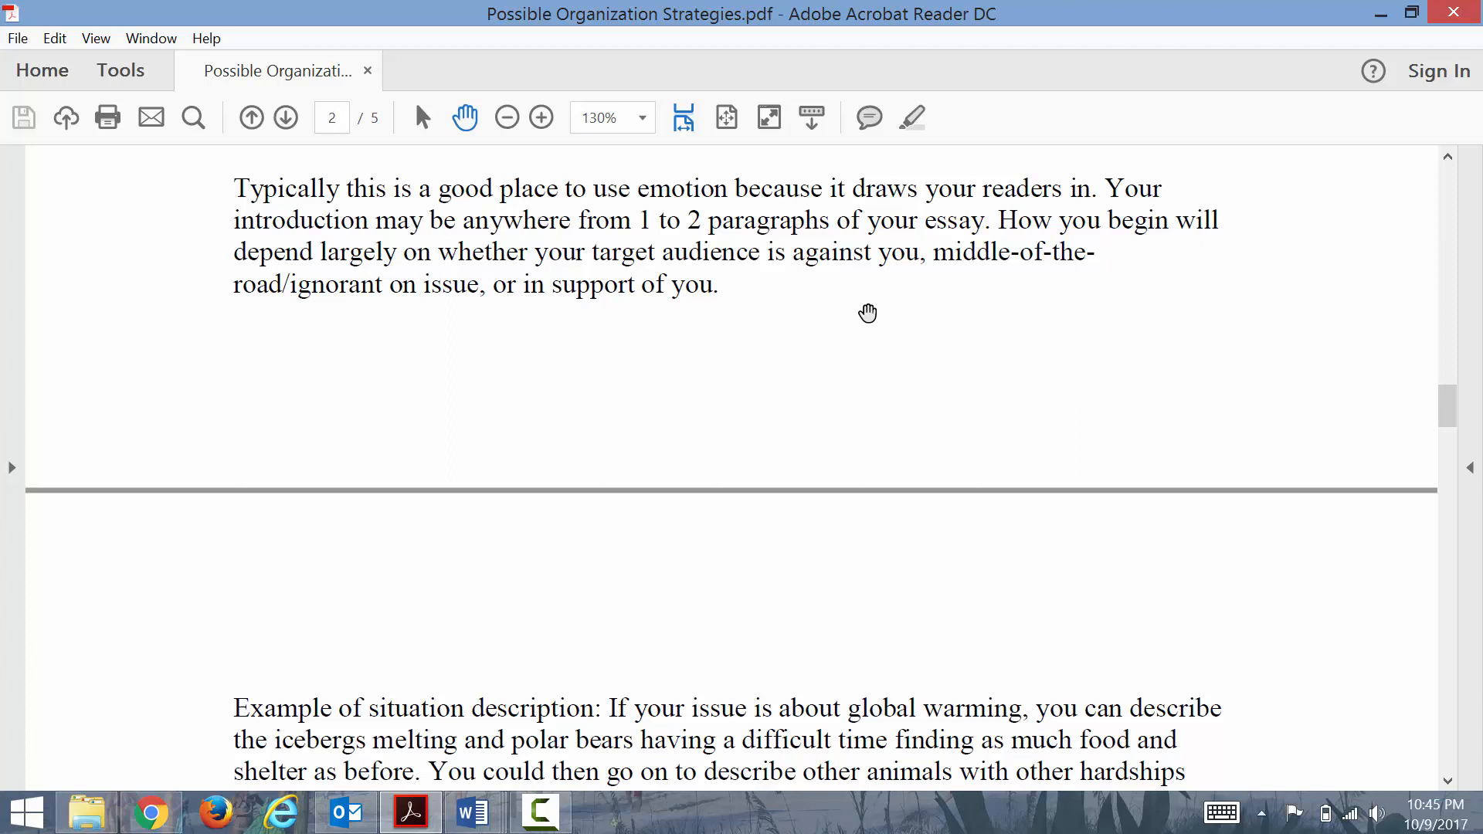
mouse_move(889, 315)
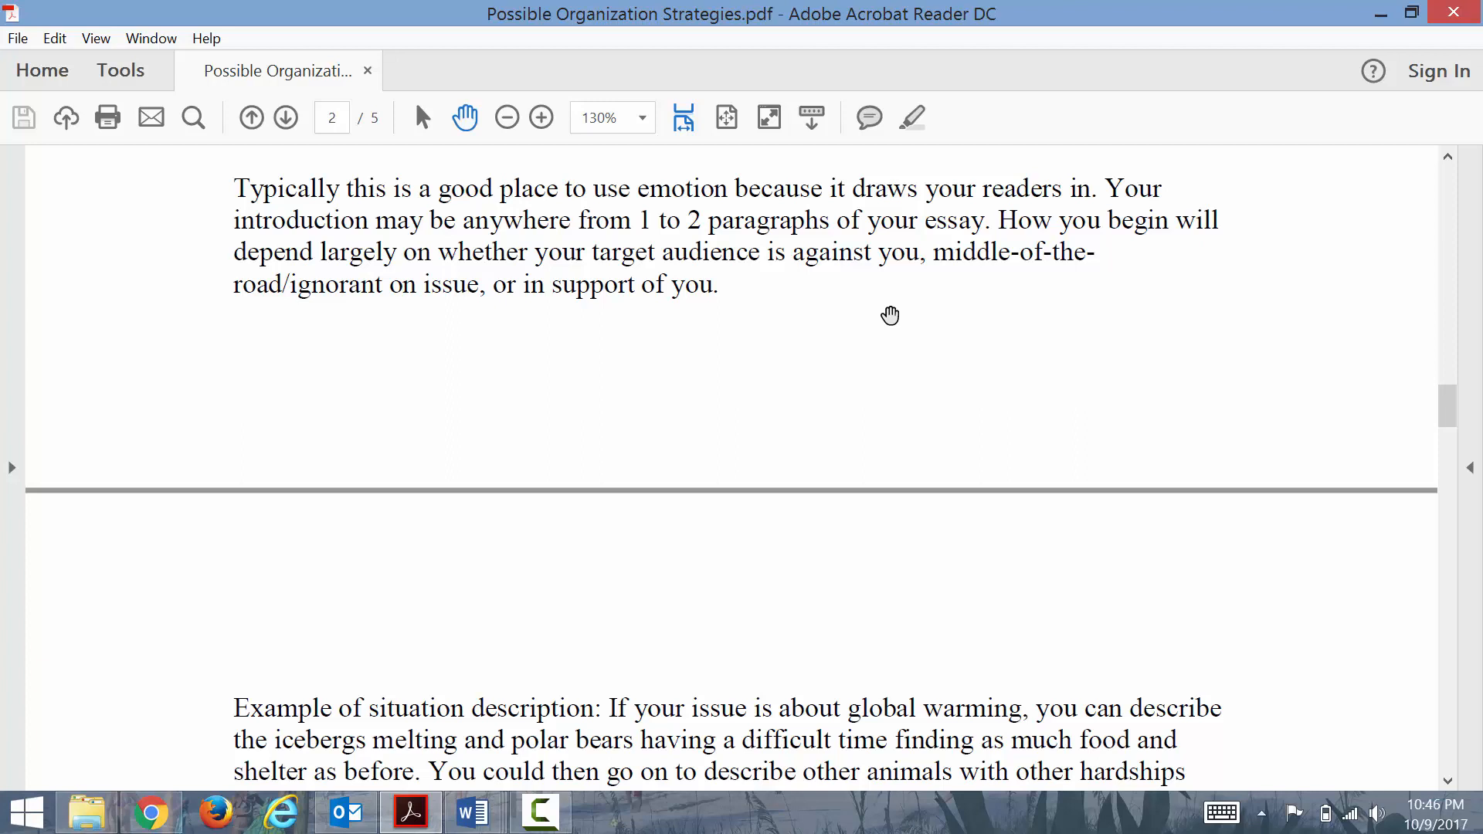
mouse_move(896, 318)
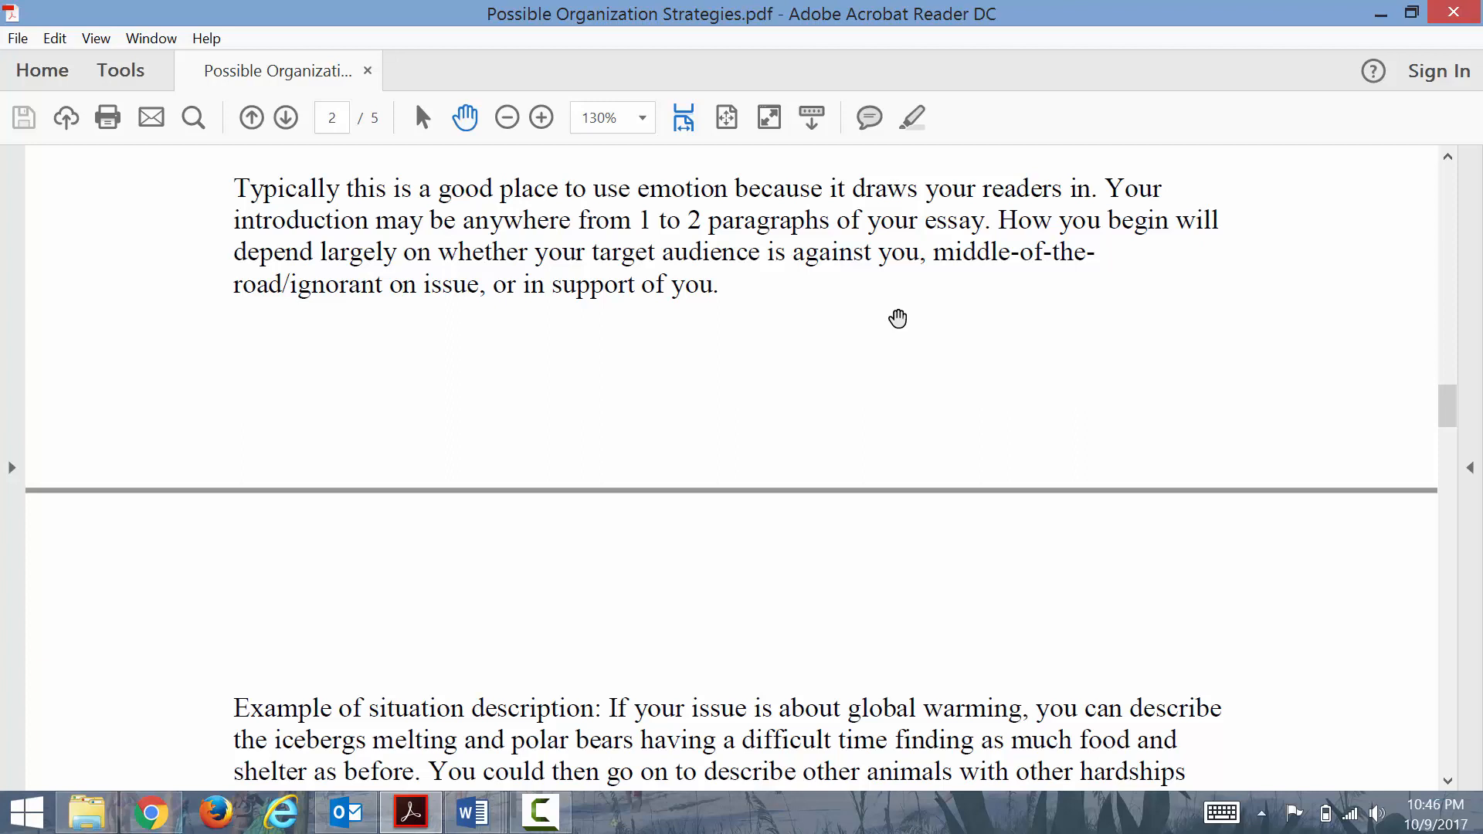
mouse_move(1123, 367)
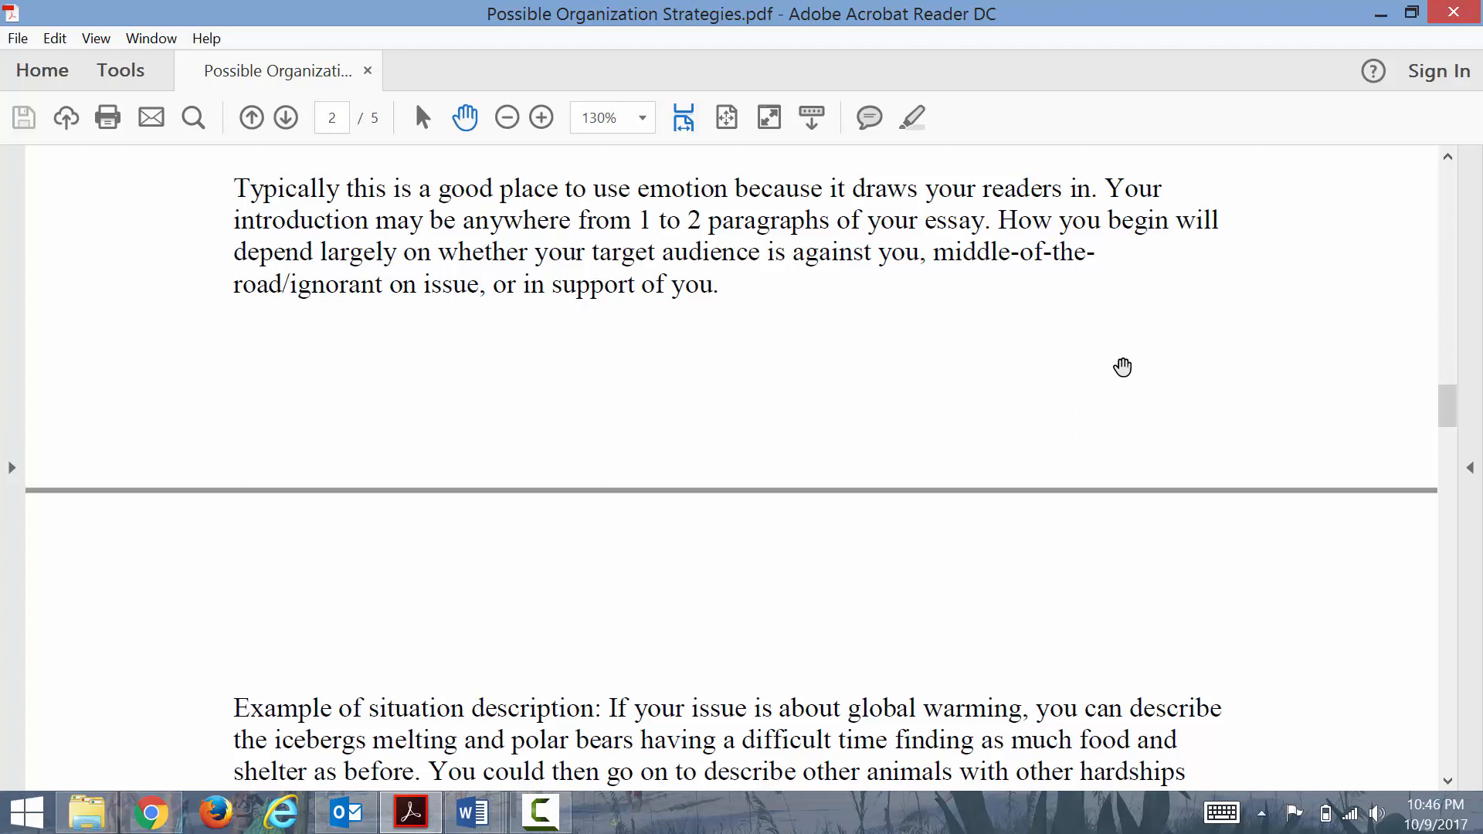
mouse_move(963, 354)
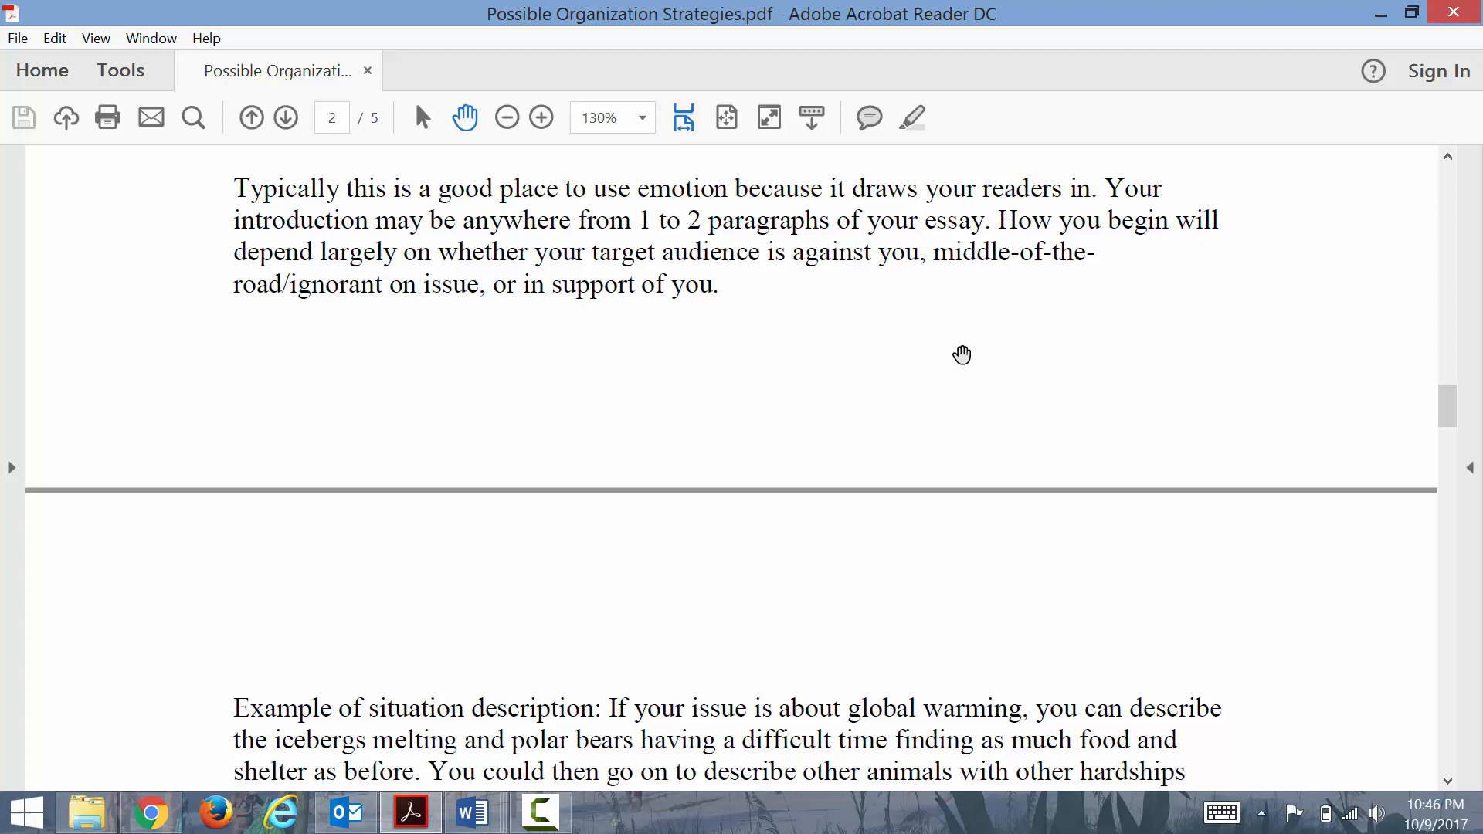
mouse_move(1453, 431)
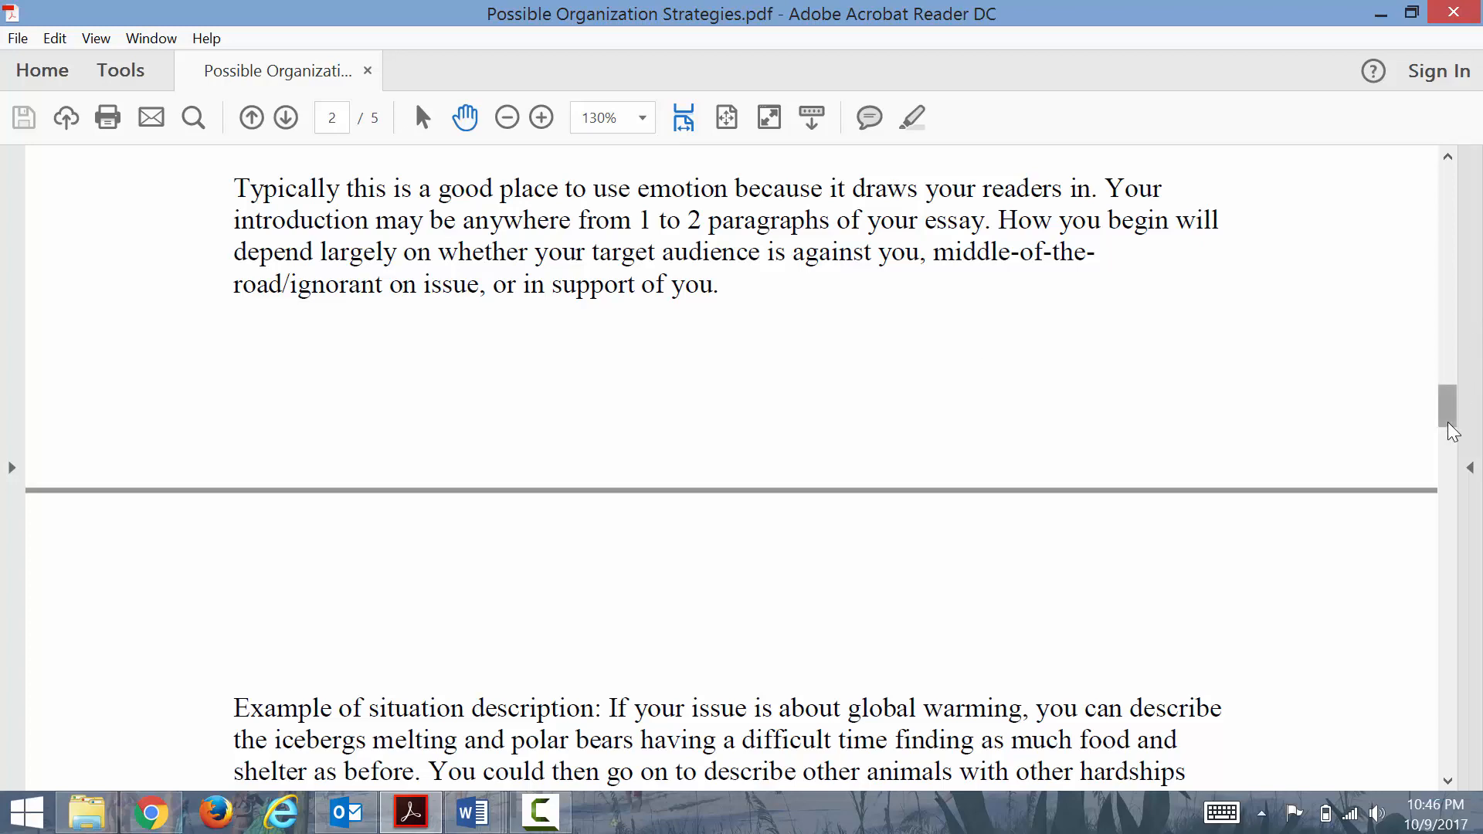
scroll(down, 3)
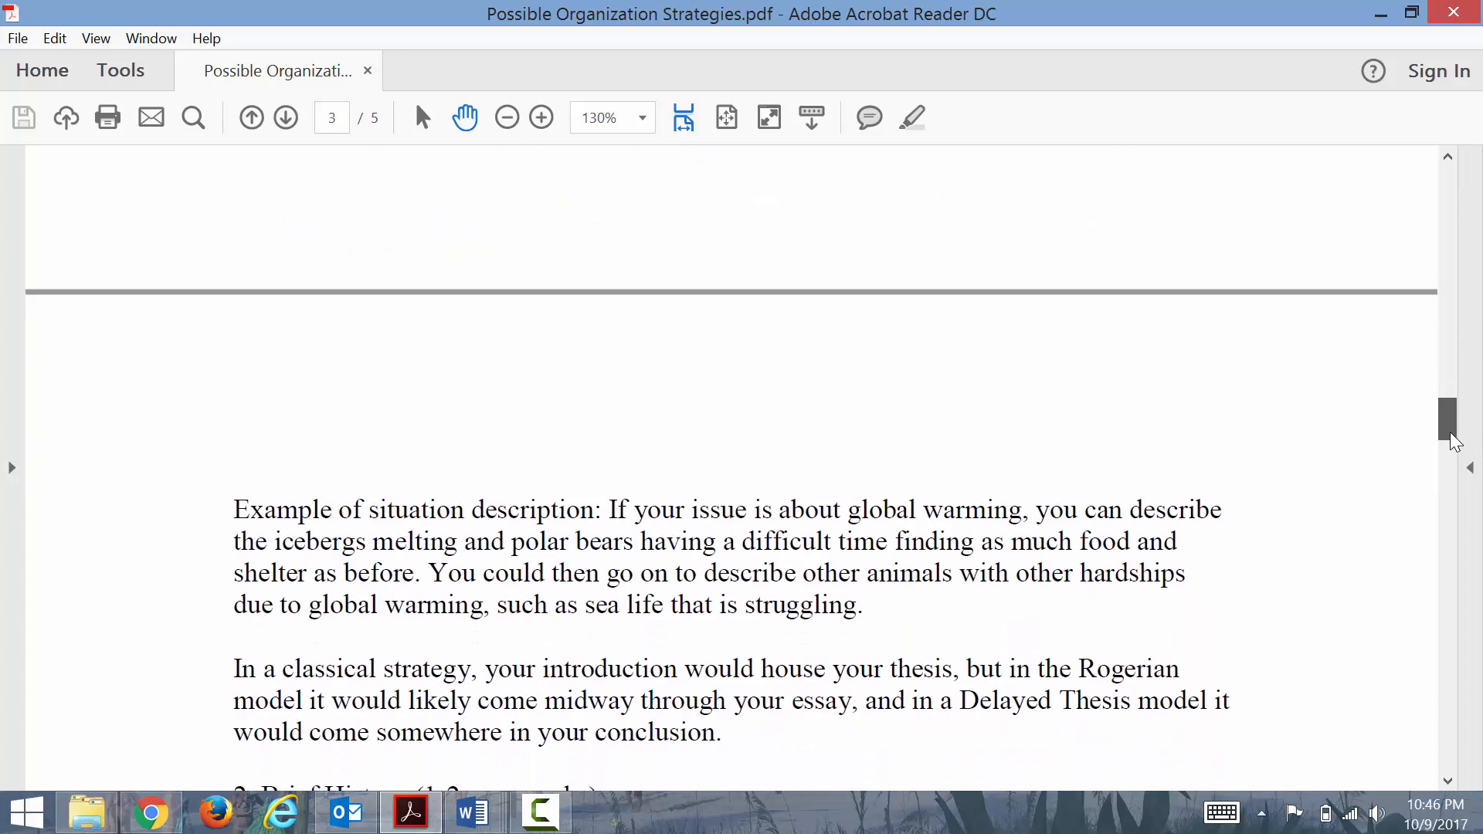
scroll(down, 3)
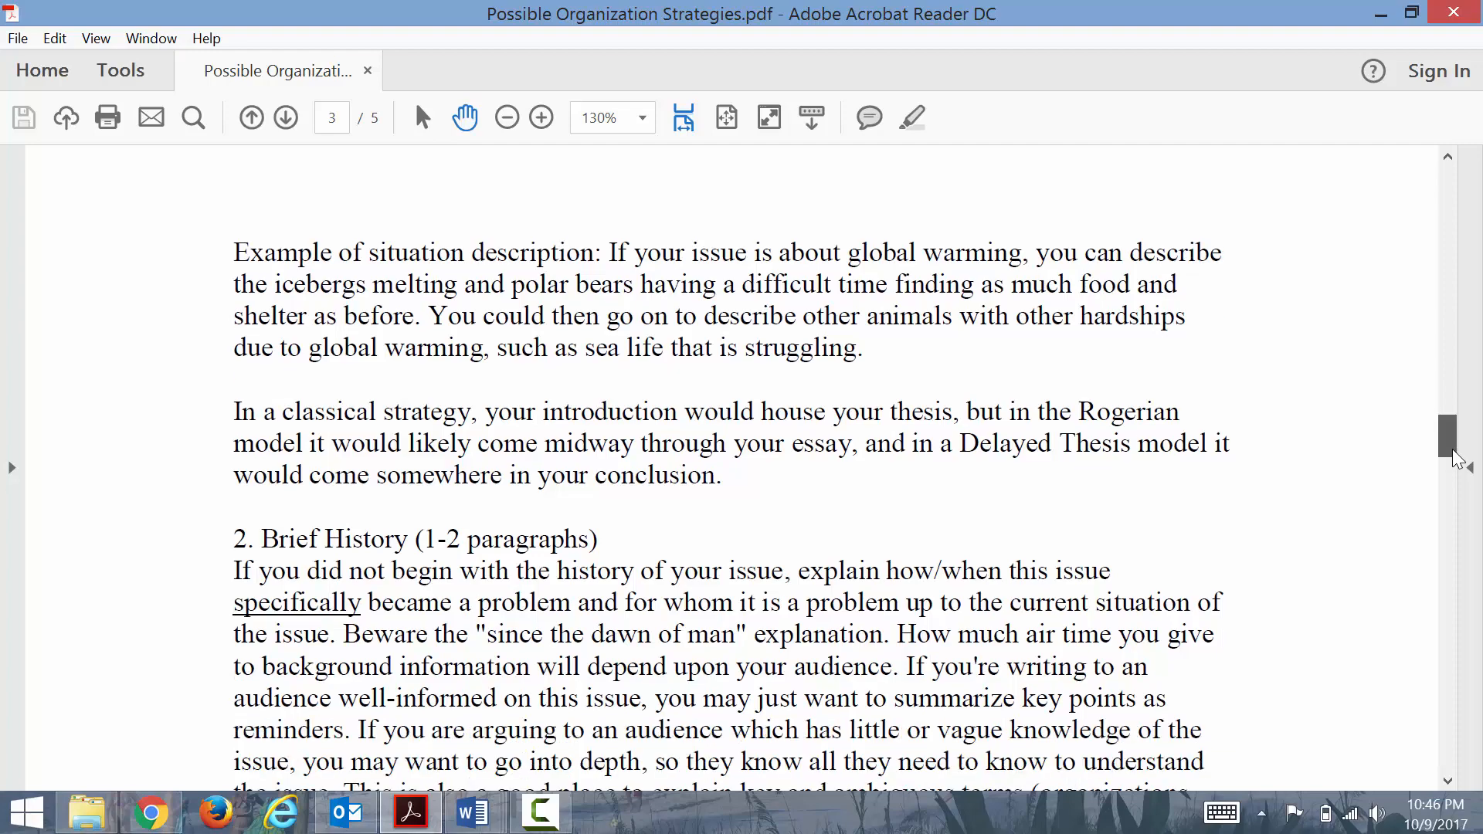
scroll(up, 3)
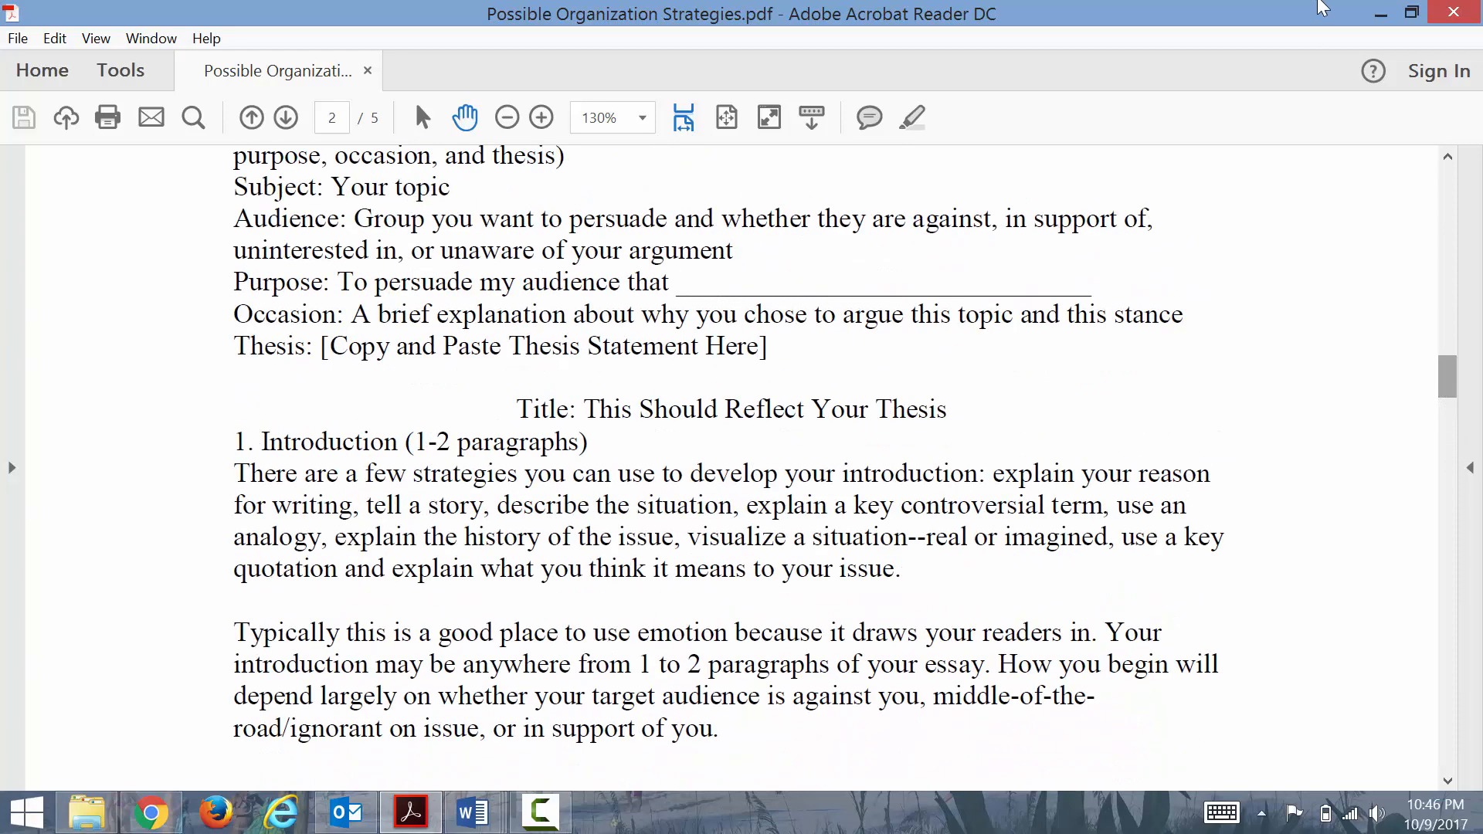
click(469, 811)
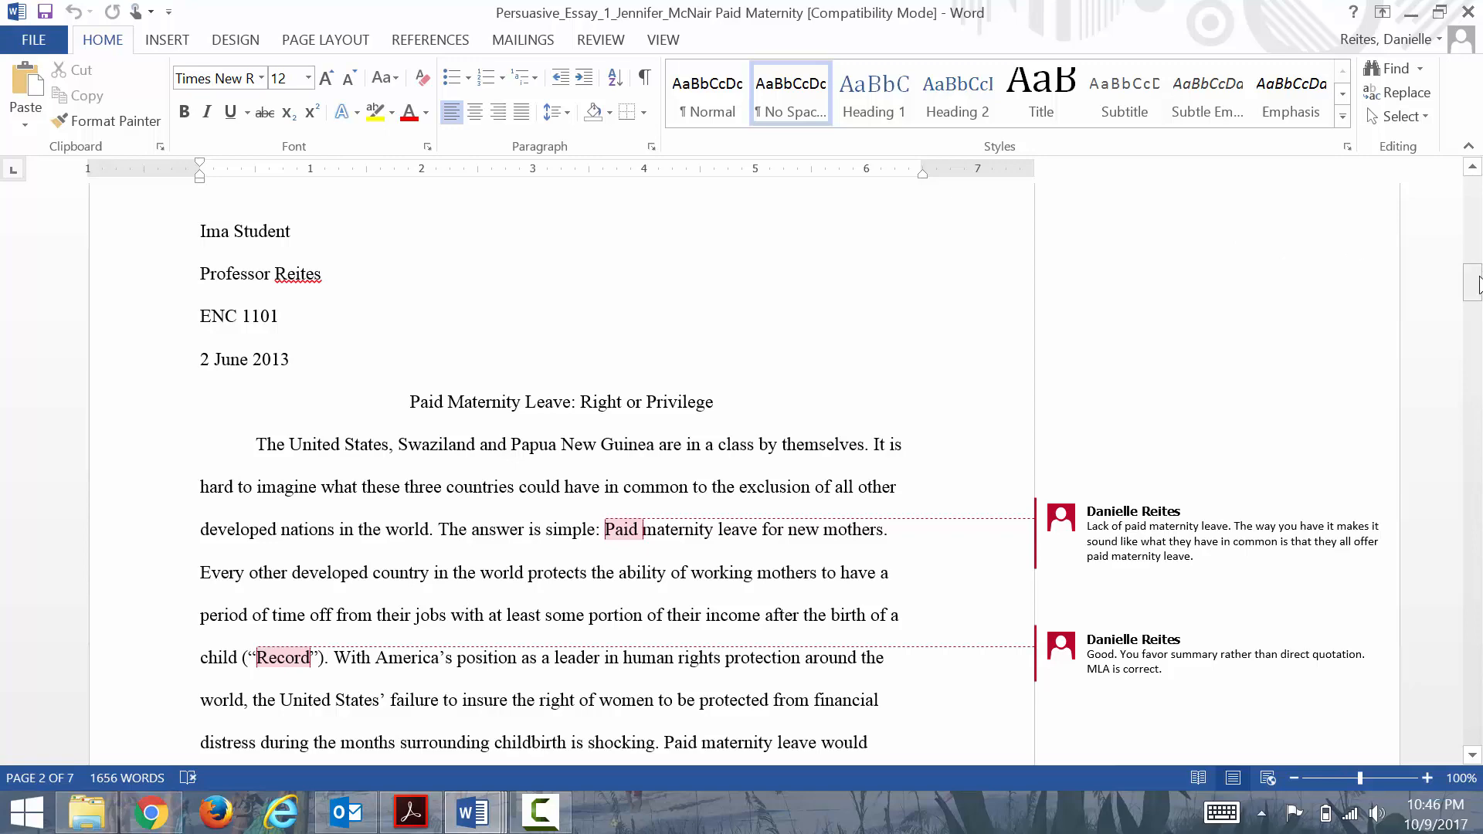
- Zoom the essay to 110% and read ahead to the FMLA paragraph and its paternity-leave comment
scroll(down, 3)
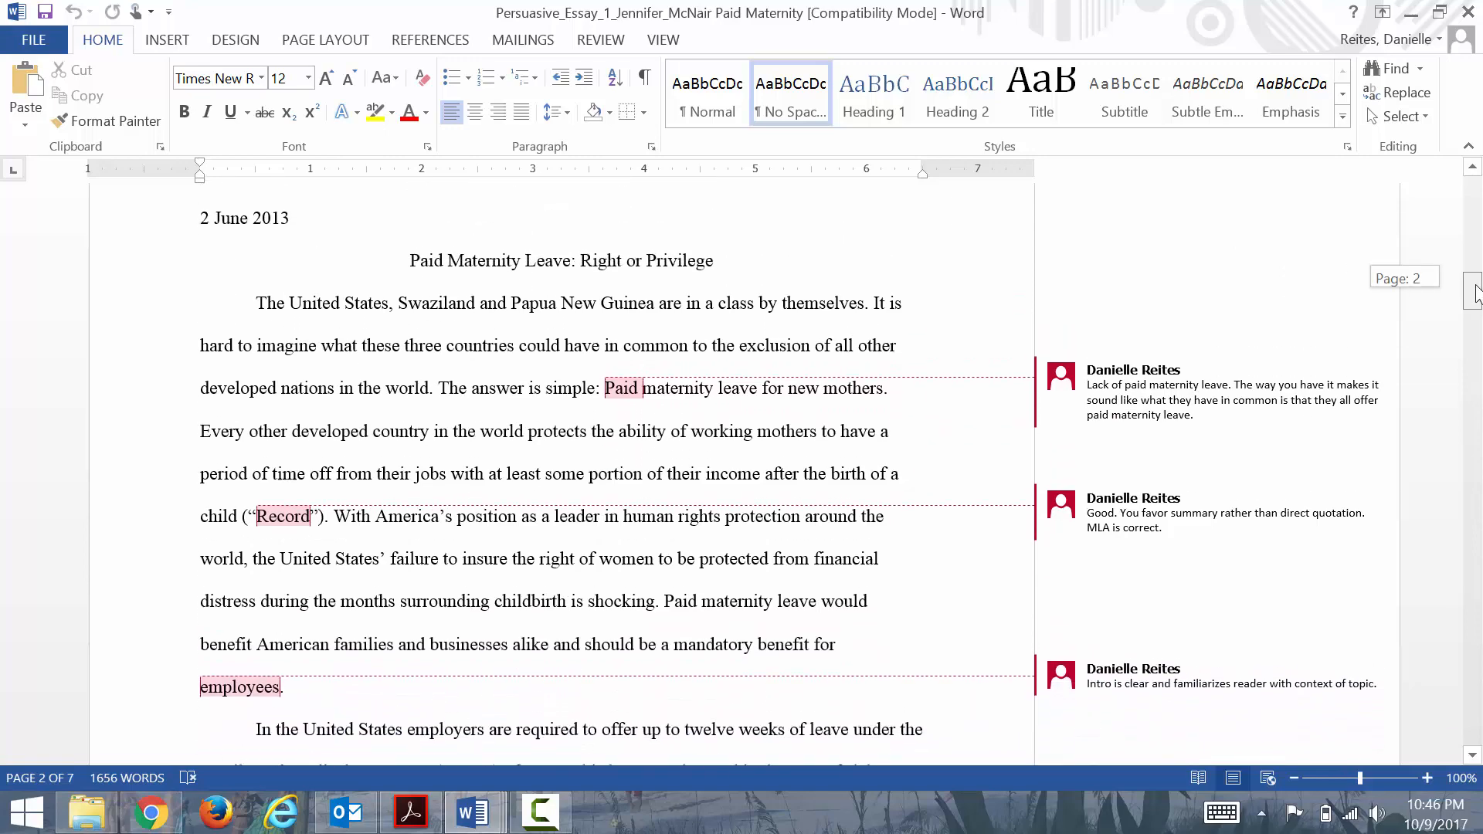
scroll(up, 3)
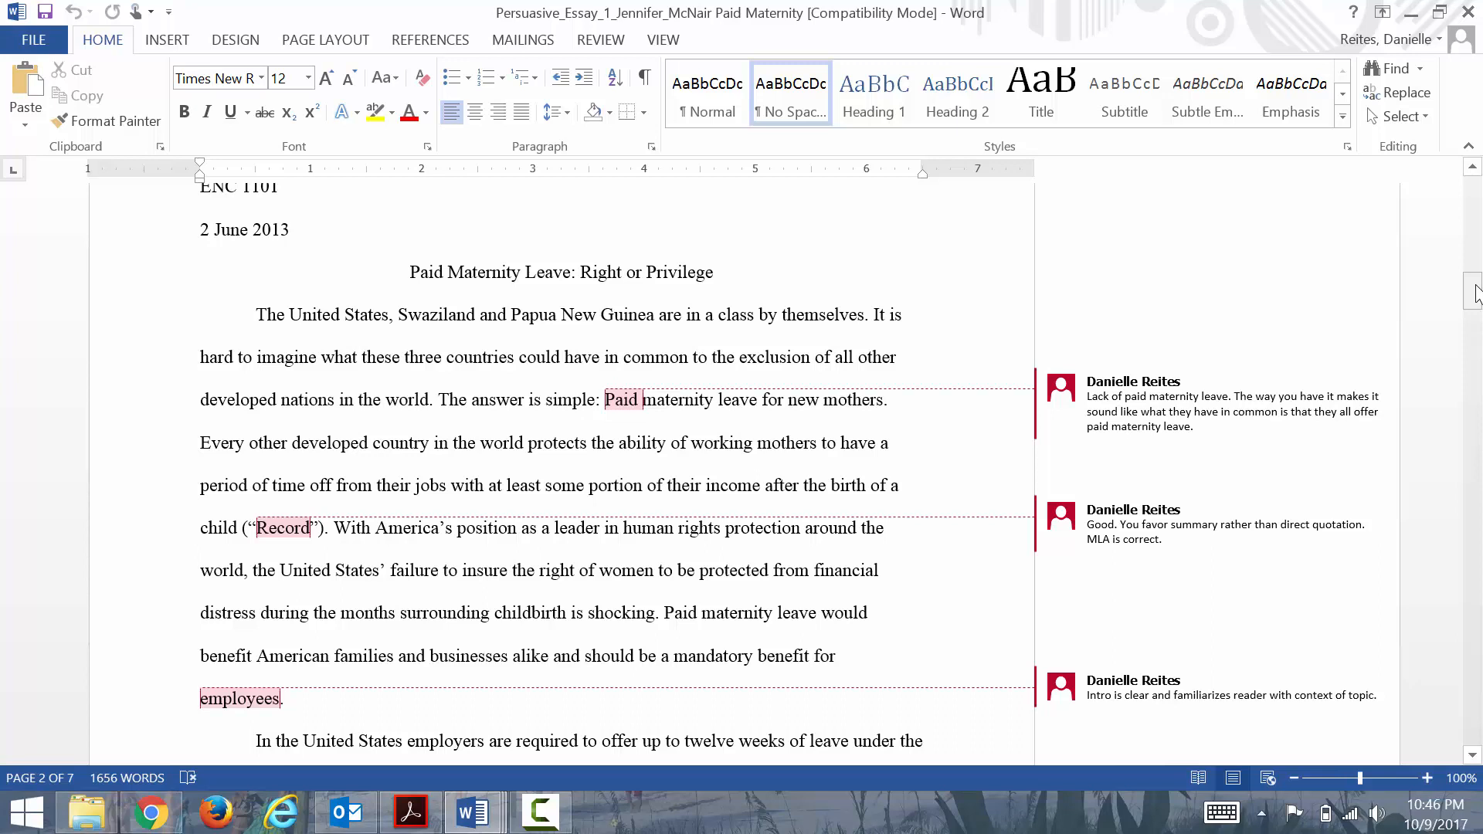
mouse_move(1435, 604)
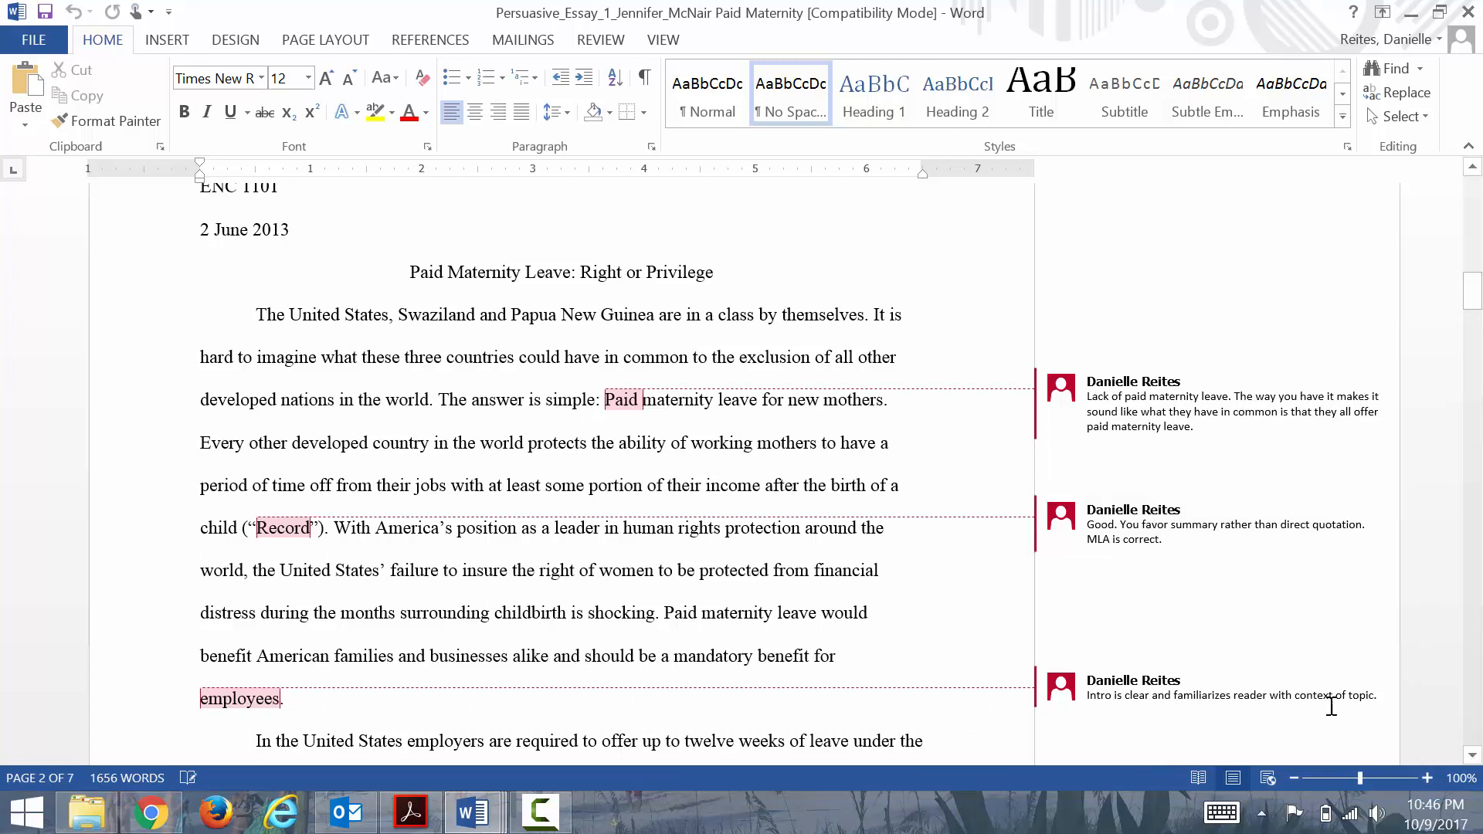
mouse_move(1427, 777)
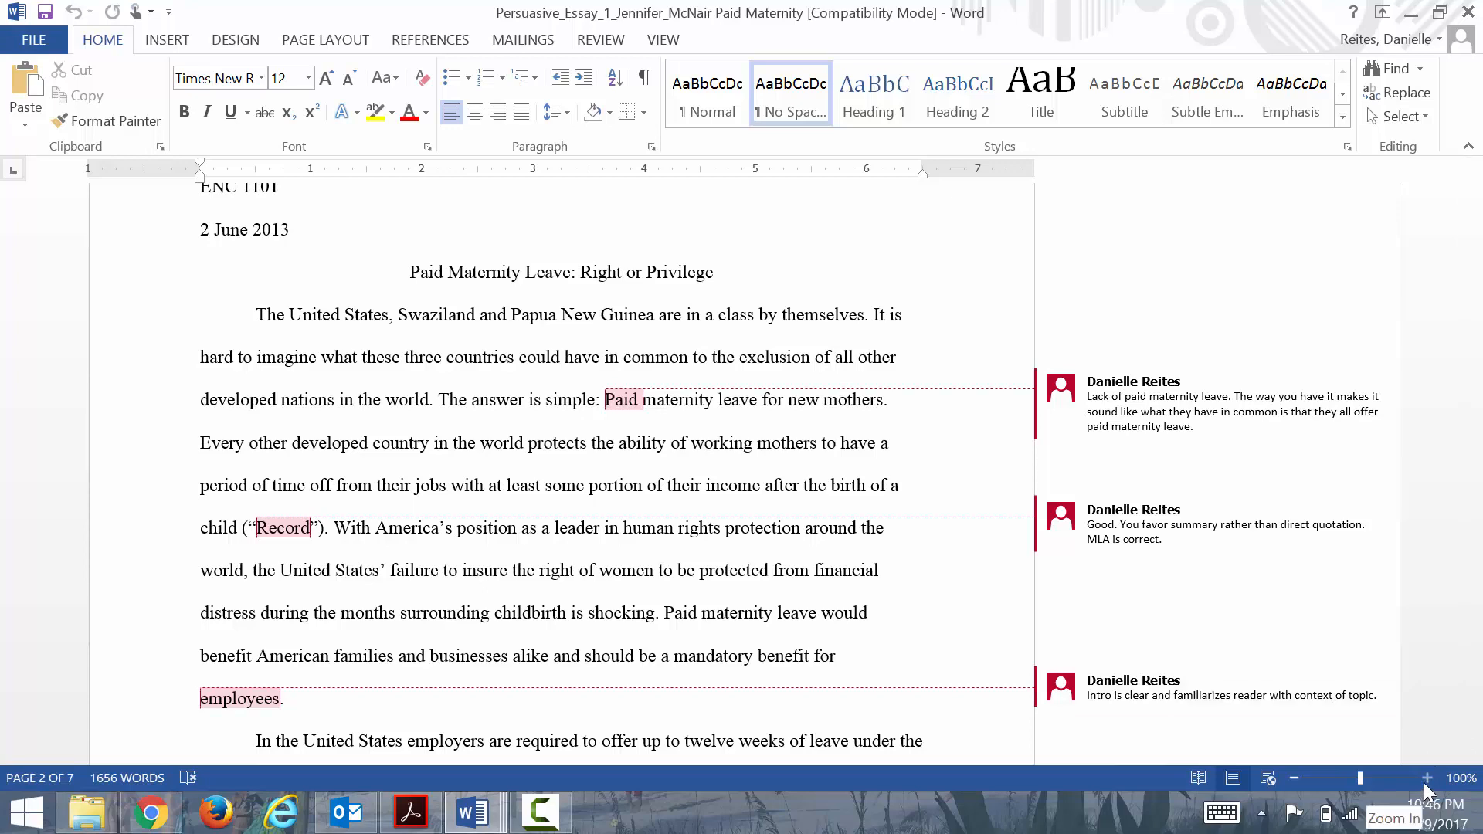
click(1429, 777)
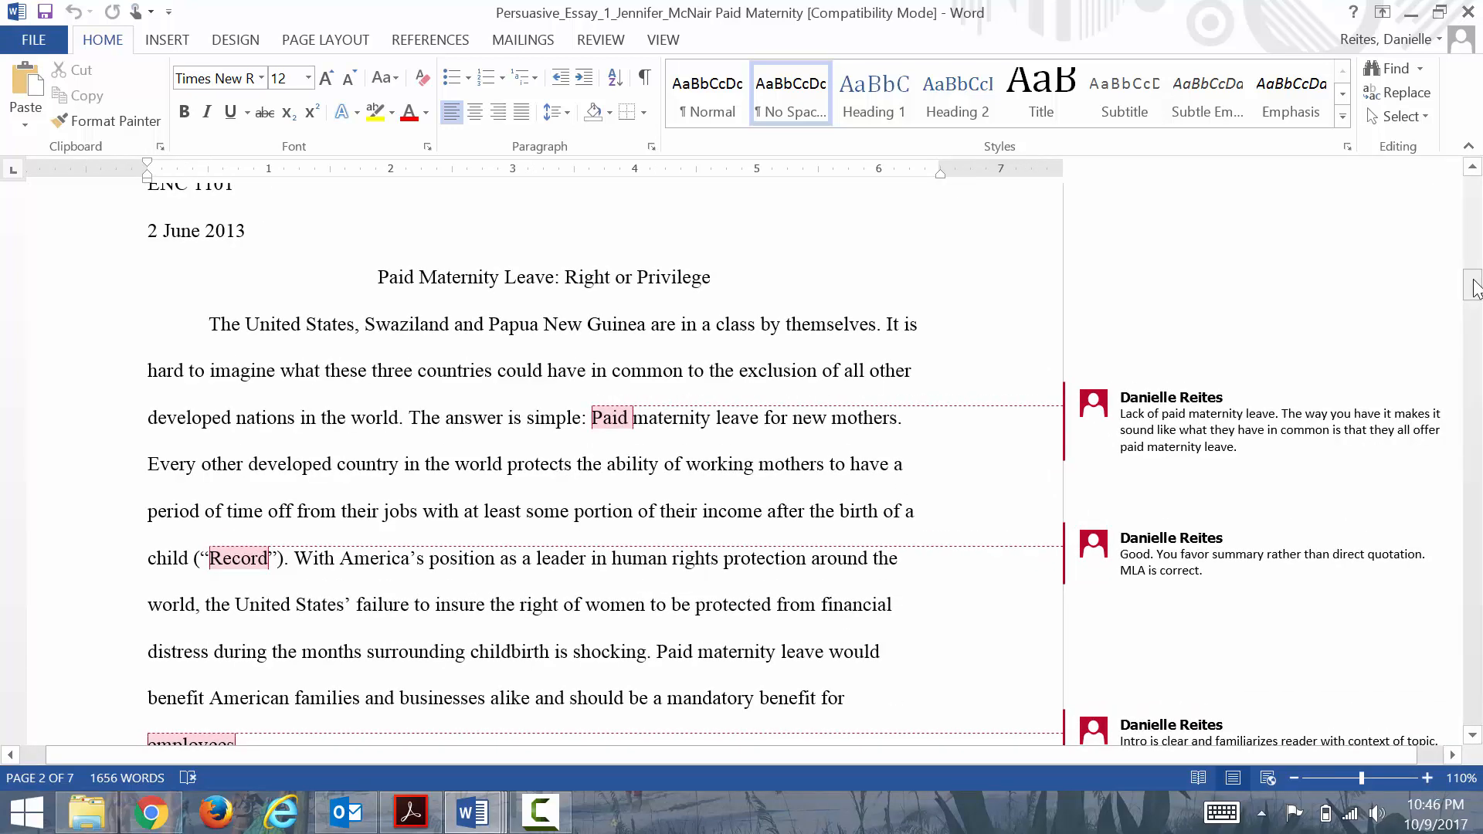
scroll(up, 3)
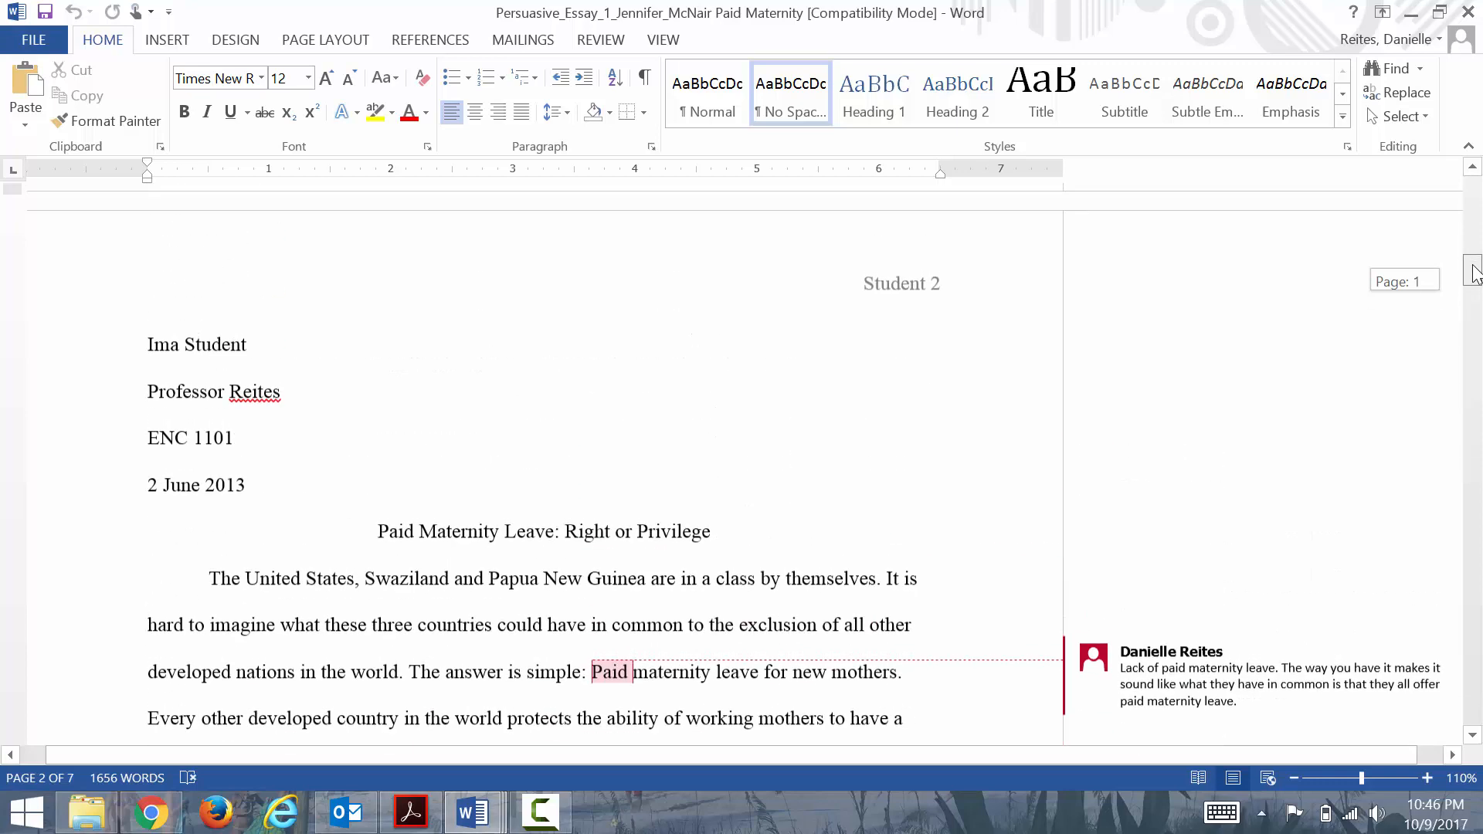
scroll(down, 3)
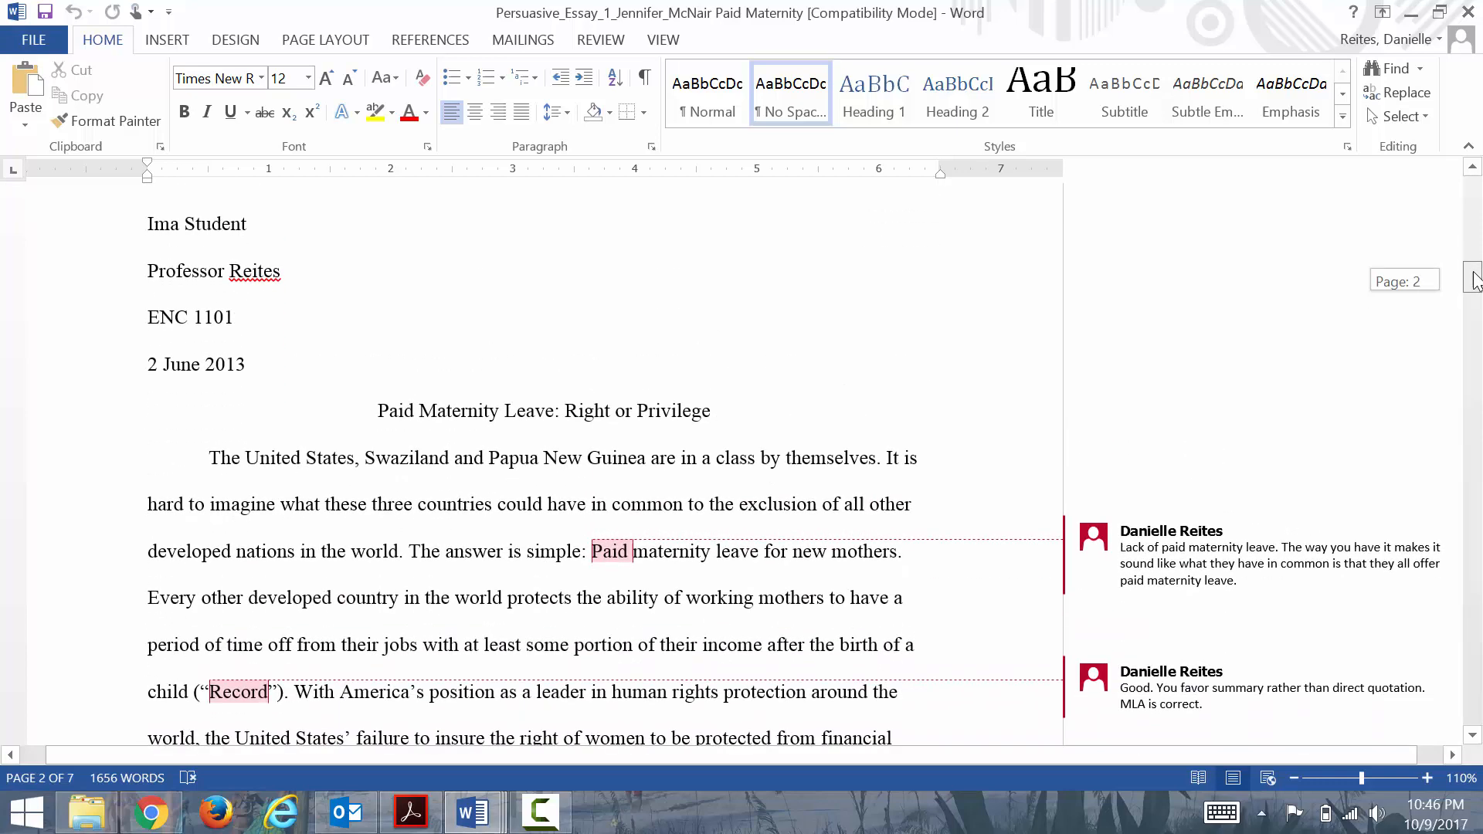
scroll(down, 3)
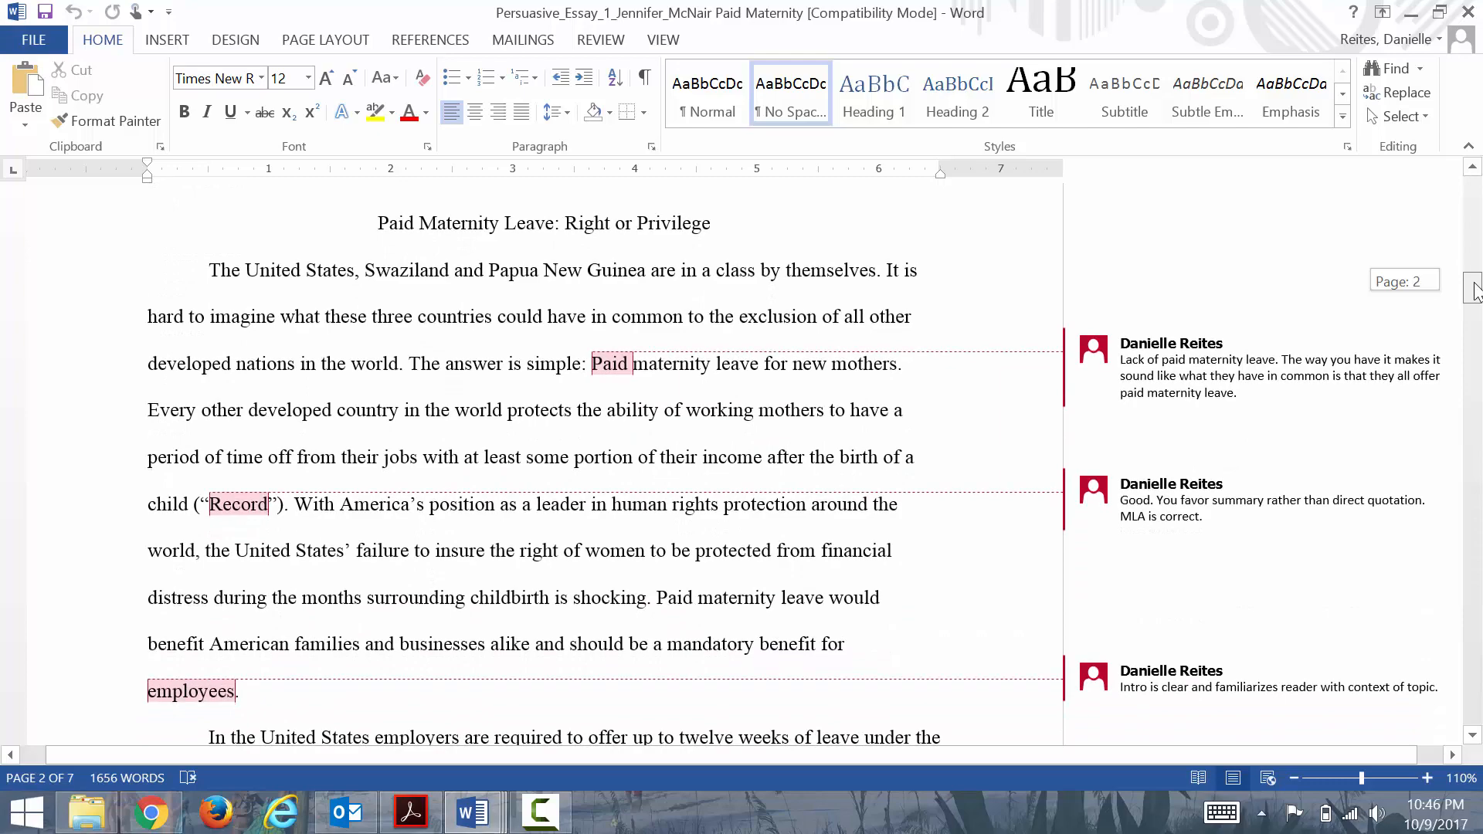
scroll(down, 3)
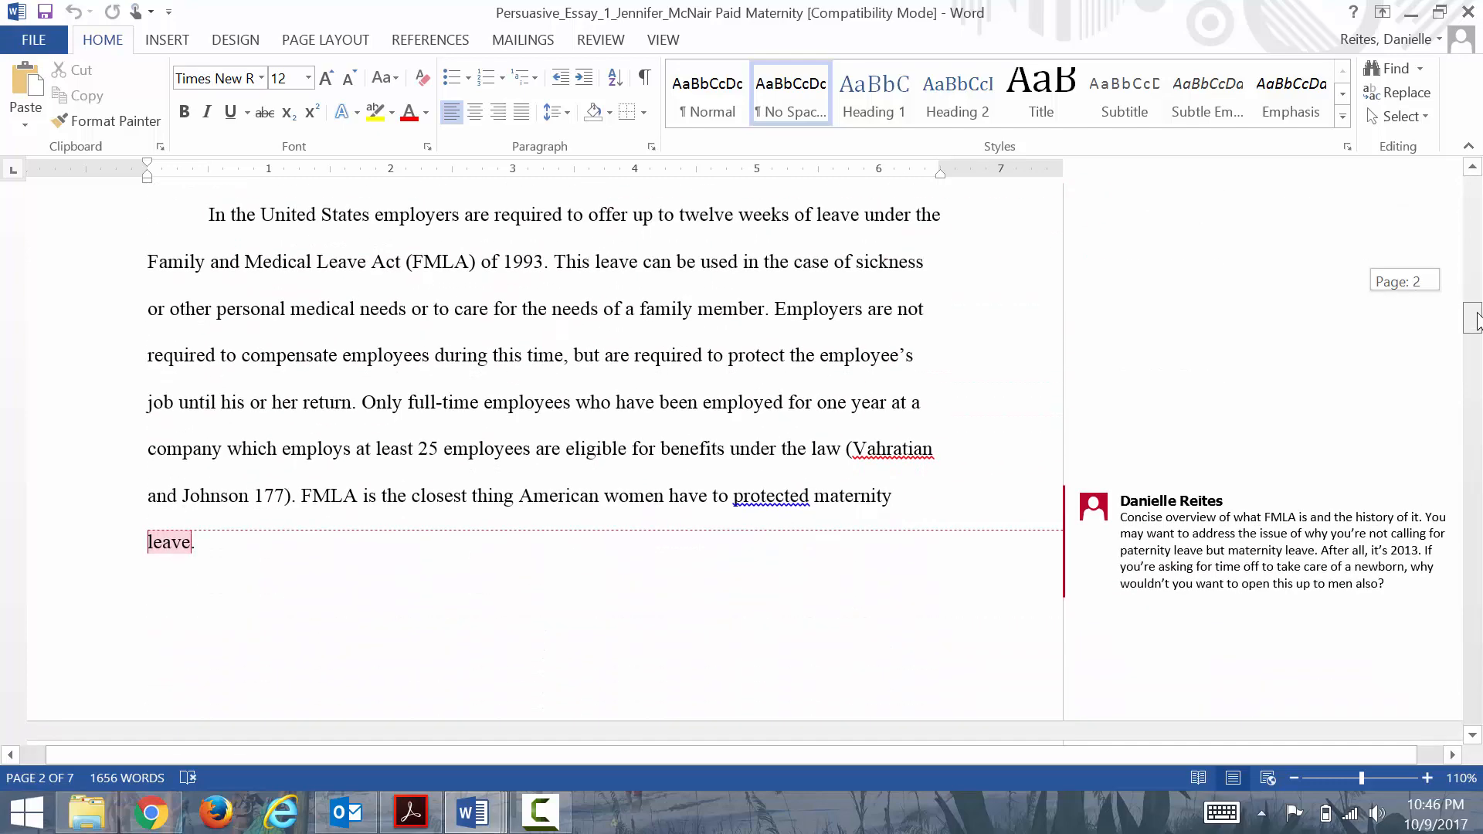
scroll(up, 3)
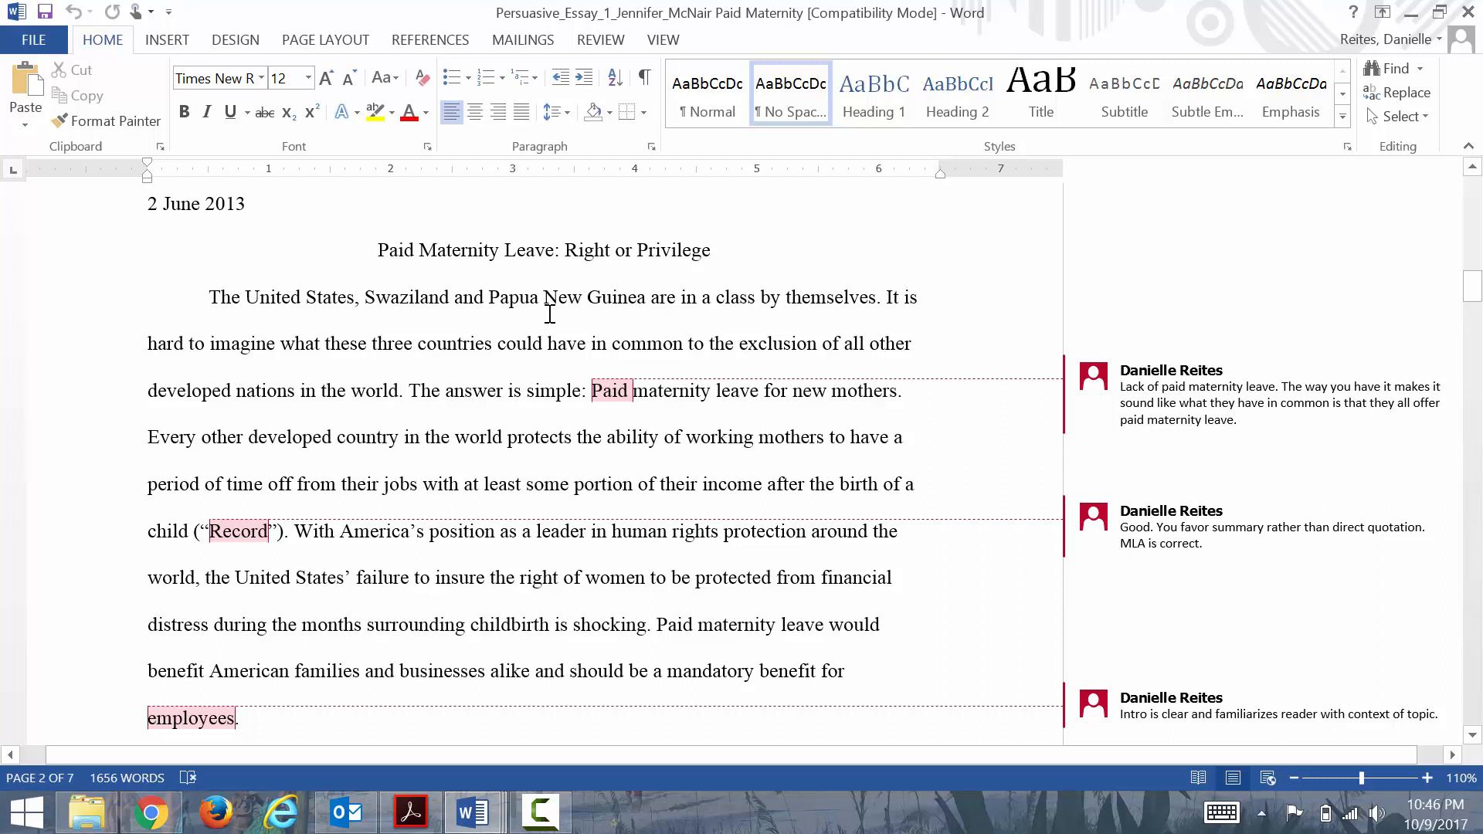
mouse_move(820, 360)
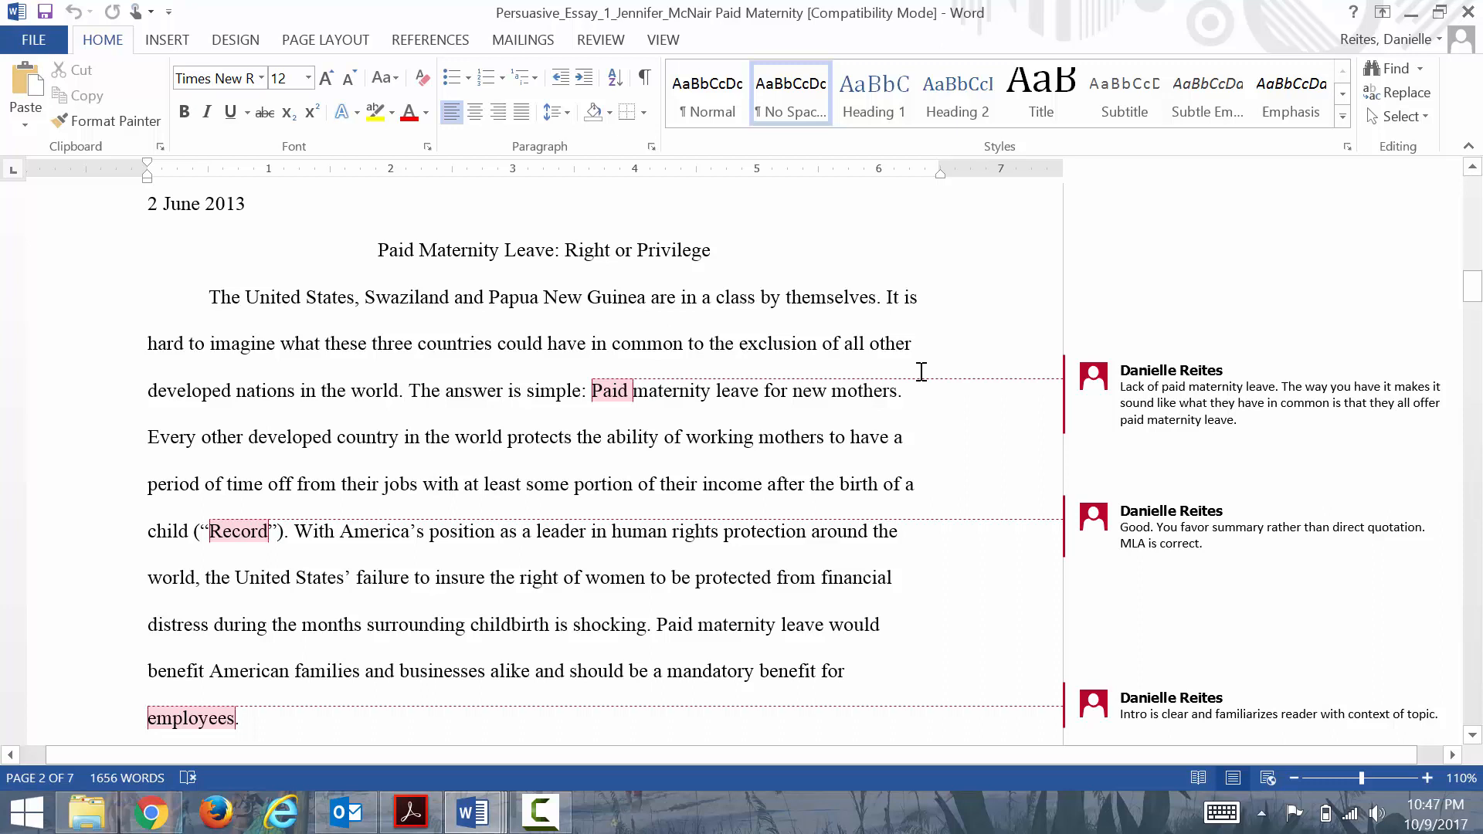
mouse_move(938, 407)
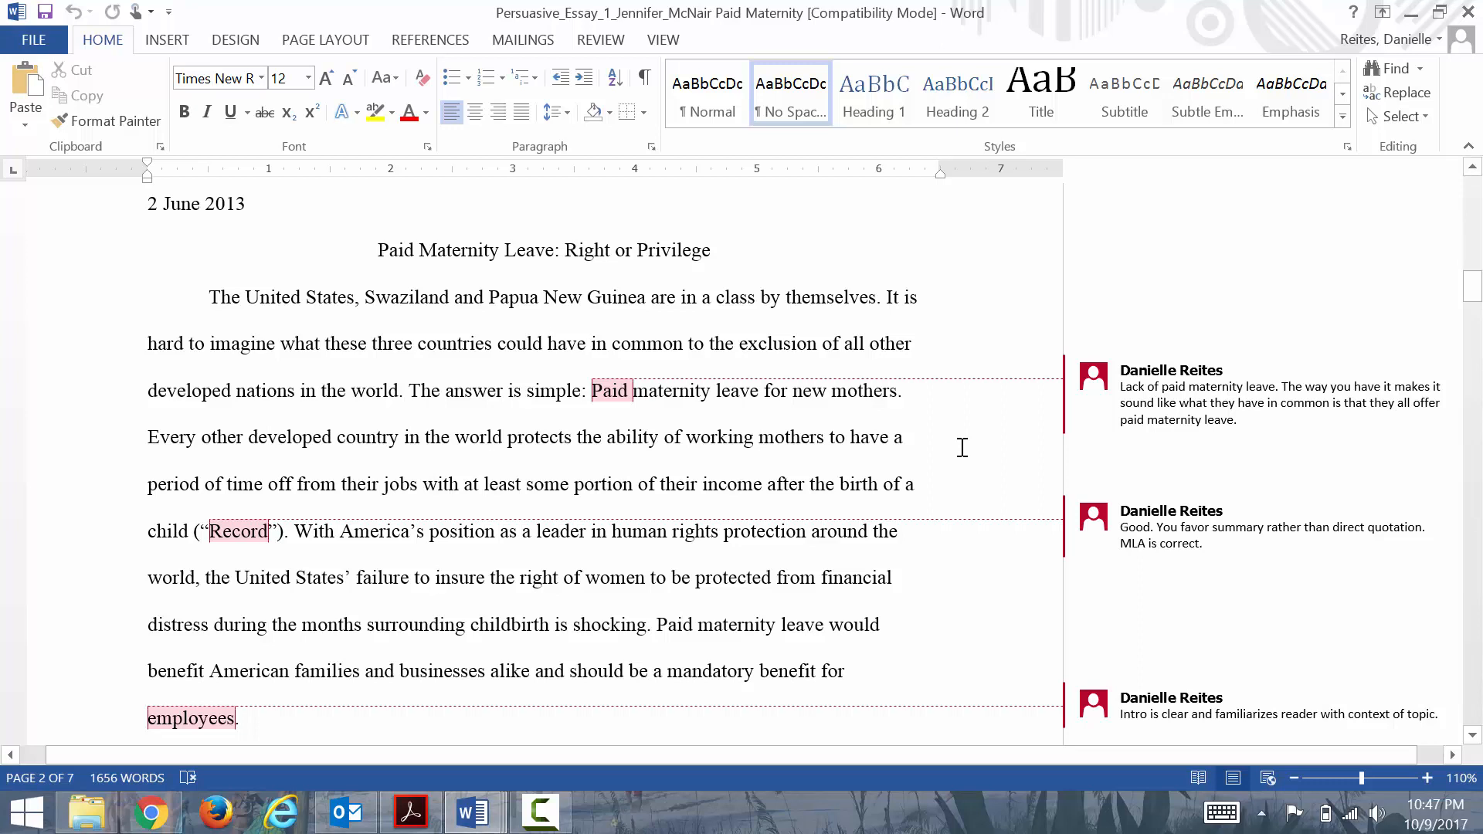
mouse_move(853, 483)
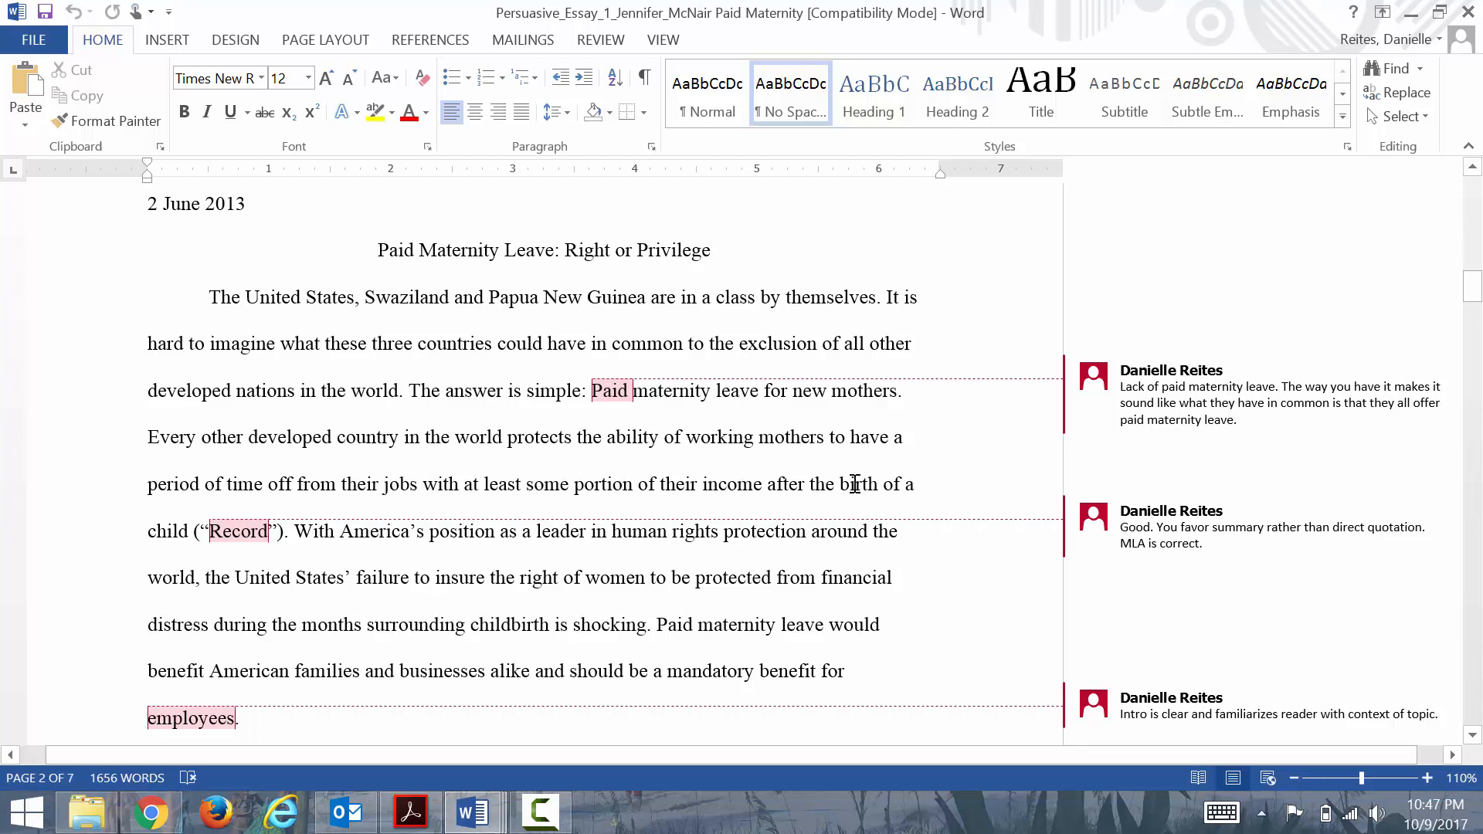
mouse_move(833, 499)
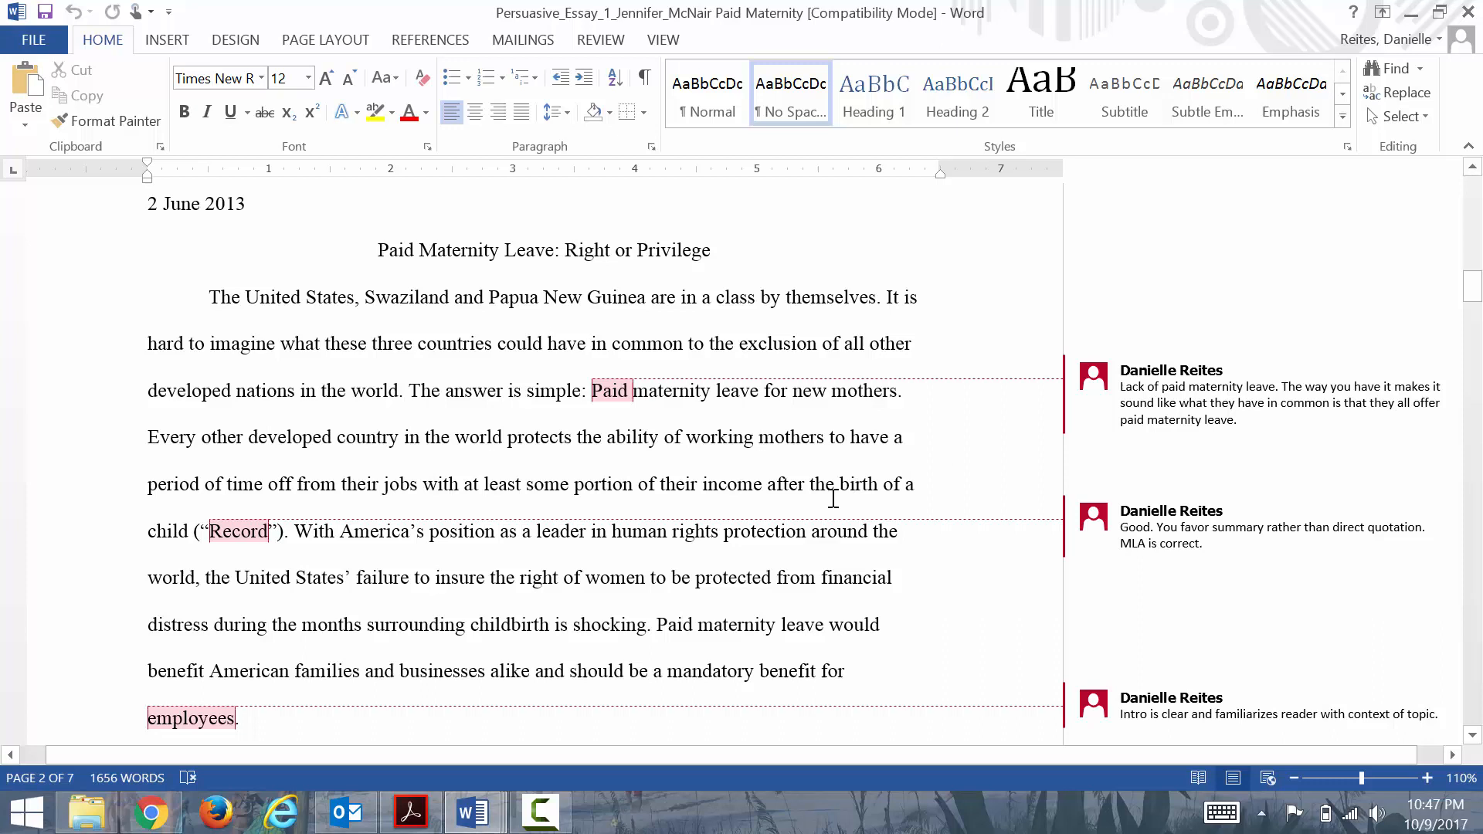
mouse_move(835, 541)
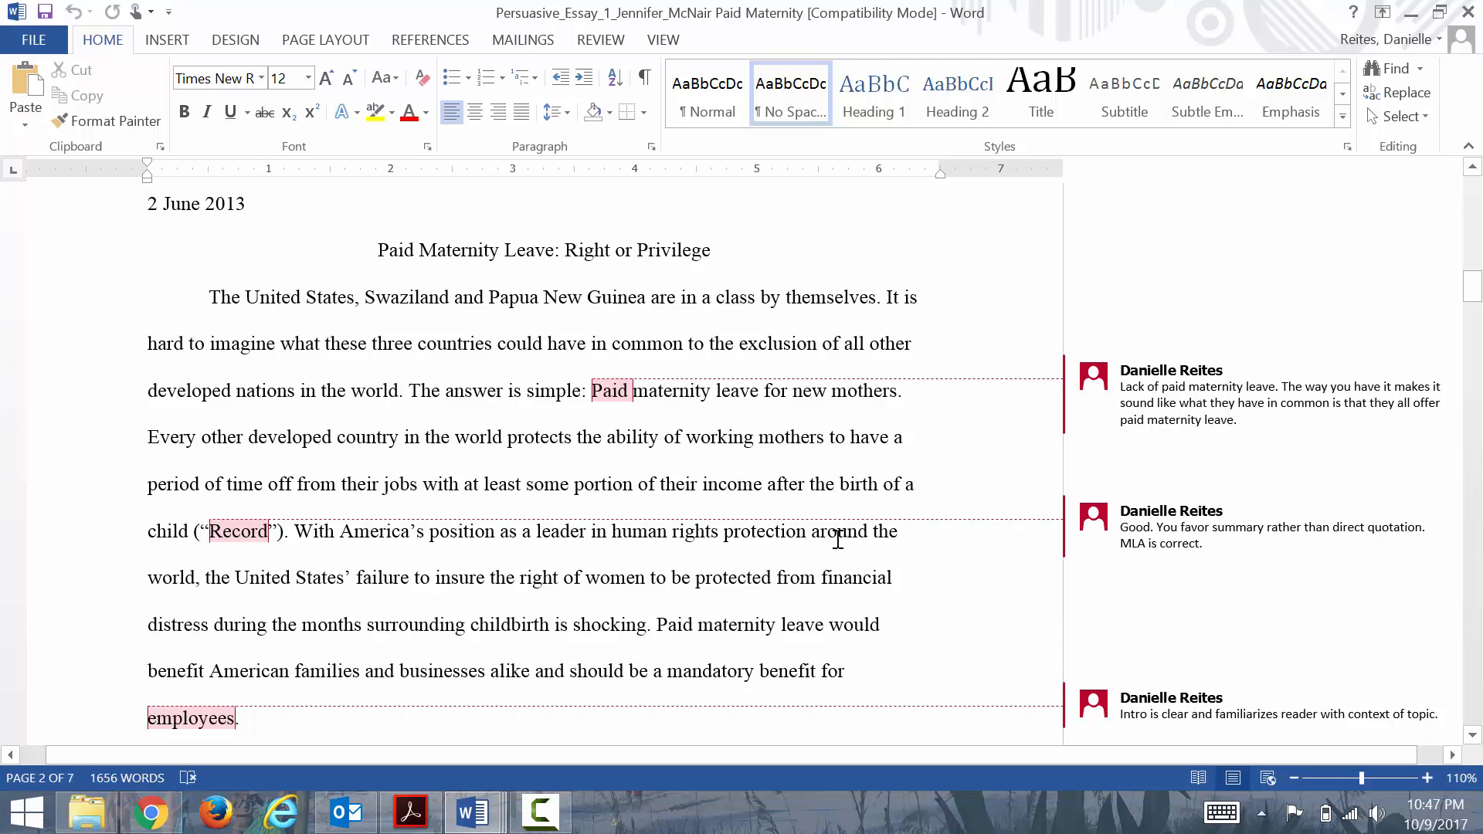
mouse_move(928, 550)
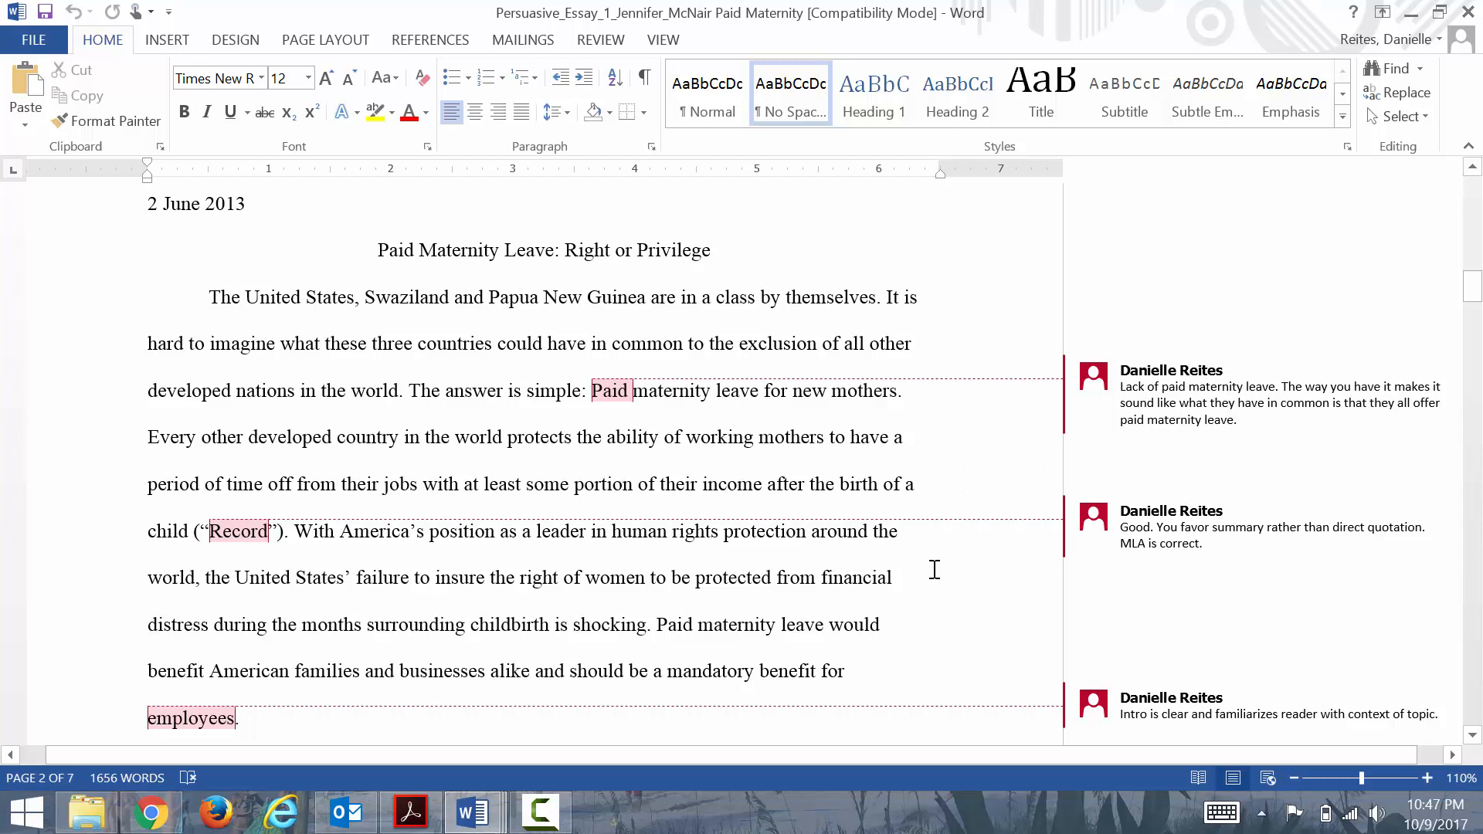
mouse_move(936, 582)
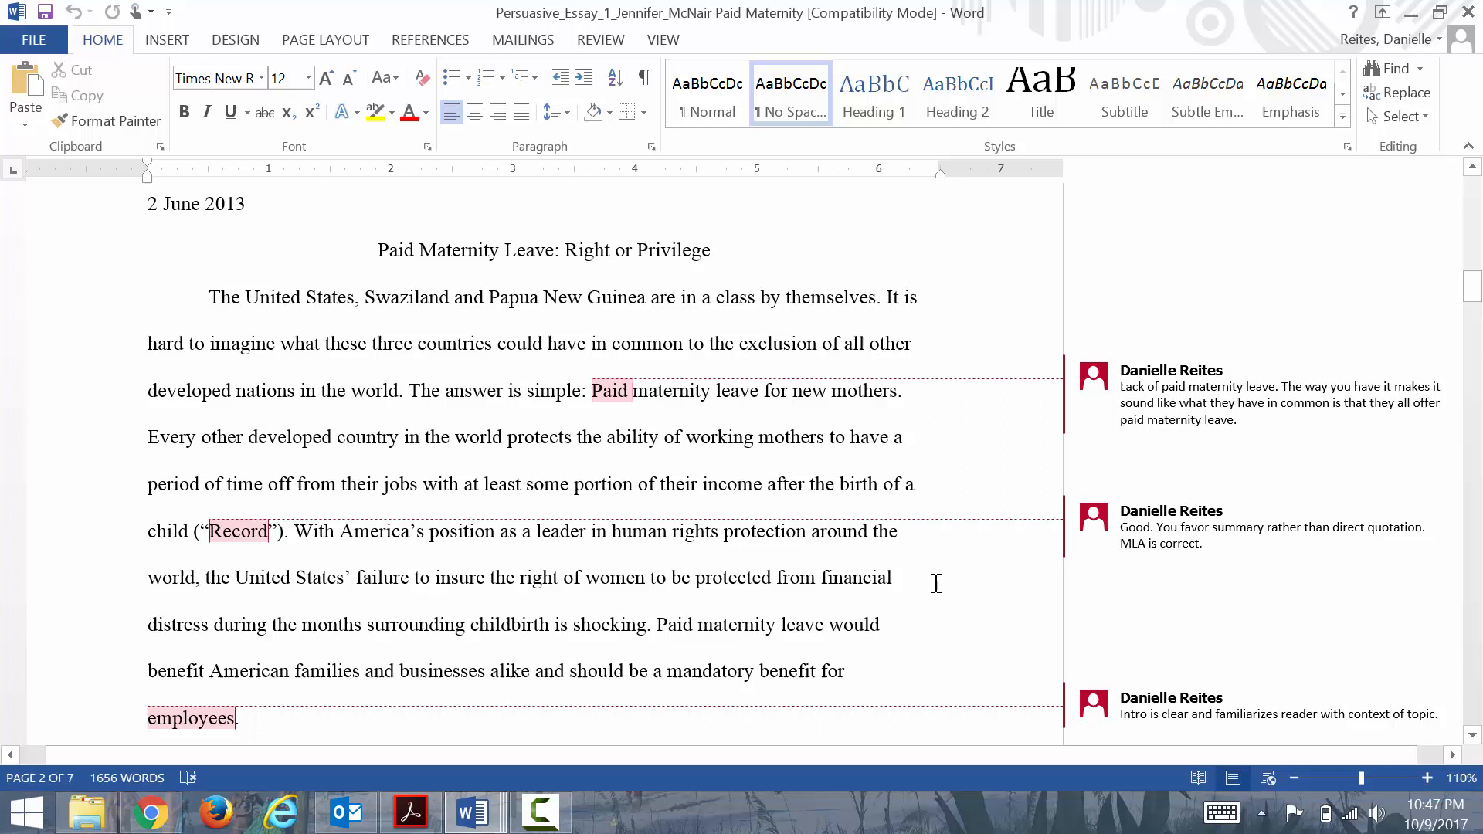
mouse_move(932, 616)
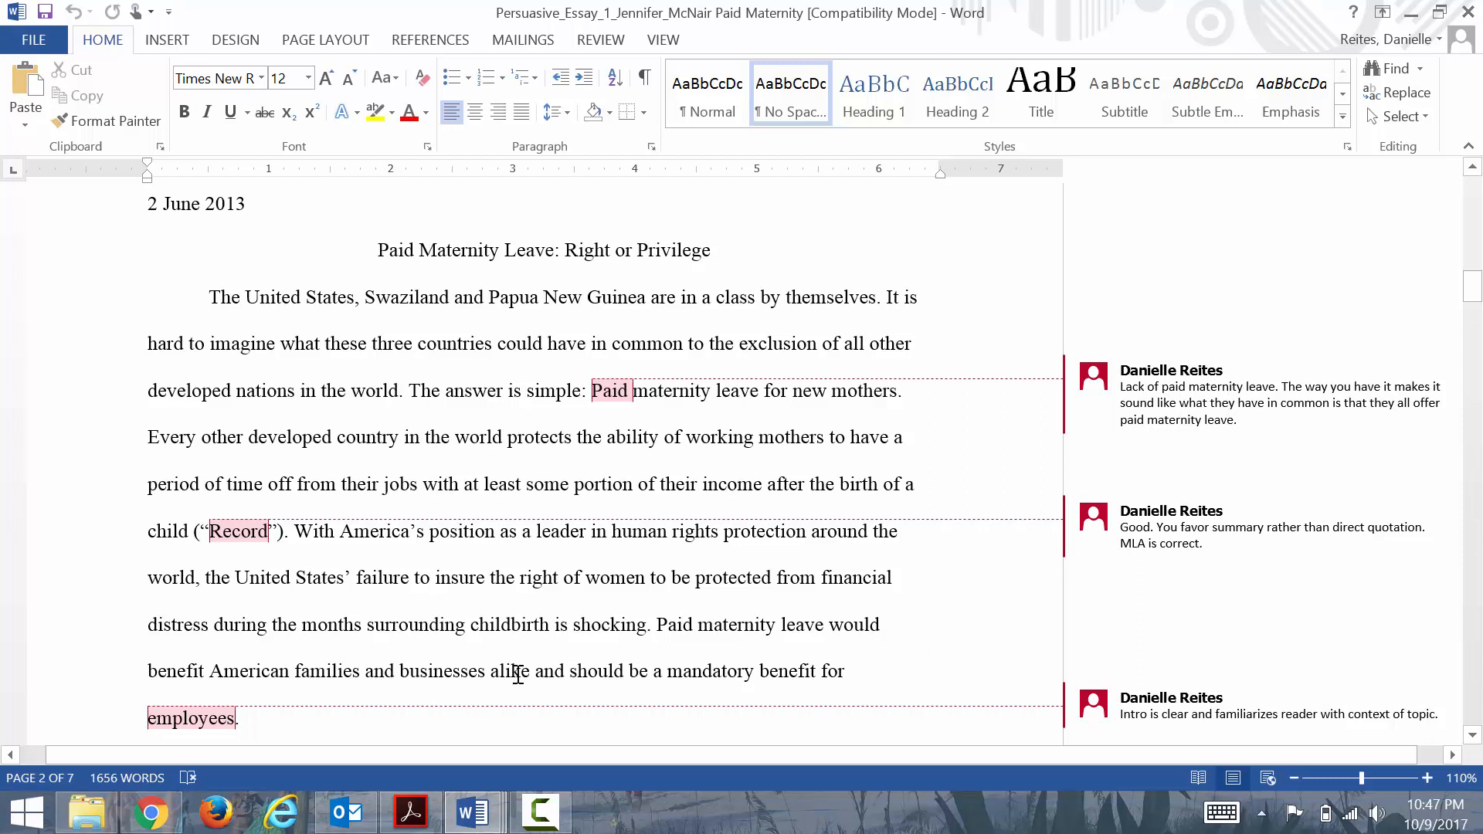
mouse_move(651, 615)
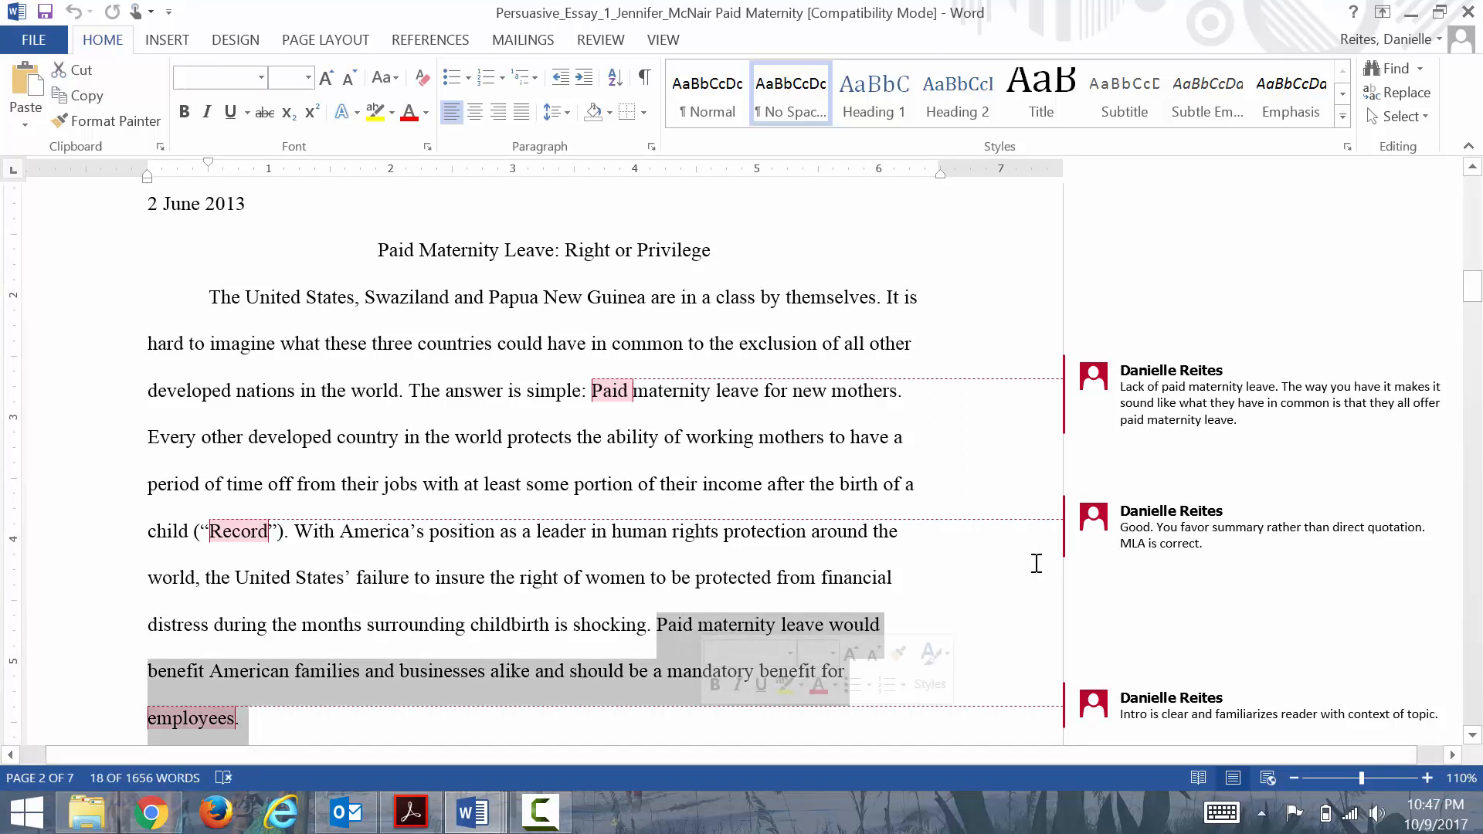
mouse_move(1153, 493)
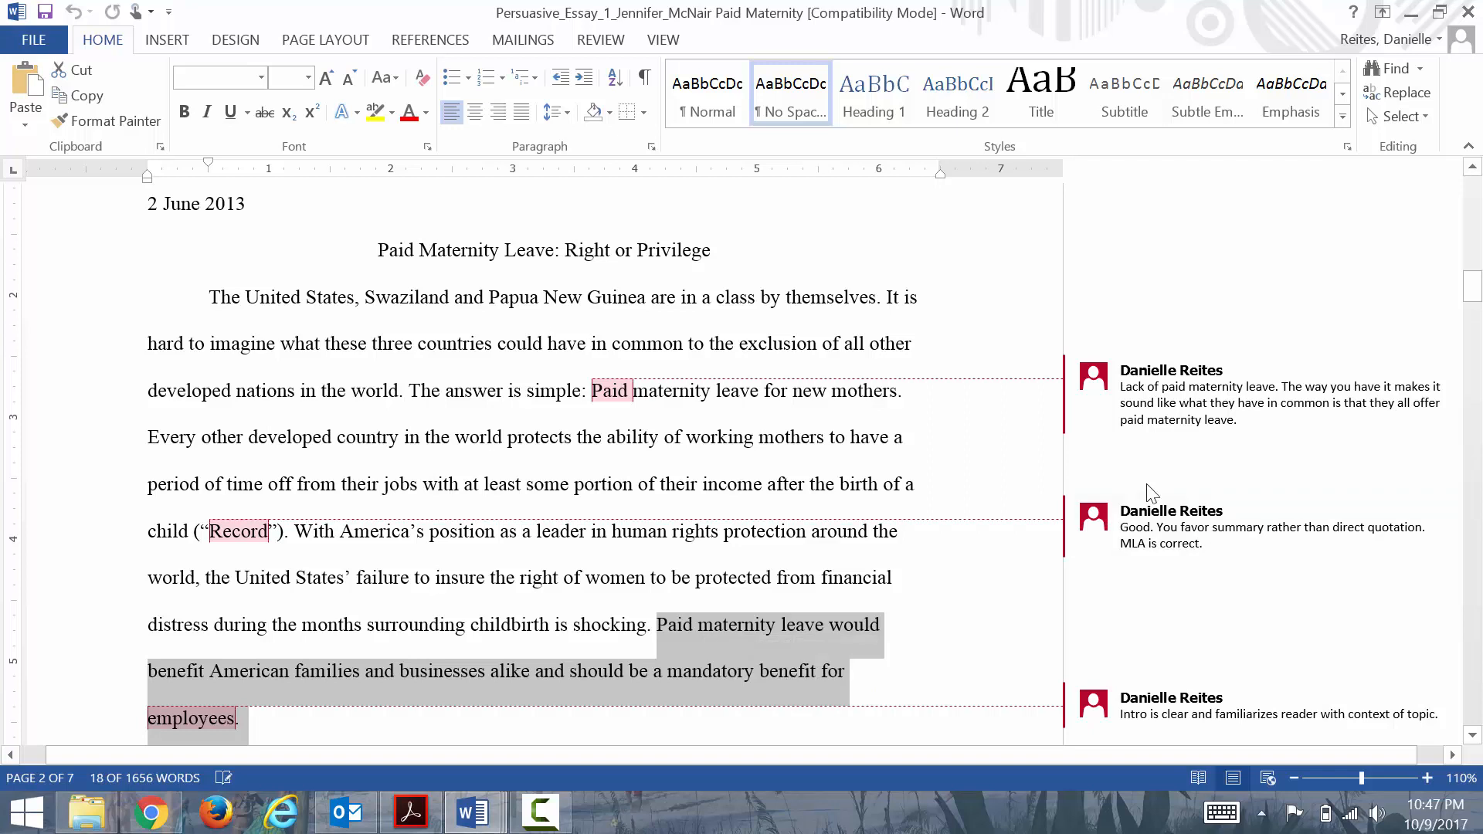
mouse_move(1001, 625)
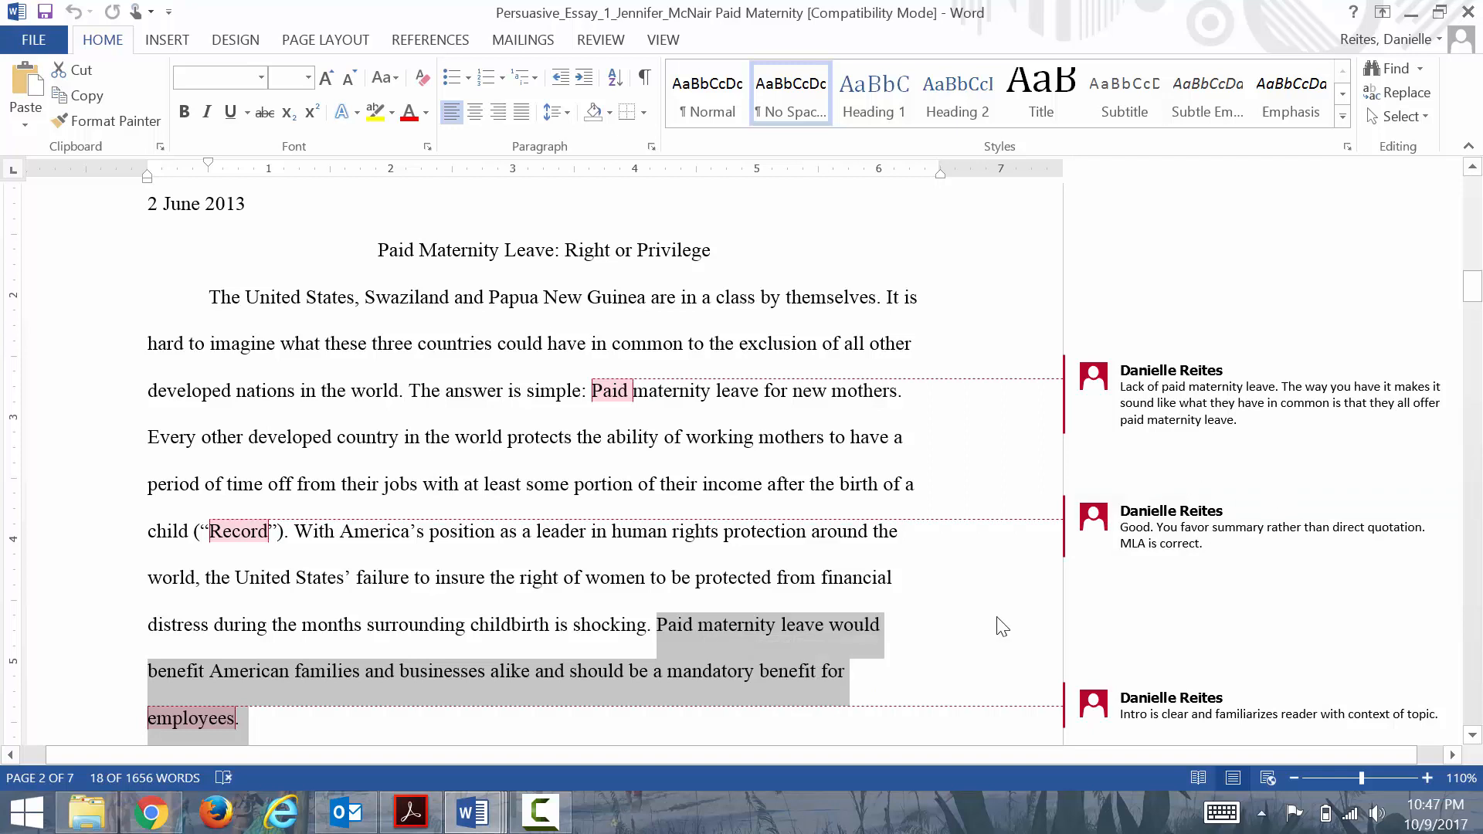
mouse_move(709, 710)
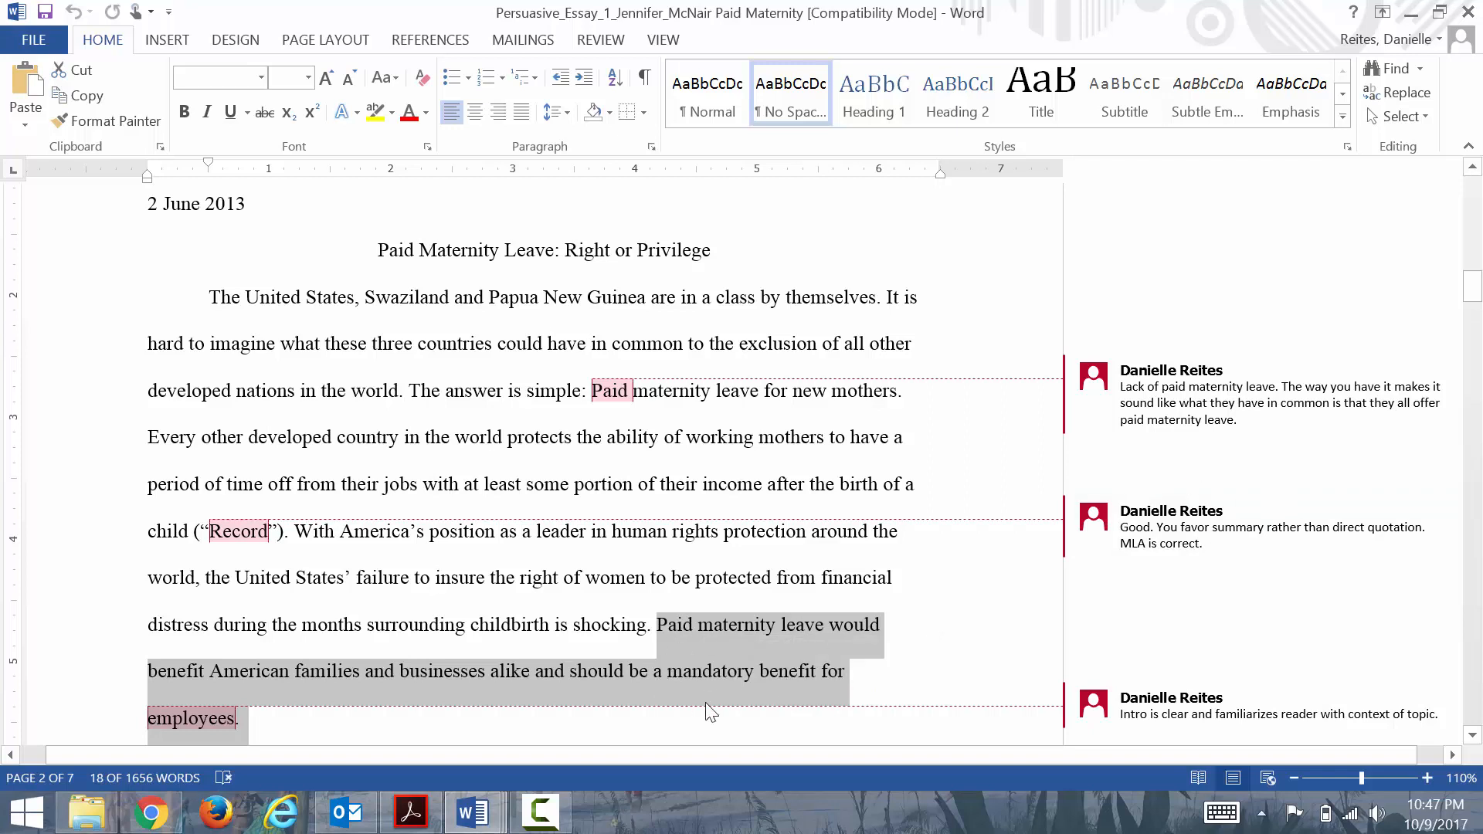
mouse_move(833, 677)
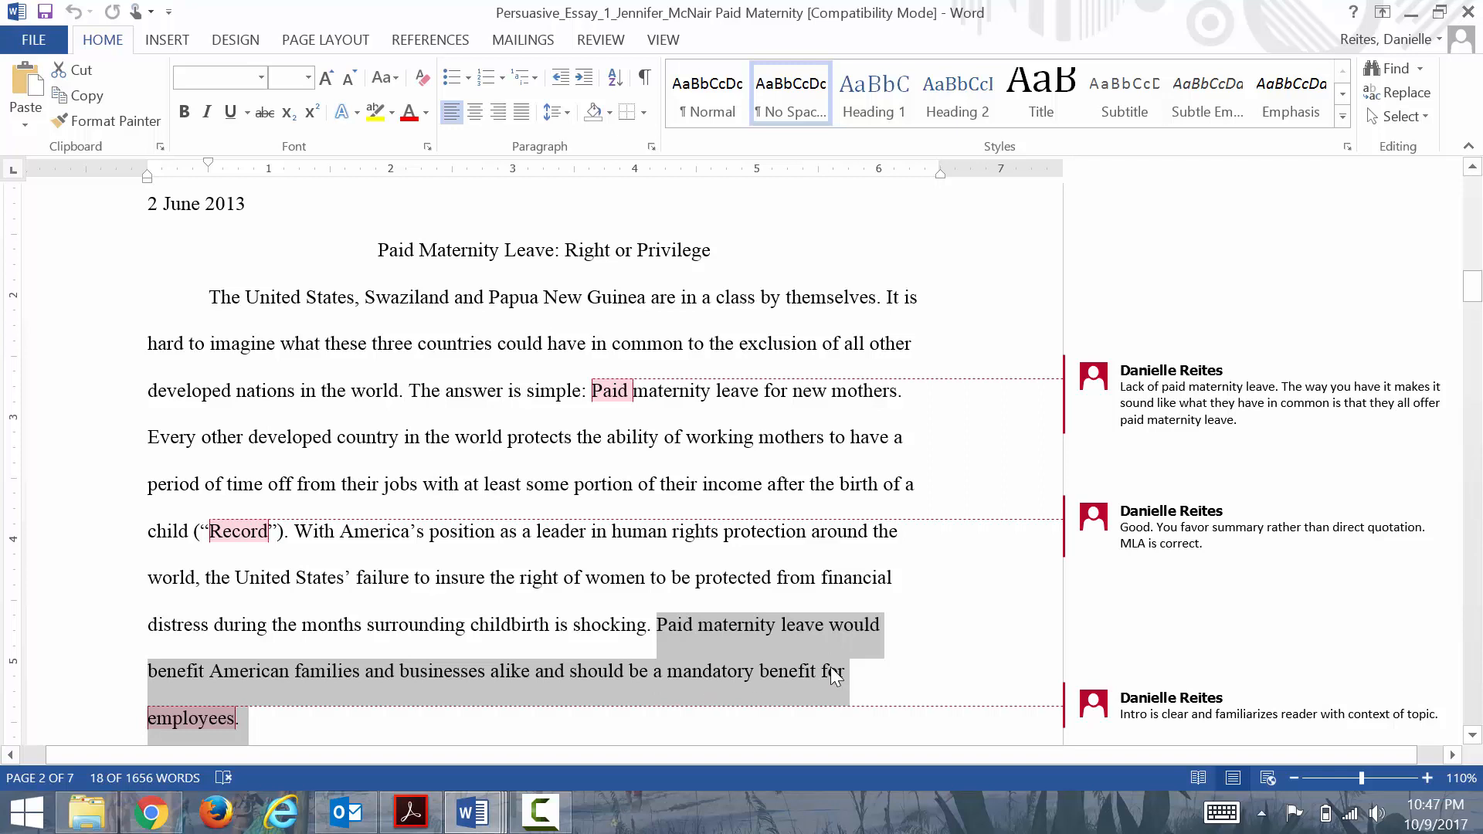
mouse_move(669, 711)
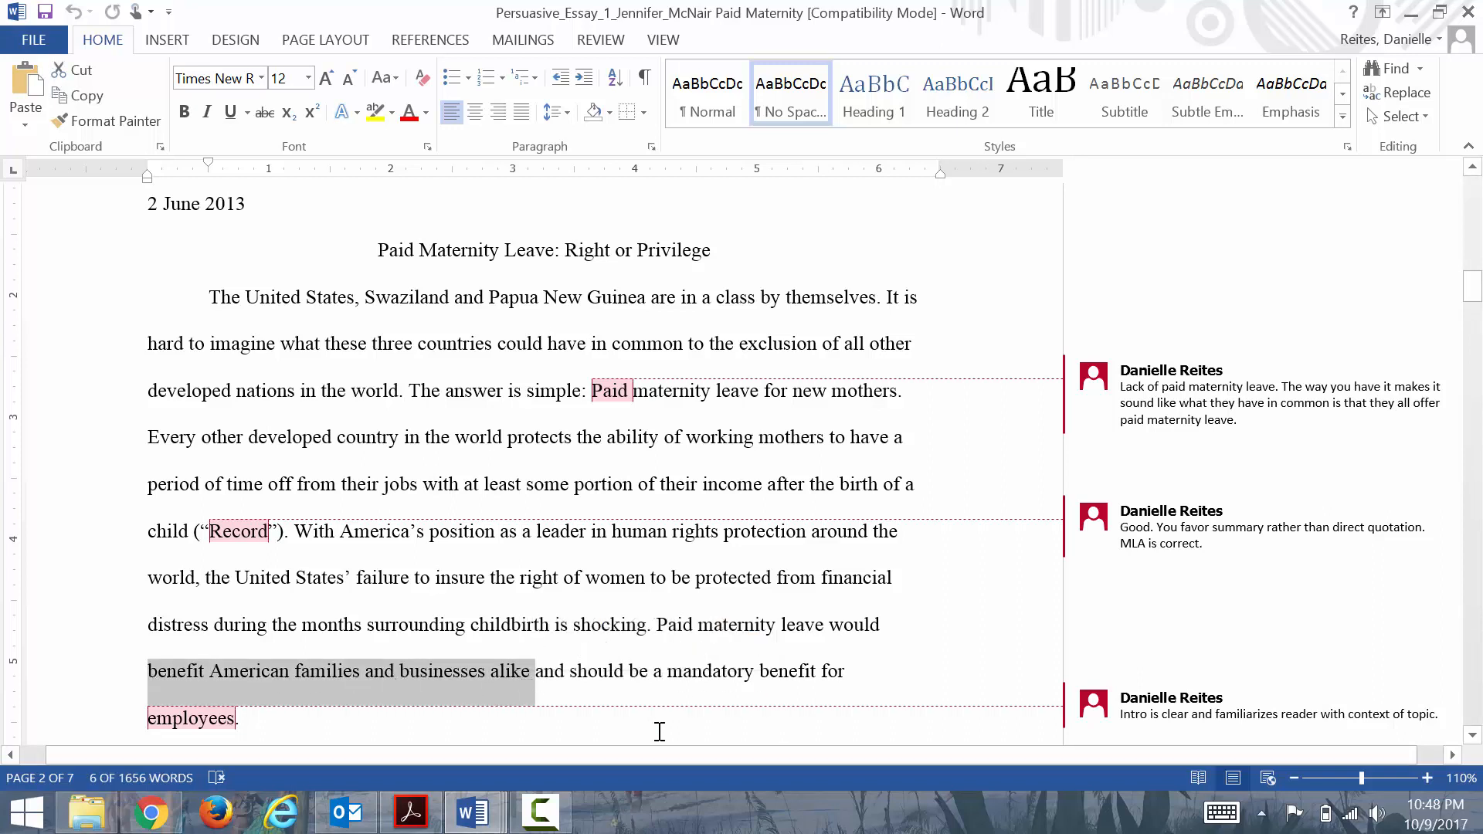
mouse_move(792, 713)
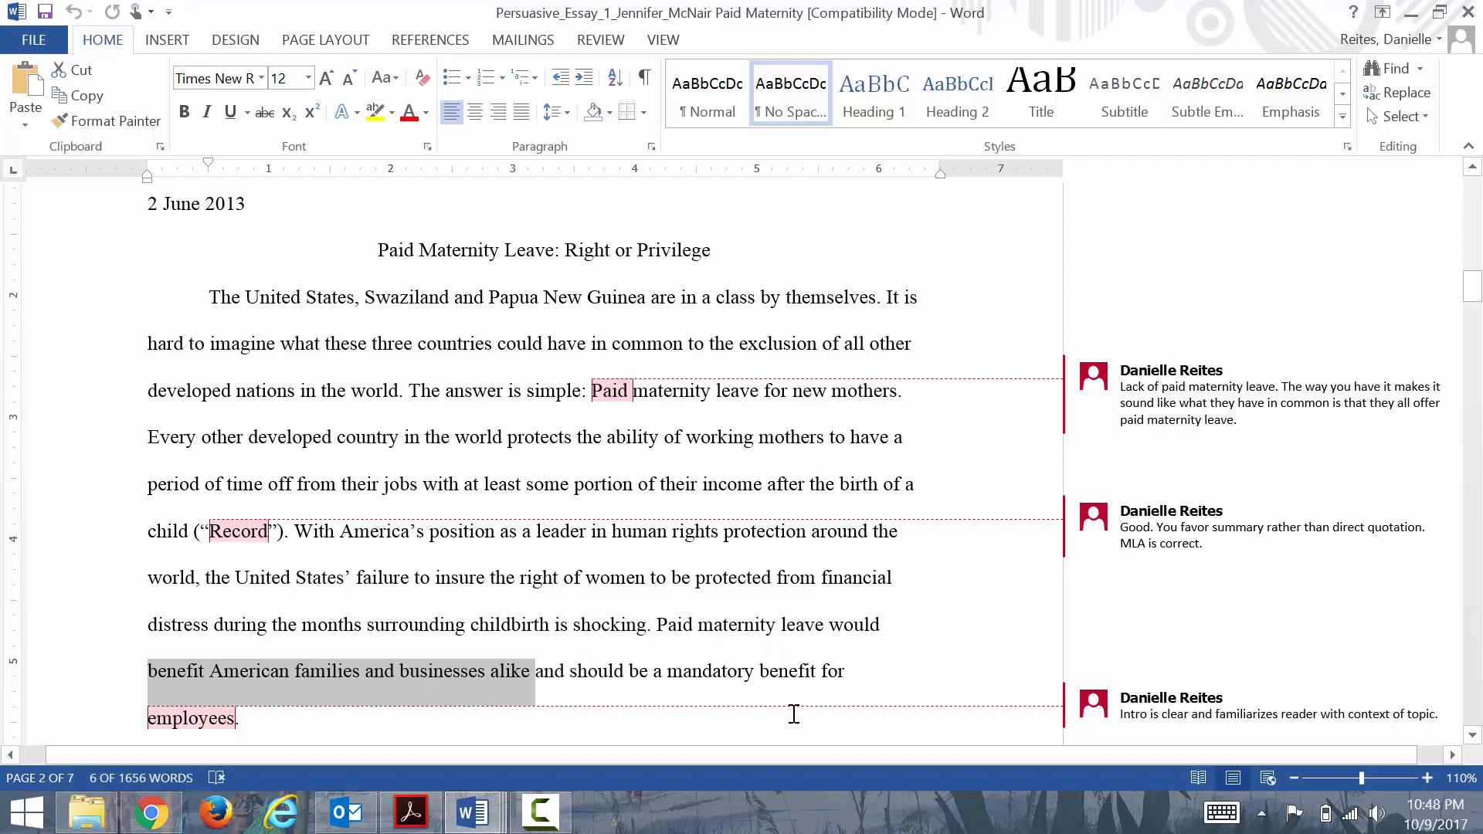
mouse_move(596, 728)
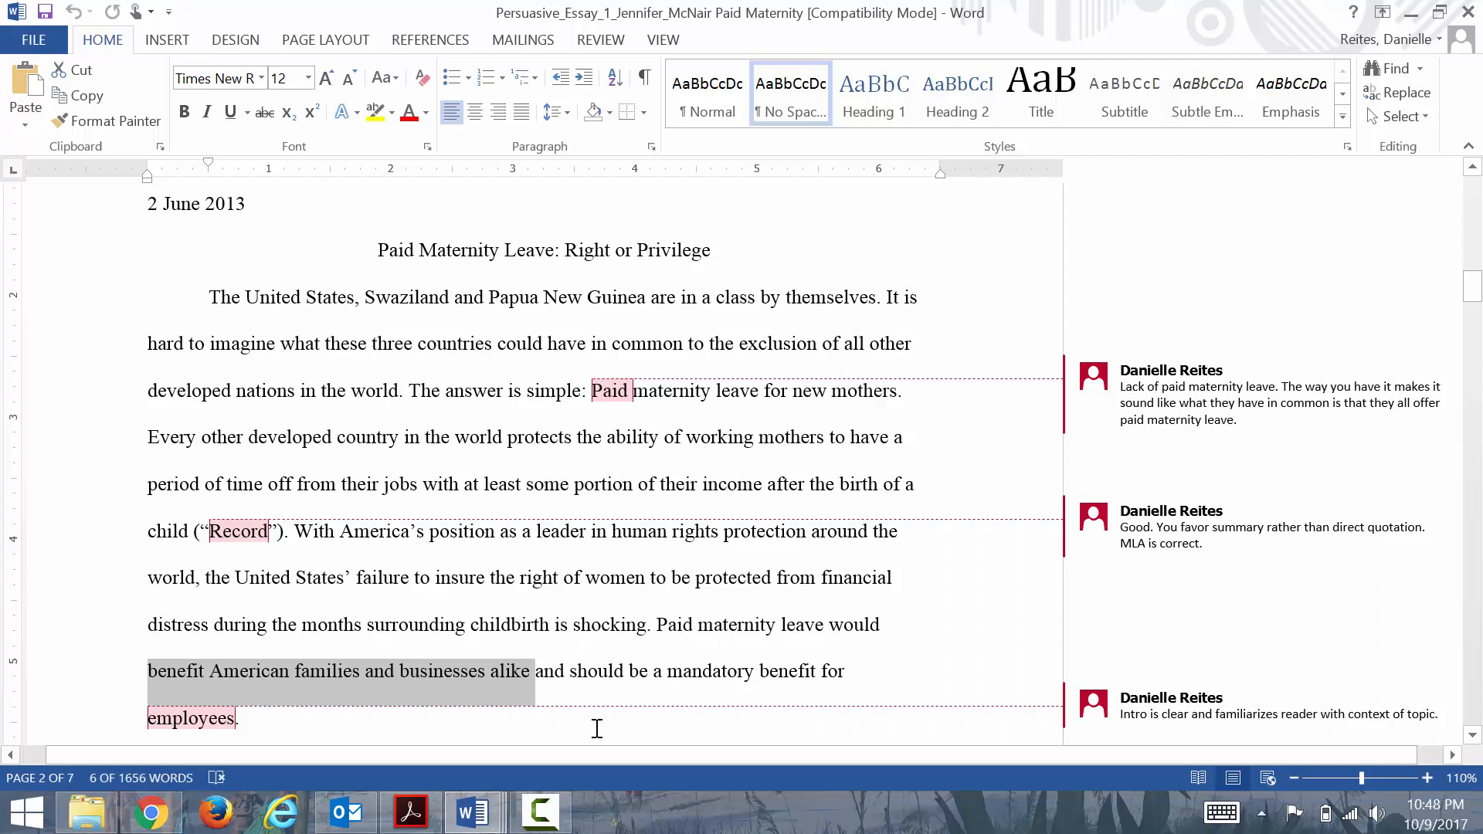
mouse_move(408, 581)
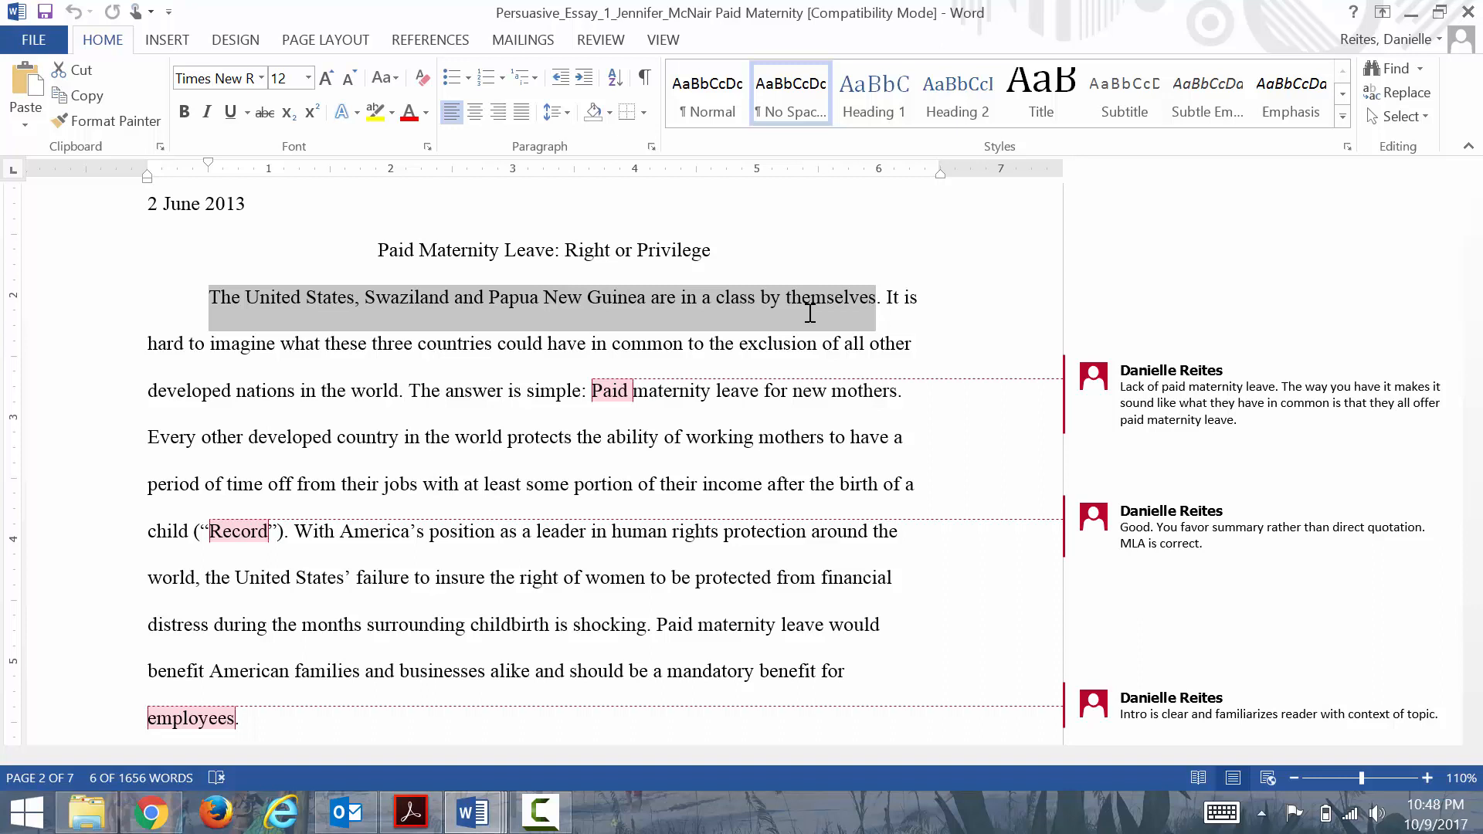
click(646, 296)
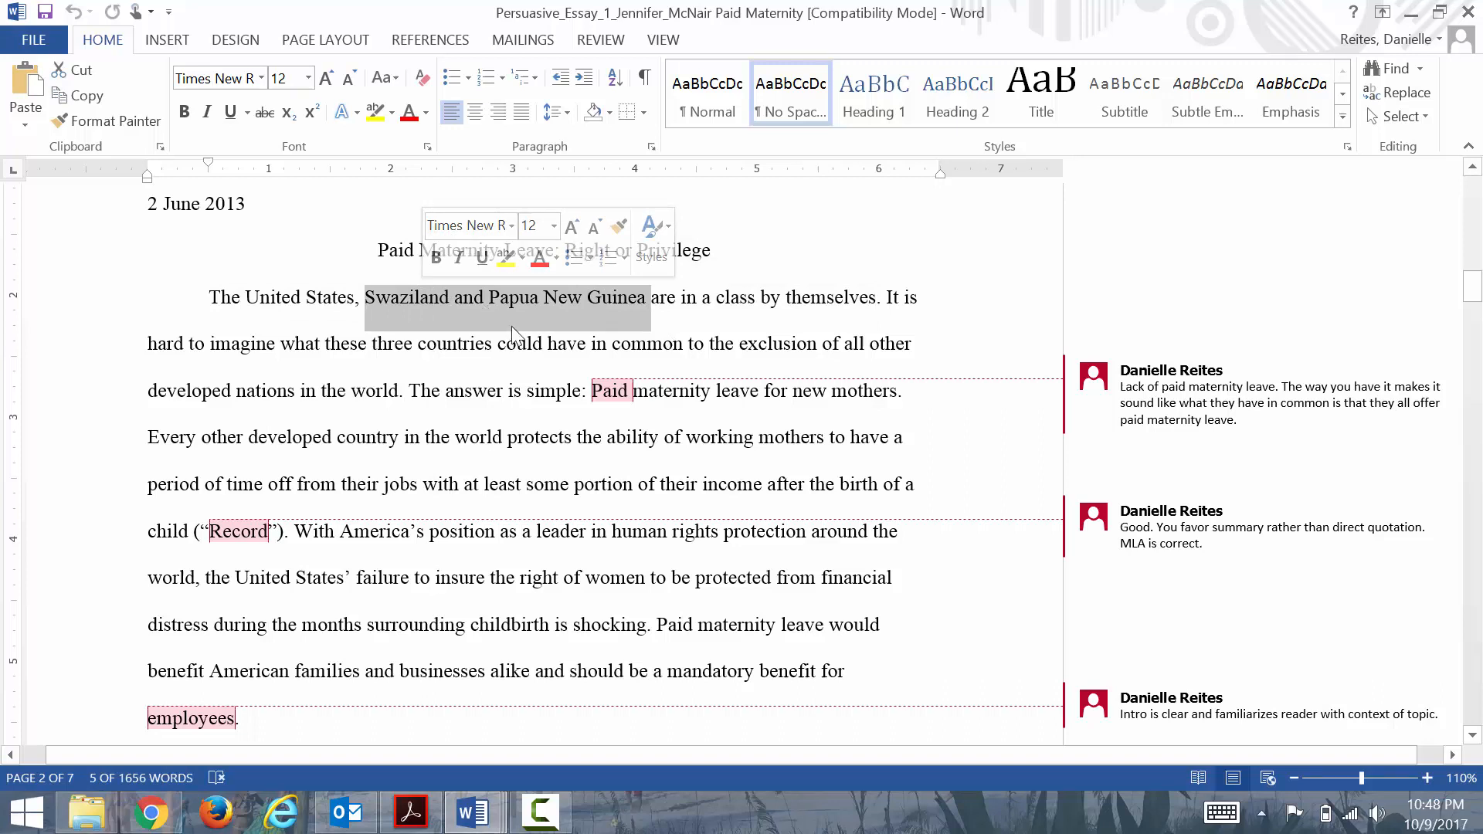
mouse_move(762, 332)
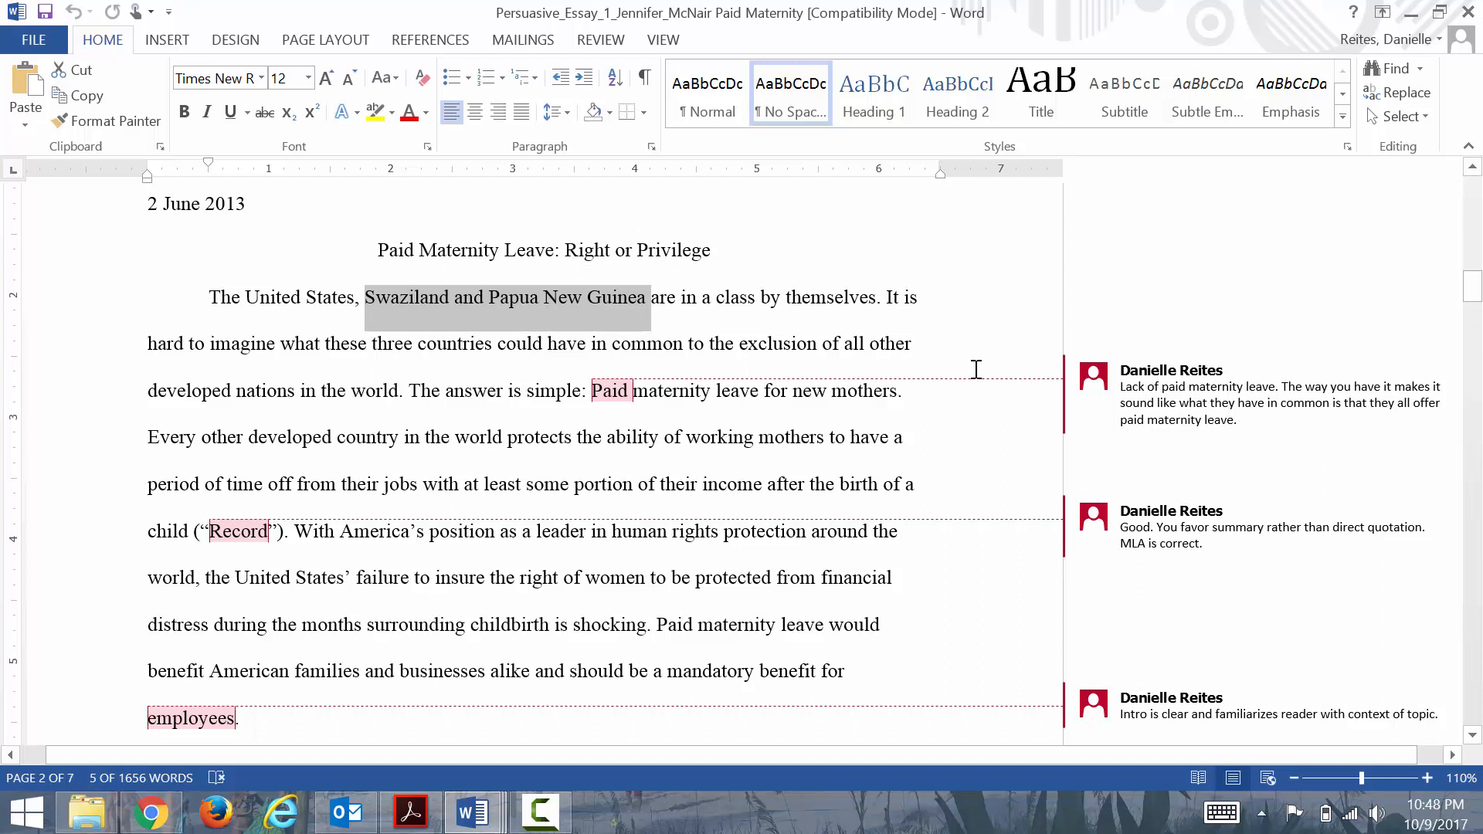
mouse_move(660, 320)
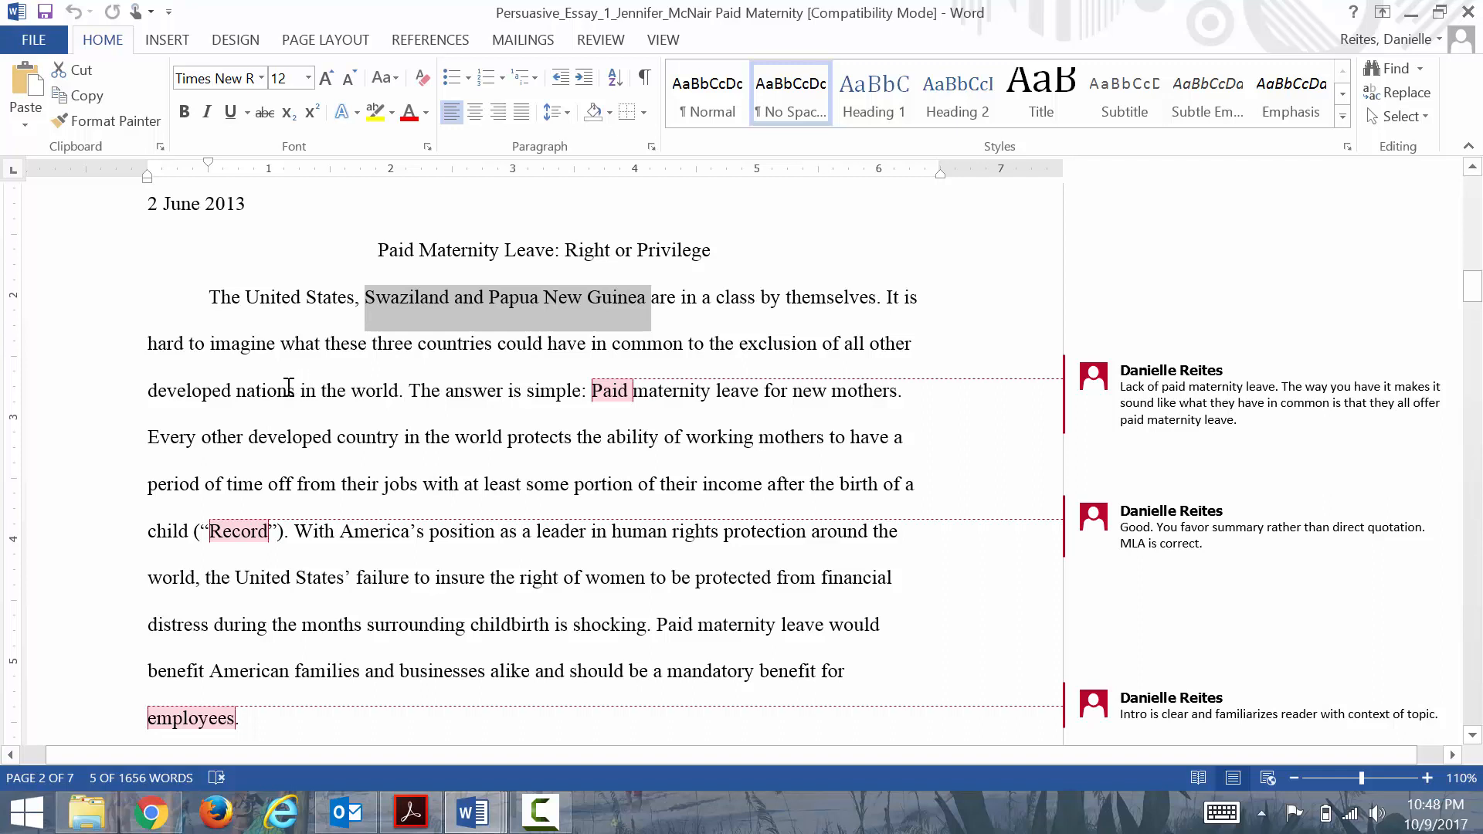
double_click(219, 391)
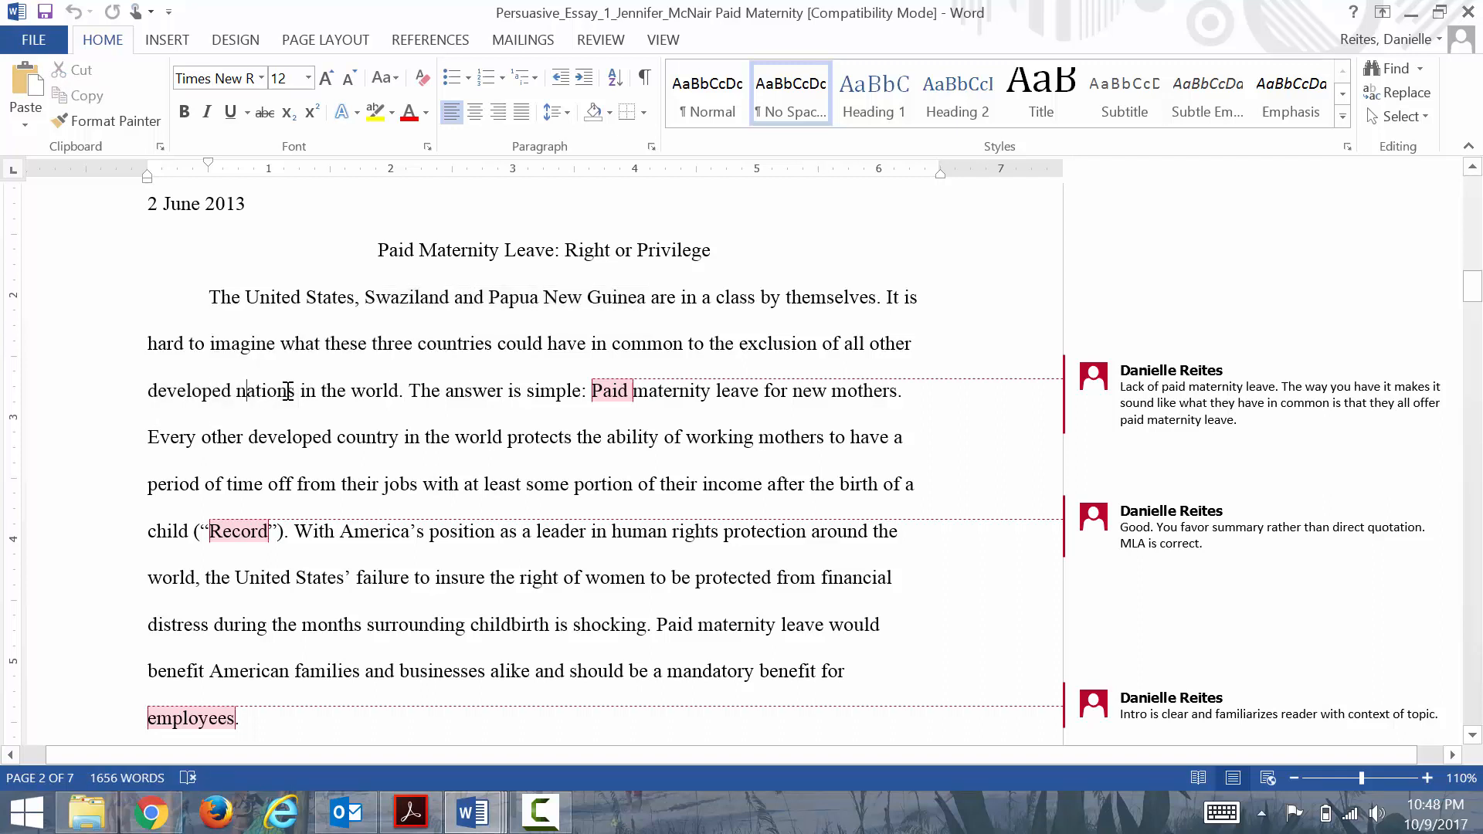
double_click(223, 391)
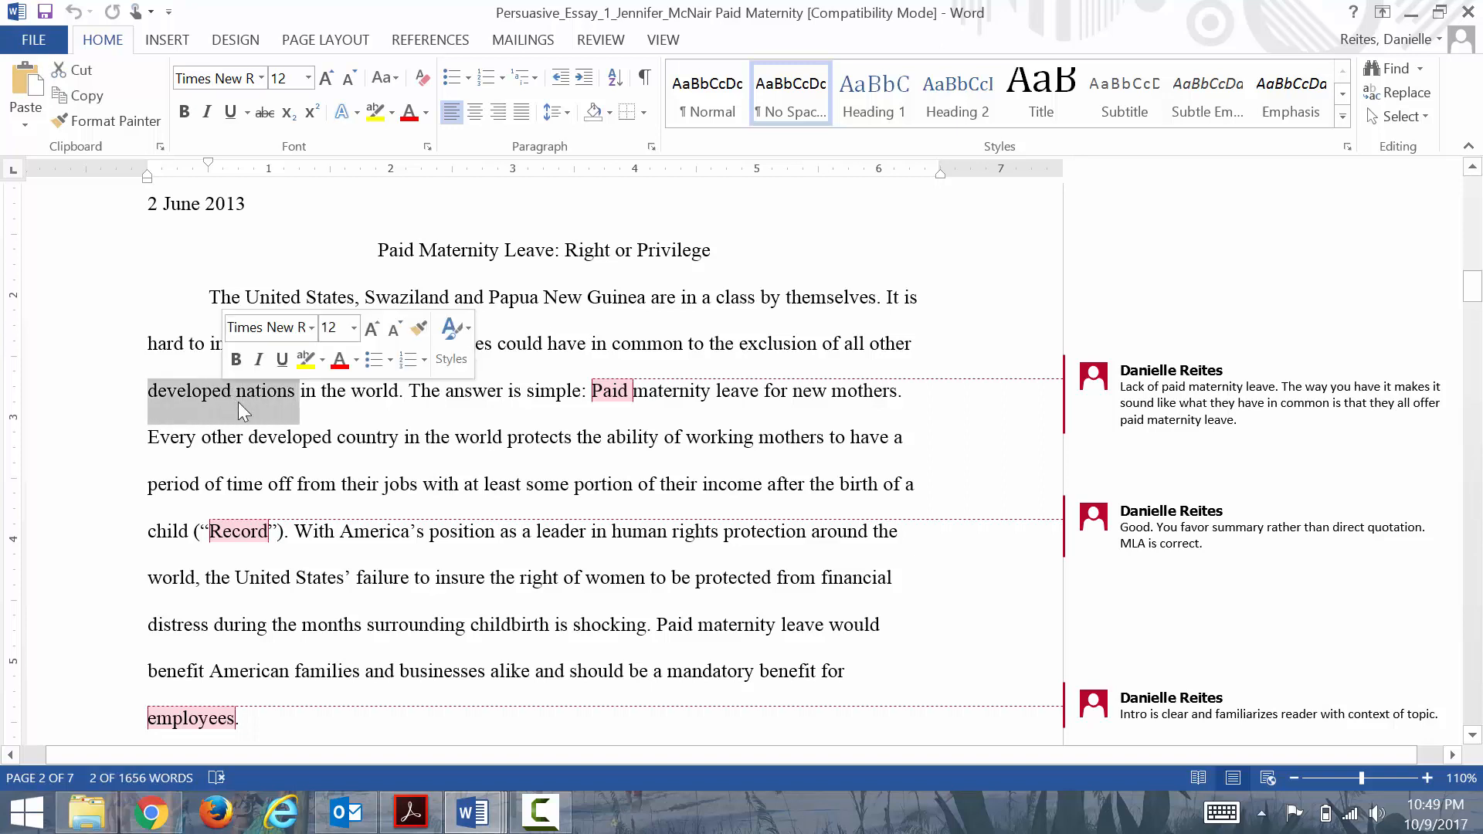
mouse_move(317, 307)
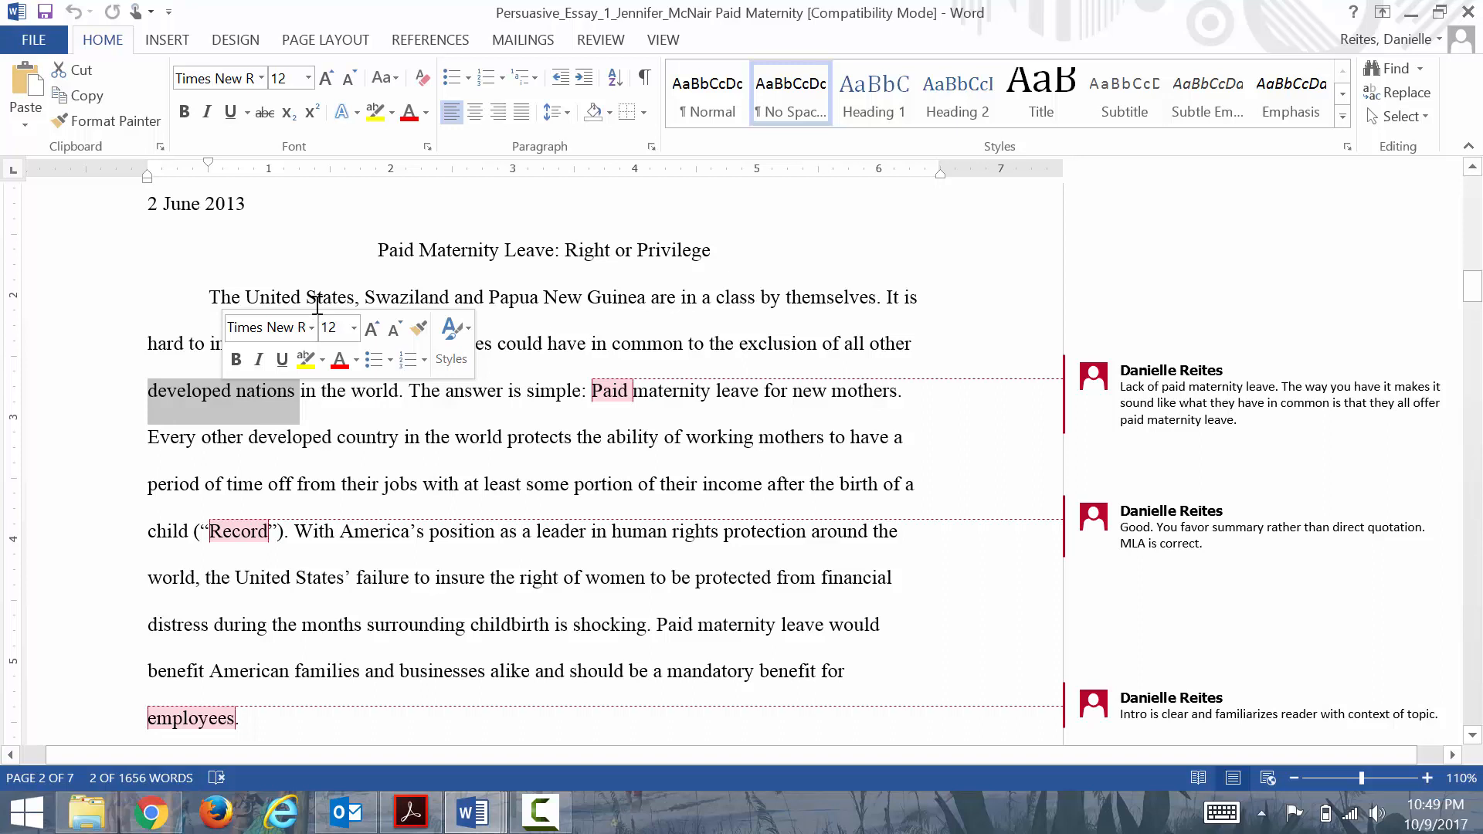
mouse_move(562, 356)
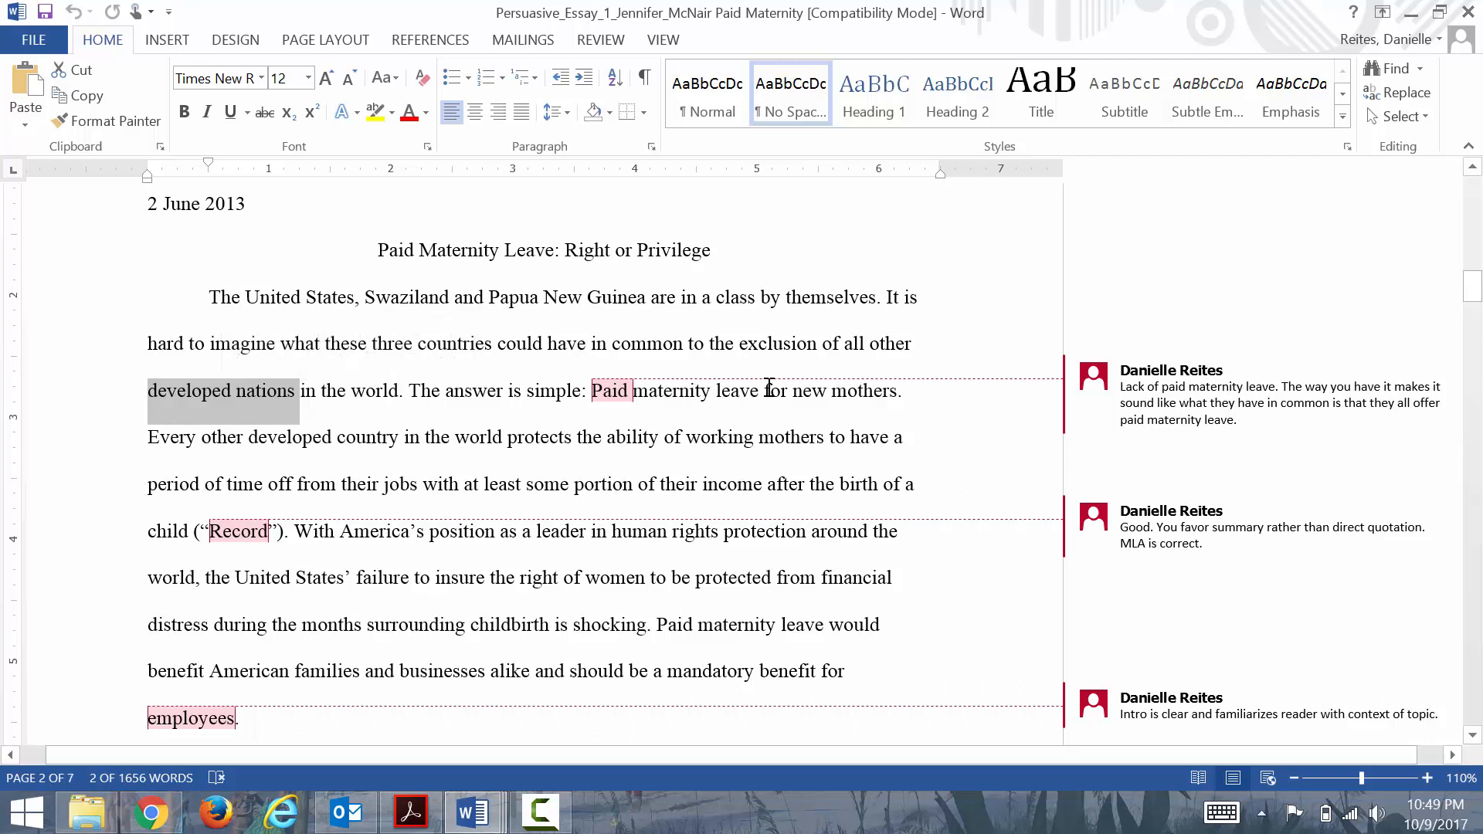
mouse_move(913, 394)
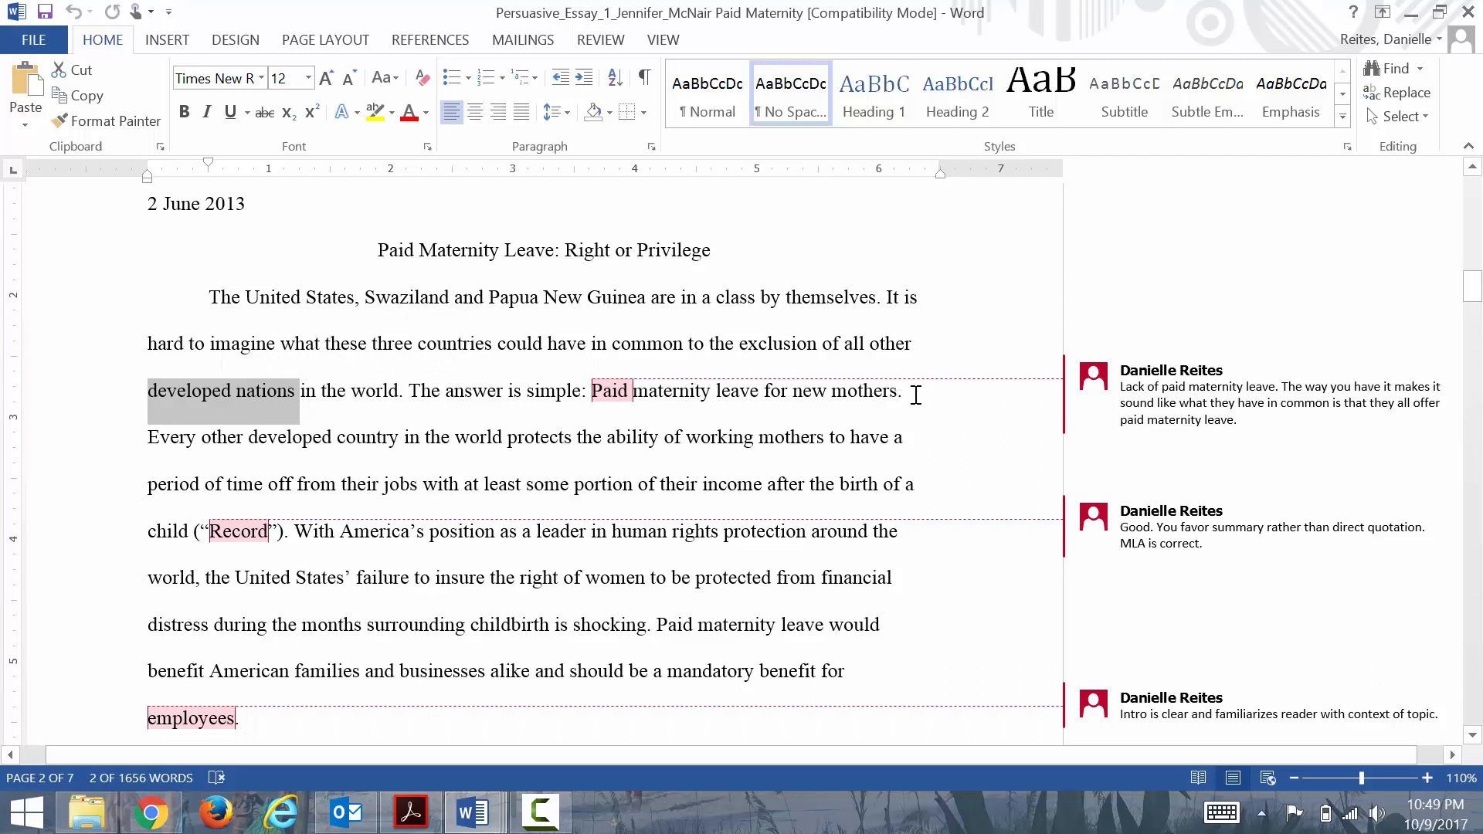
click(906, 390)
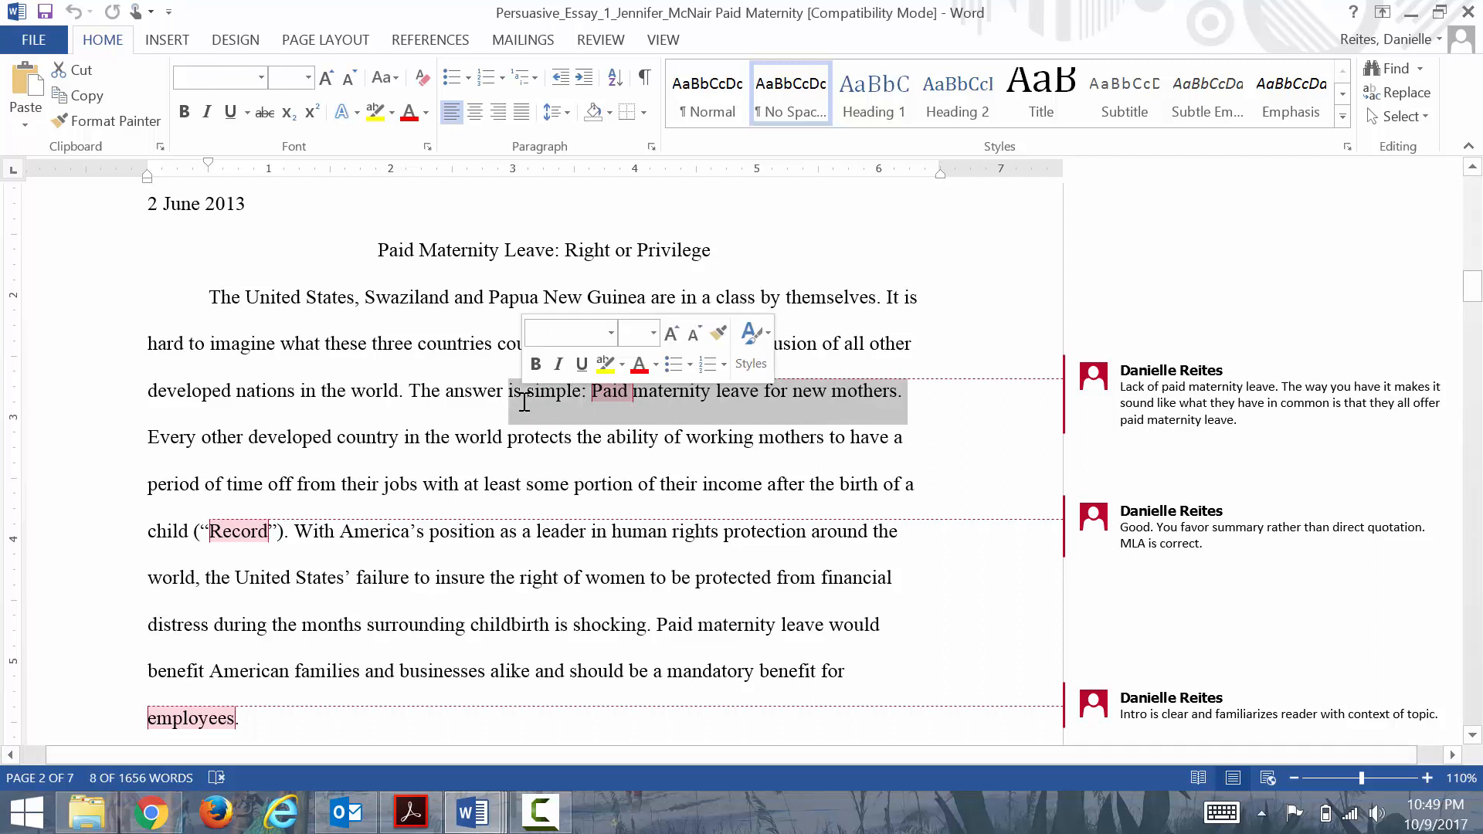
mouse_move(874, 418)
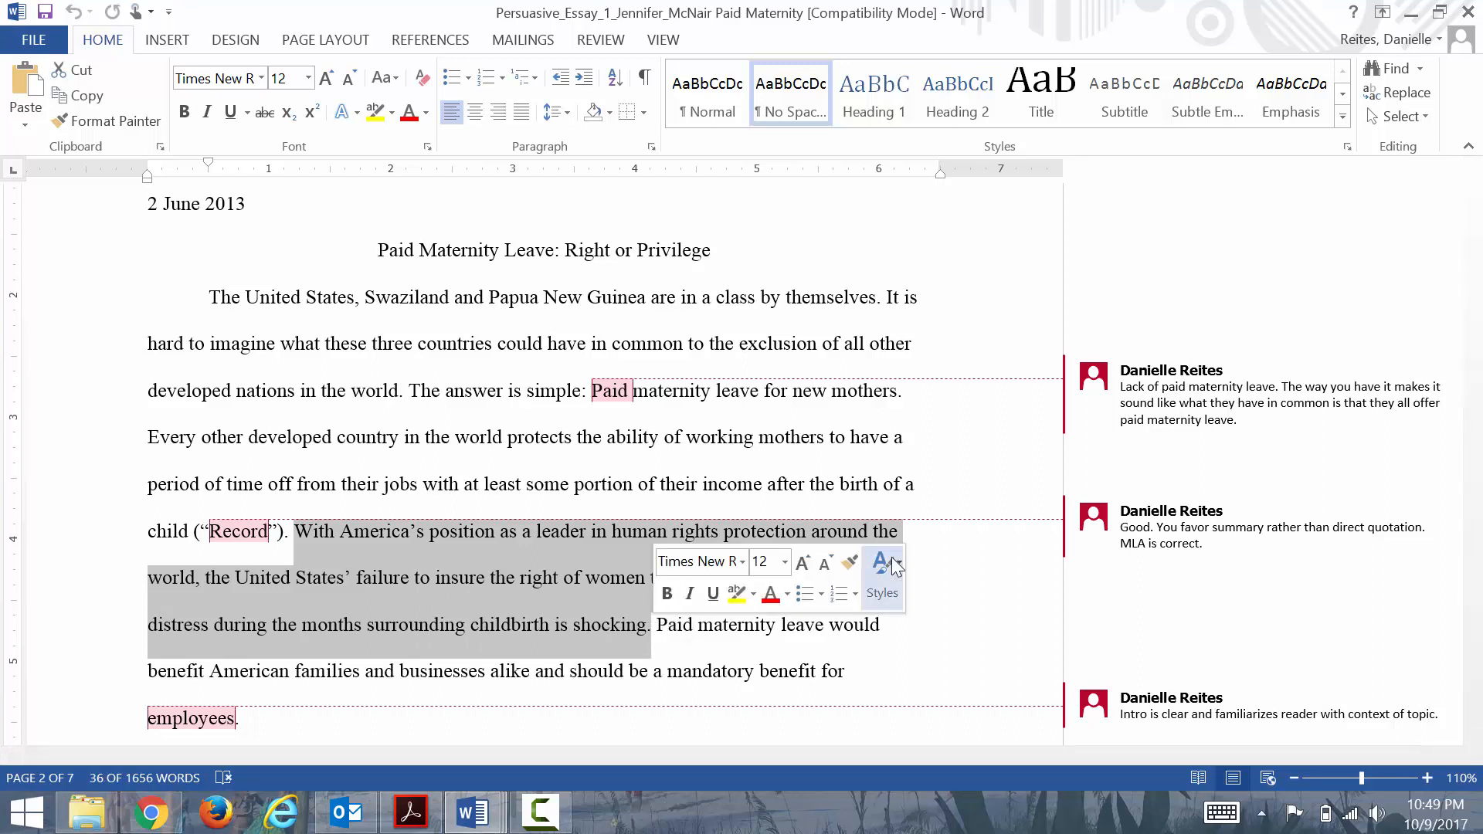
mouse_move(984, 562)
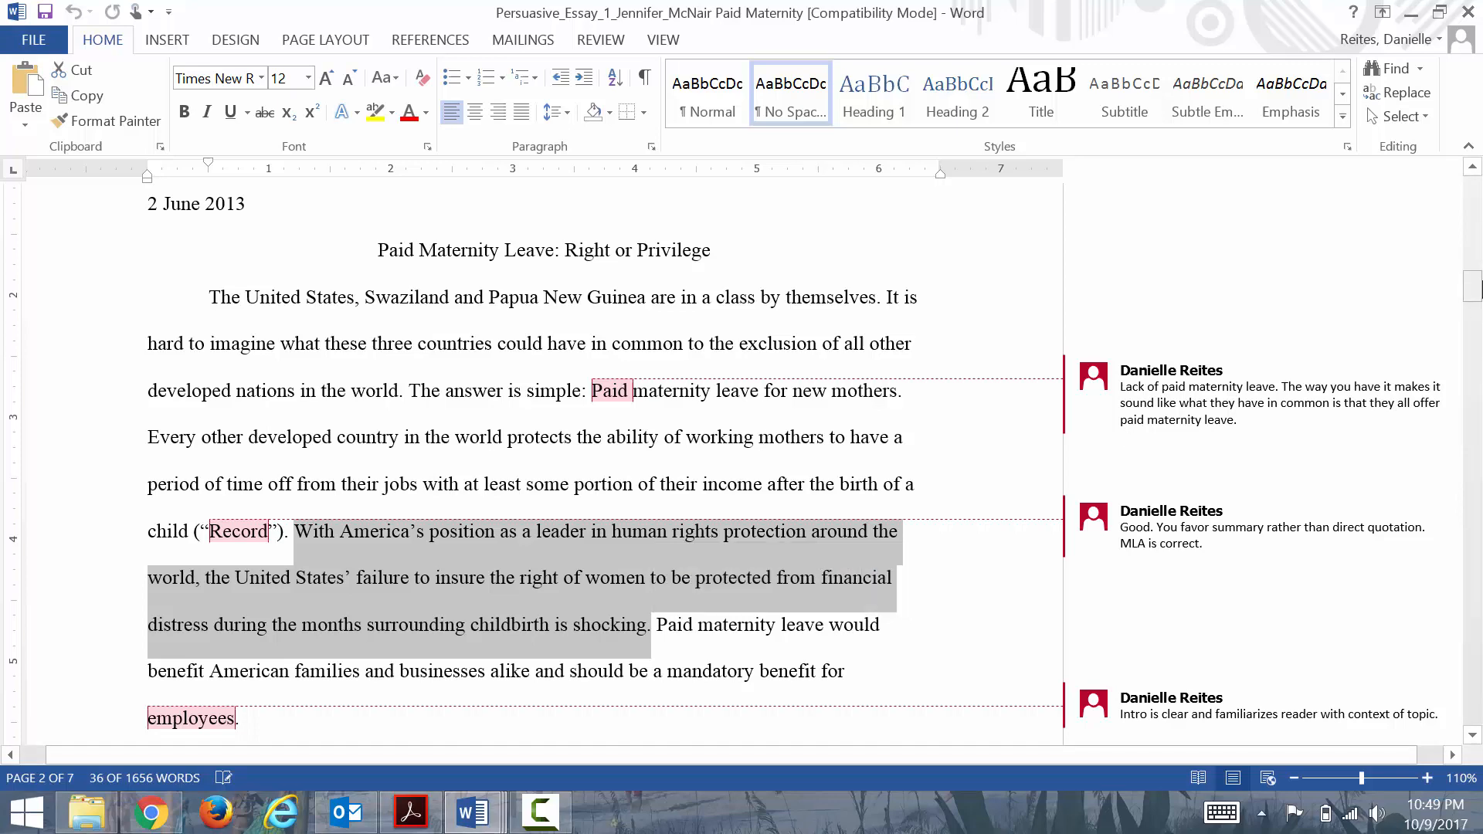
scroll(down, 3)
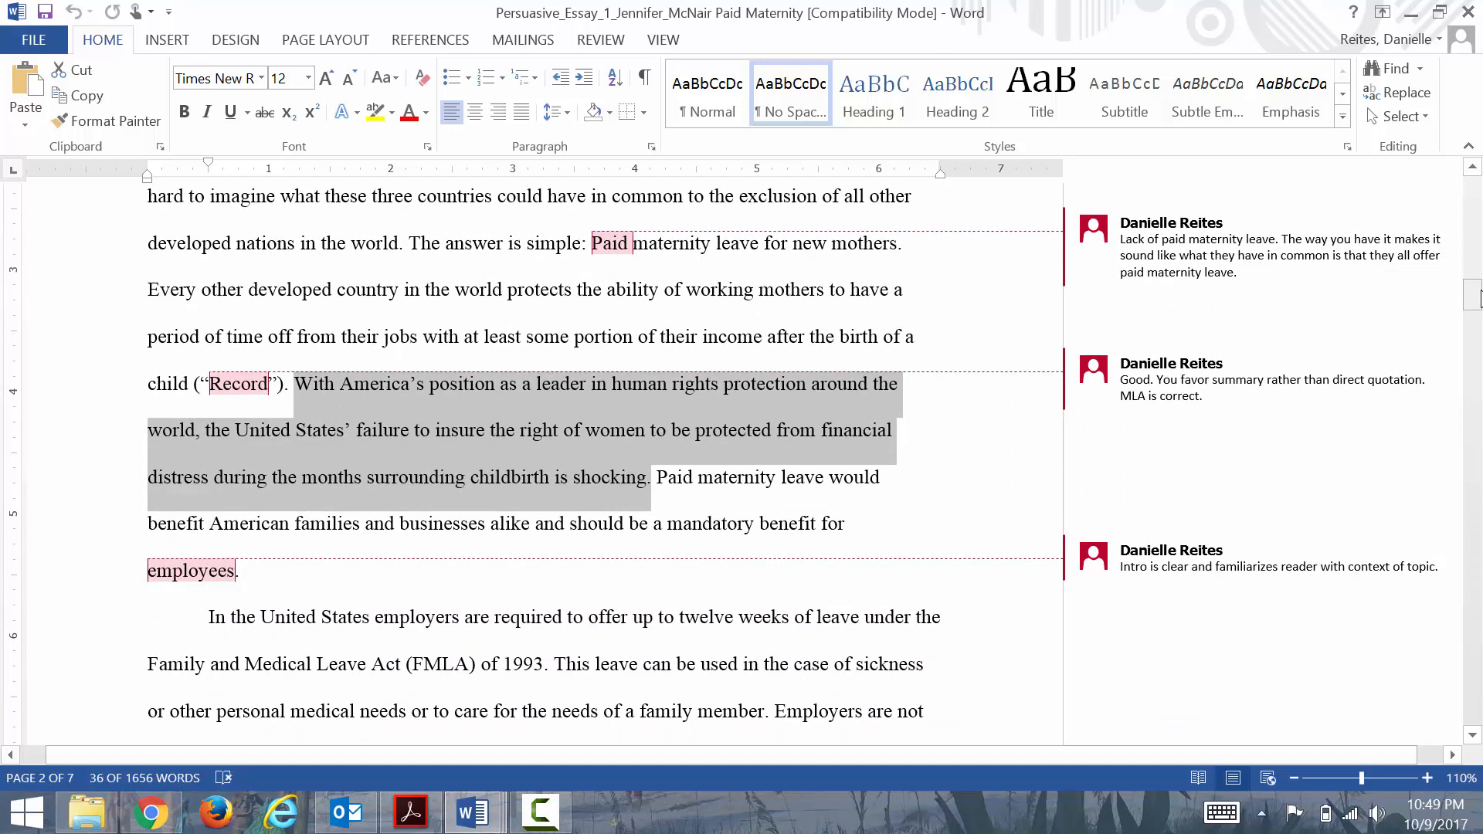
mouse_move(1472, 301)
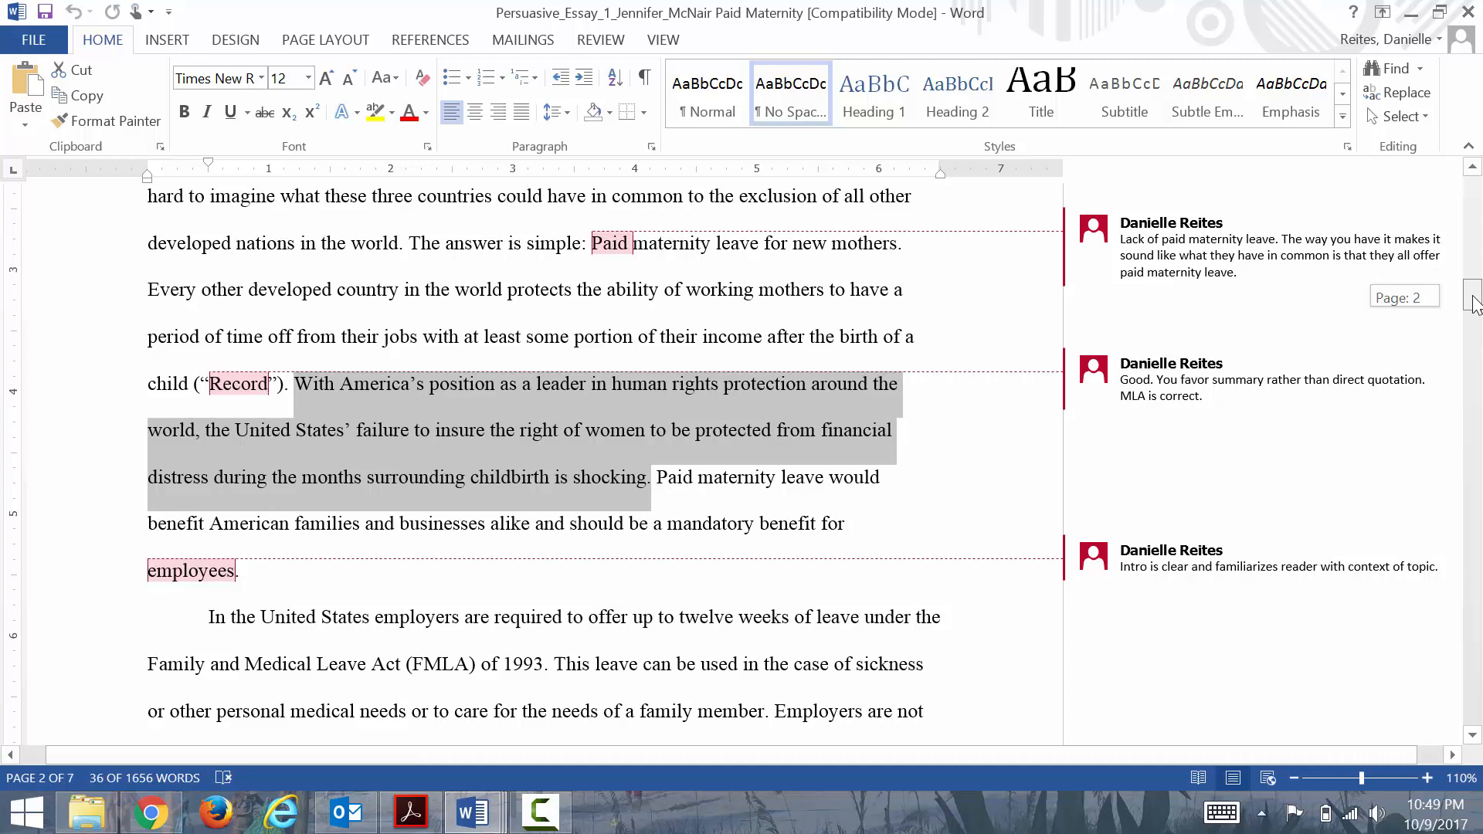
- Scroll to page 2's full FMLA paragraph with the reviewer comment on paternity leave
scroll(down, 3)
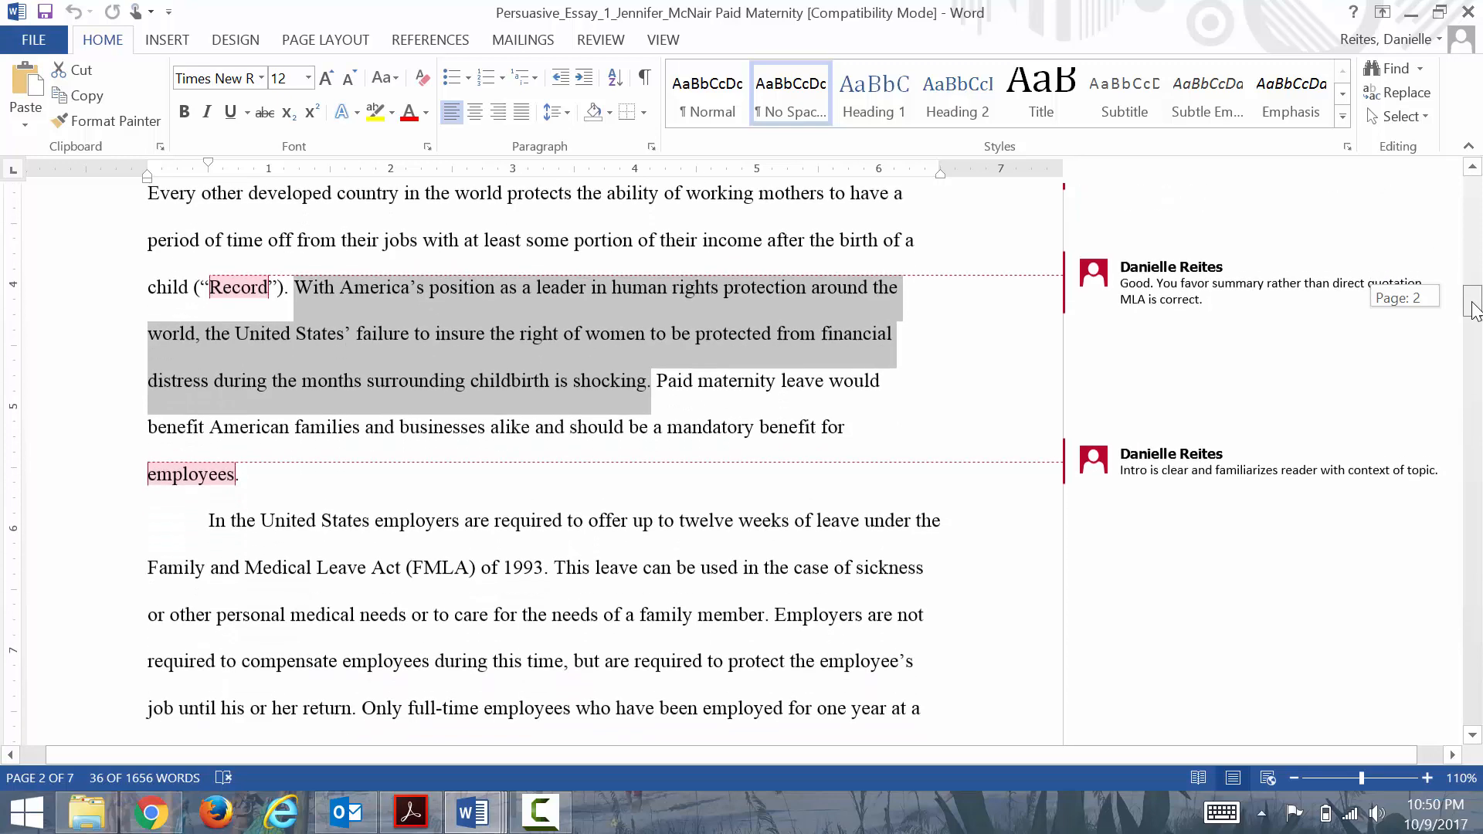
scroll(down, 3)
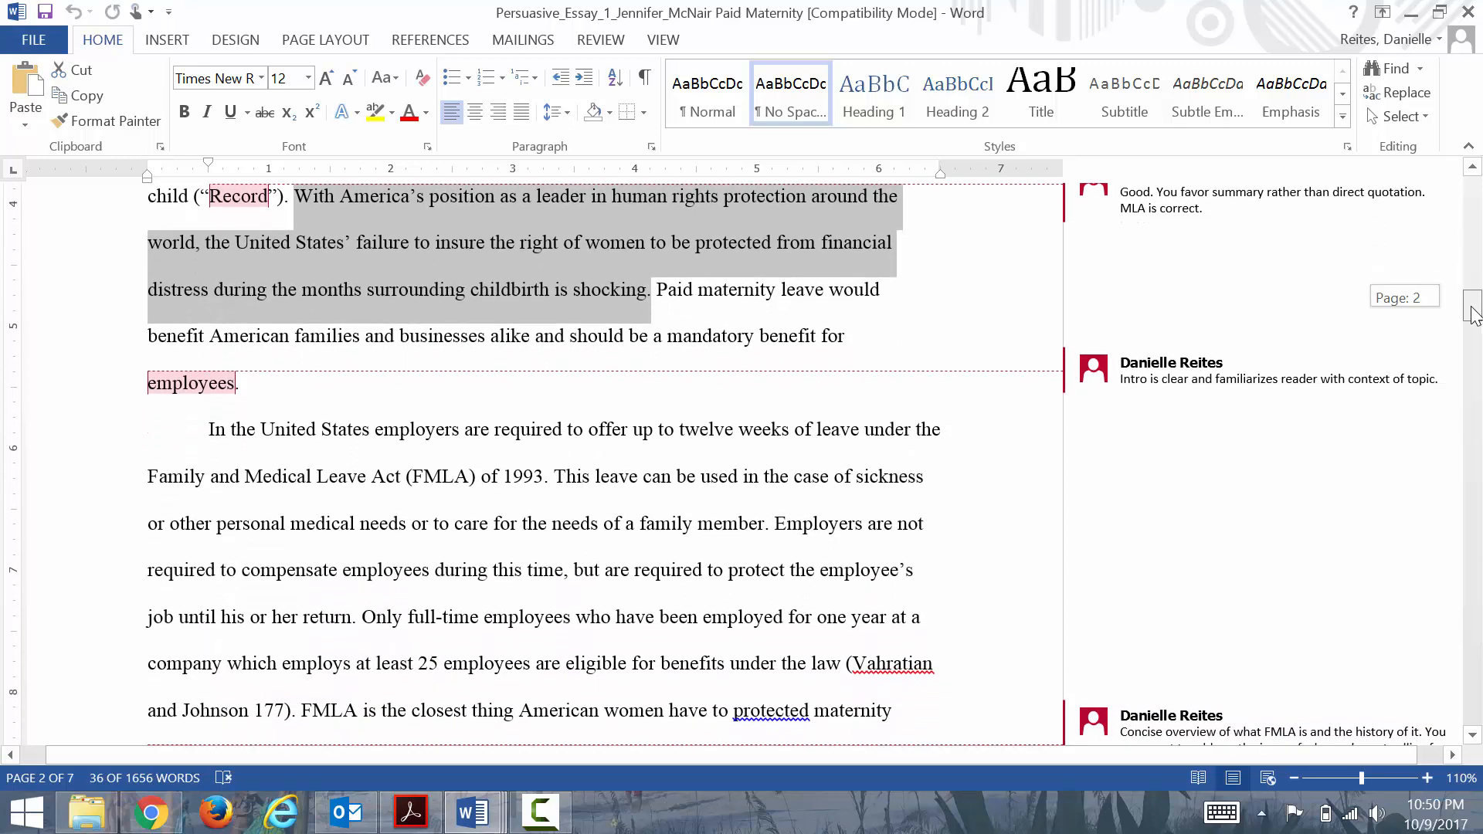
scroll(down, 3)
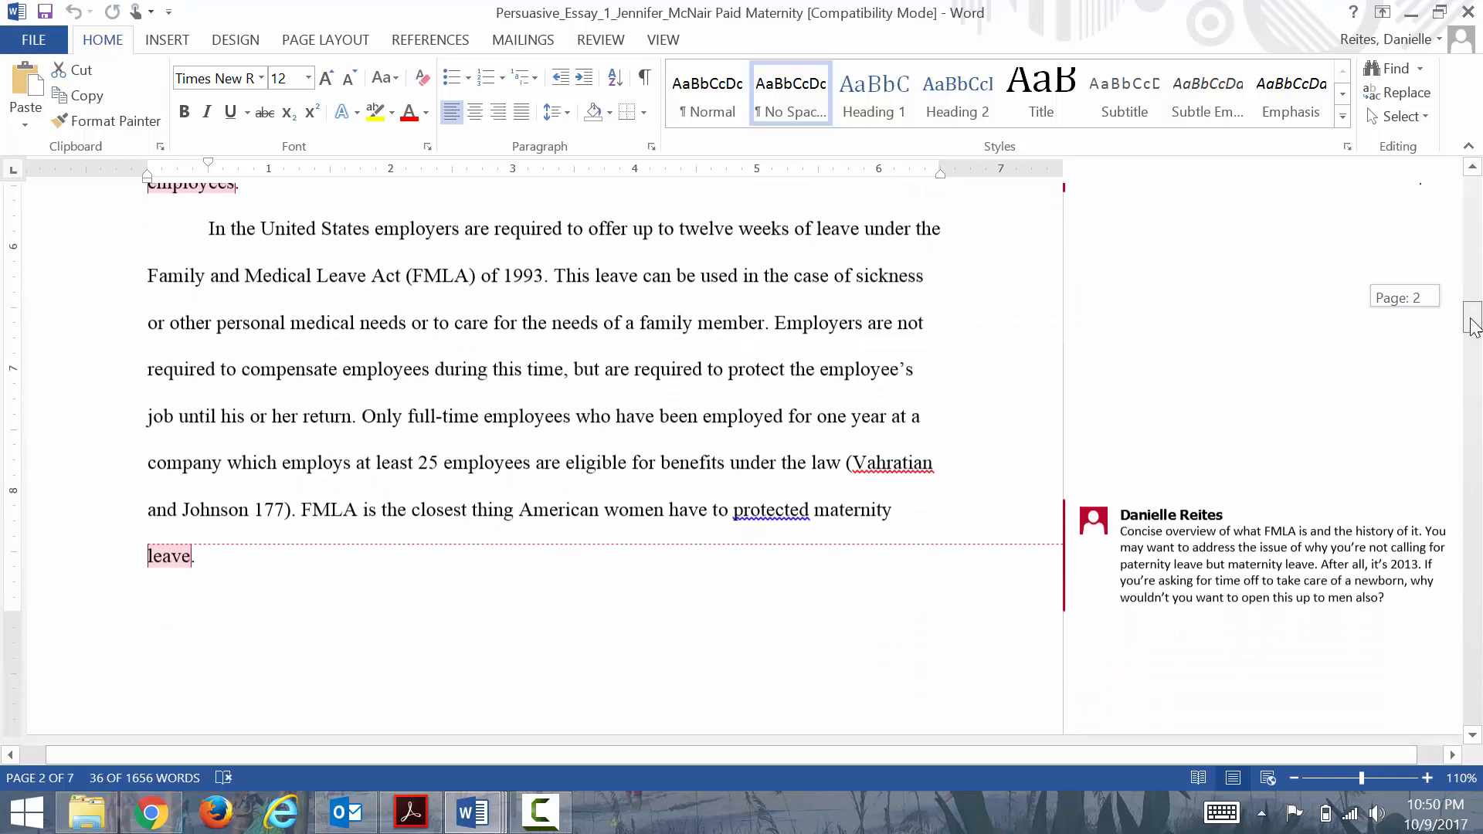
scroll(up, 3)
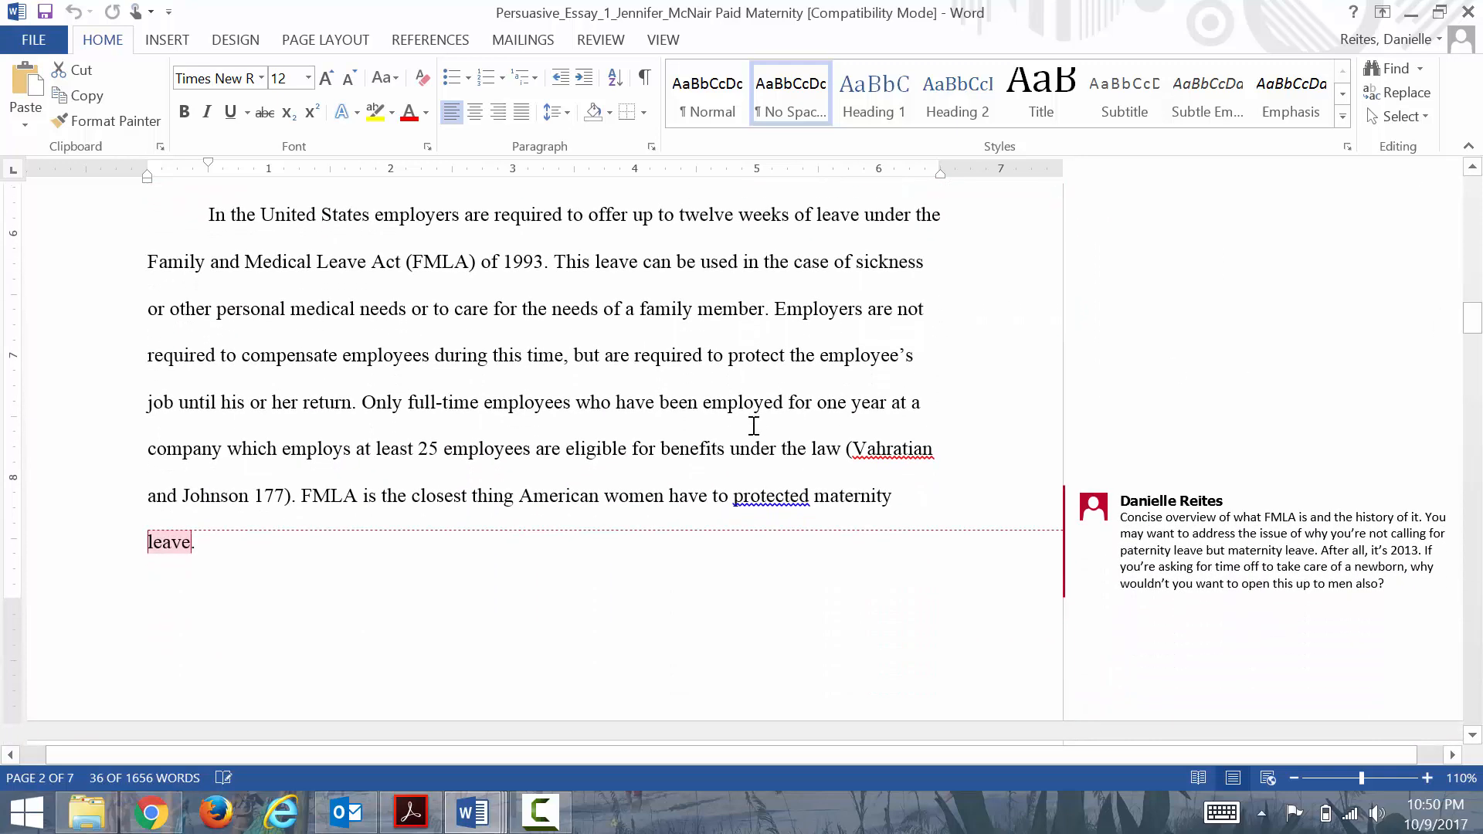
mouse_move(894, 408)
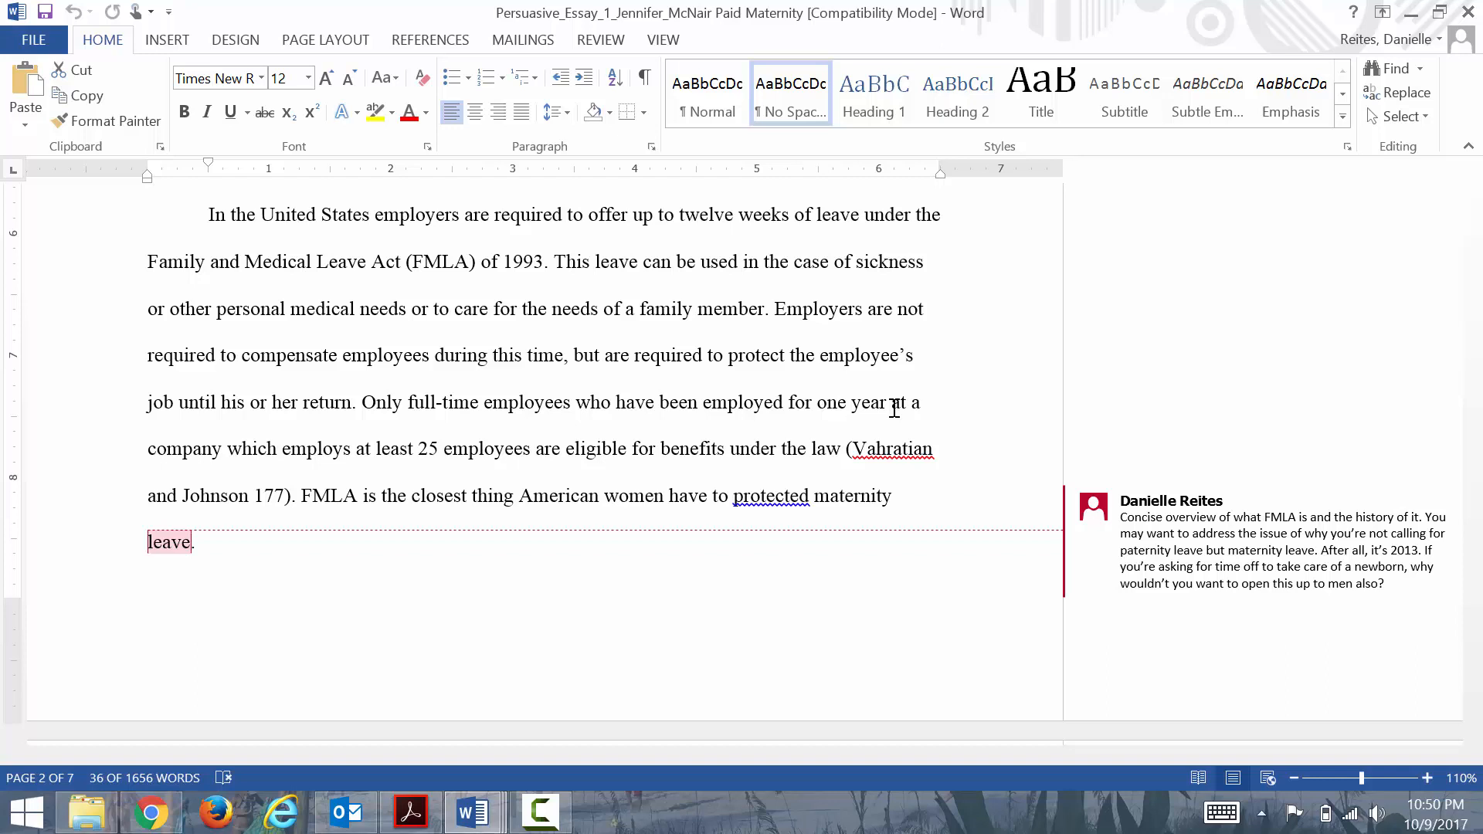
mouse_move(757, 391)
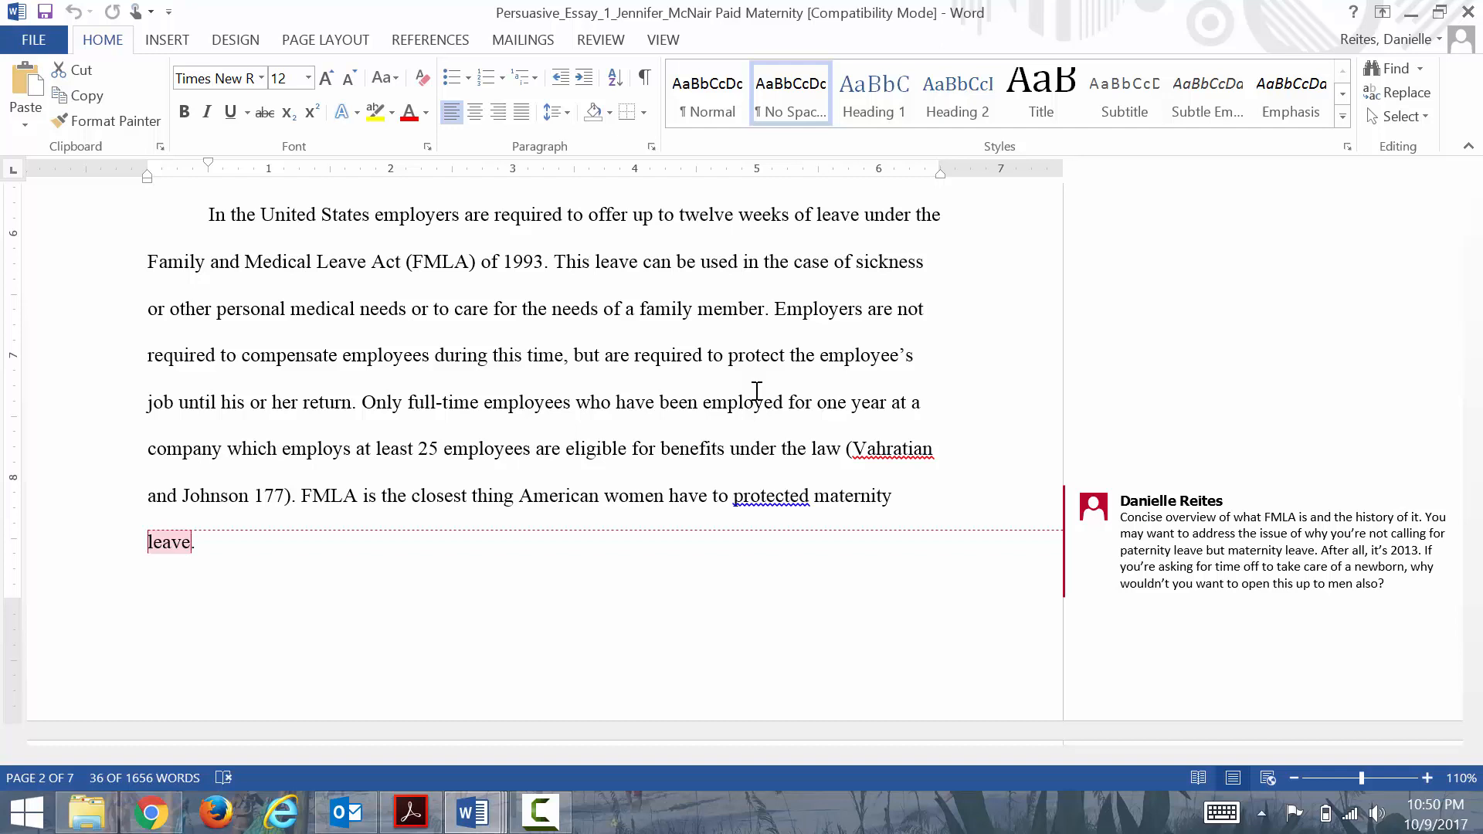
mouse_move(251, 503)
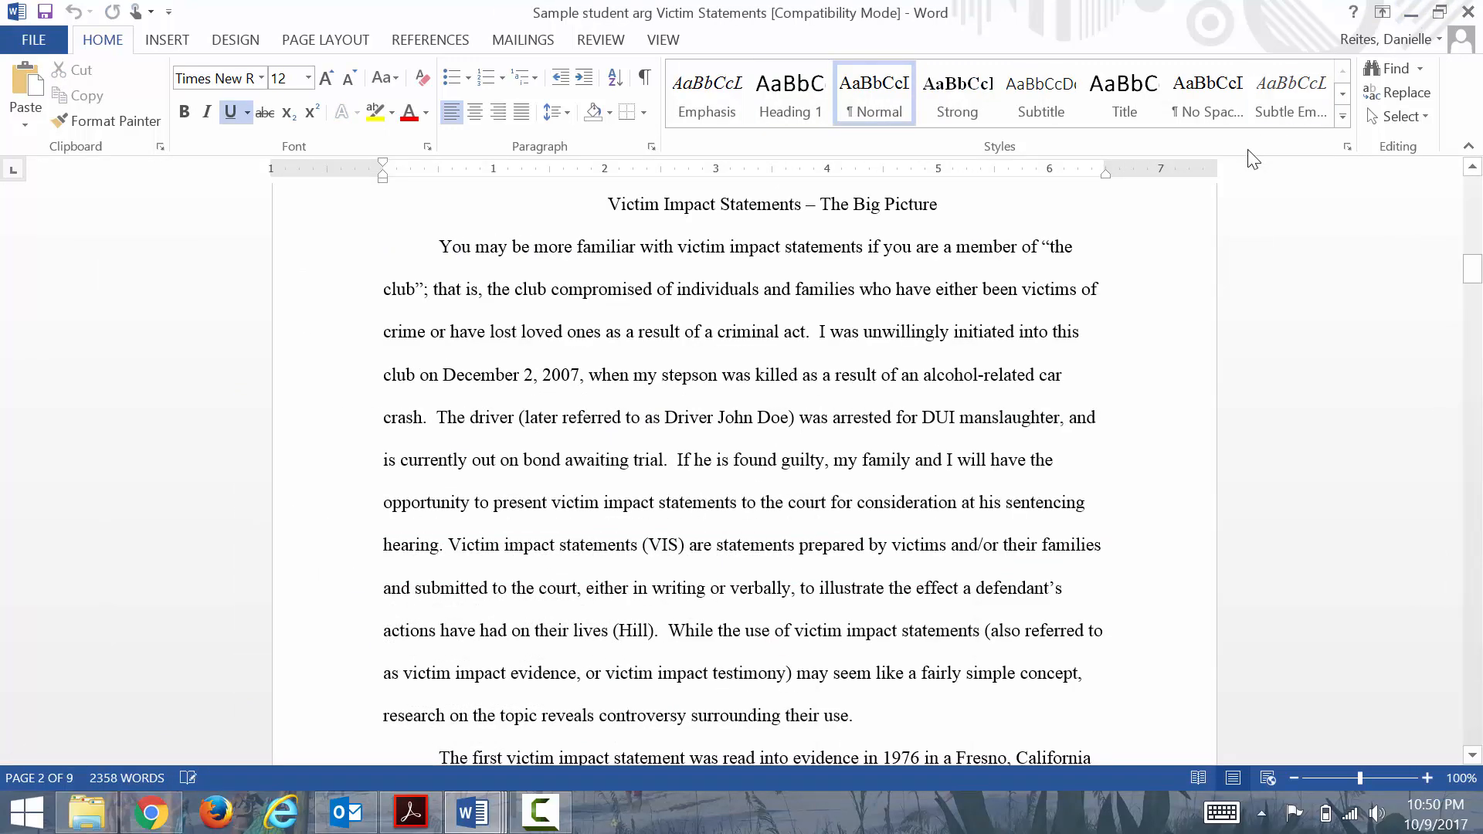
mouse_move(1422, 357)
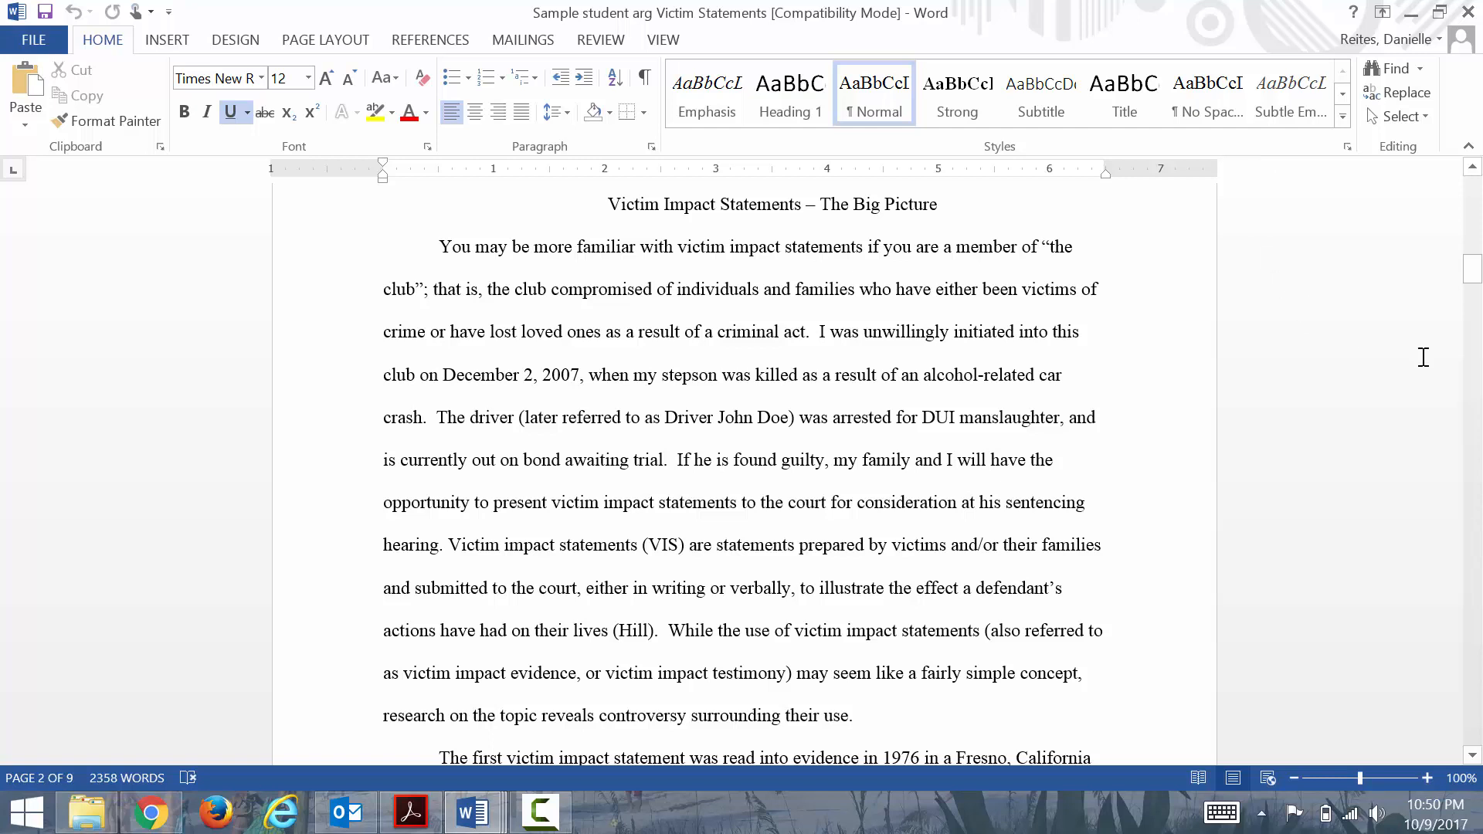
mouse_move(1460, 308)
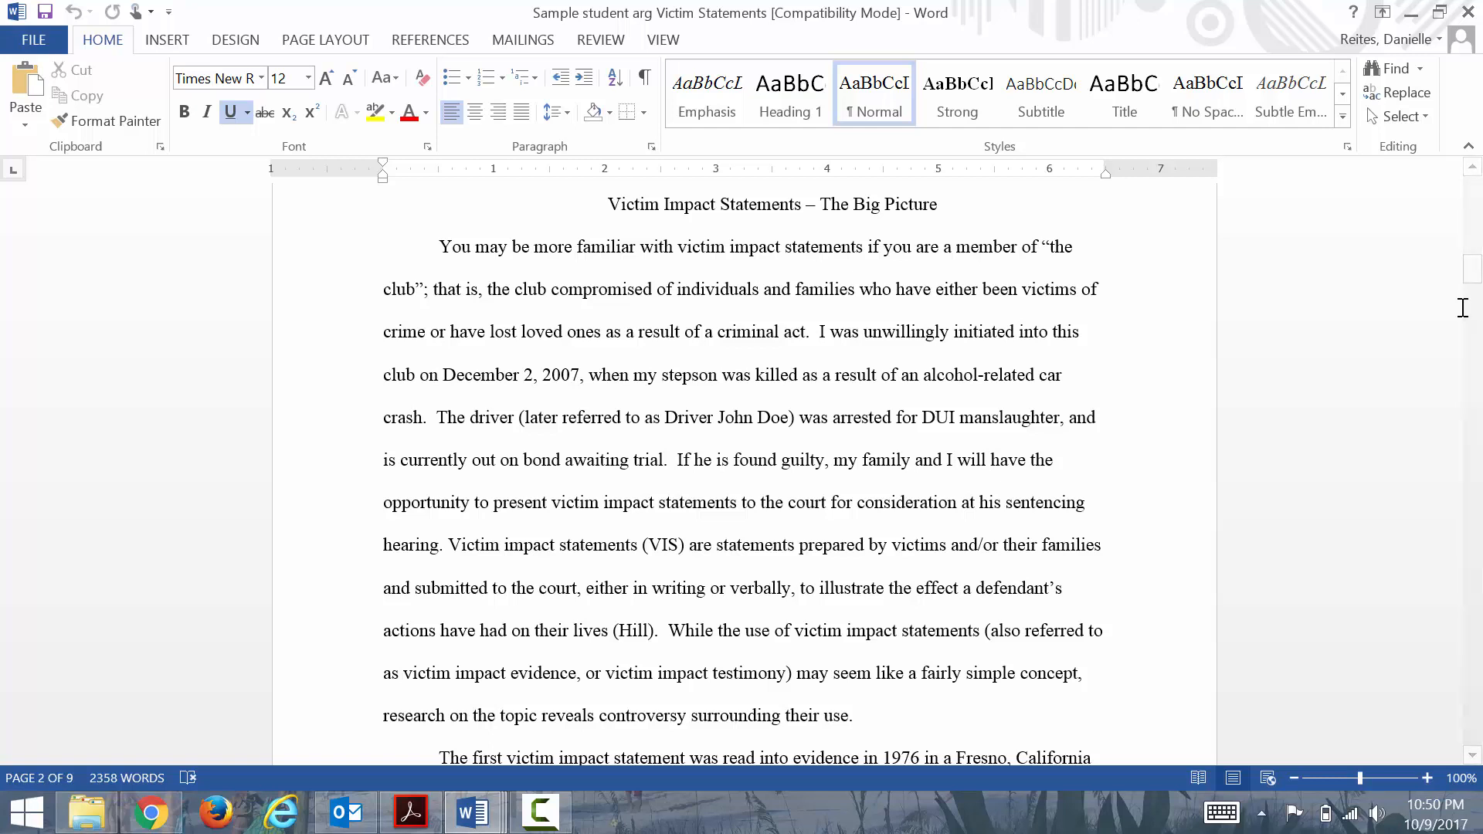
mouse_move(1460, 684)
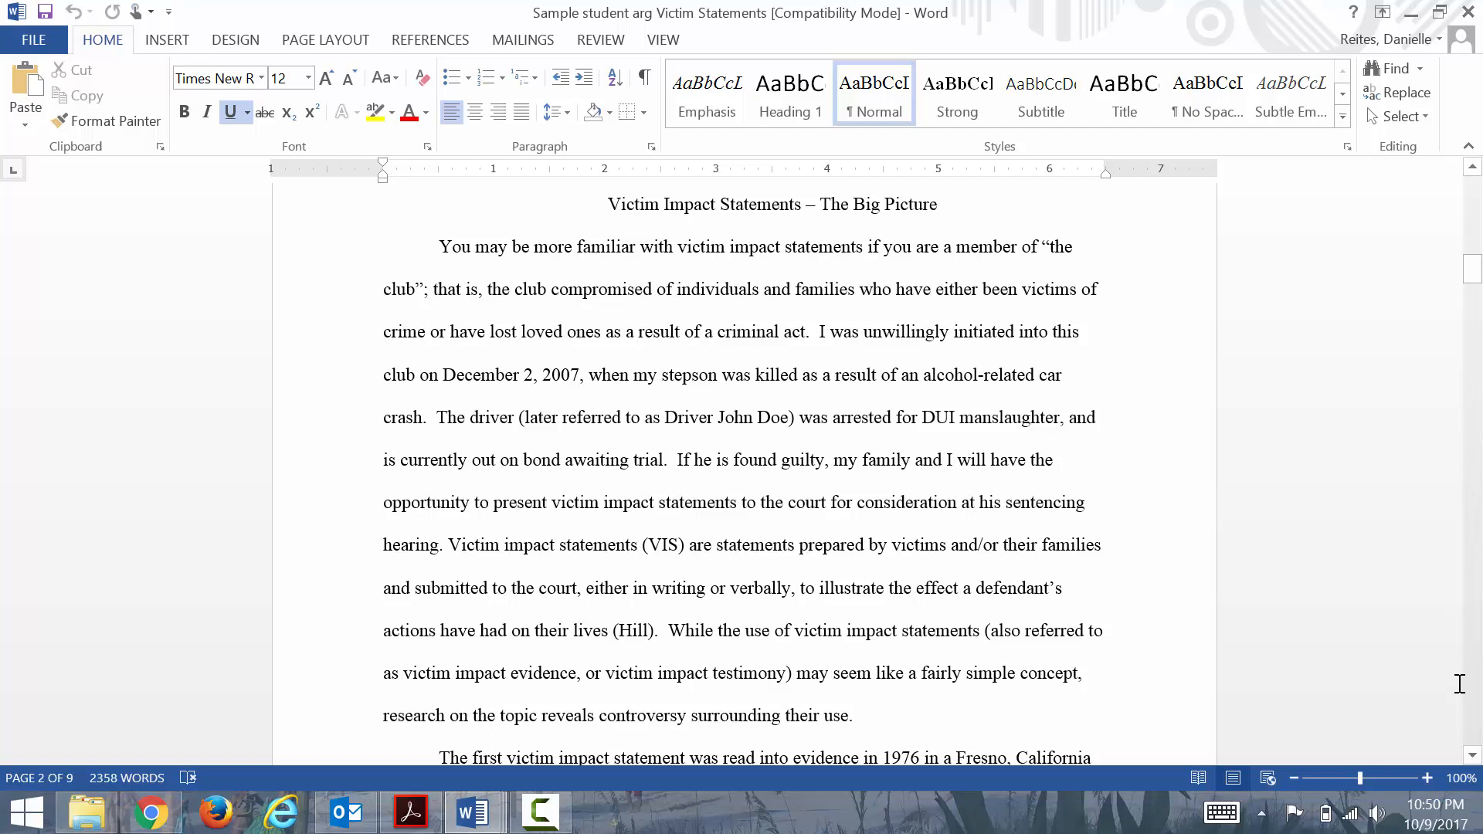
mouse_move(1455, 743)
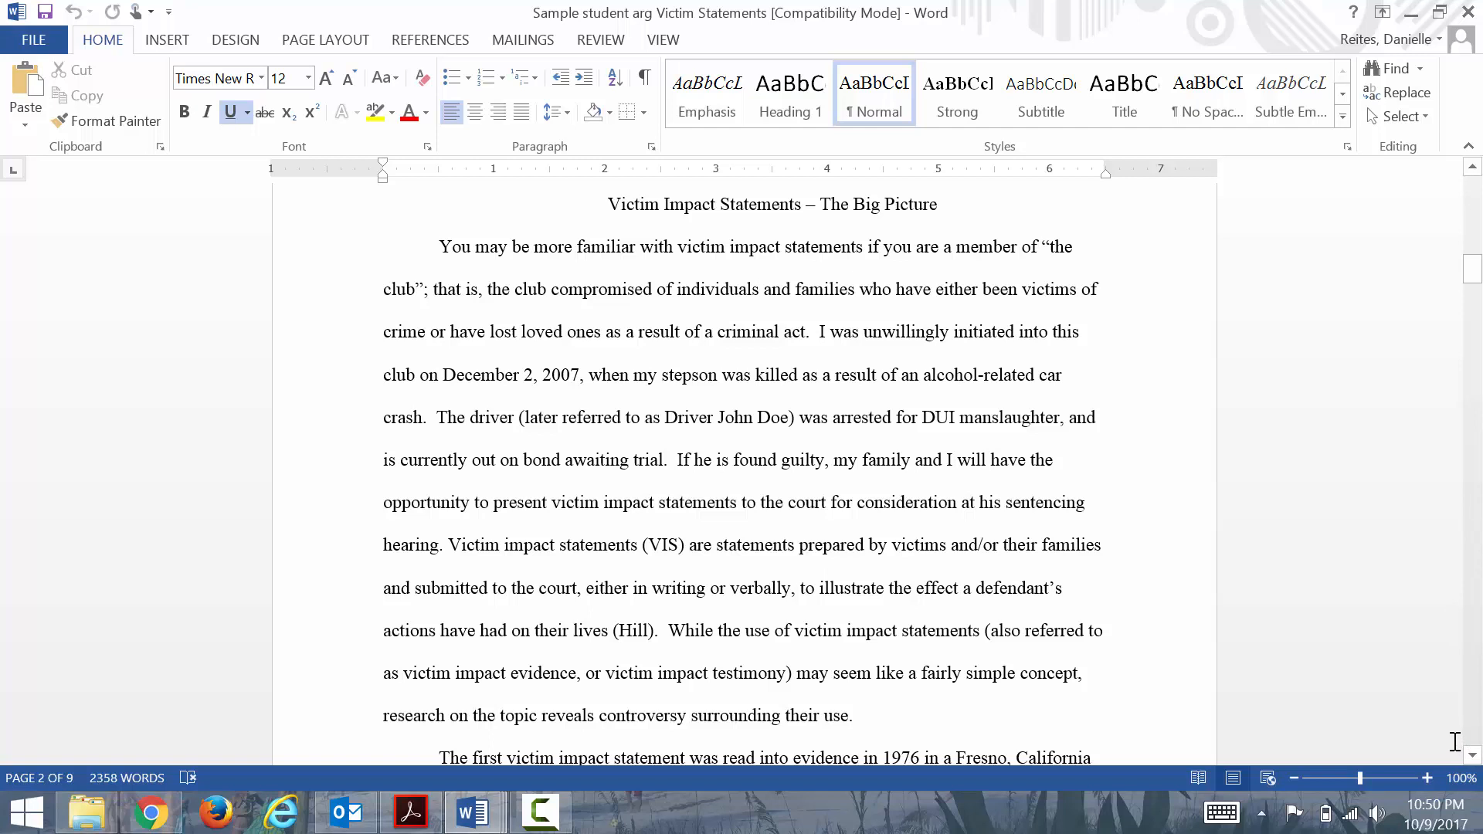
mouse_move(1396, 658)
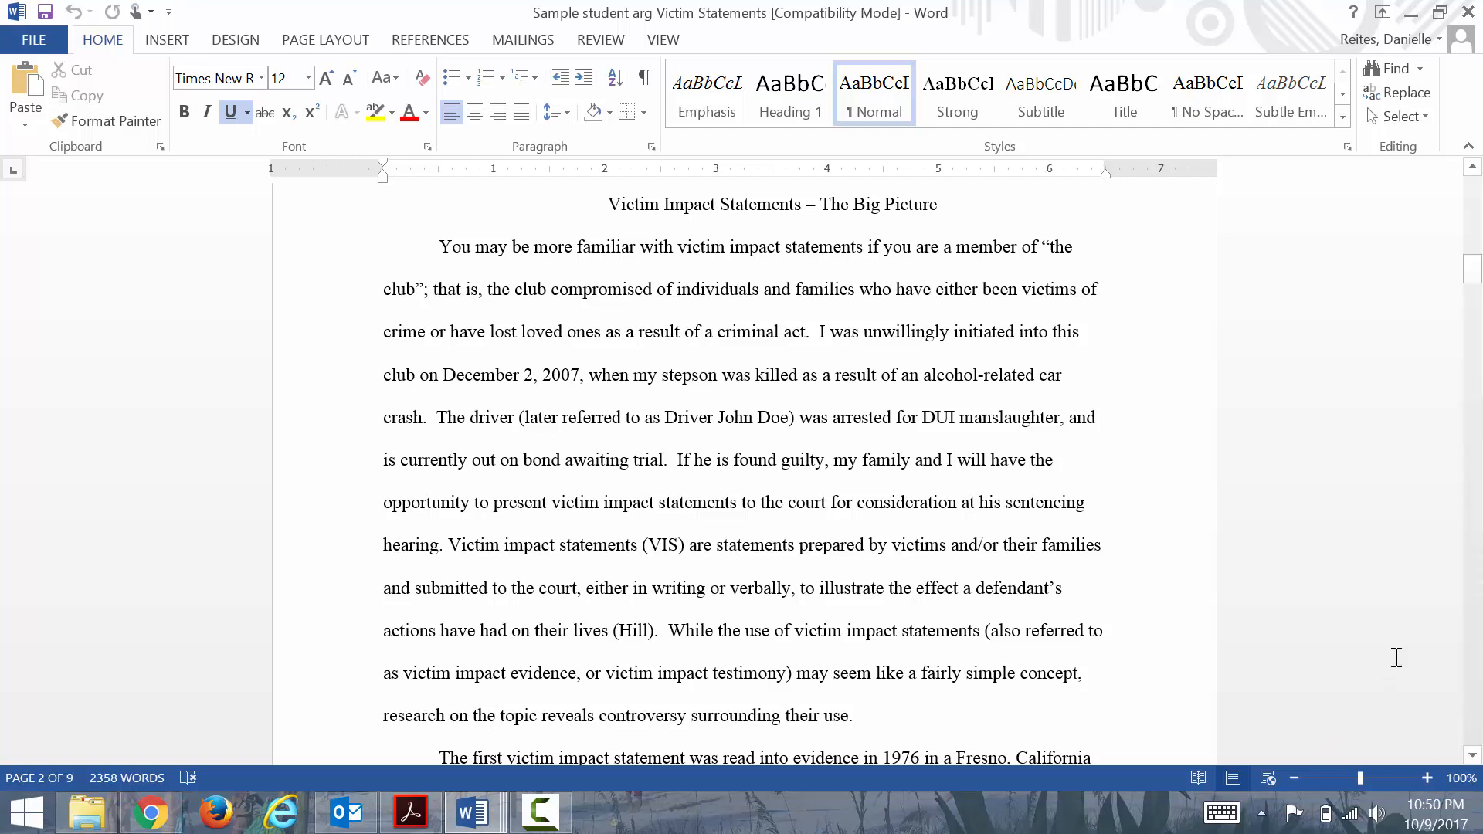
mouse_move(1033, 484)
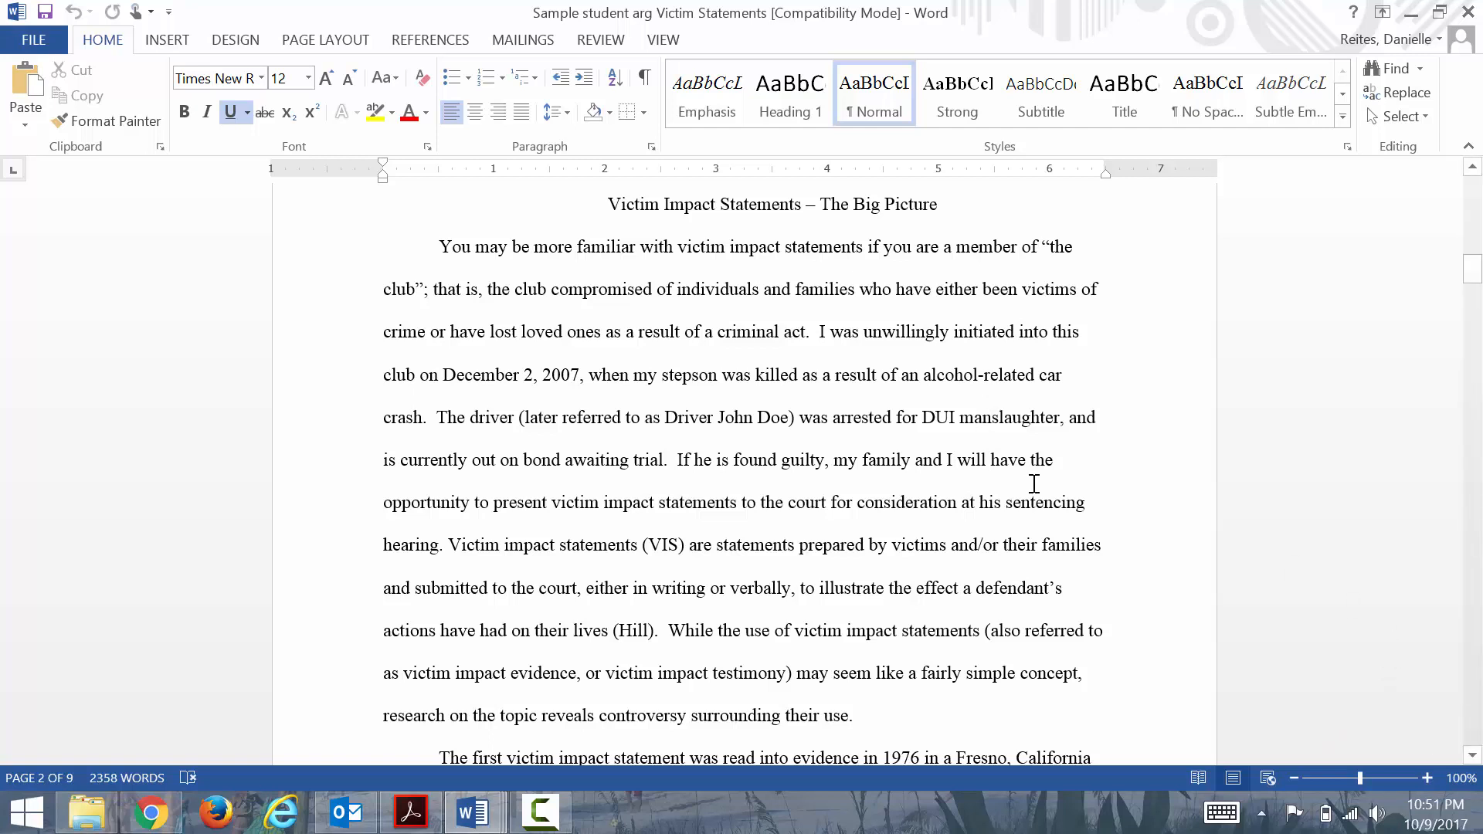
mouse_move(1162, 495)
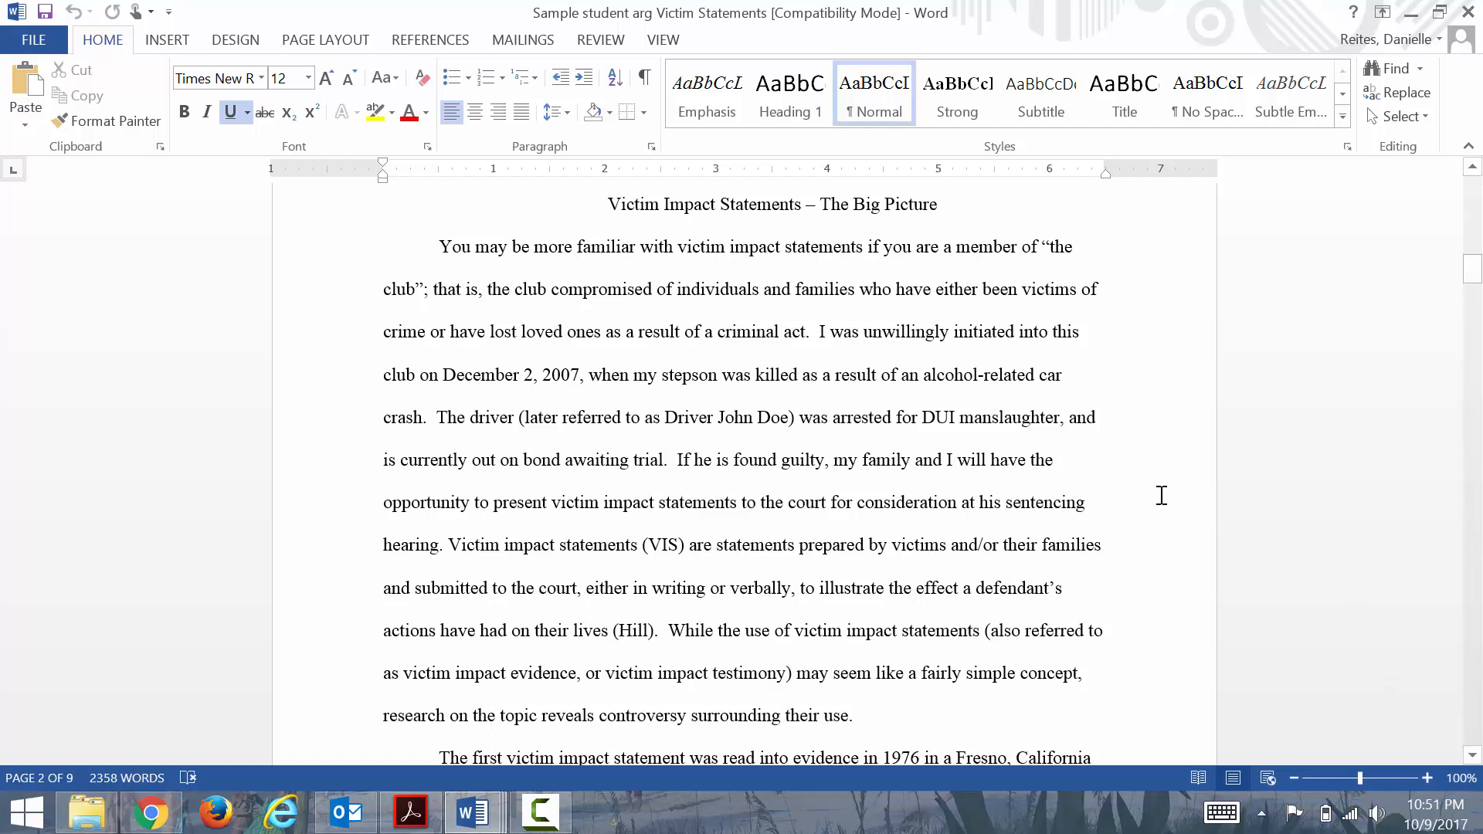
mouse_move(1416, 792)
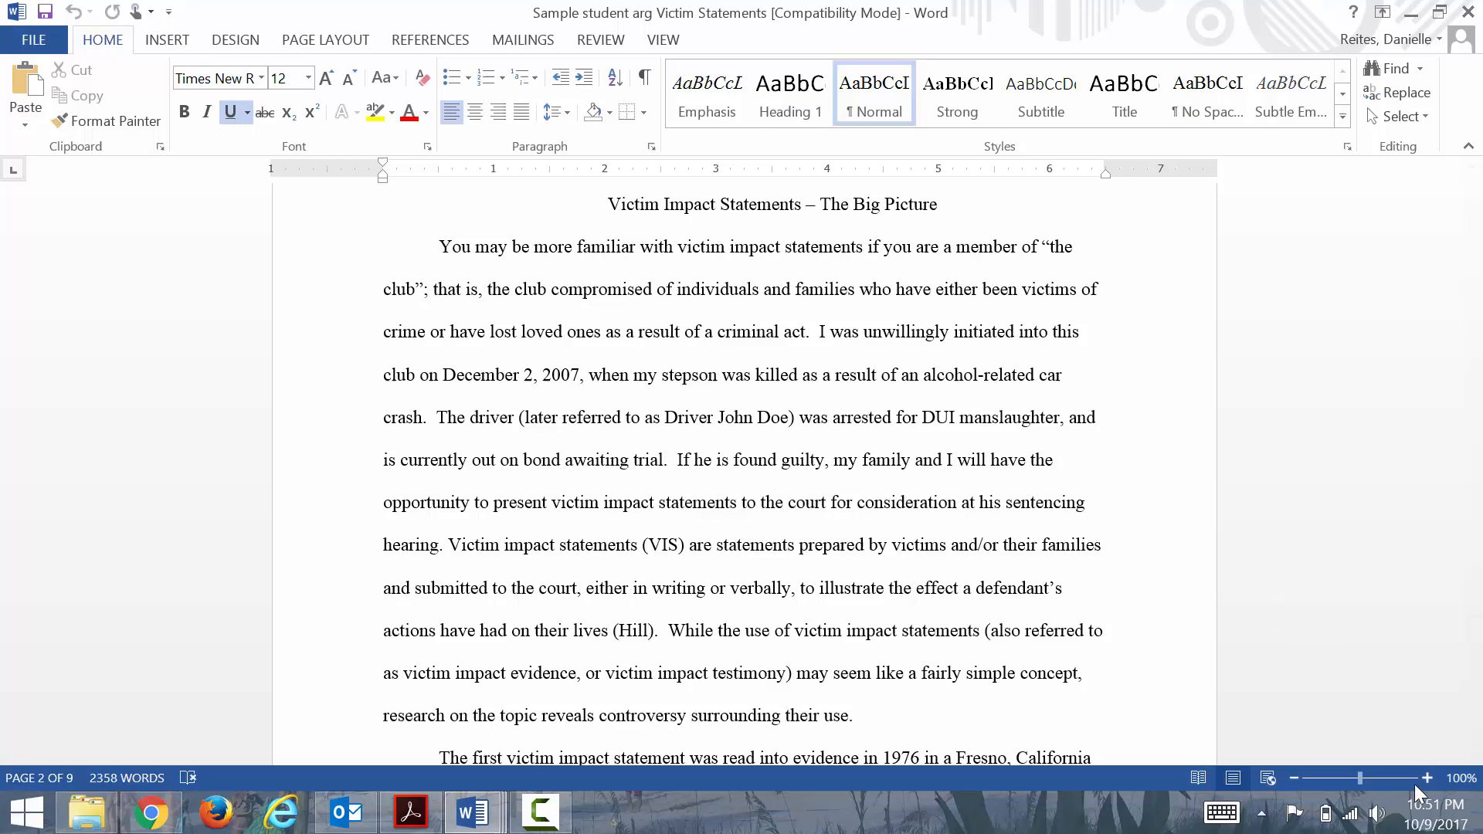
- Zoom the victim statements essay slightly and read down through its first page
click(1430, 779)
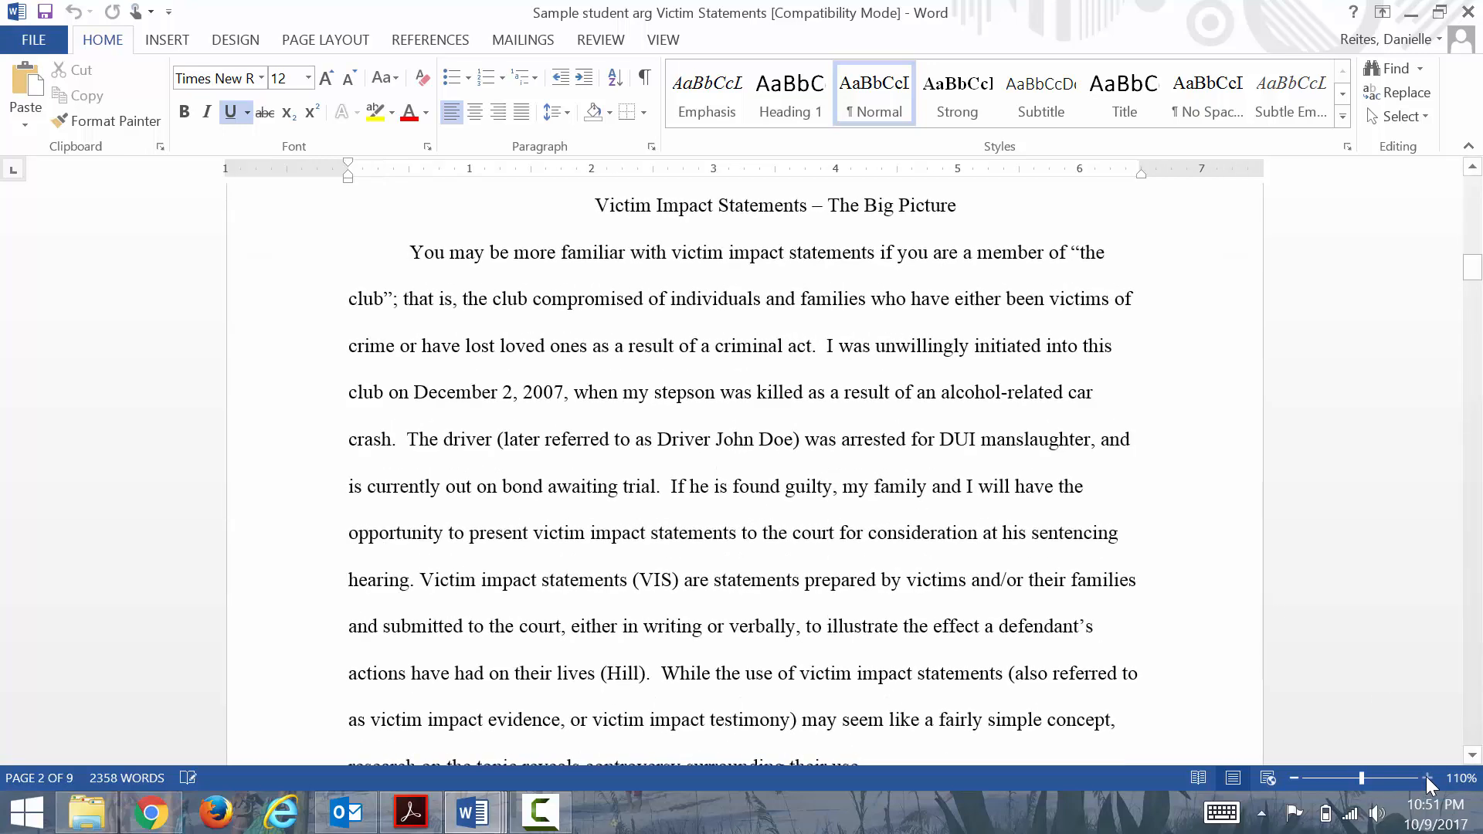
mouse_move(1460, 765)
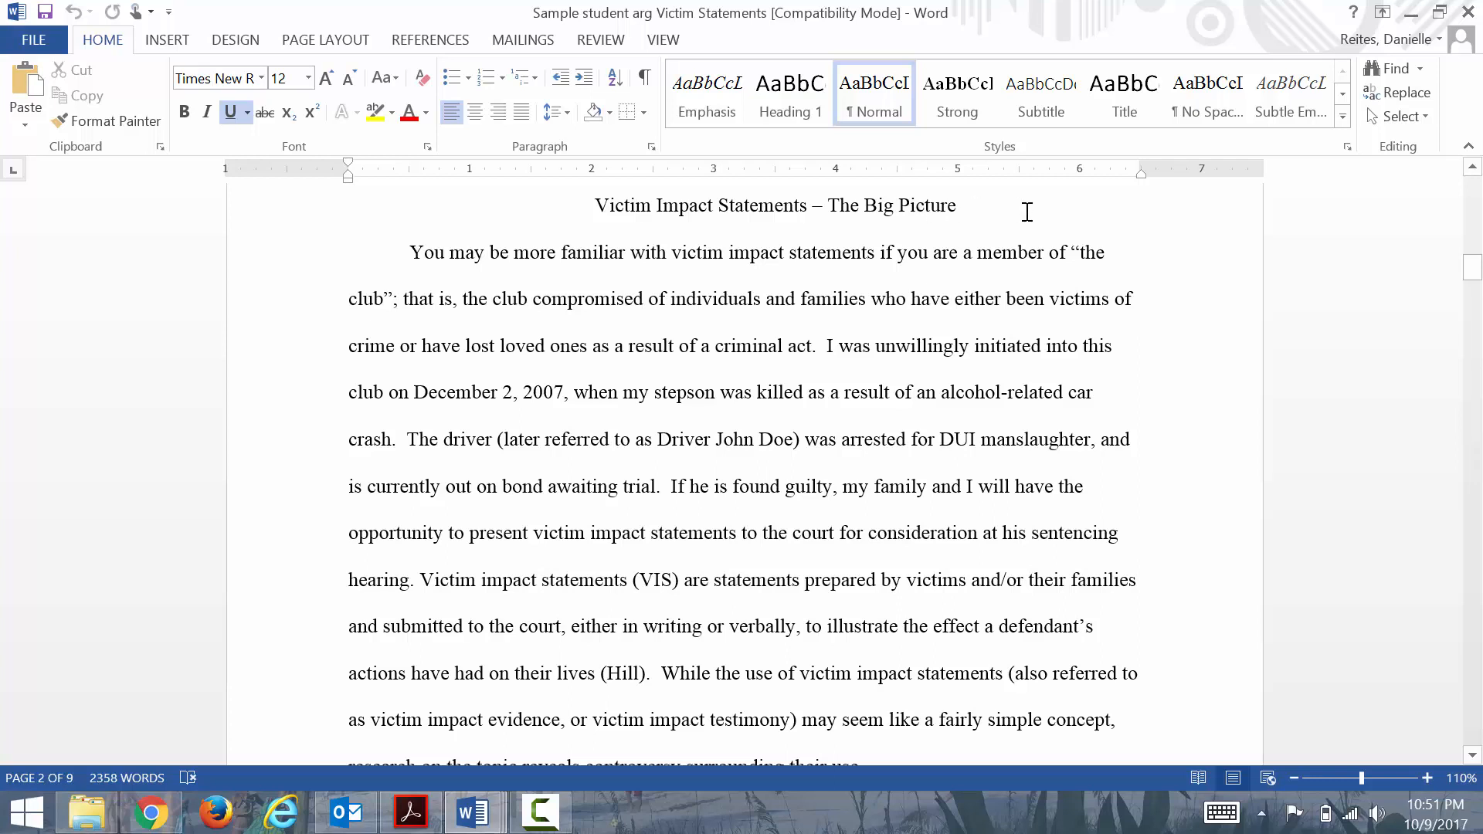
mouse_move(1064, 241)
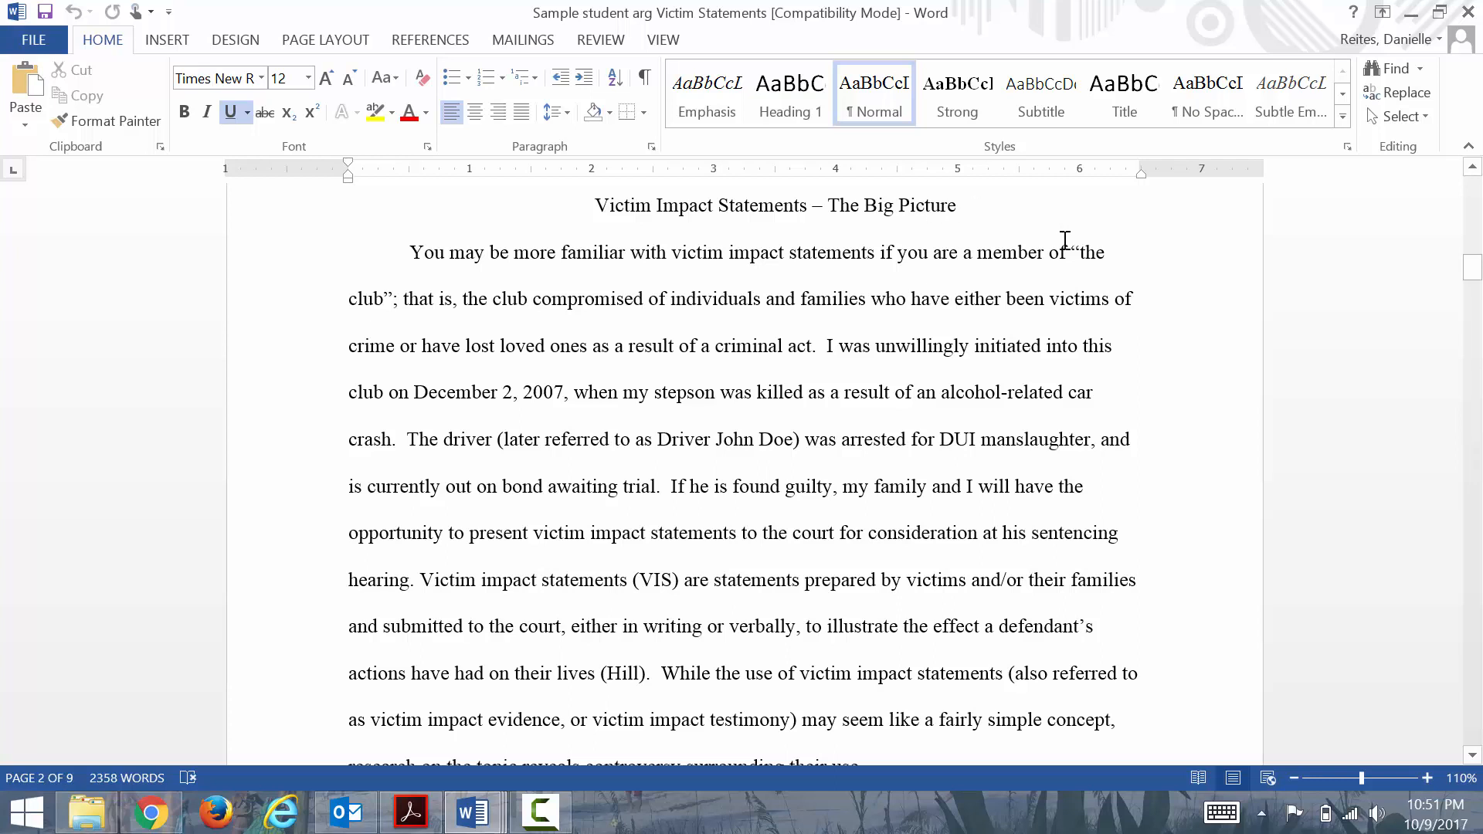
mouse_move(1156, 295)
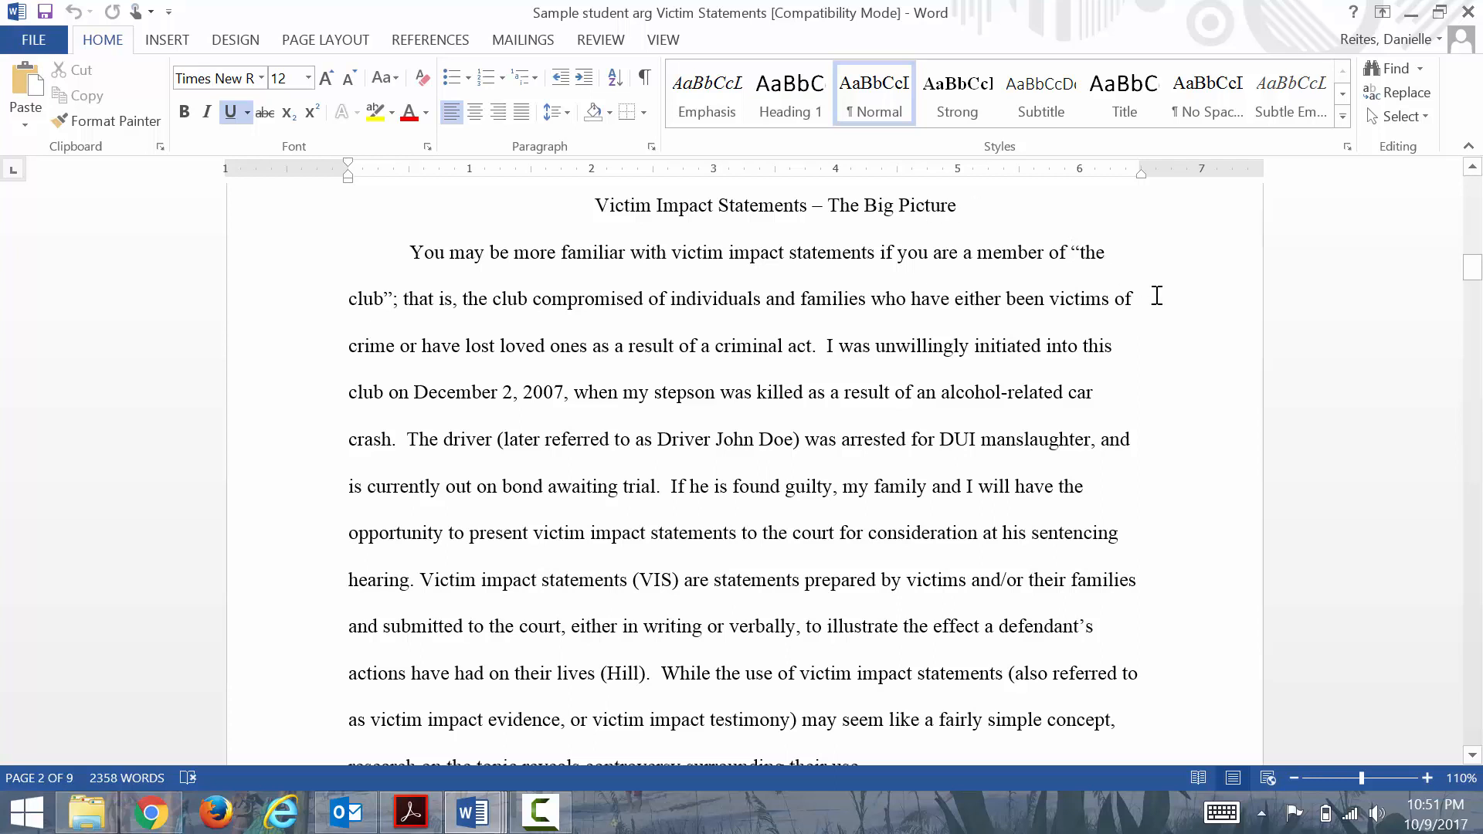
mouse_move(1189, 318)
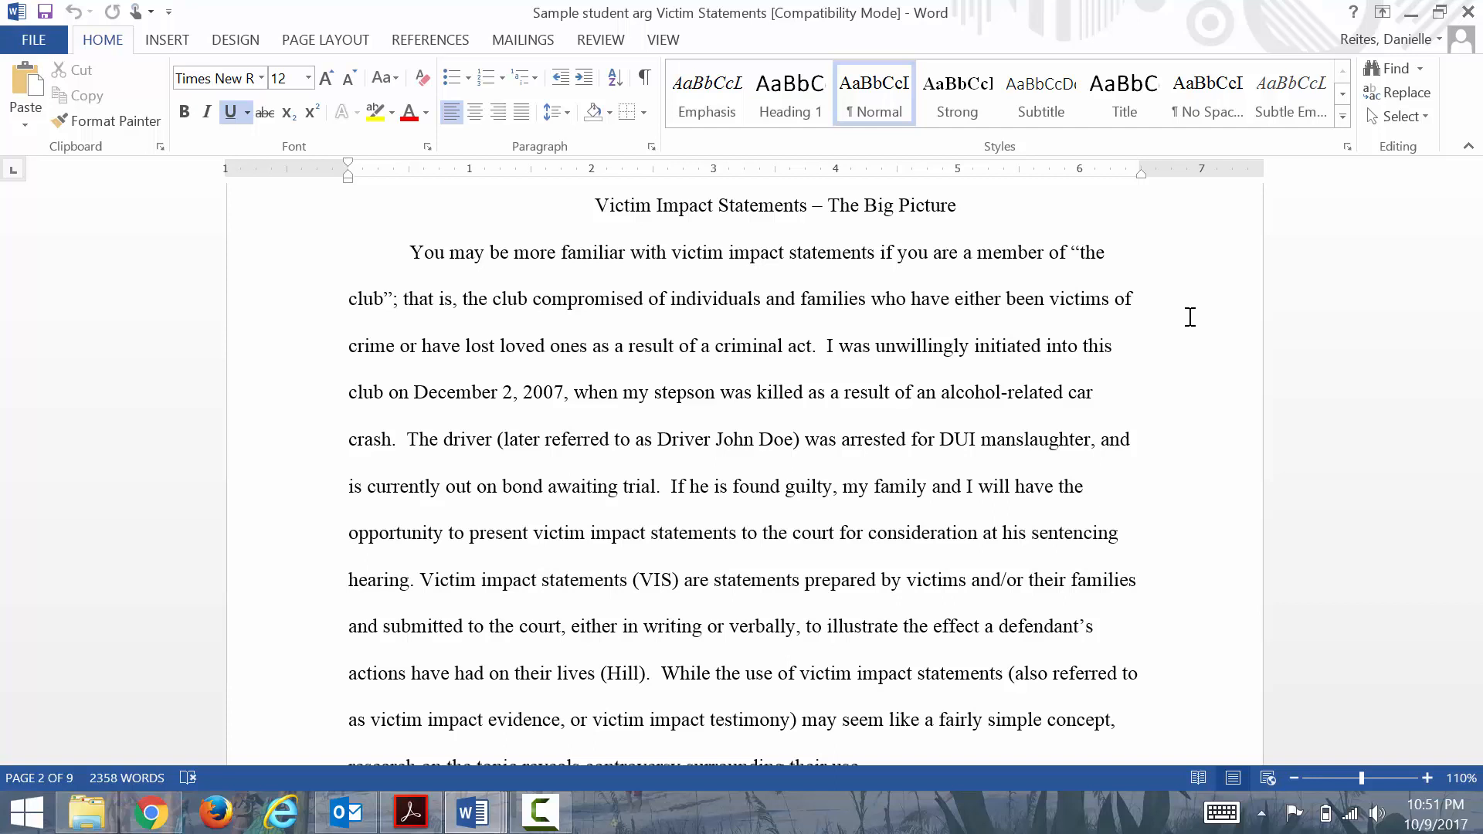
mouse_move(1190, 368)
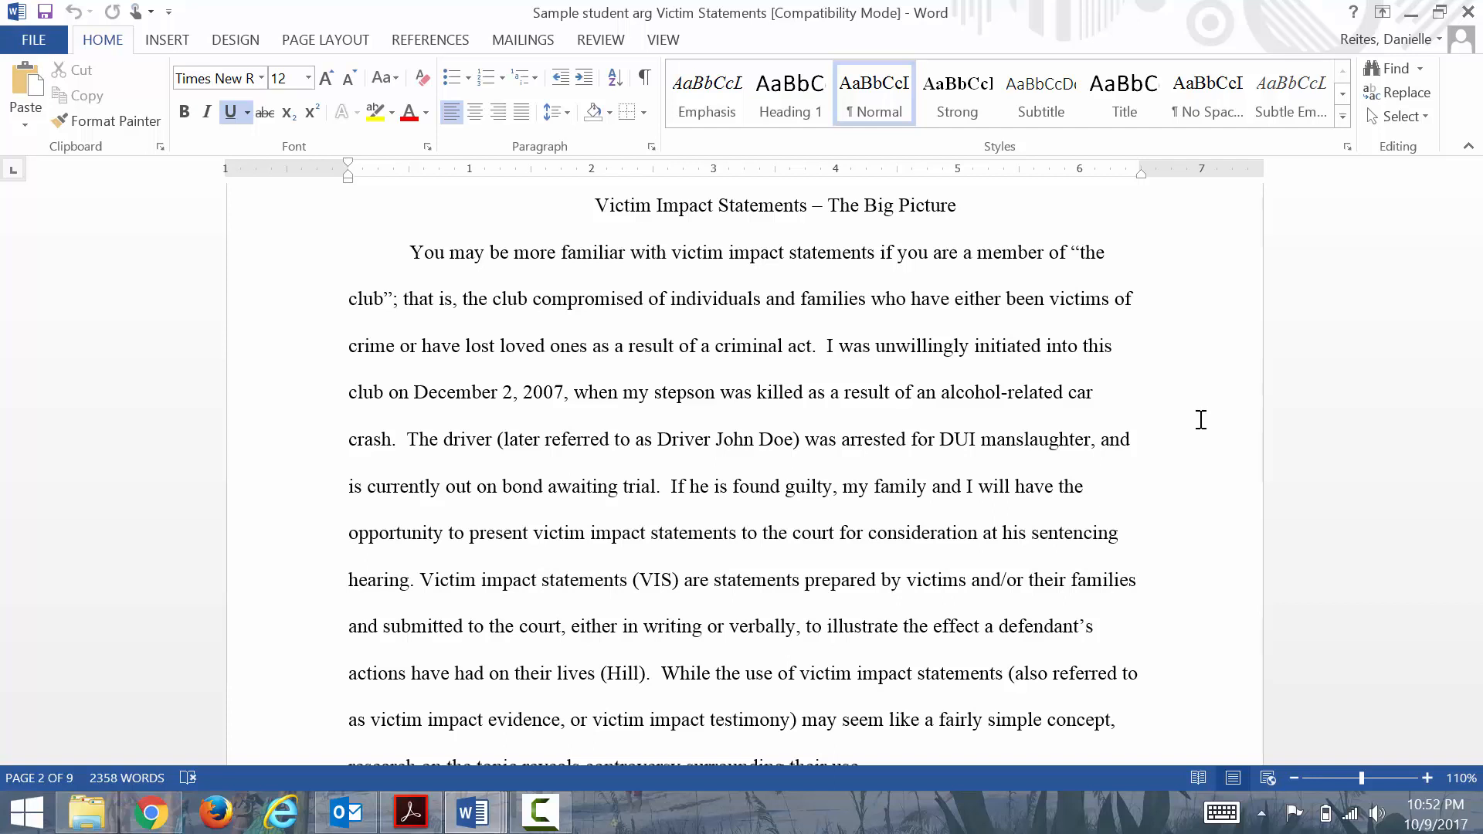
mouse_move(1232, 445)
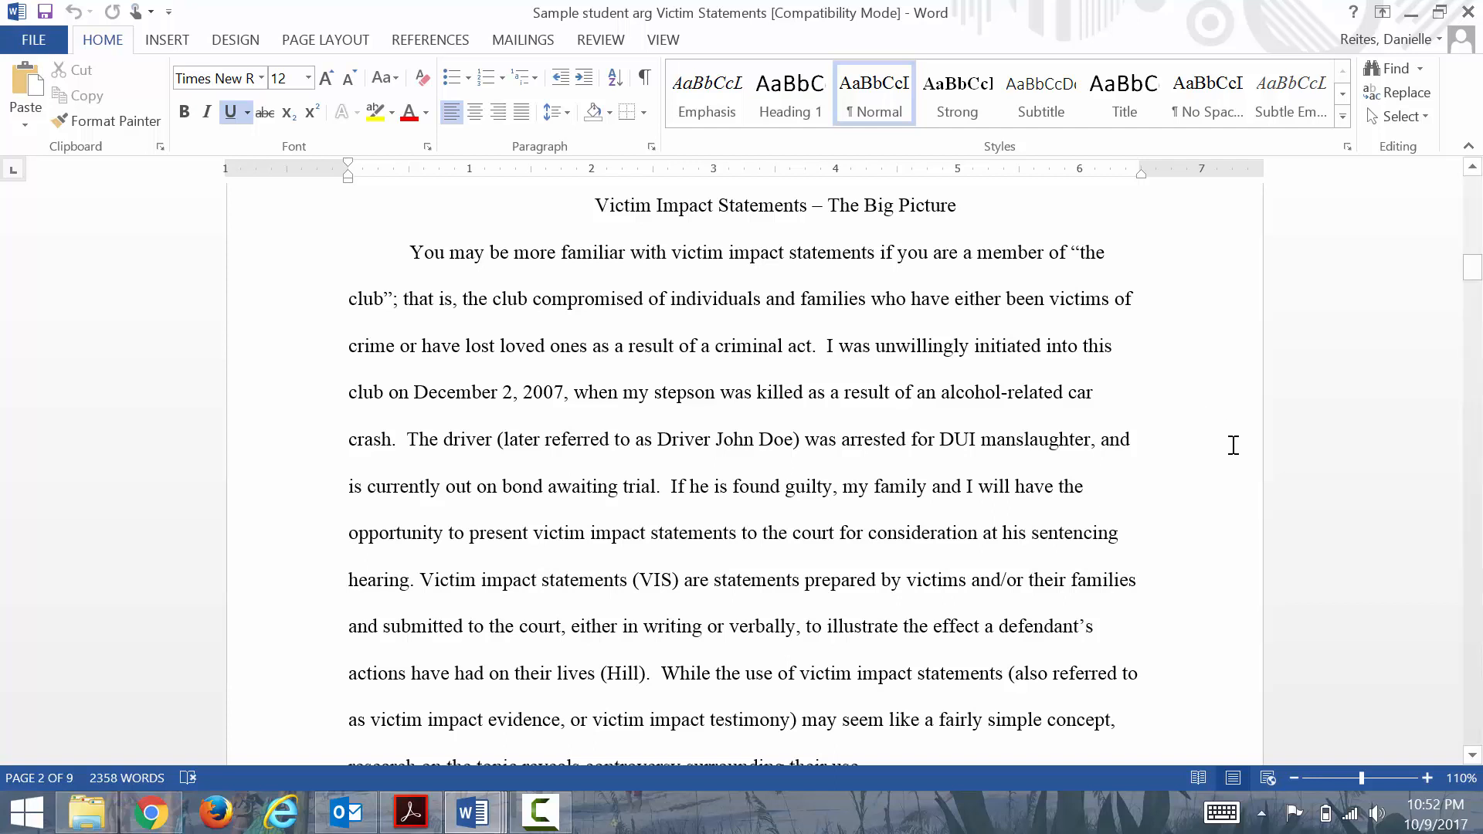
mouse_move(1251, 508)
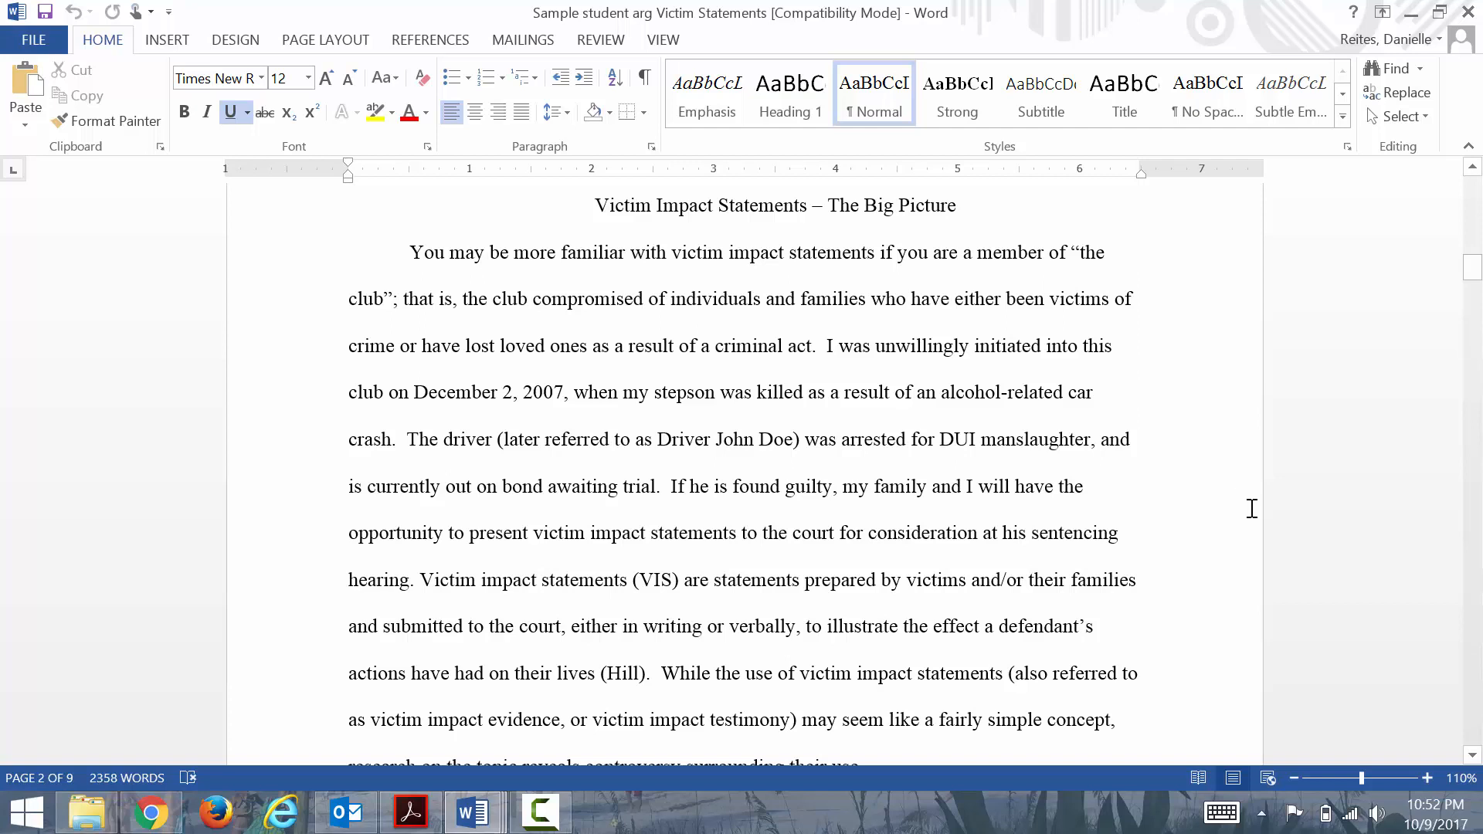
mouse_move(1299, 546)
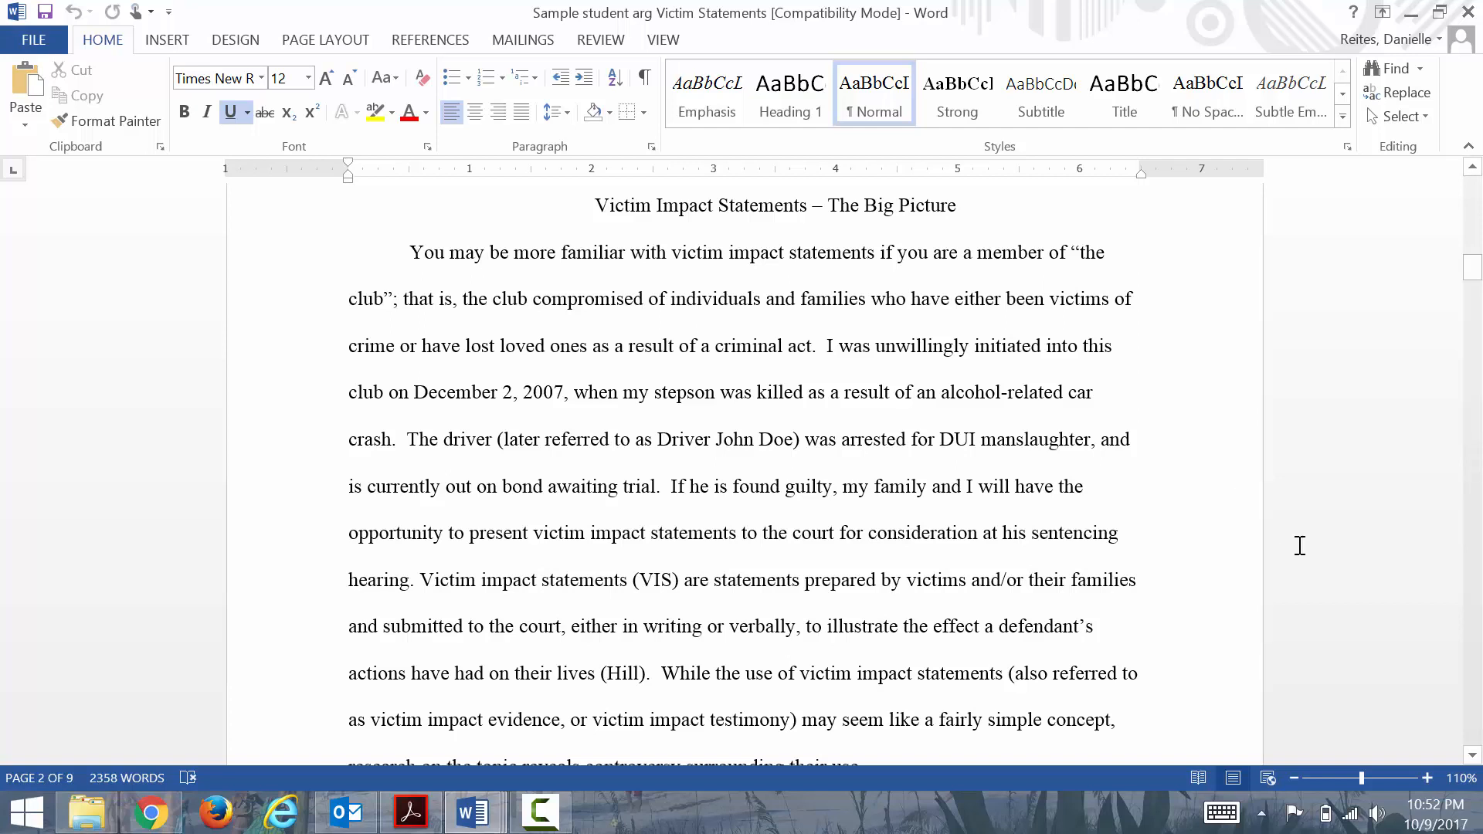
mouse_move(1458, 715)
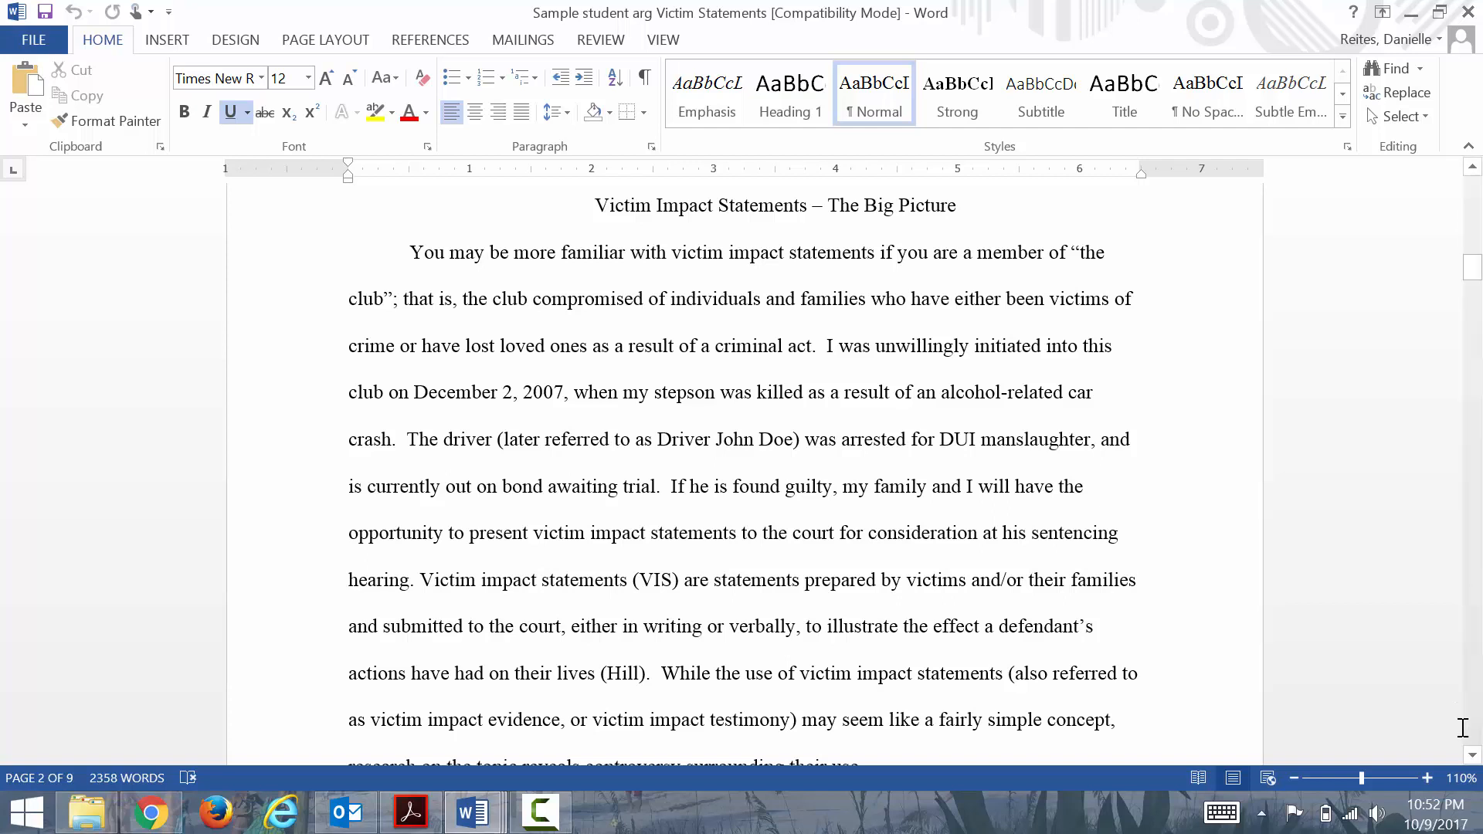
mouse_move(1472, 760)
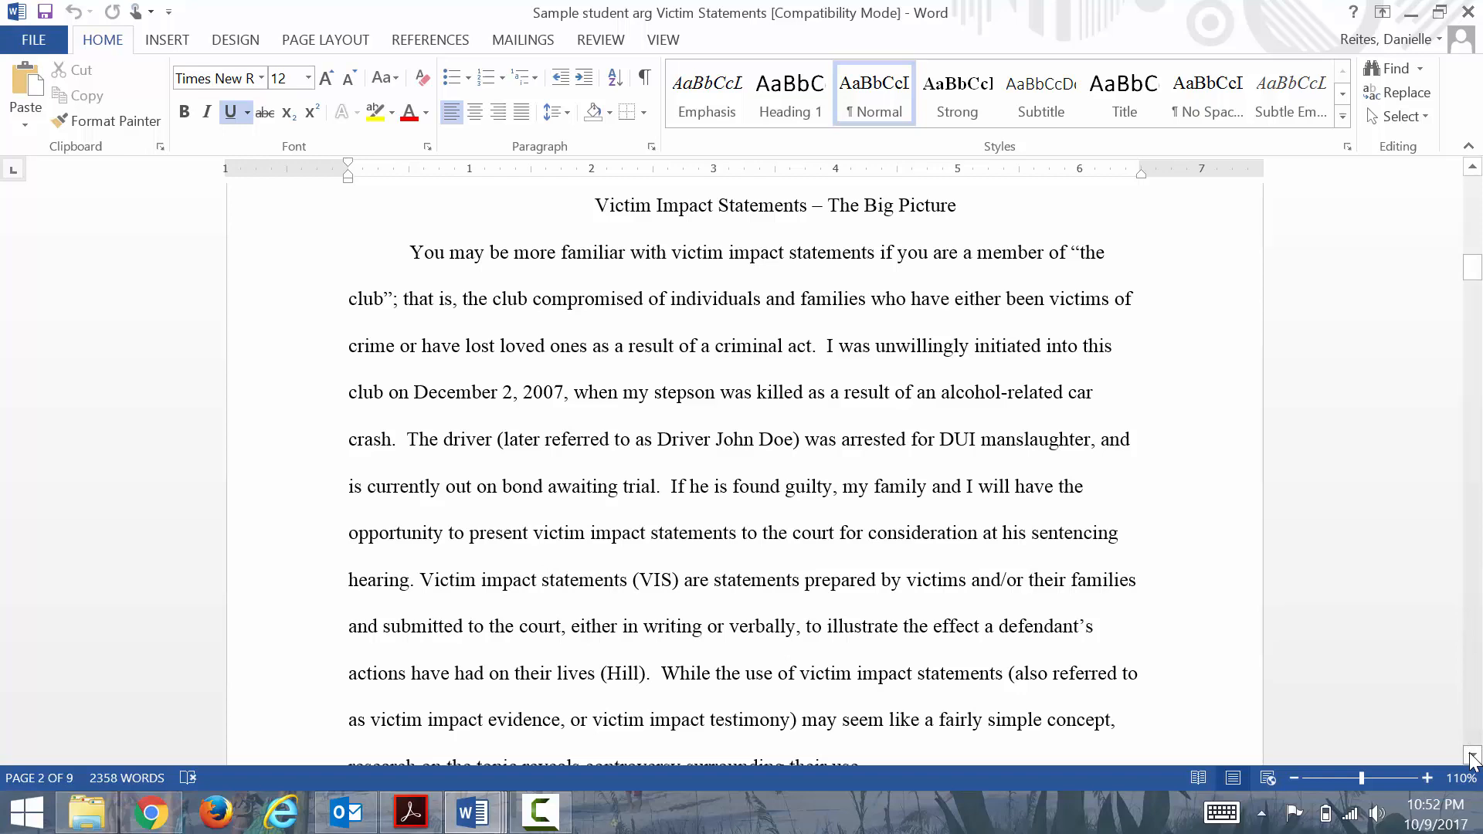
scroll(down, 3)
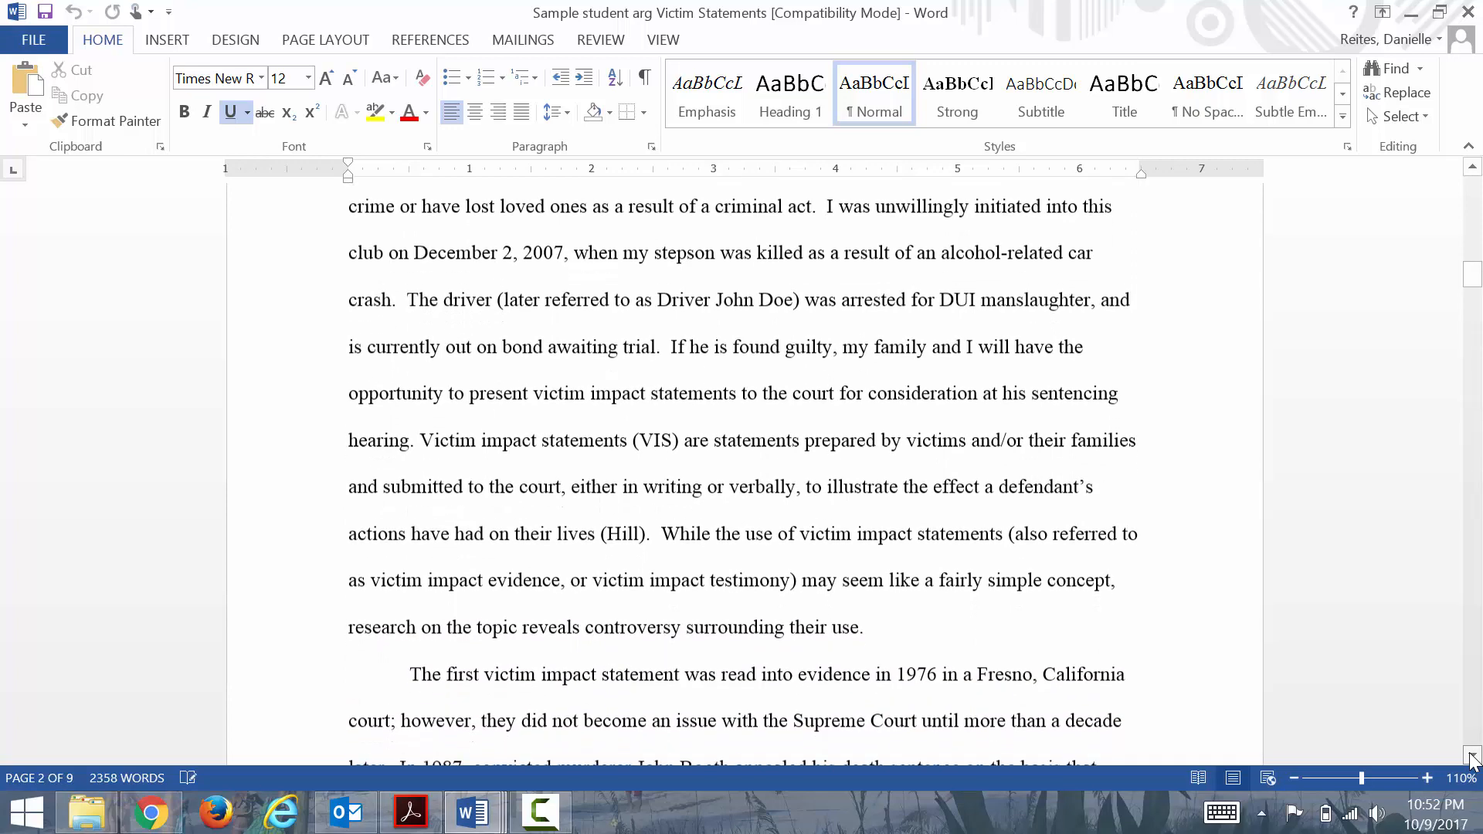
scroll(down, 3)
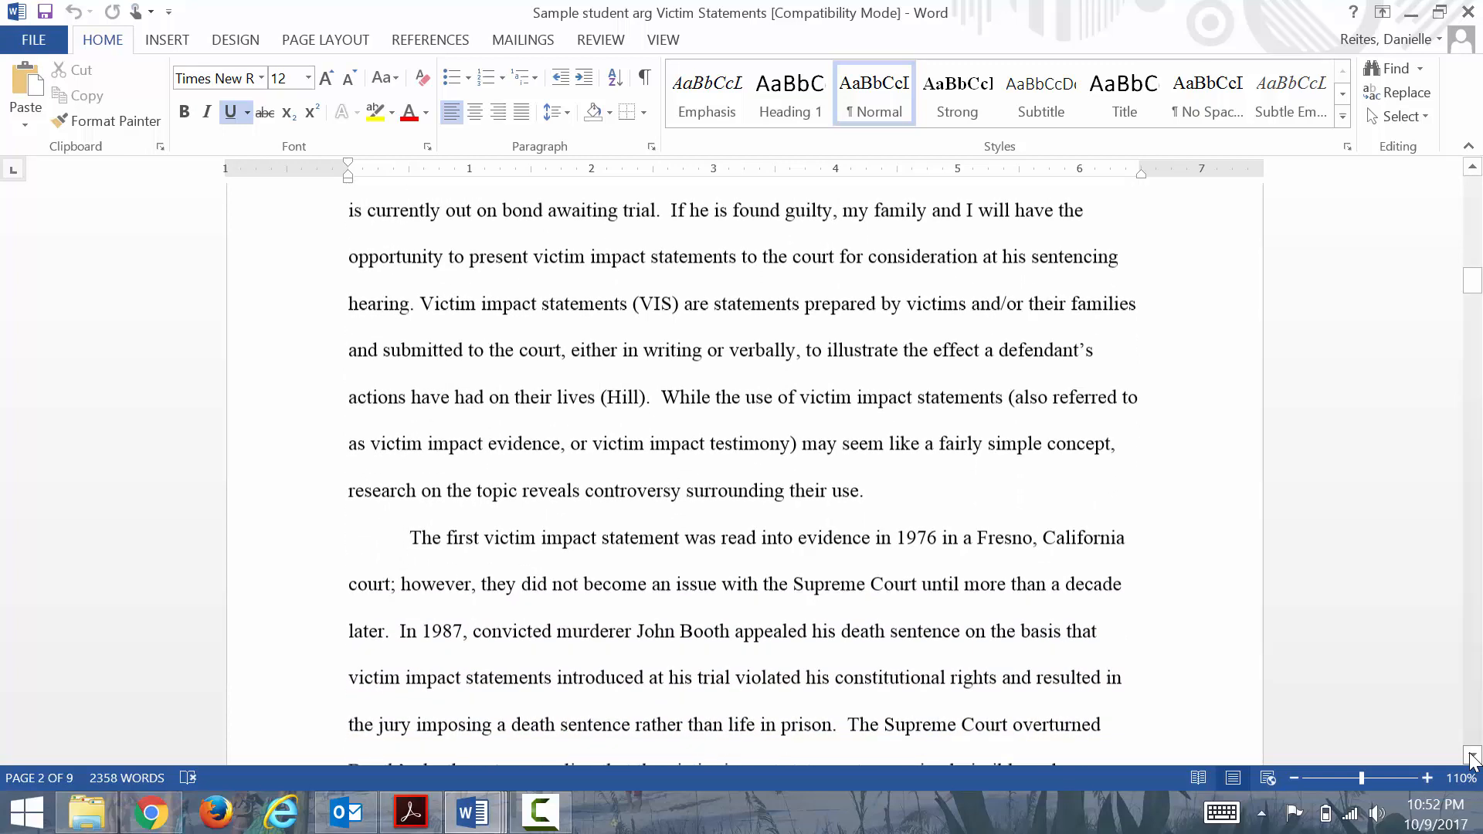
scroll(down, 3)
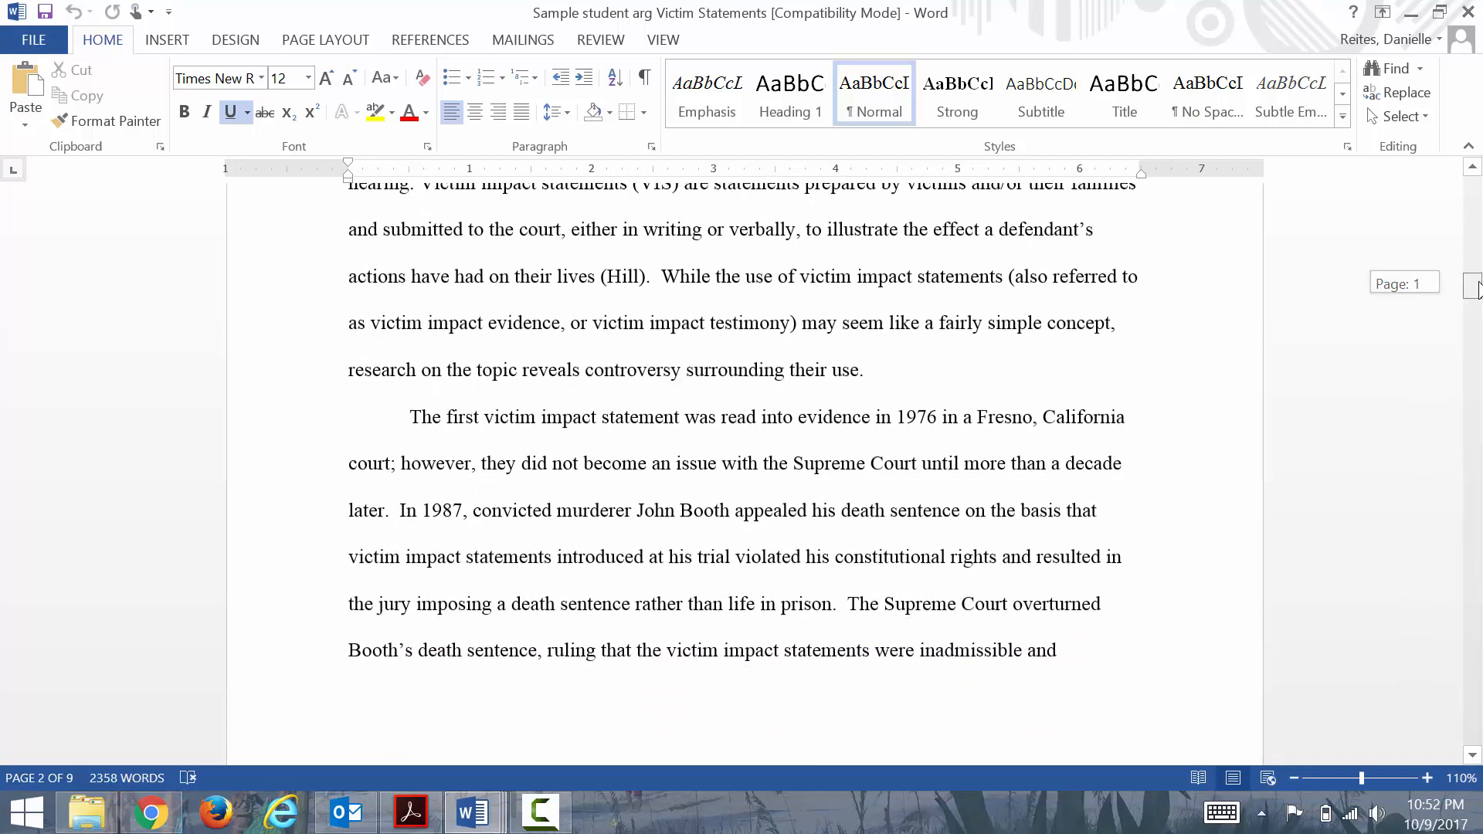
scroll(up, 3)
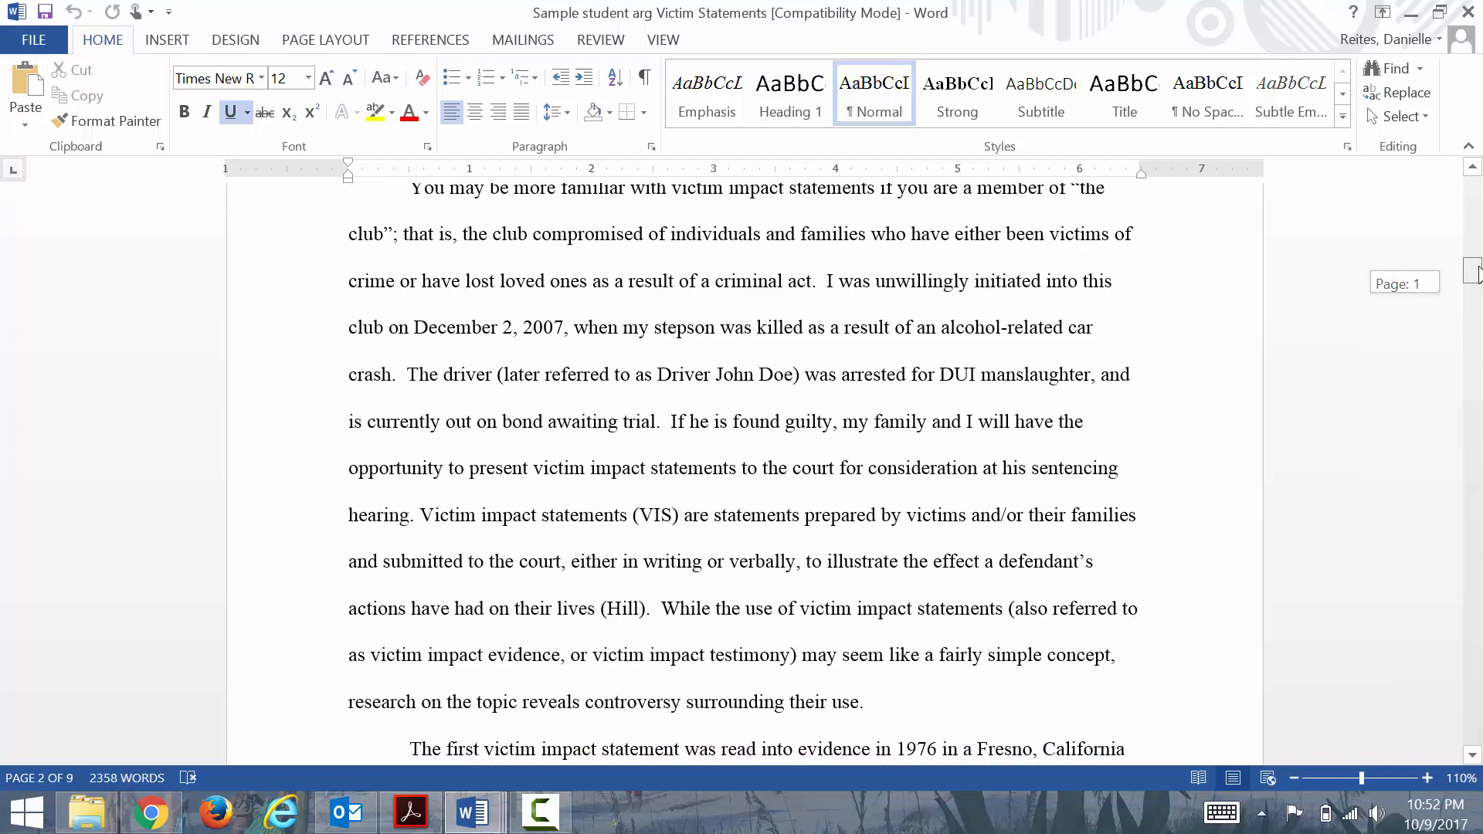
scroll(down, 3)
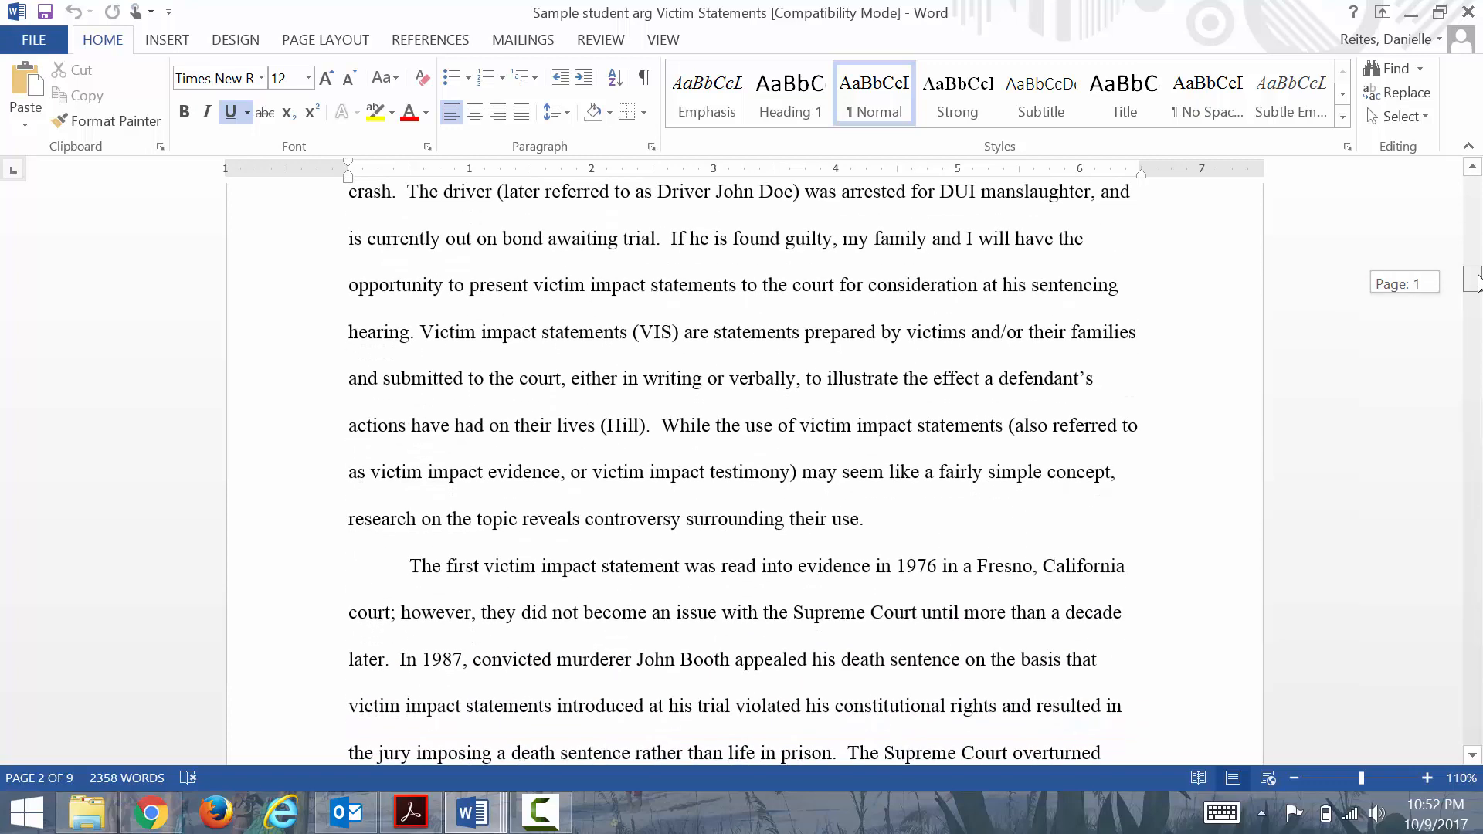
scroll(down, 3)
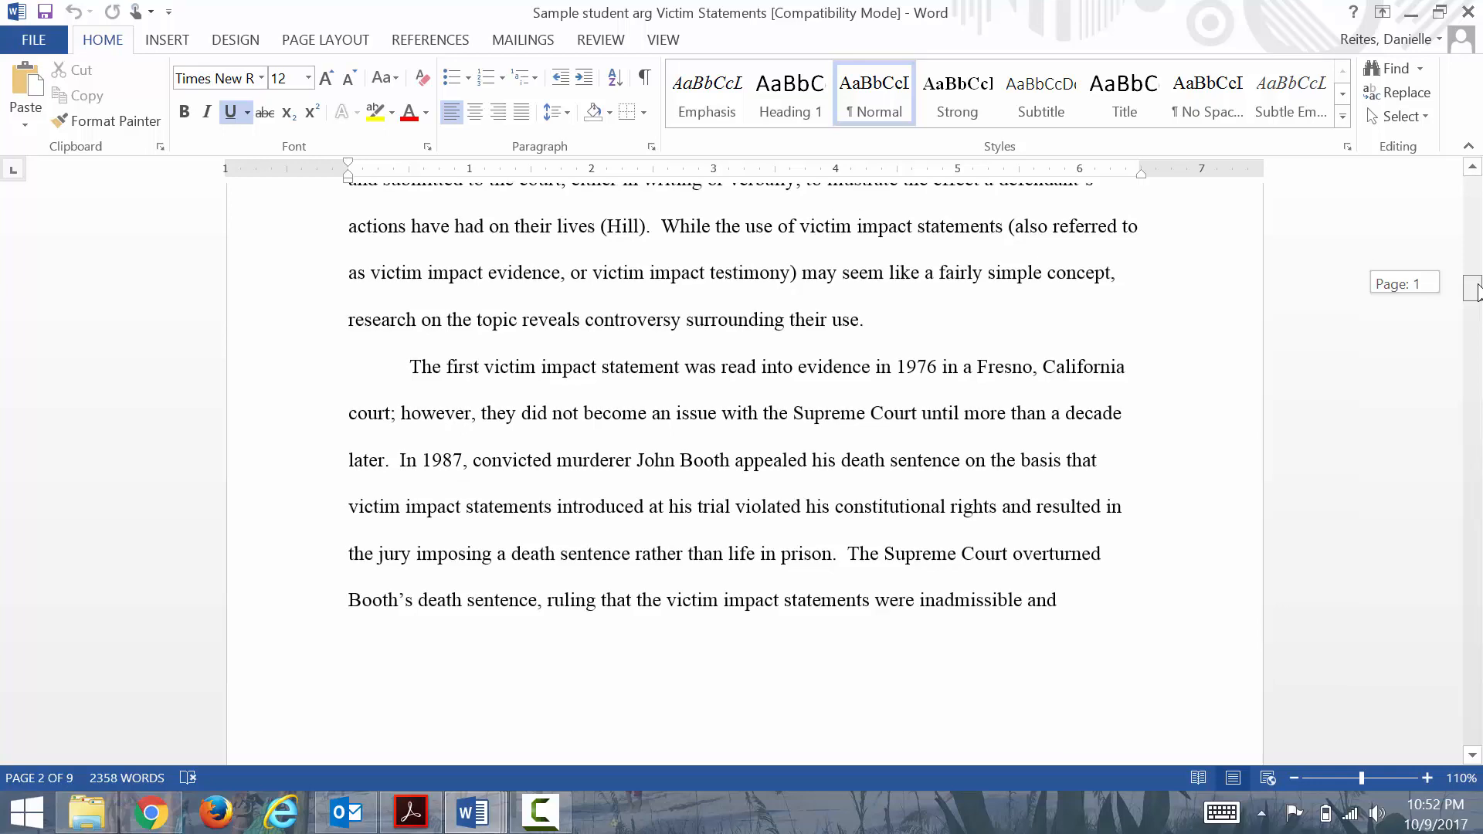
scroll(down, 3)
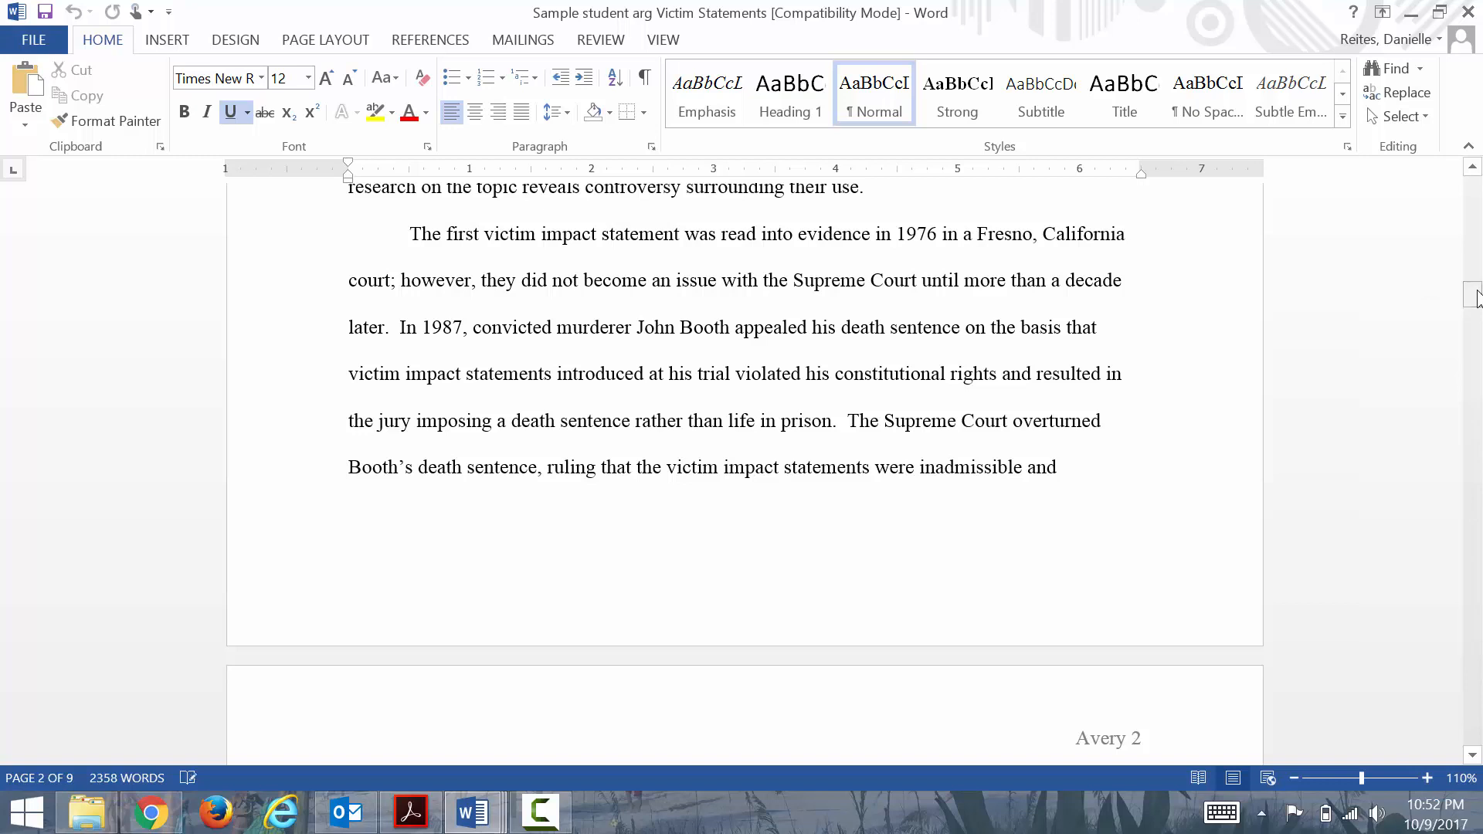
mouse_move(1100, 402)
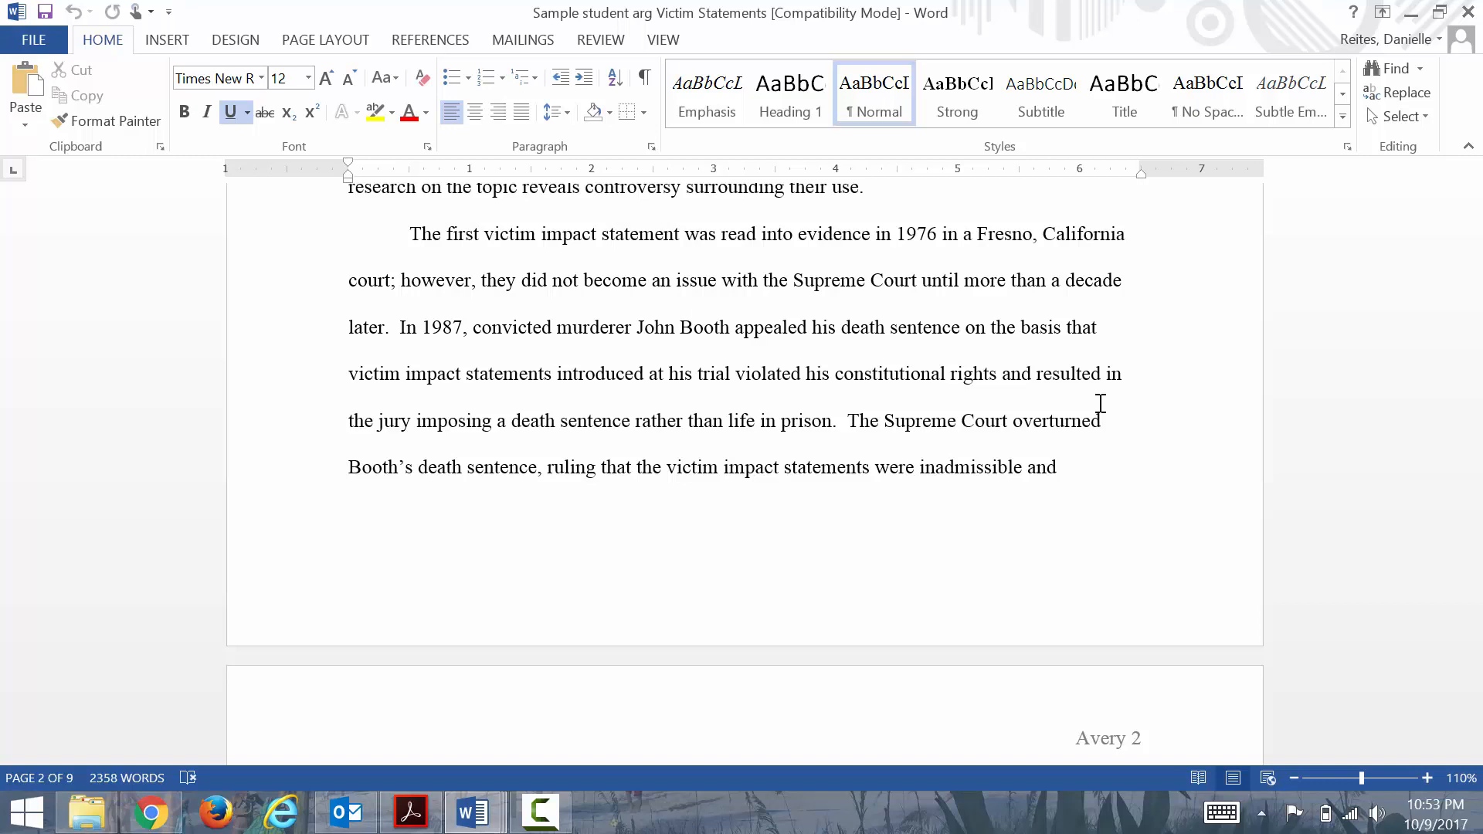
mouse_move(999, 275)
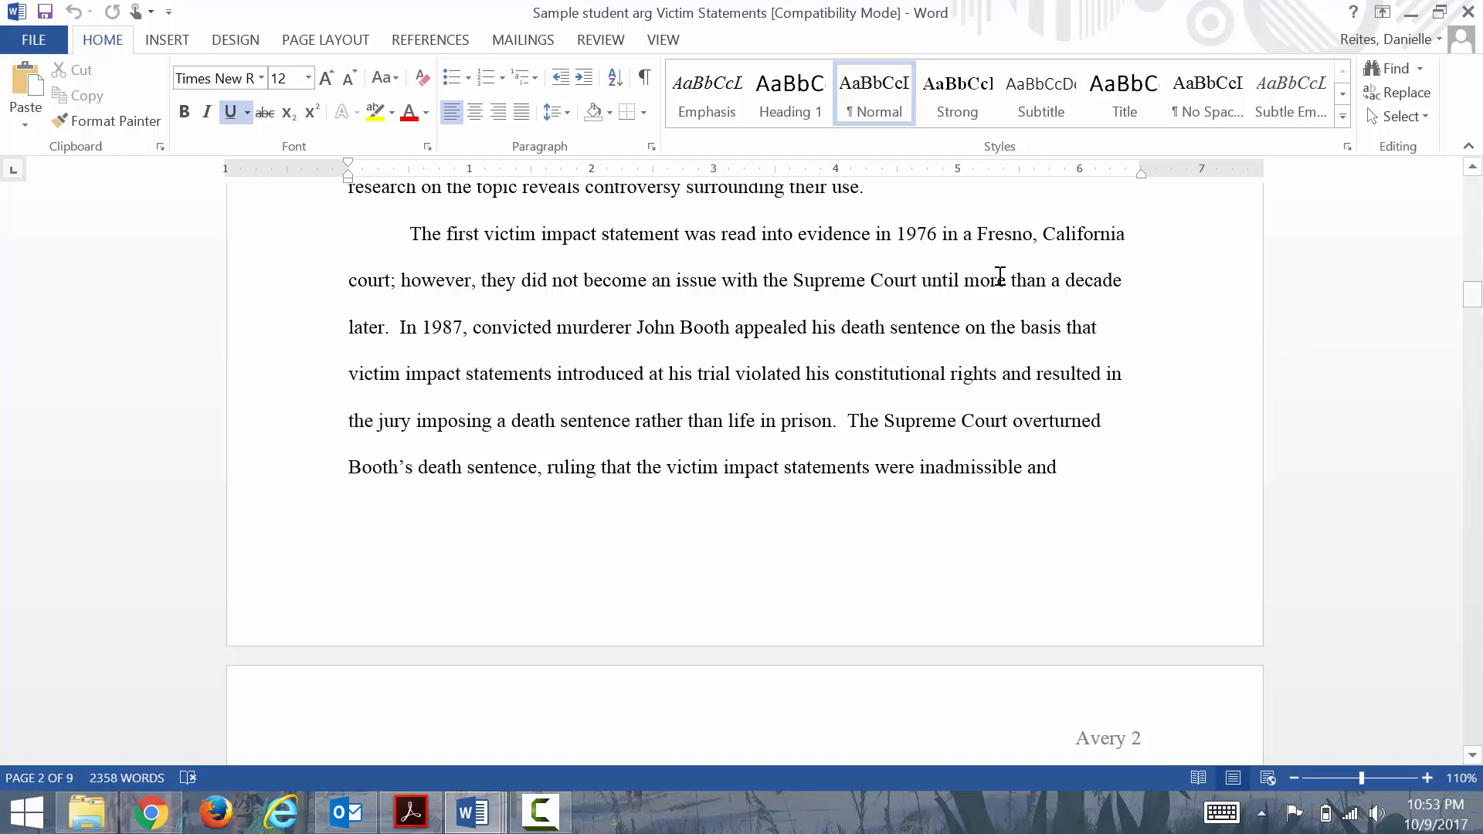
mouse_move(1016, 491)
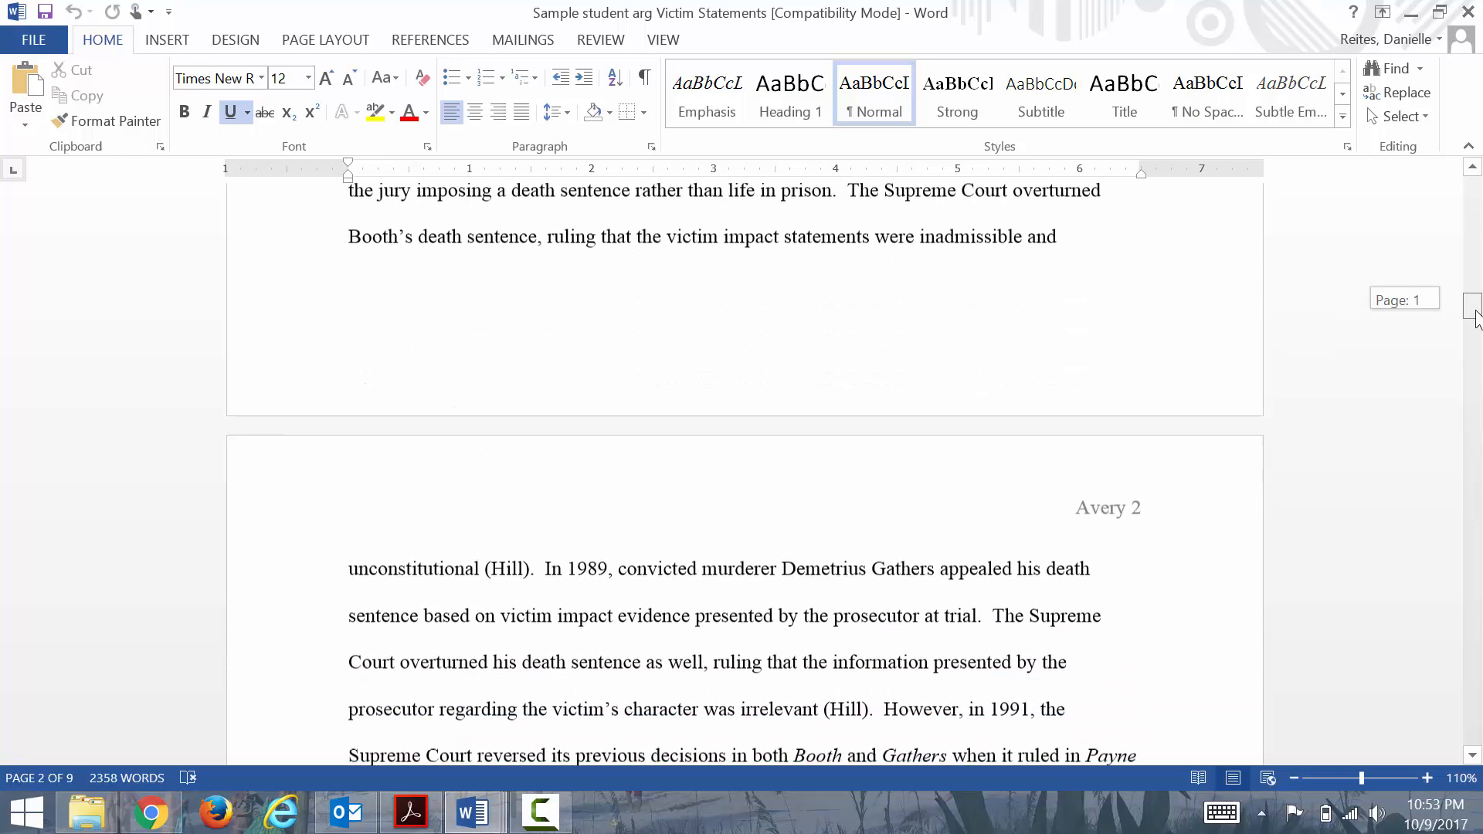
- Continue to page 2's background on the Booth, Gathers and Payne v. Tennessee rulings
scroll(down, 3)
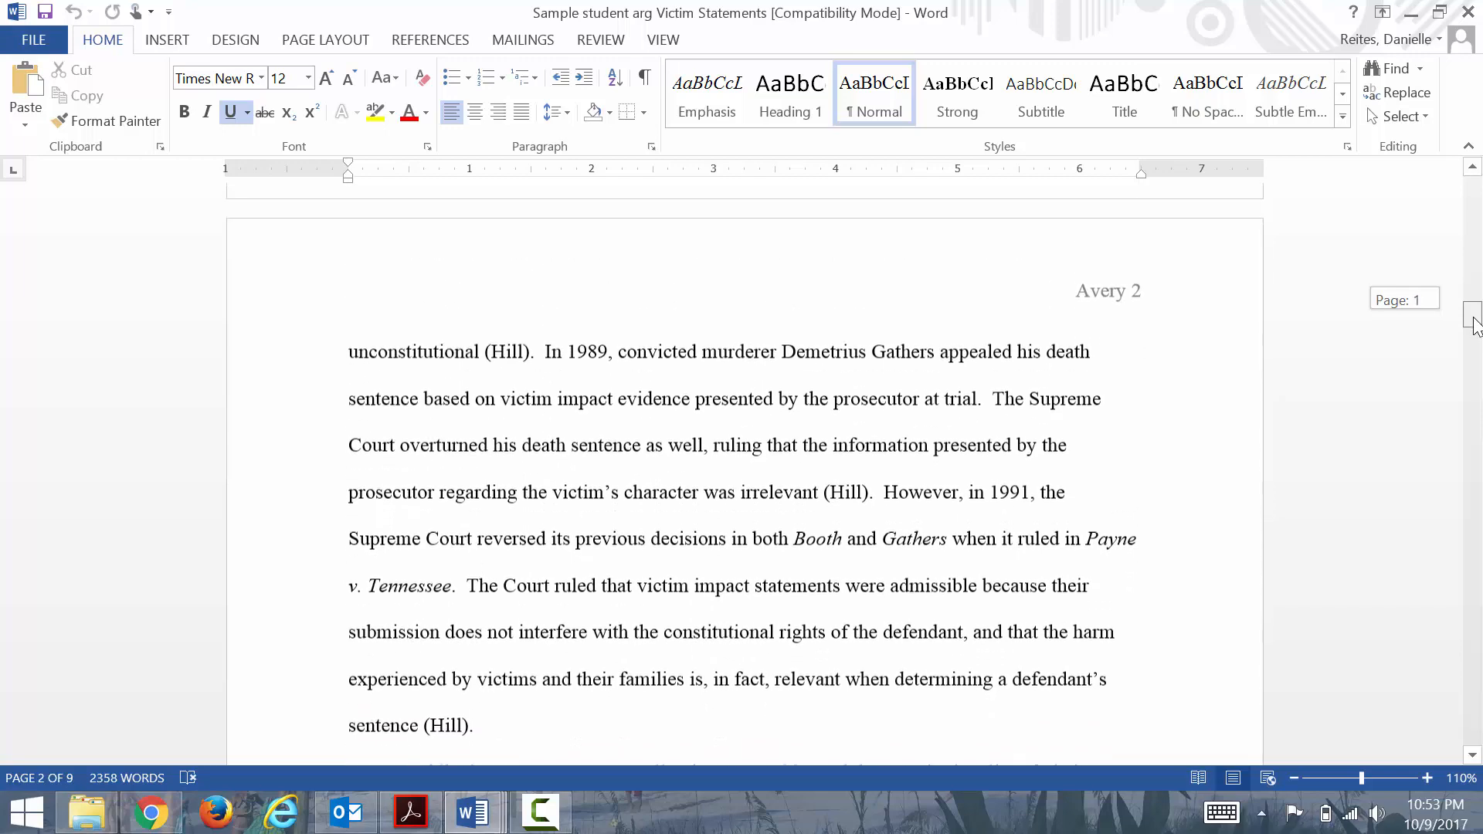
scroll(up, 3)
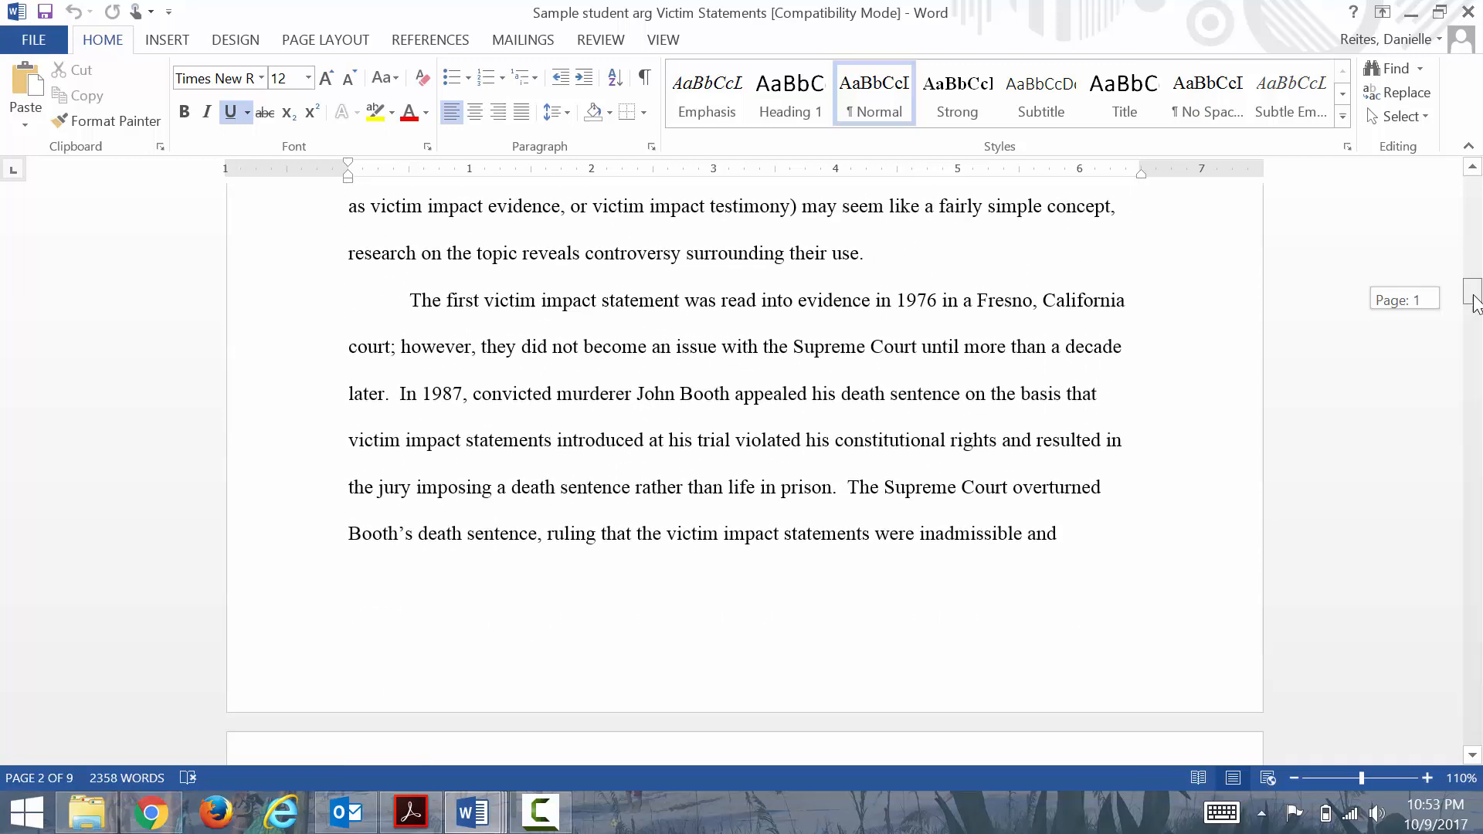
scroll(down, 3)
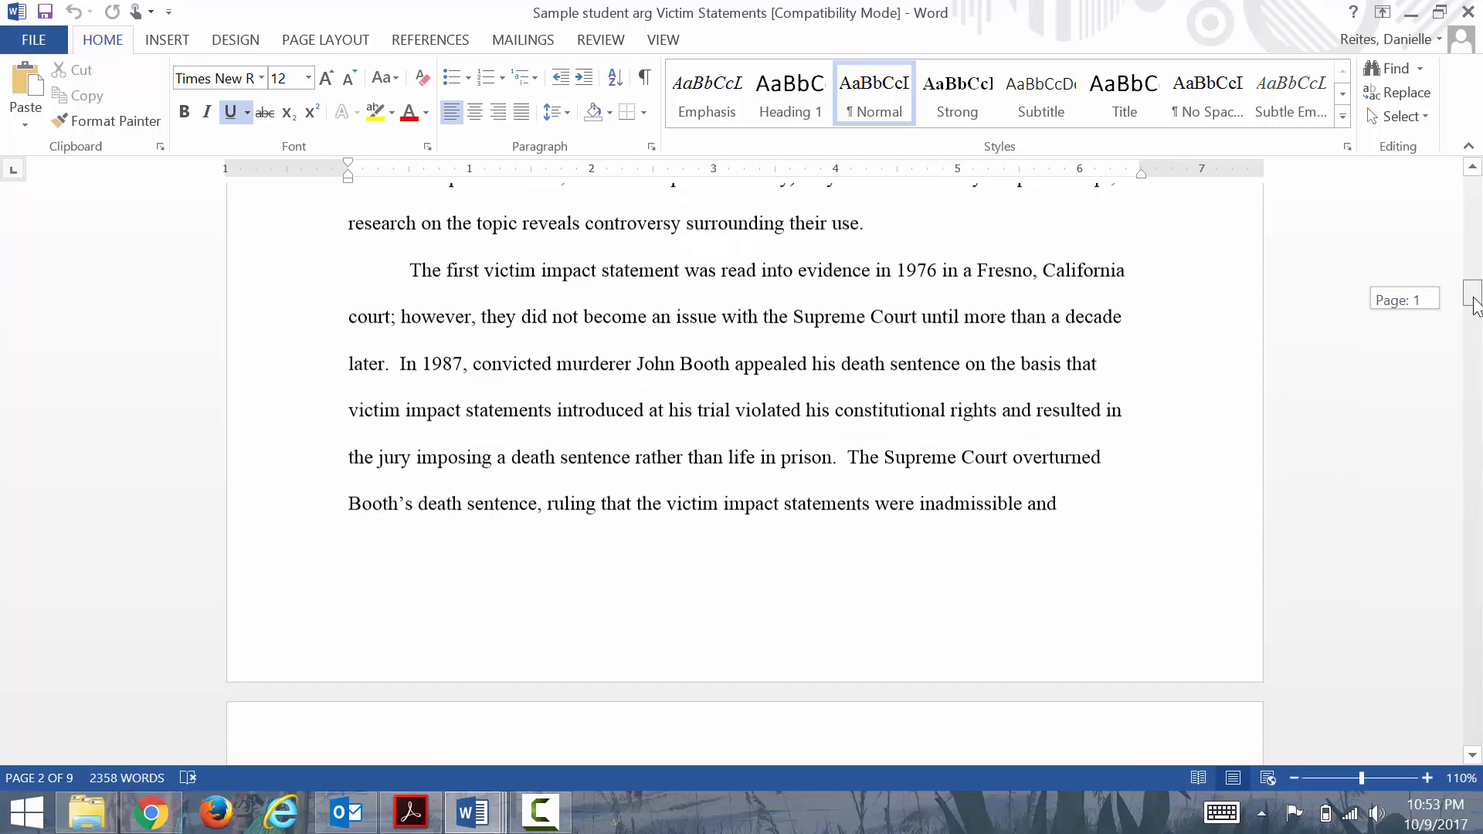
scroll(down, 3)
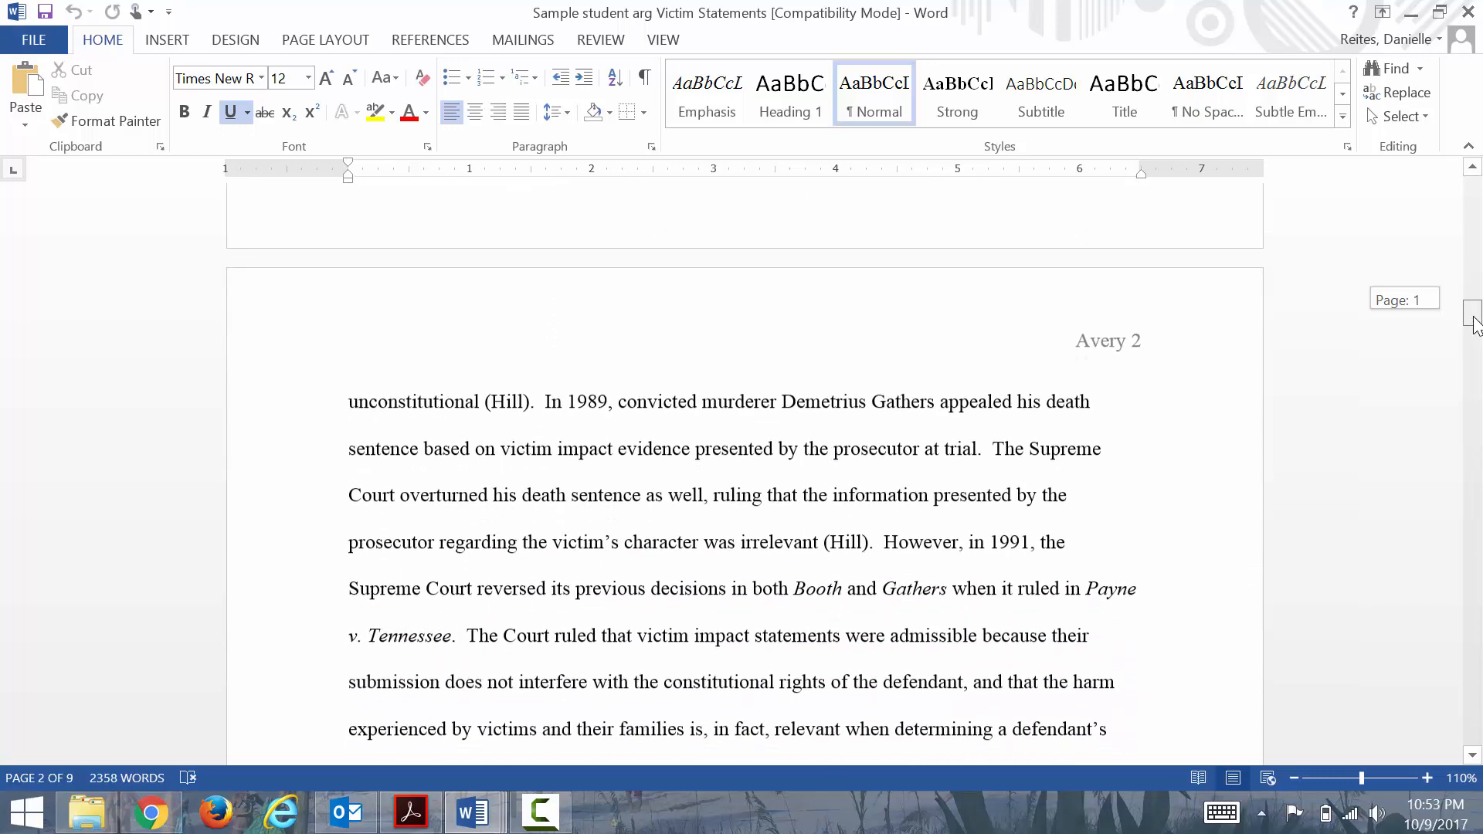
scroll(down, 3)
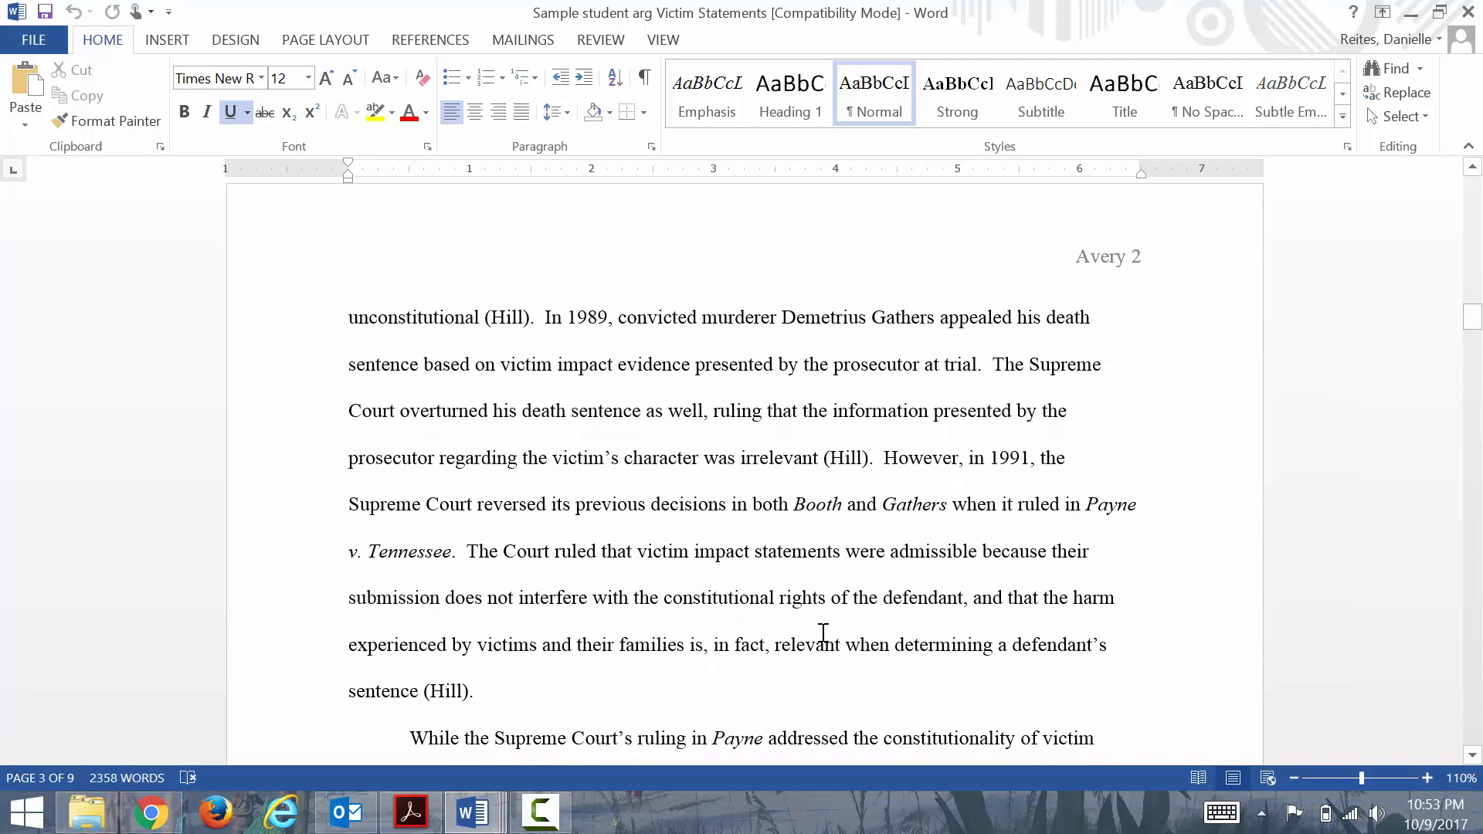
mouse_move(472, 811)
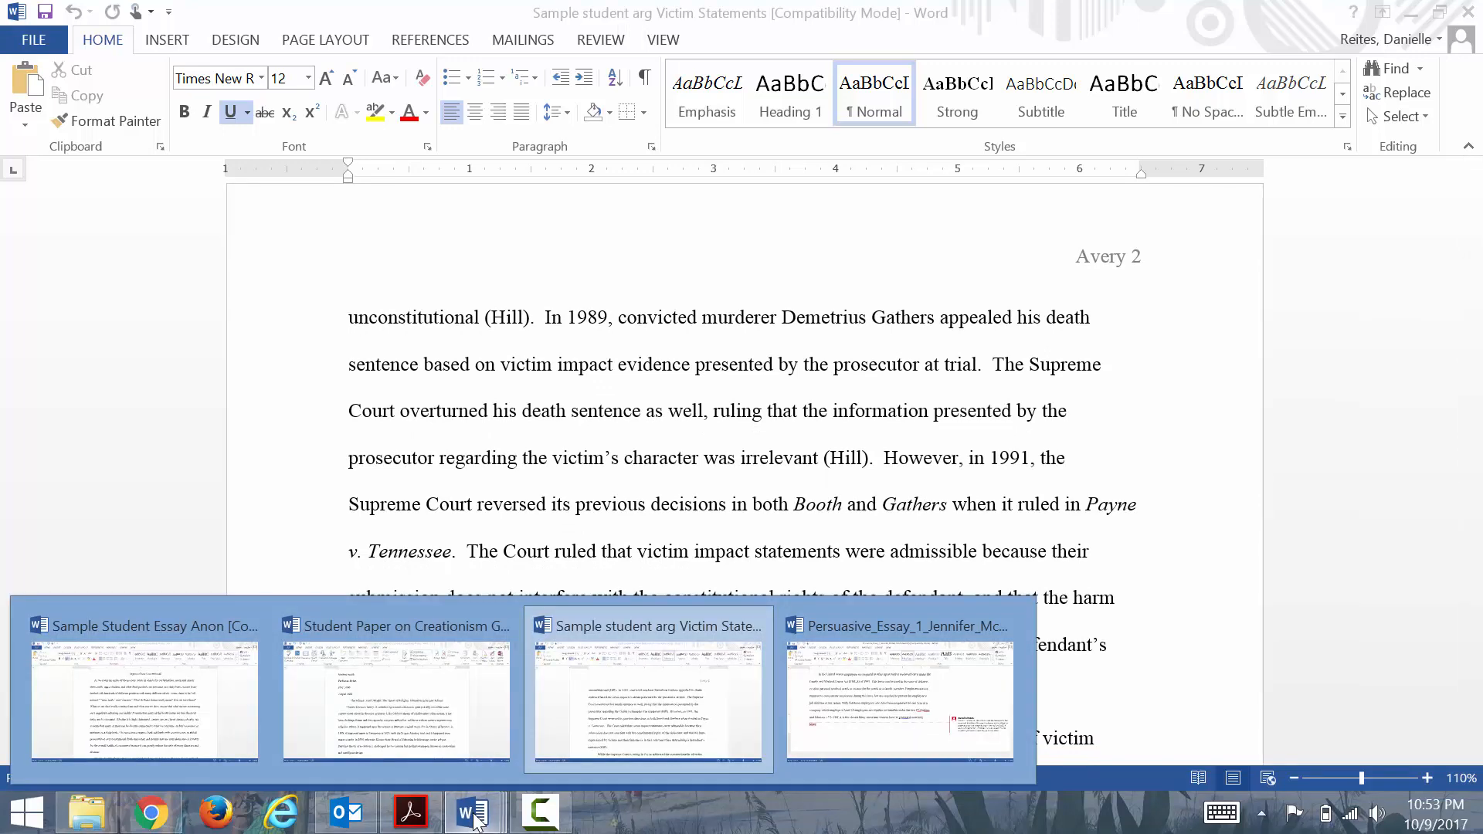
- Switch to the Organic Over Conventional essay and scroll to page 2 on preservatives and USDA labeling
click(395, 690)
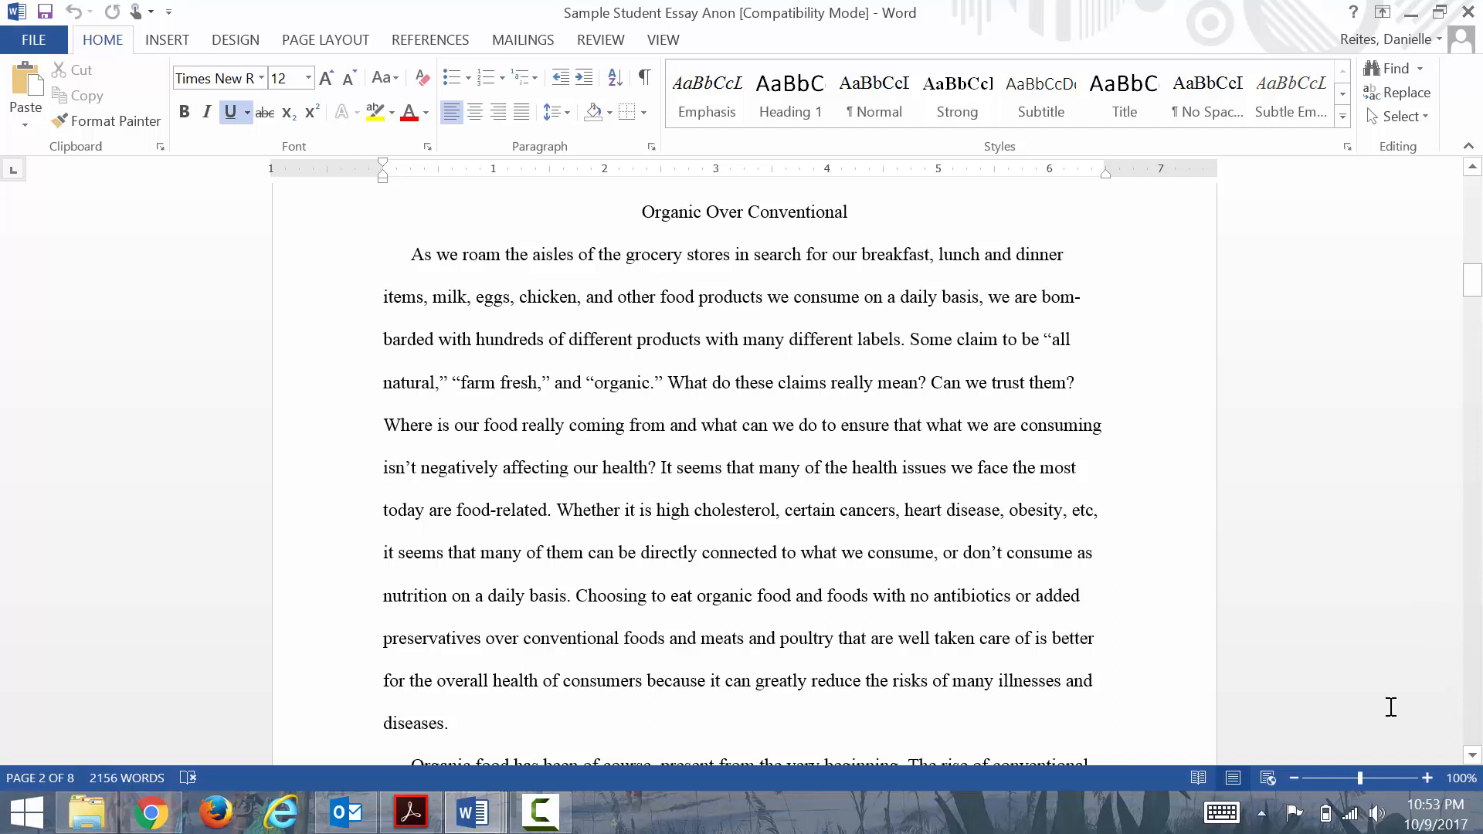
mouse_move(1362, 702)
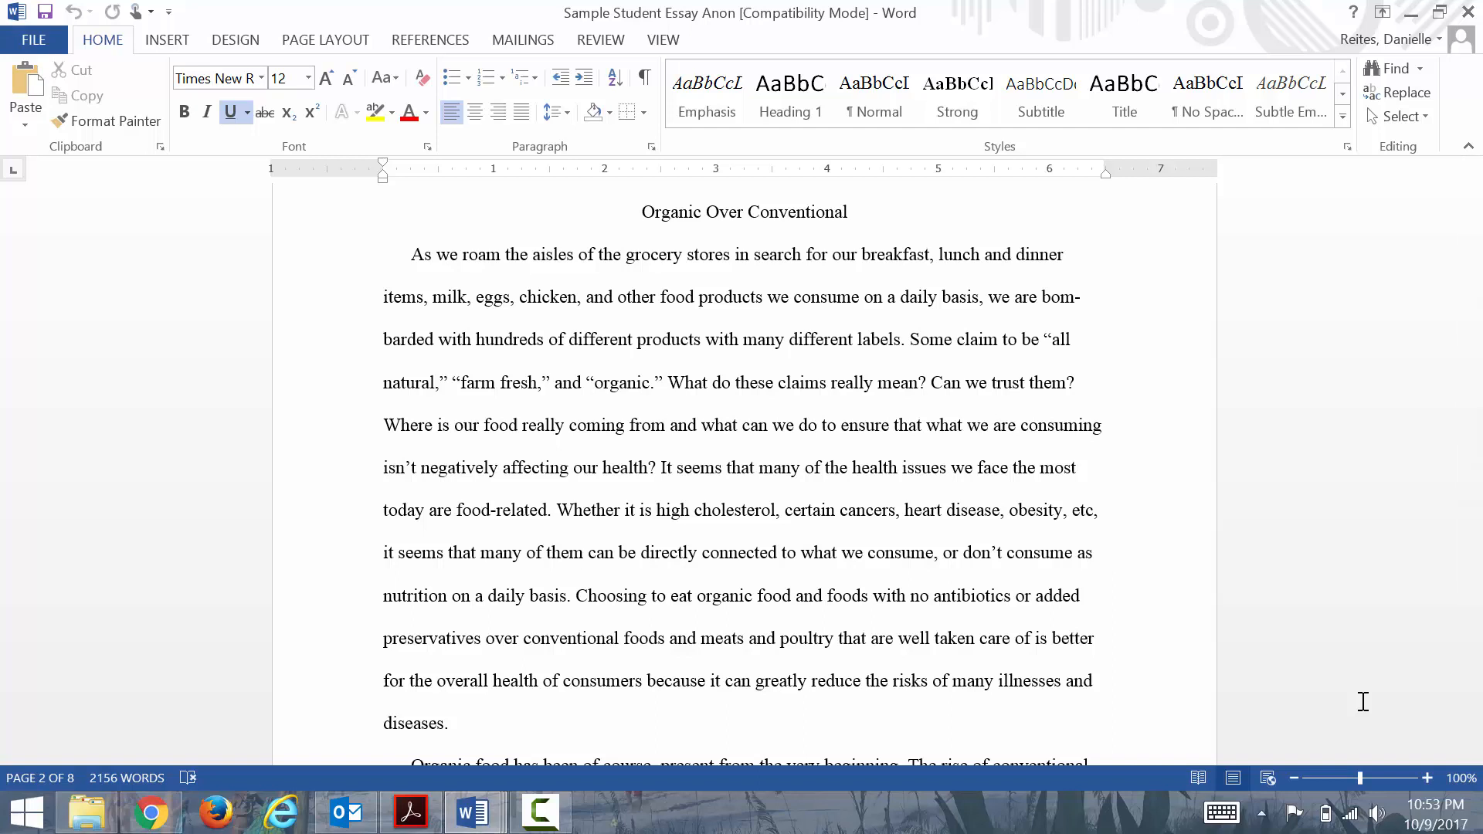
mouse_move(1337, 612)
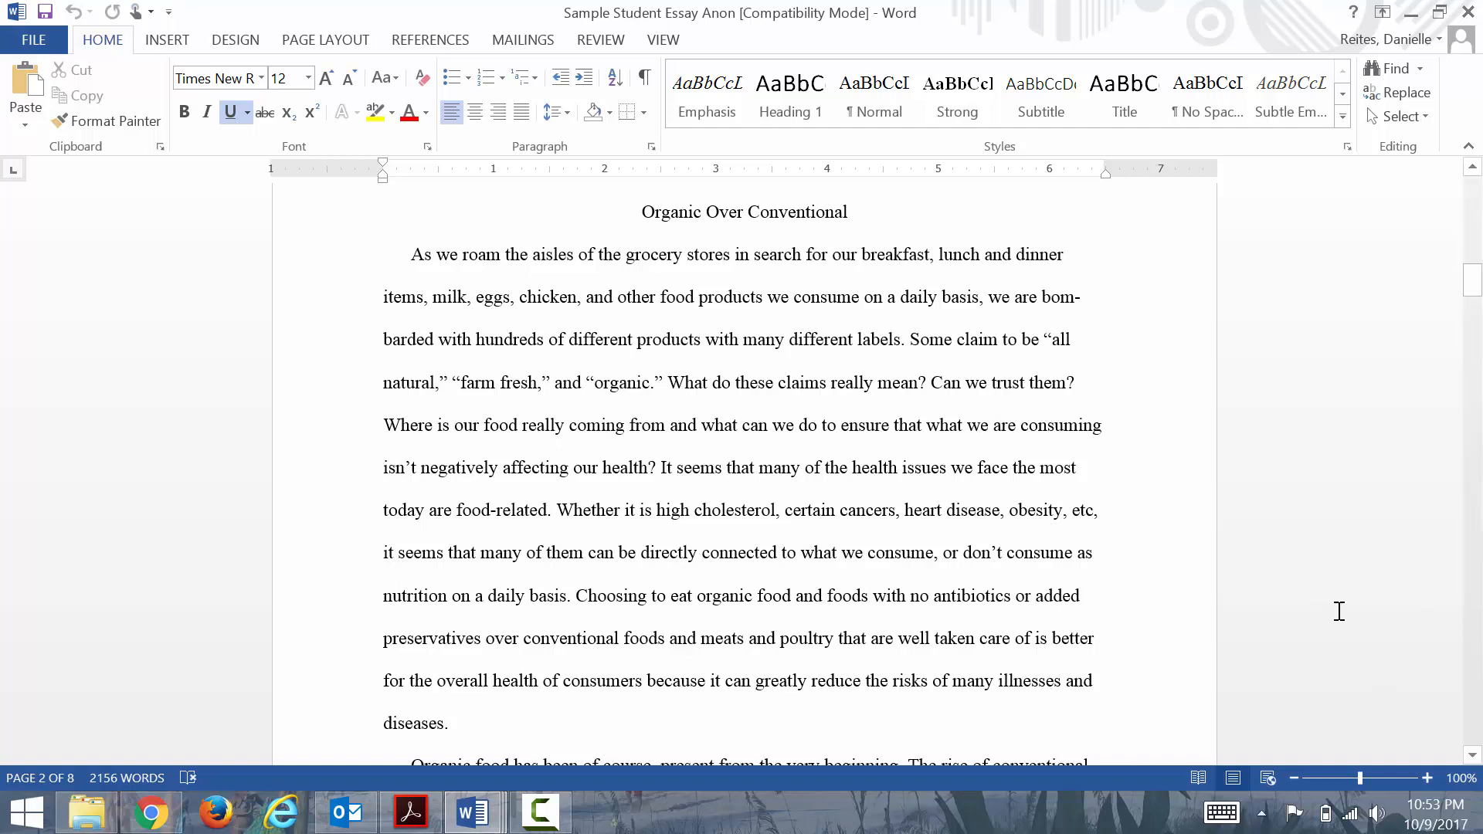
mouse_move(1472, 766)
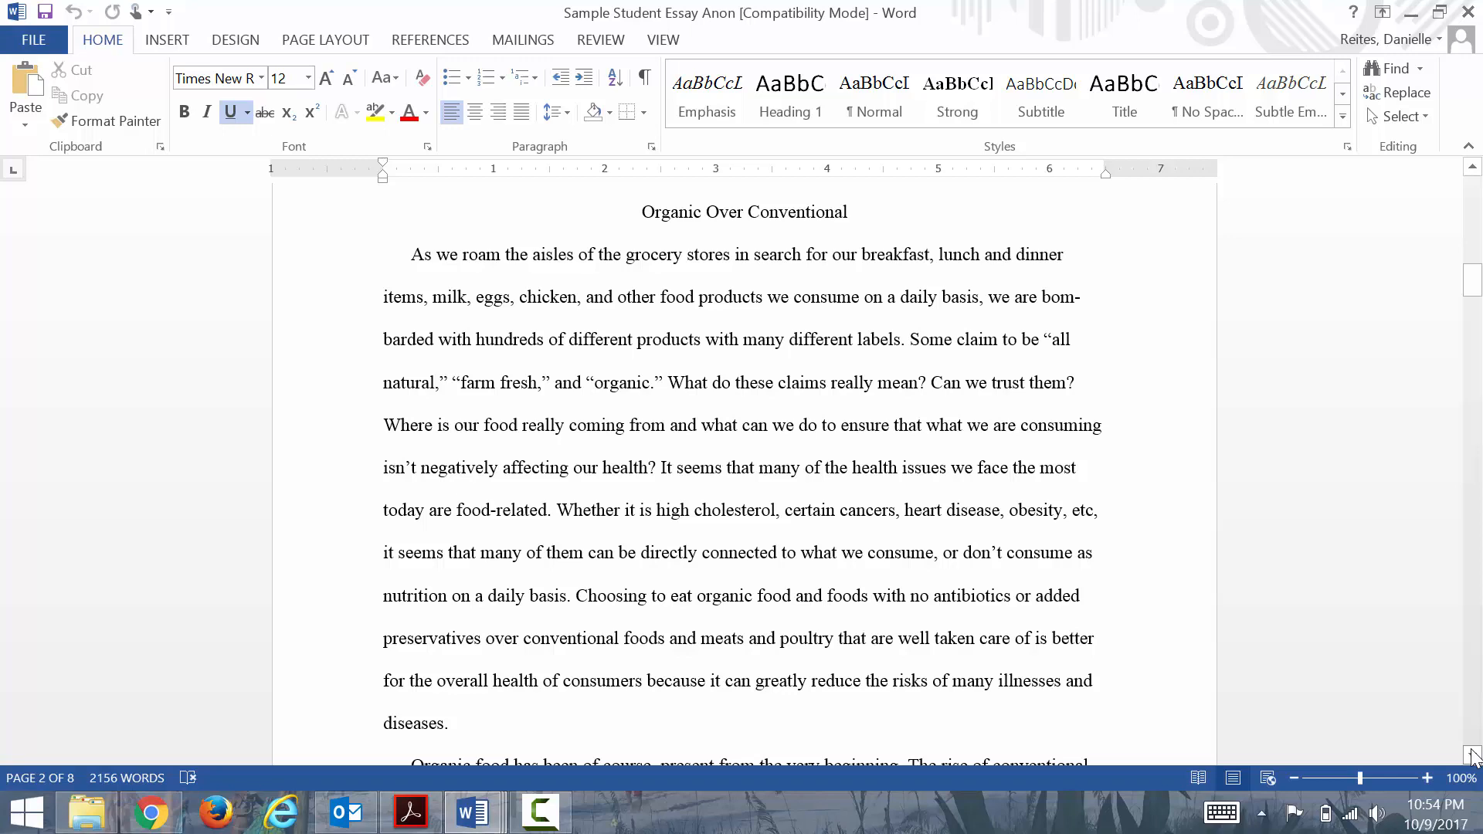
scroll(down, 3)
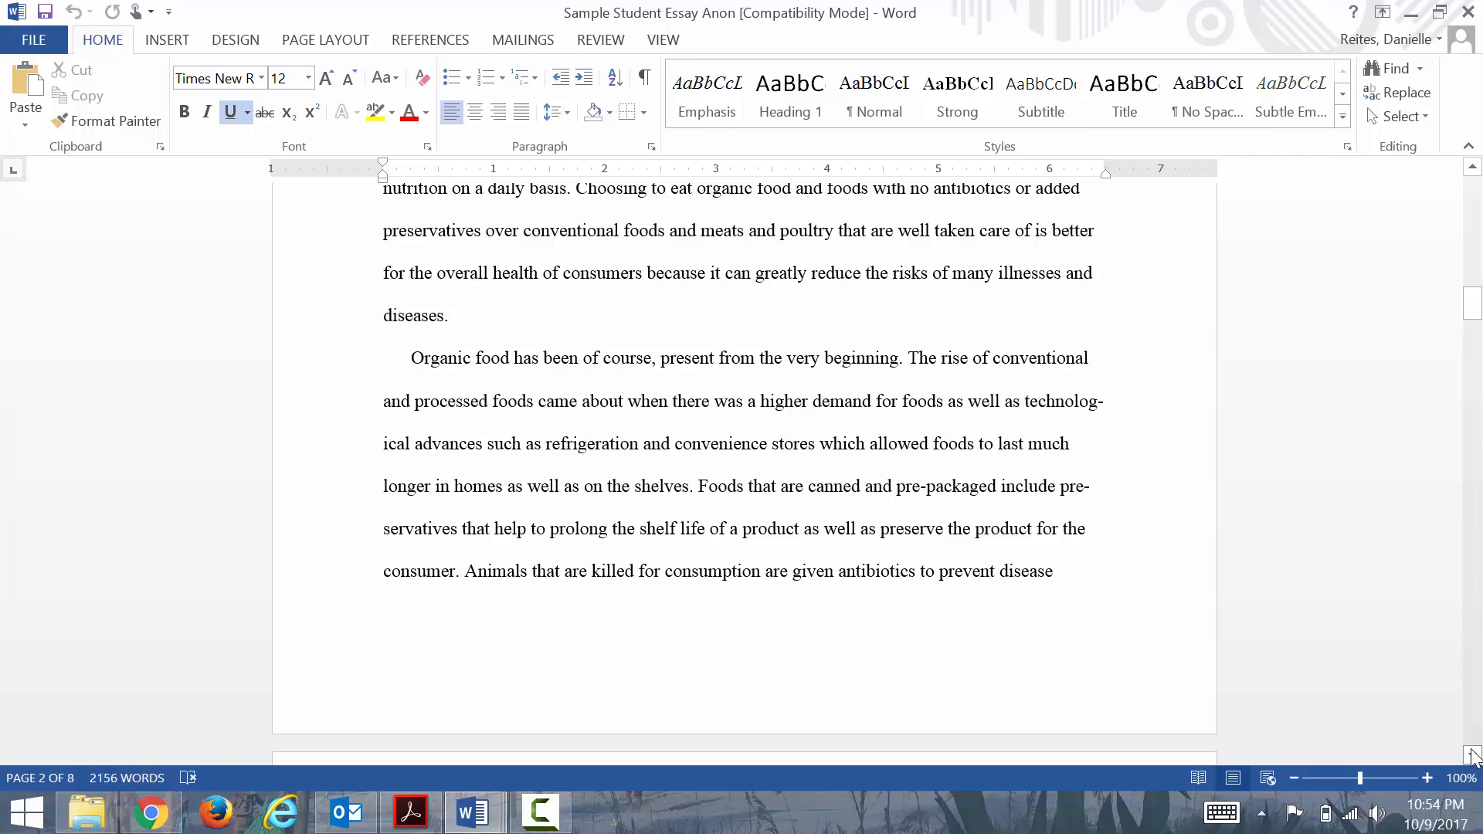
scroll(down, 3)
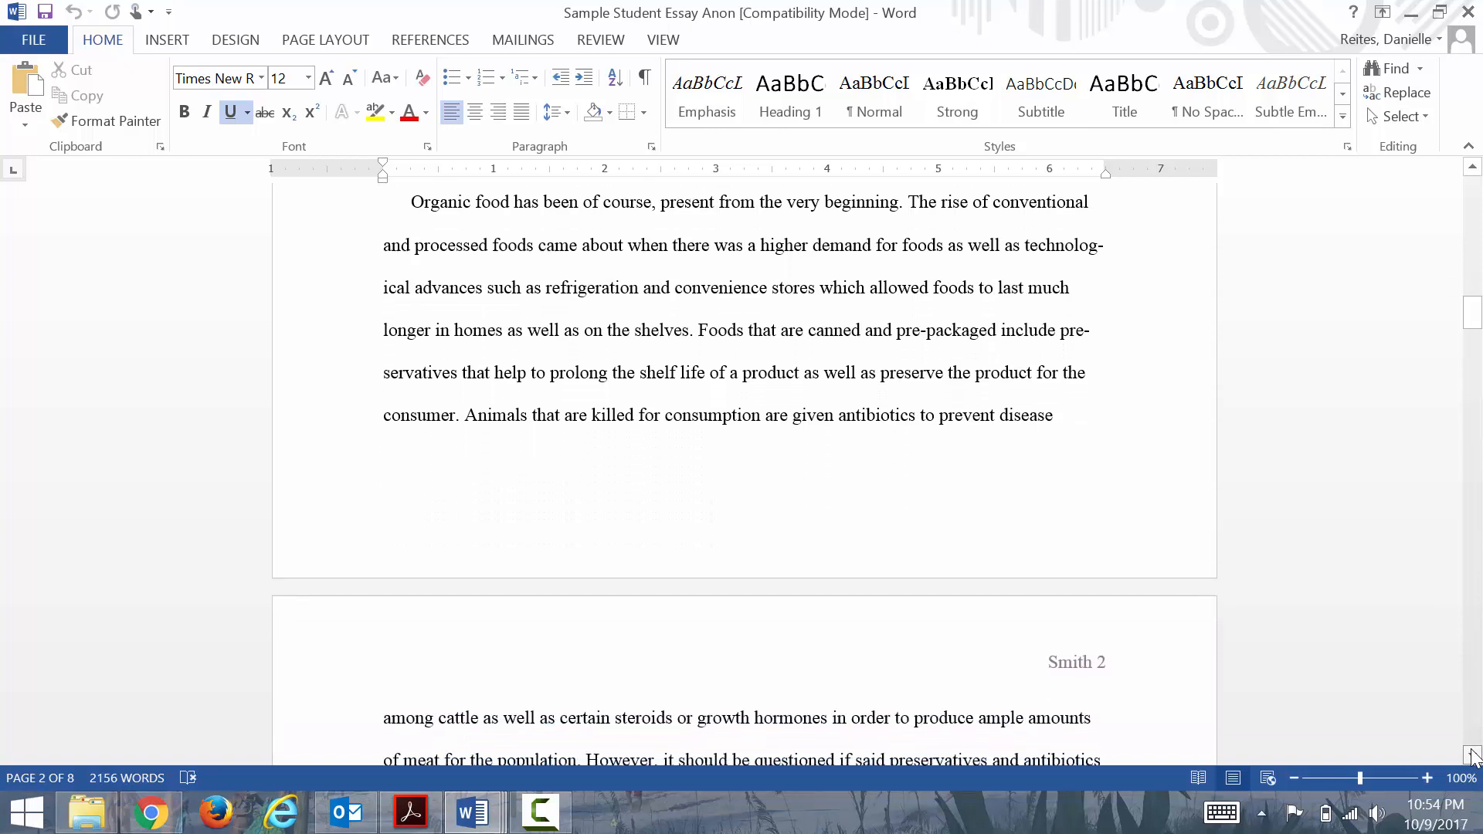
scroll(down, 3)
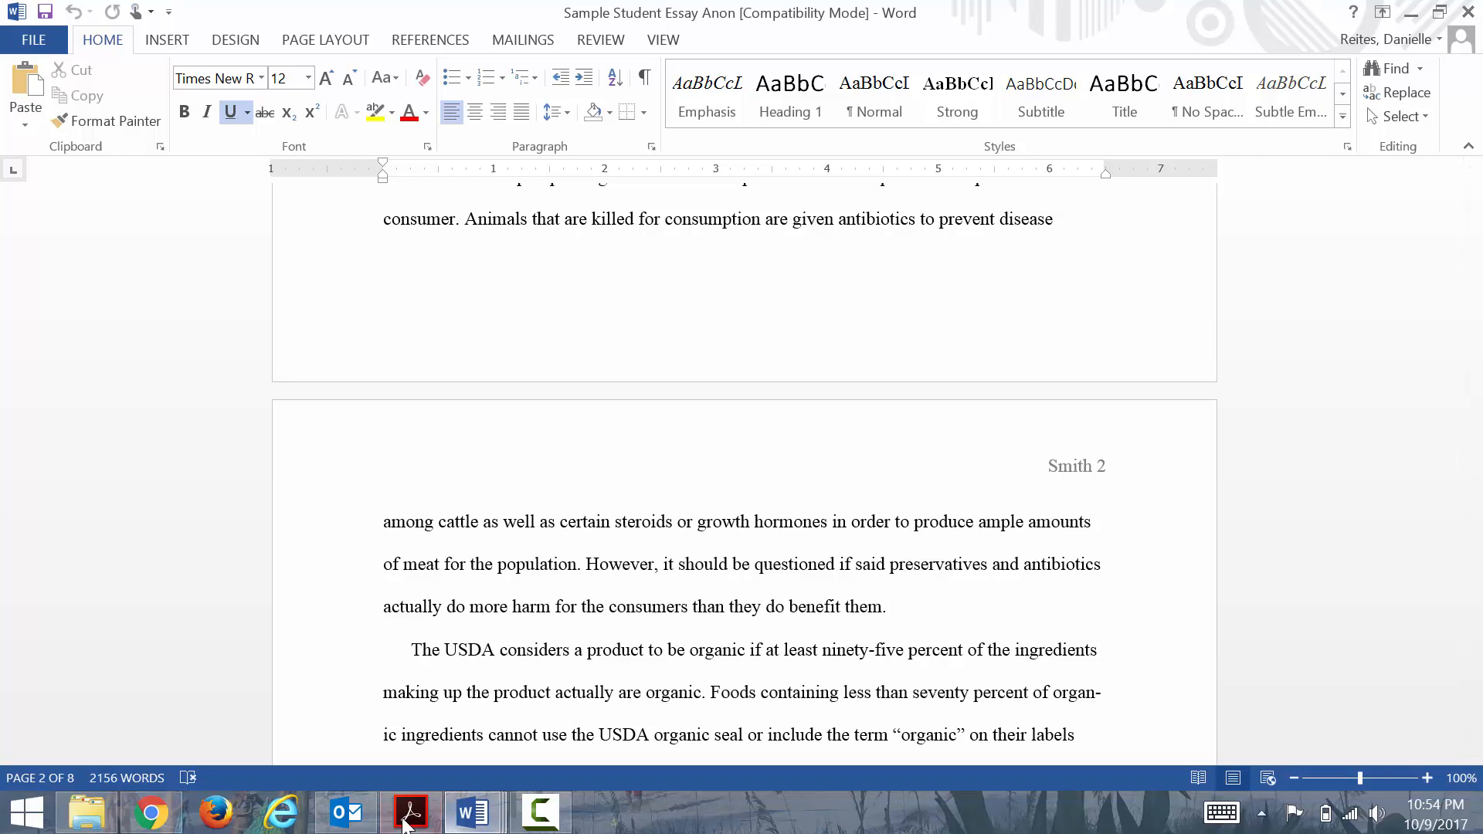
mouse_move(411, 811)
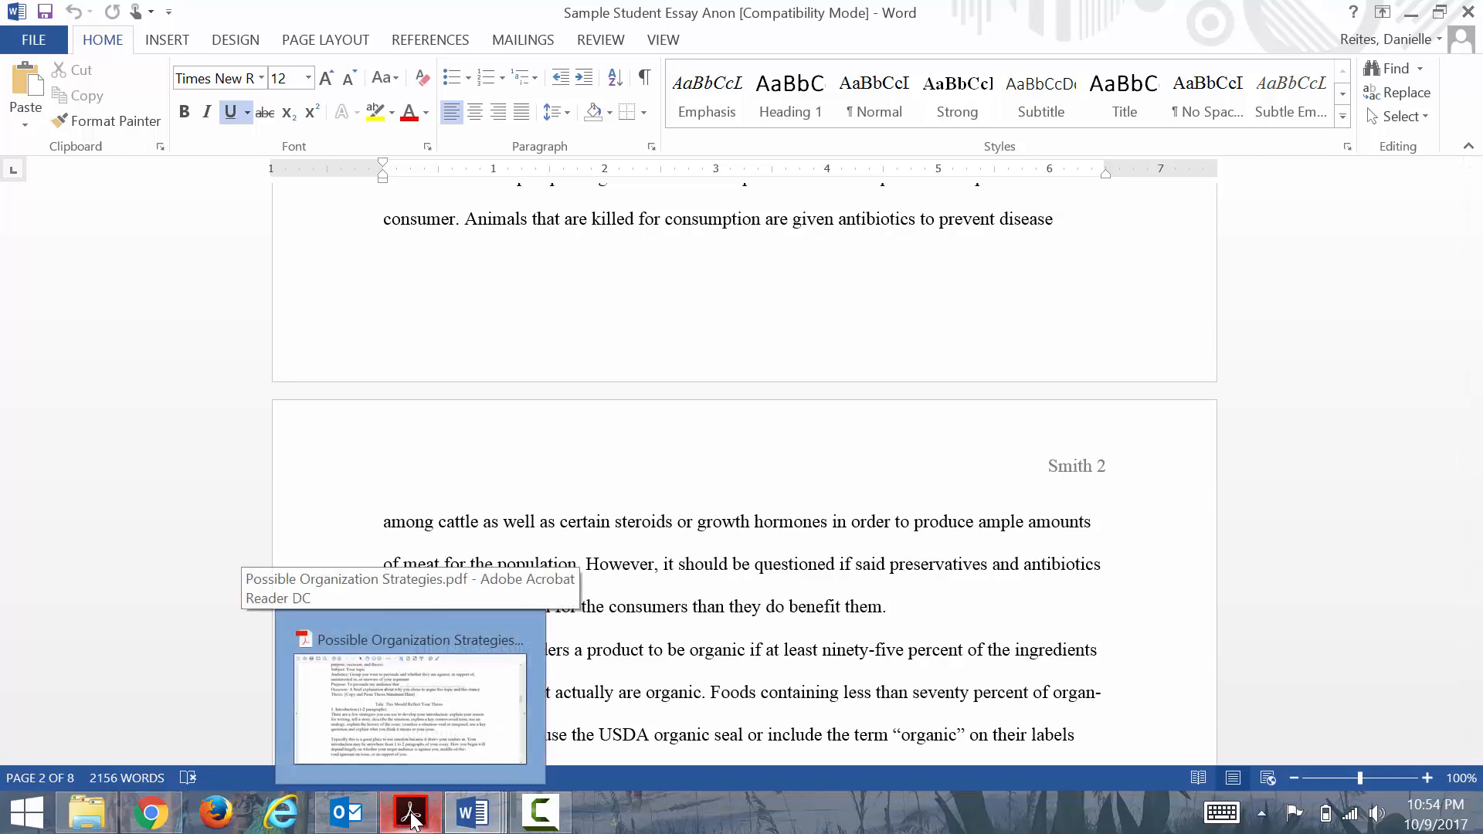
mouse_move(469, 811)
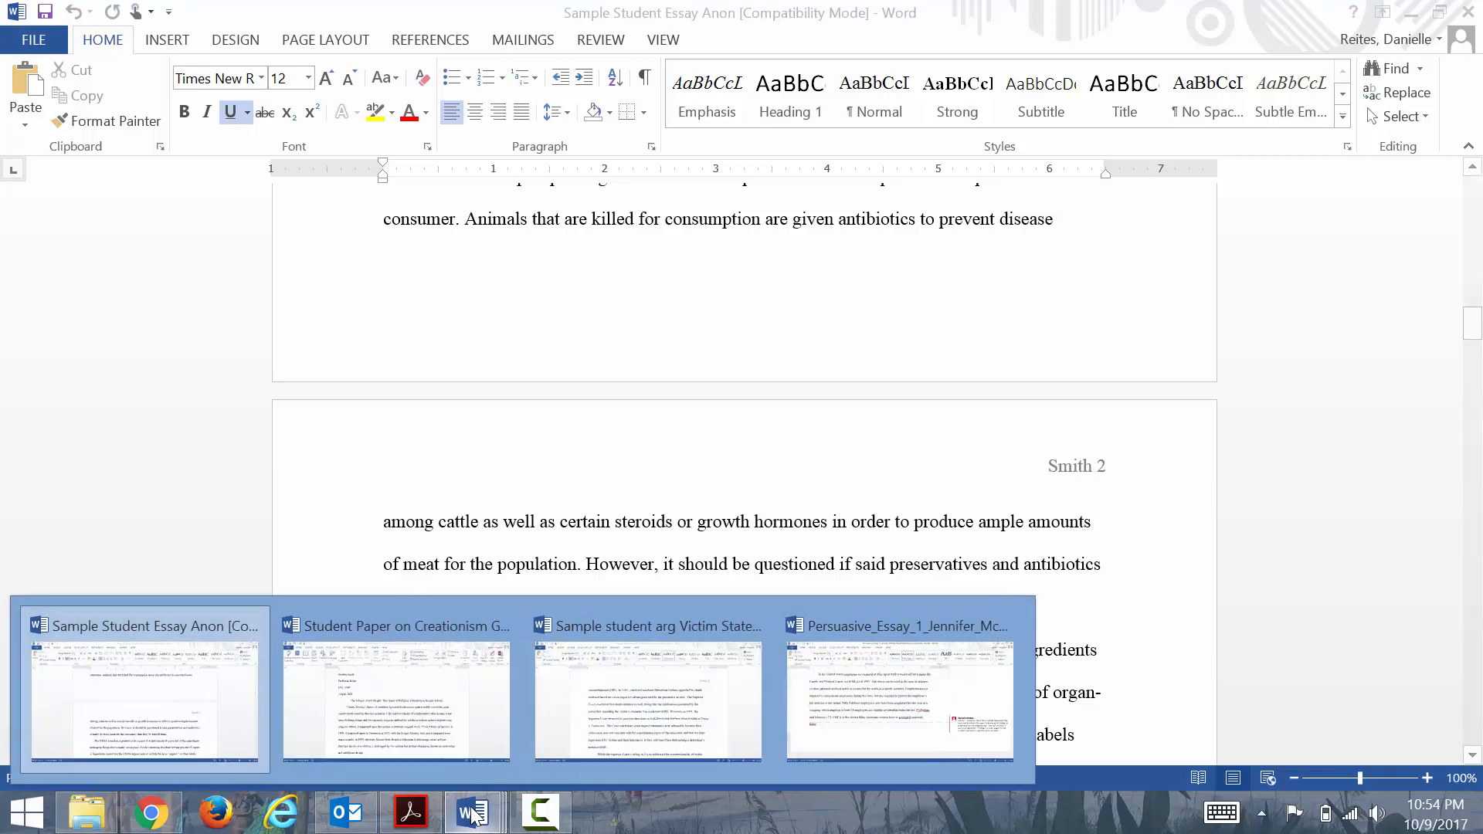
mouse_move(346, 810)
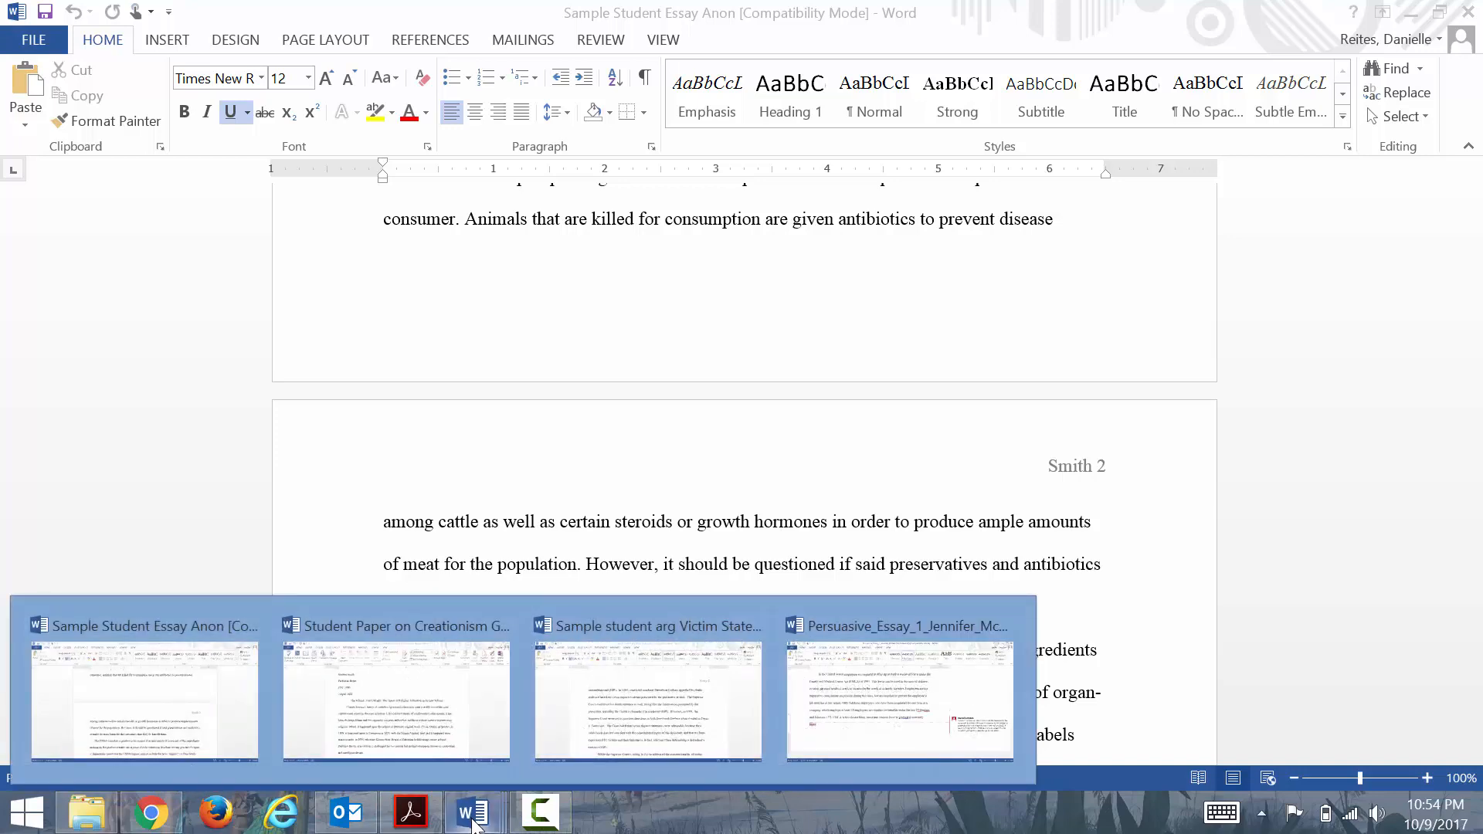
- Switch to Possible Organization Strategies.pdf in Acrobat and scroll up to the Delayed Thesis outline
click(410, 811)
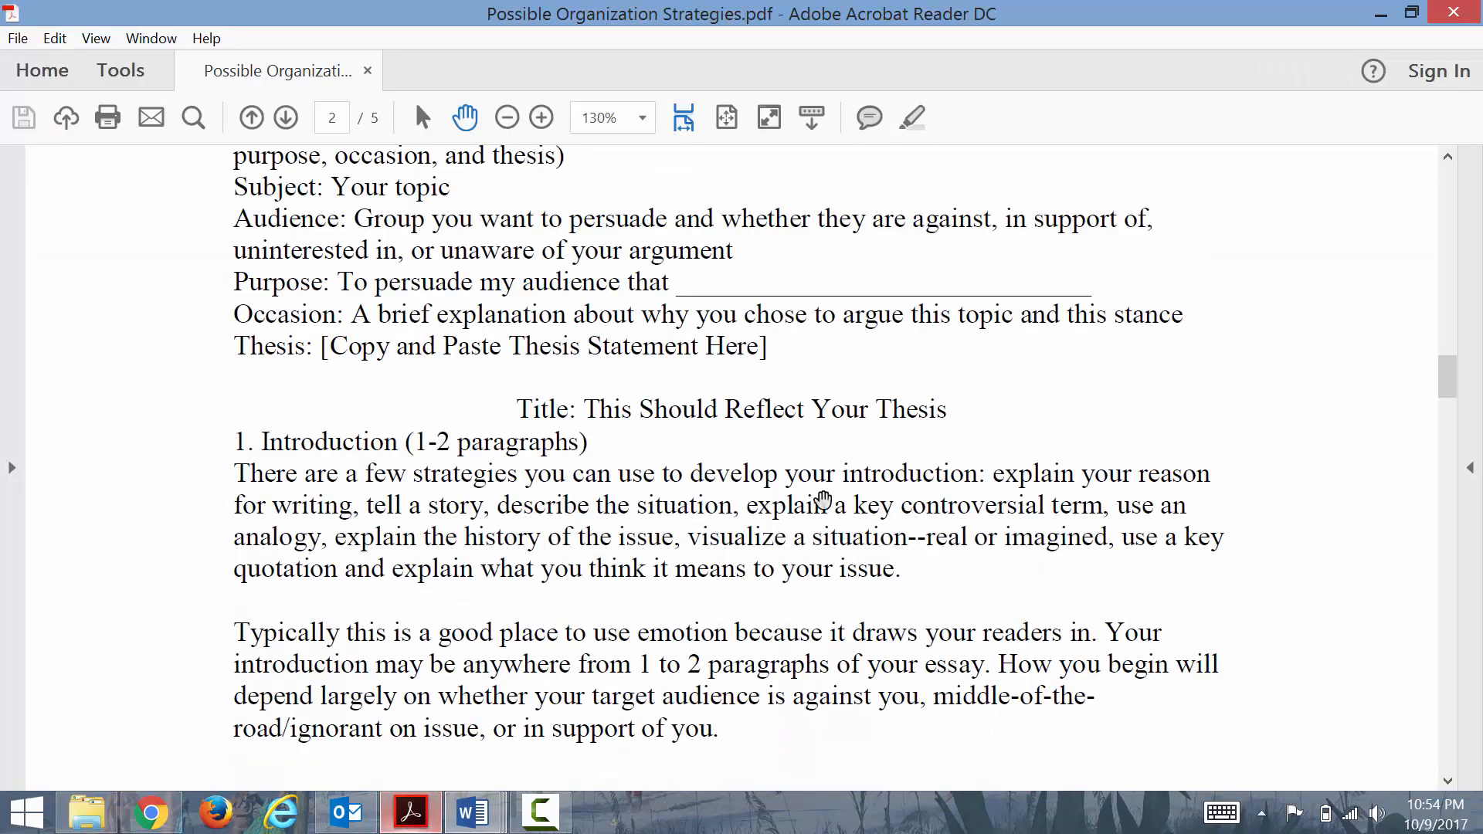
mouse_move(1448, 377)
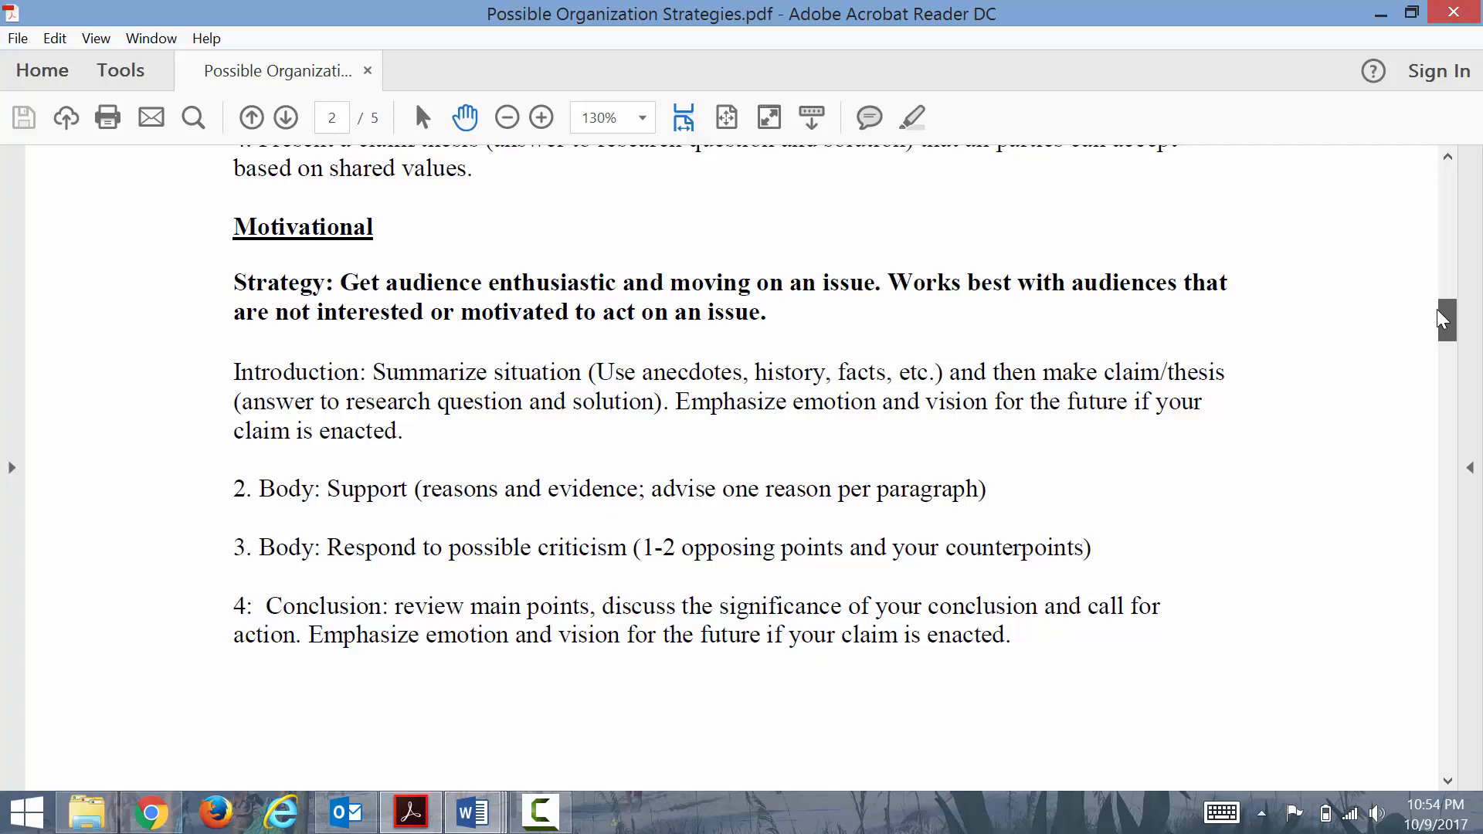
scroll(up, 3)
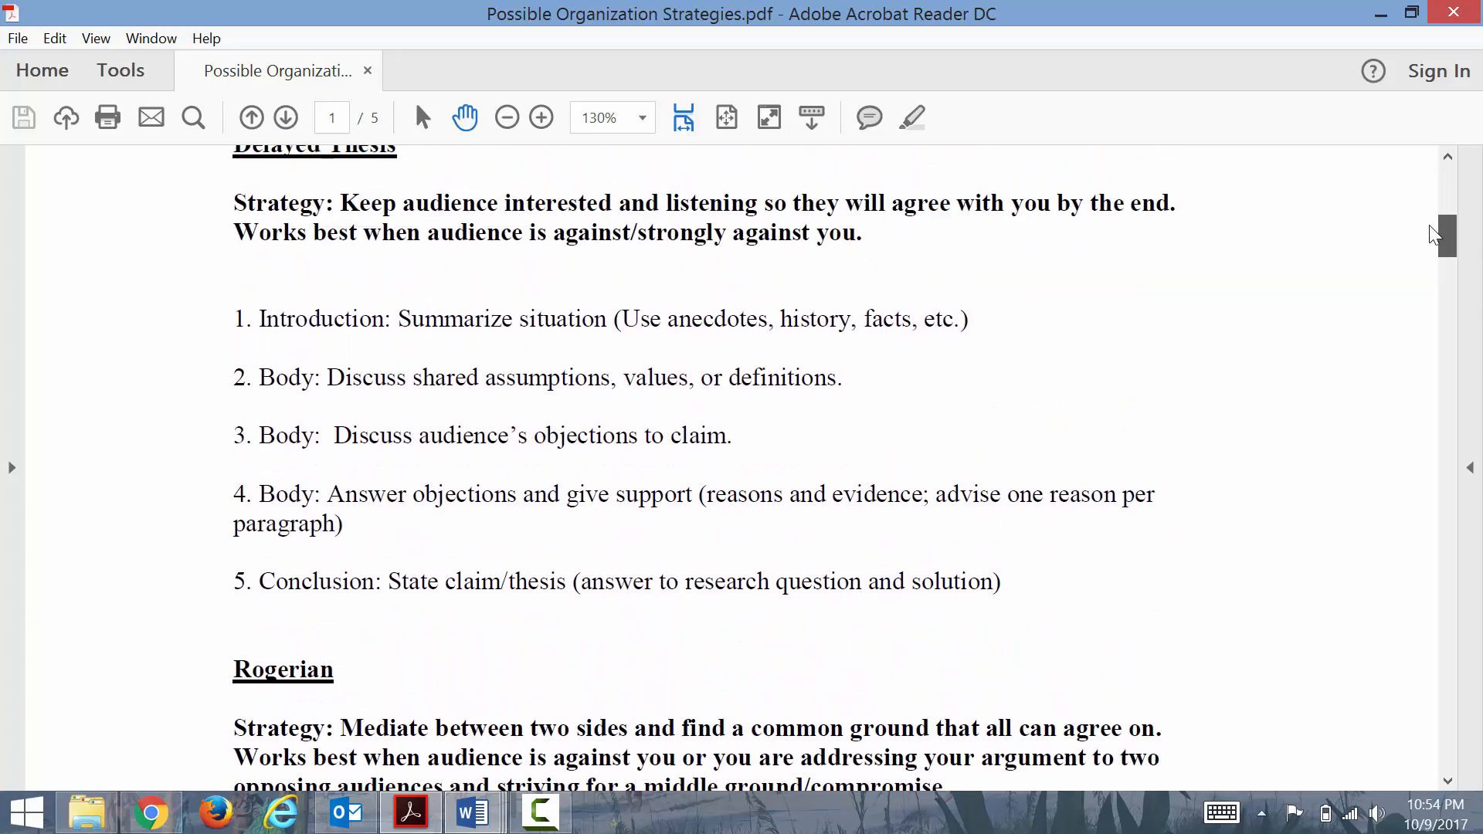
scroll(up, 3)
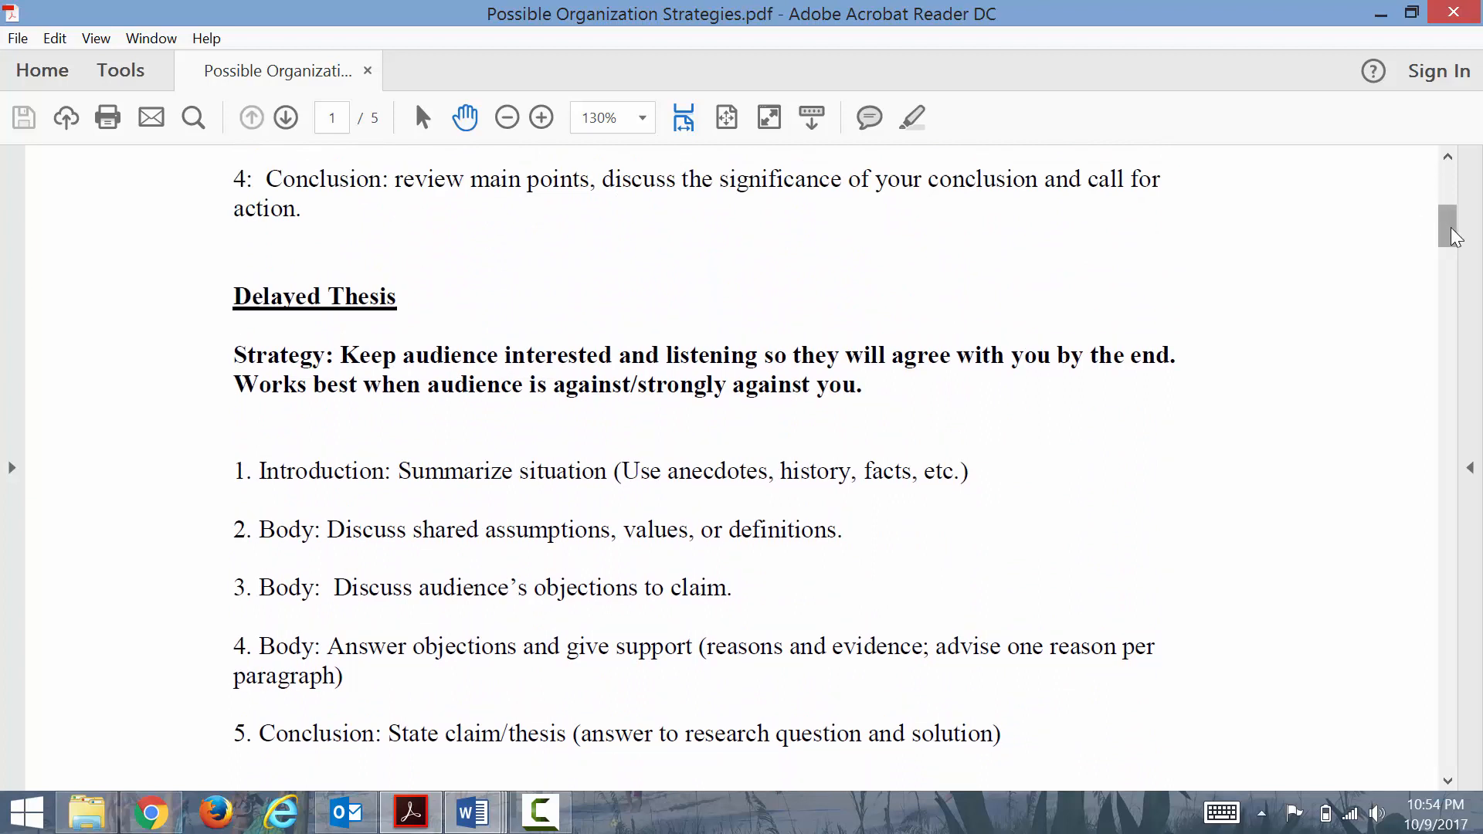
mouse_move(414, 726)
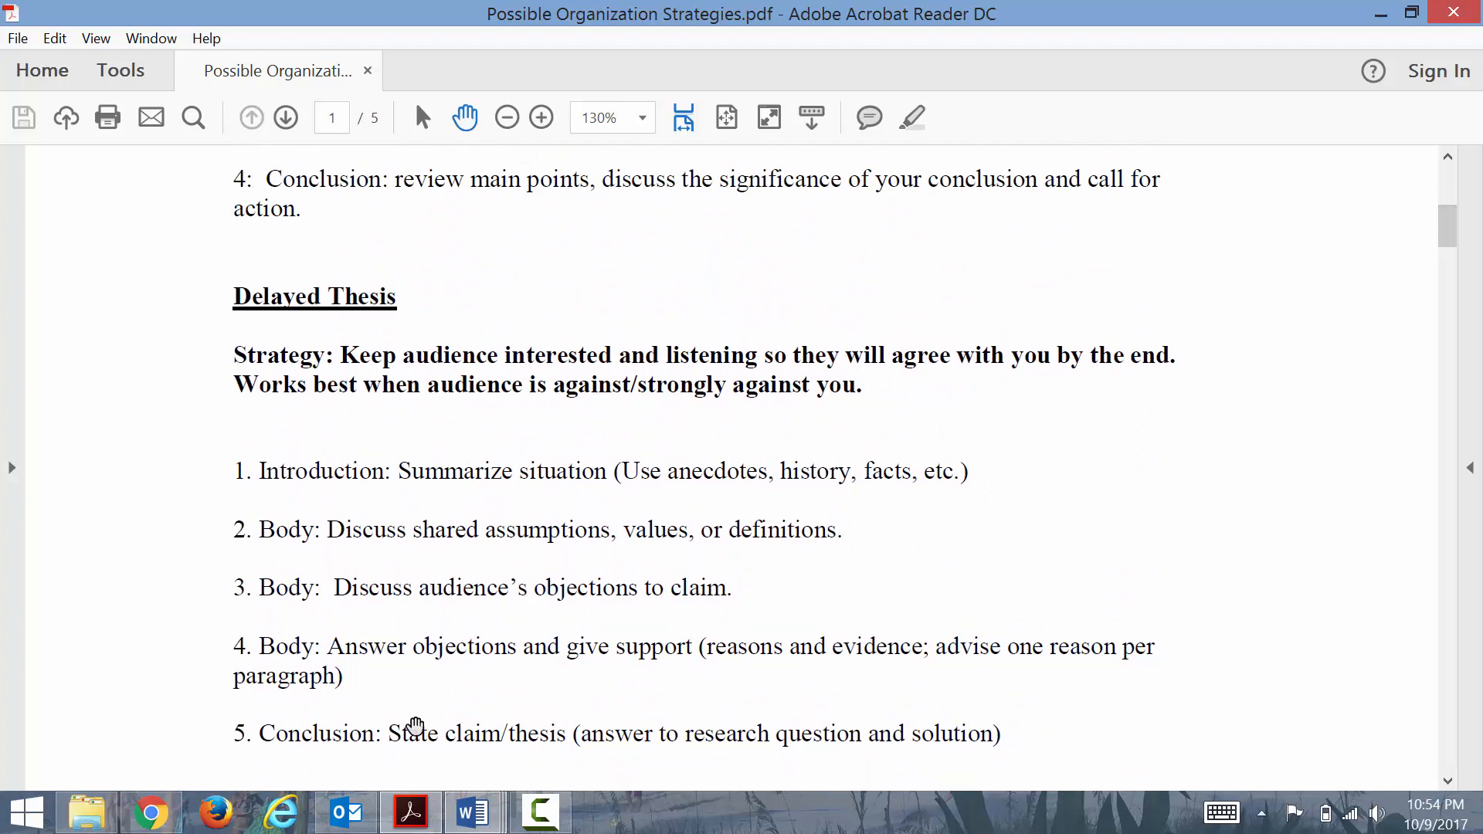
mouse_move(445, 786)
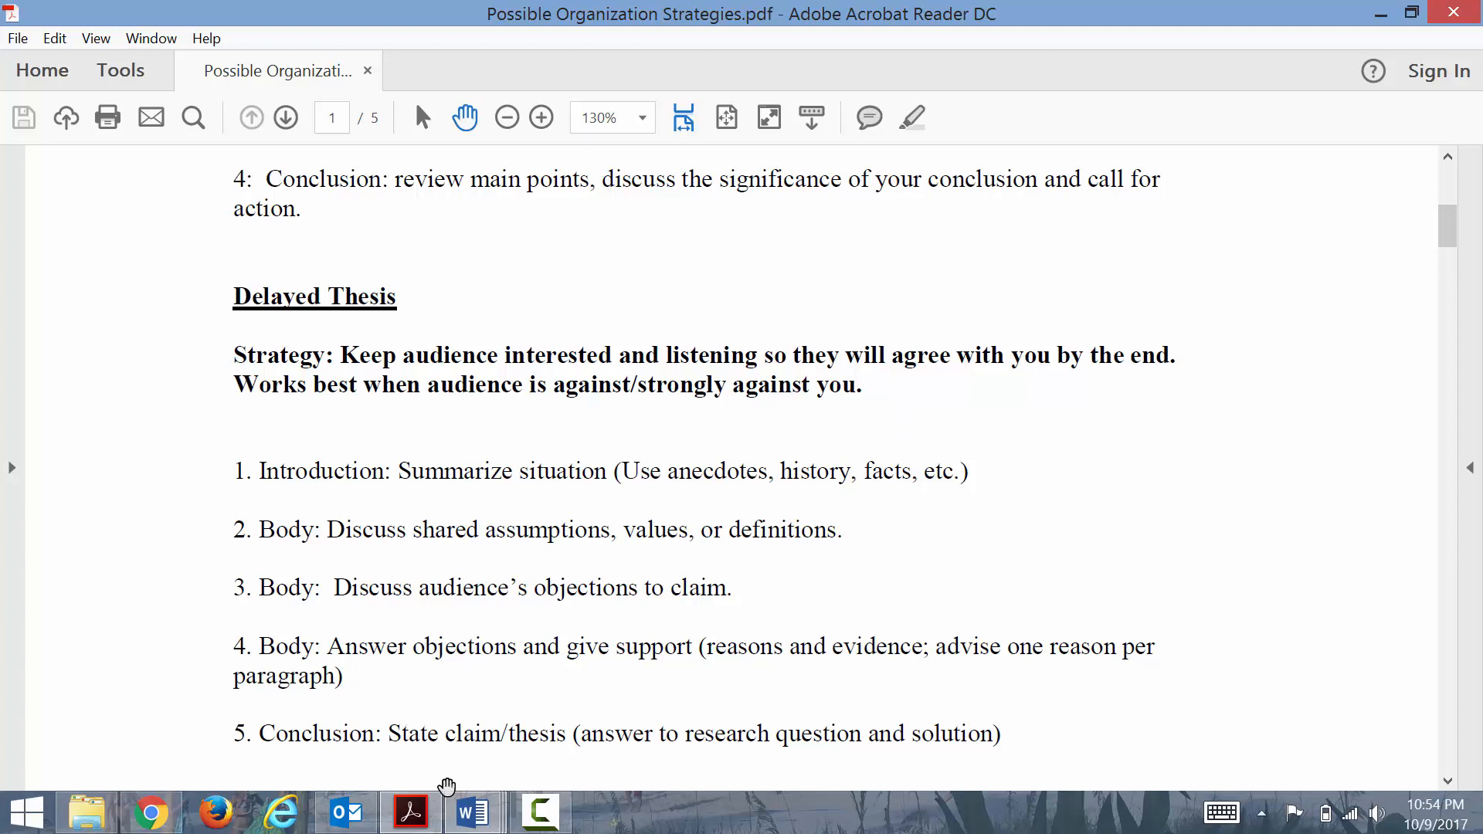
mouse_move(470, 811)
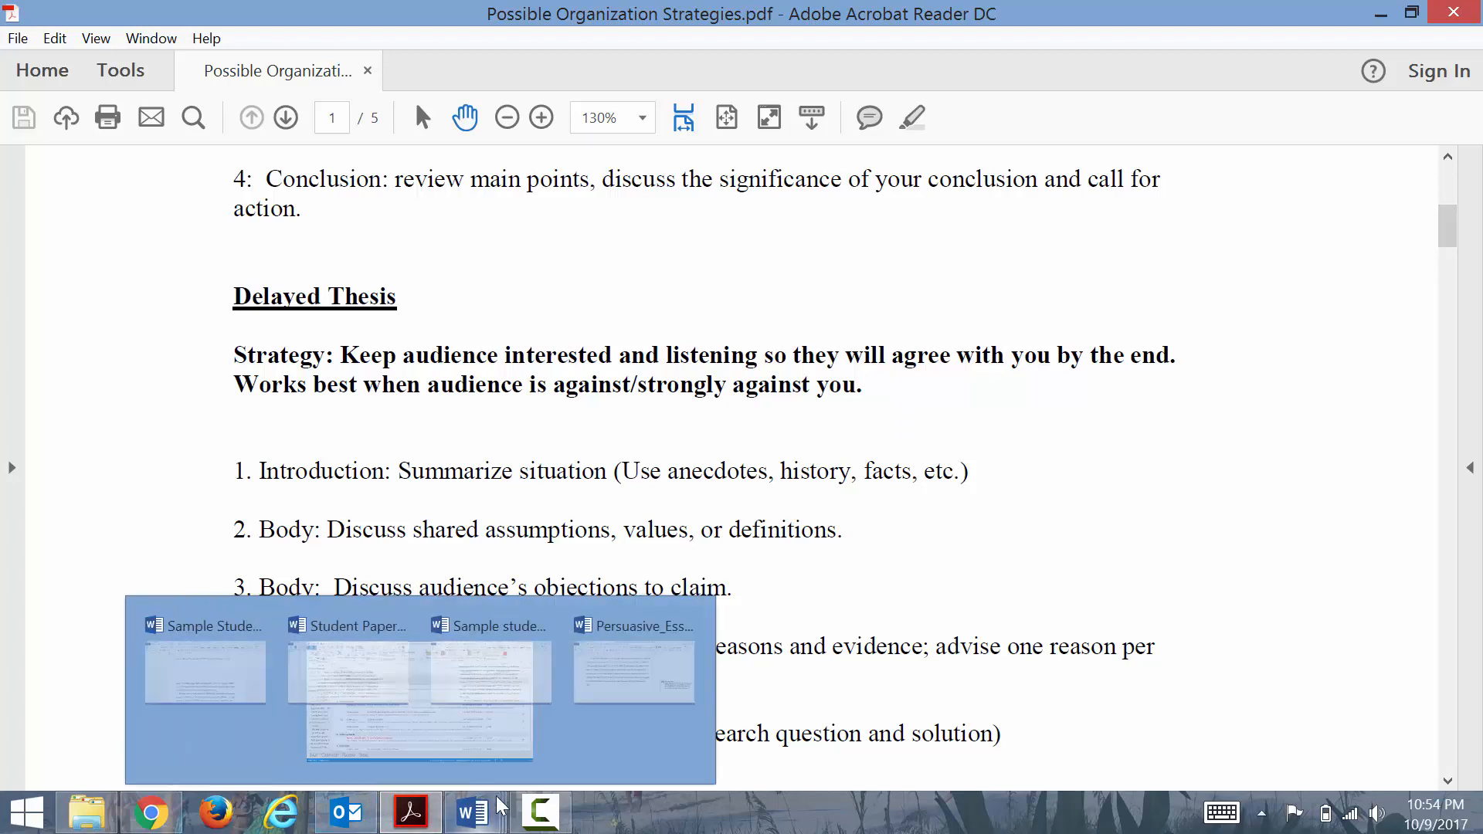
click(537, 811)
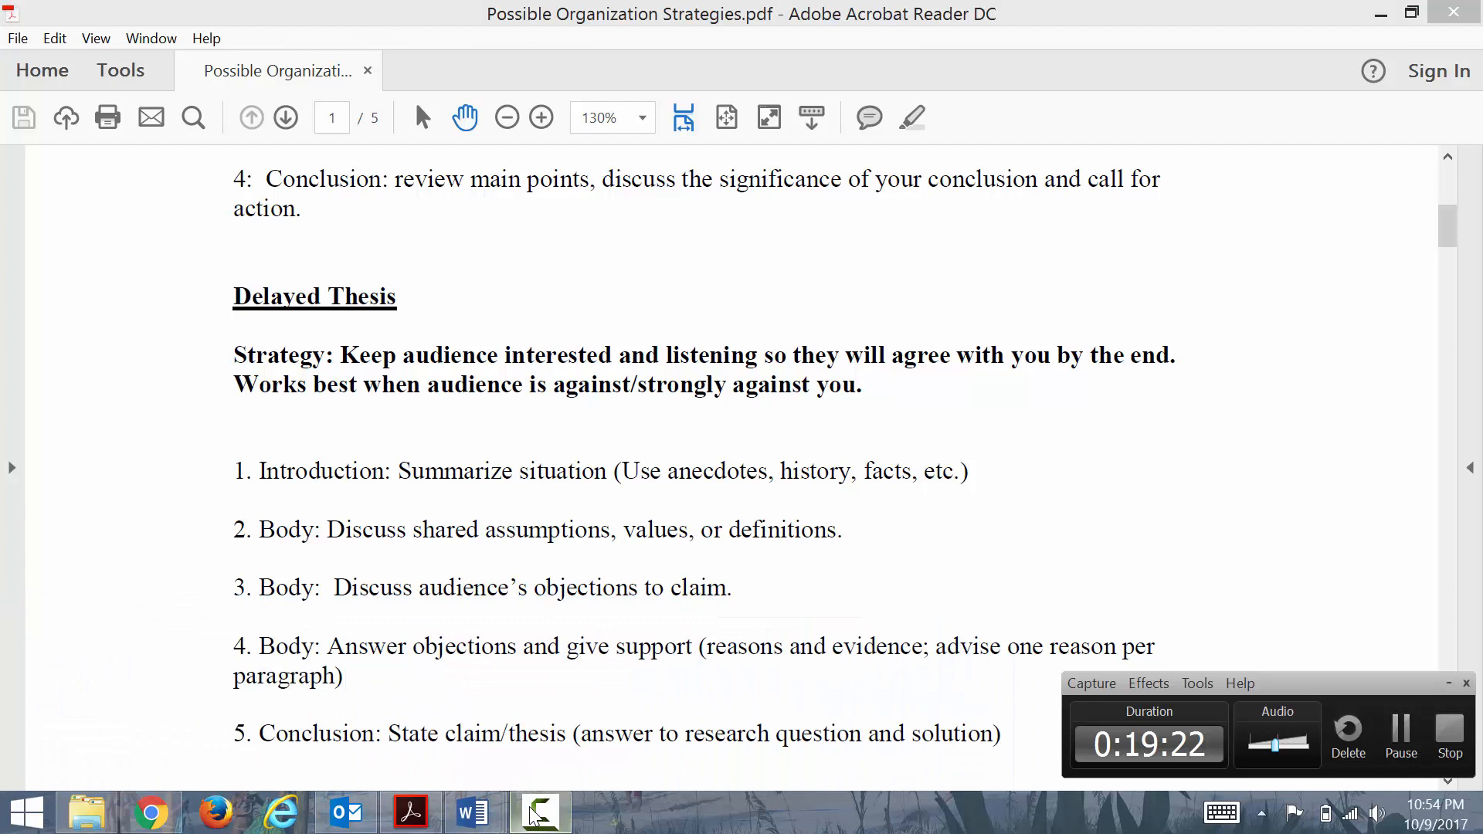
mouse_move(1378, 593)
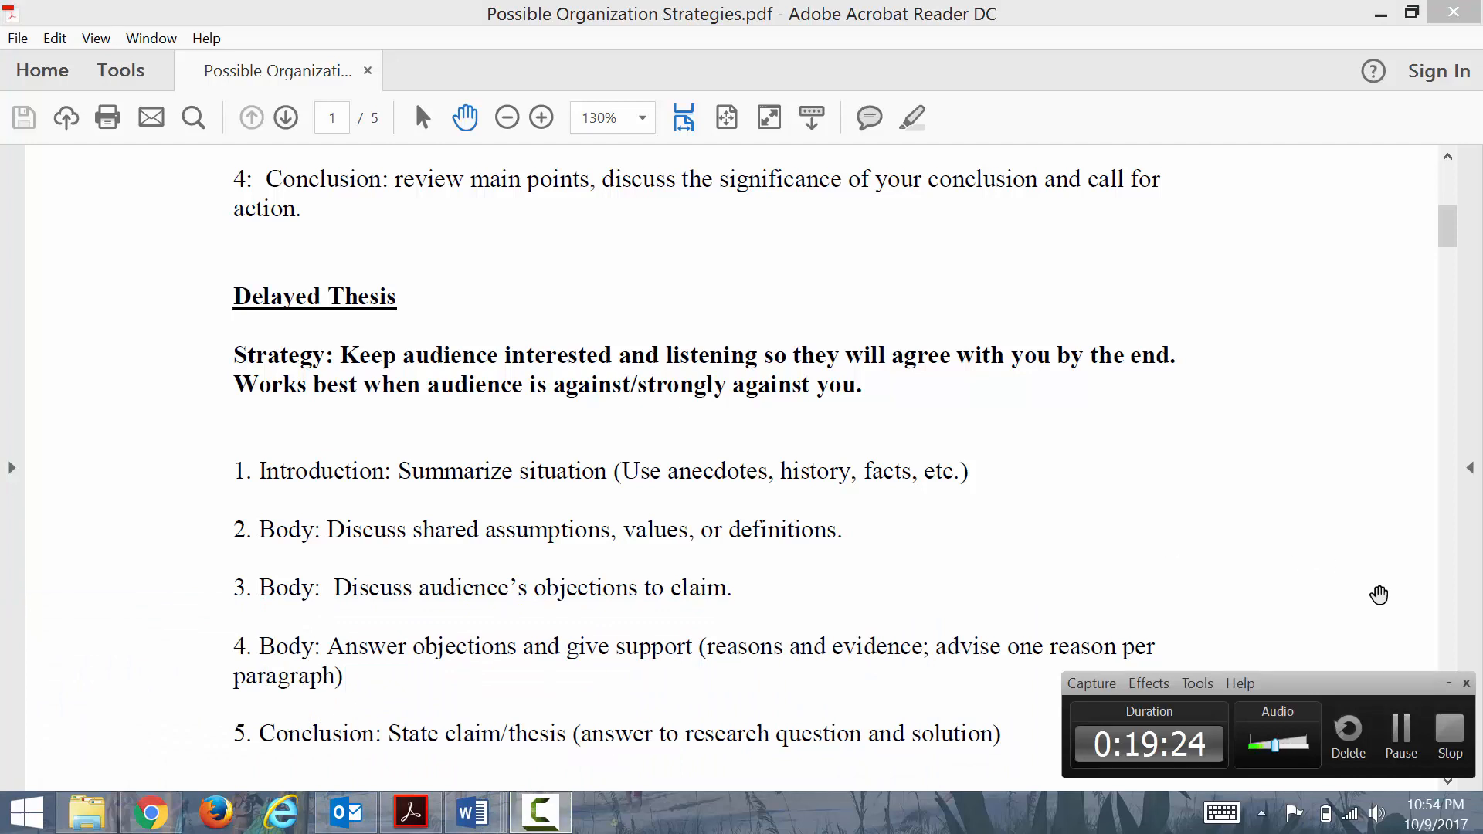
mouse_move(1341, 558)
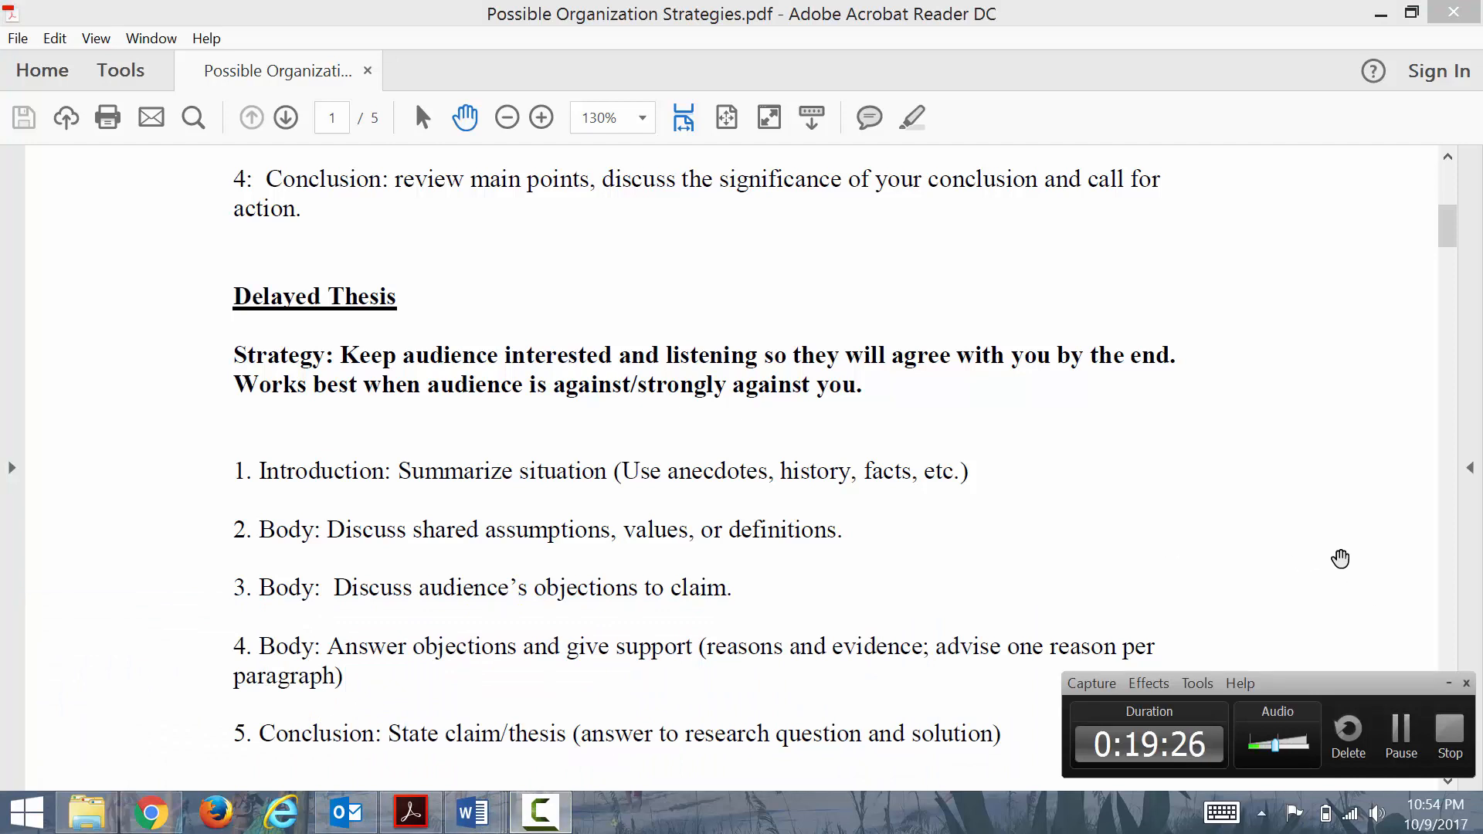